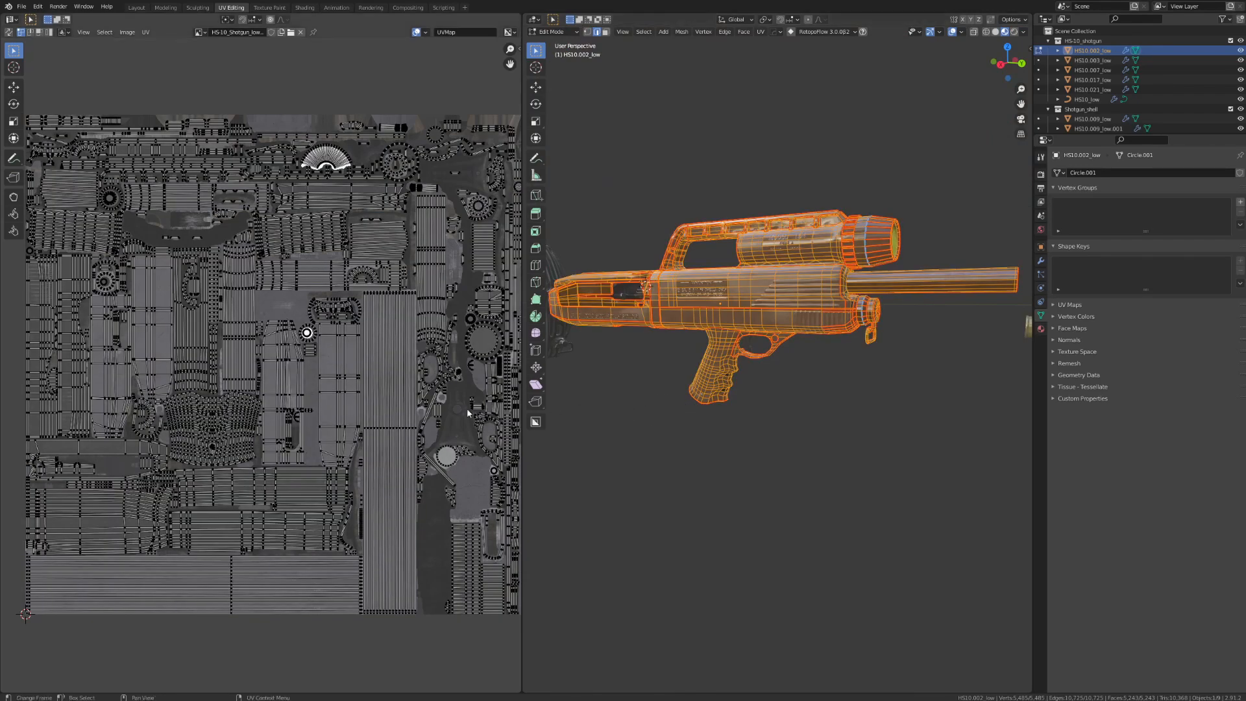
Bring up the low-poly BRN-10 rifle scene in Layout workspace, Object Mode.
{"action": "key", "text": "a"}
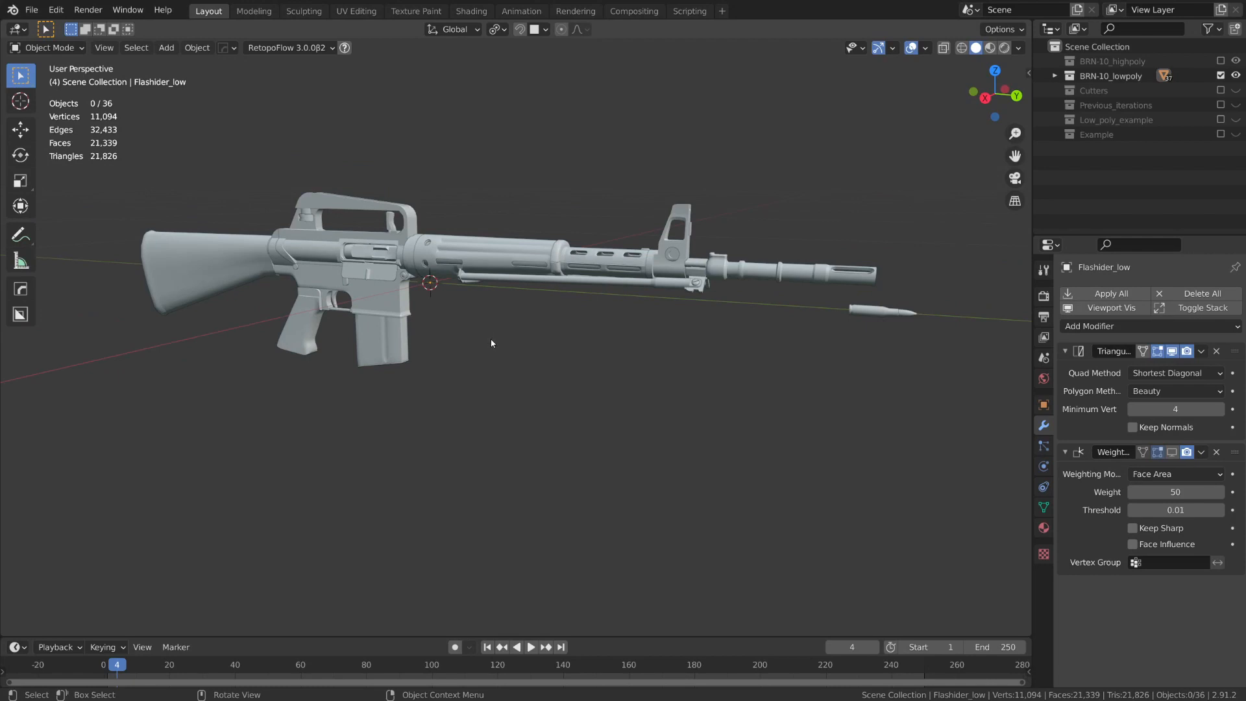
{"action": "mouse_move", "coordinate": [485, 338]}
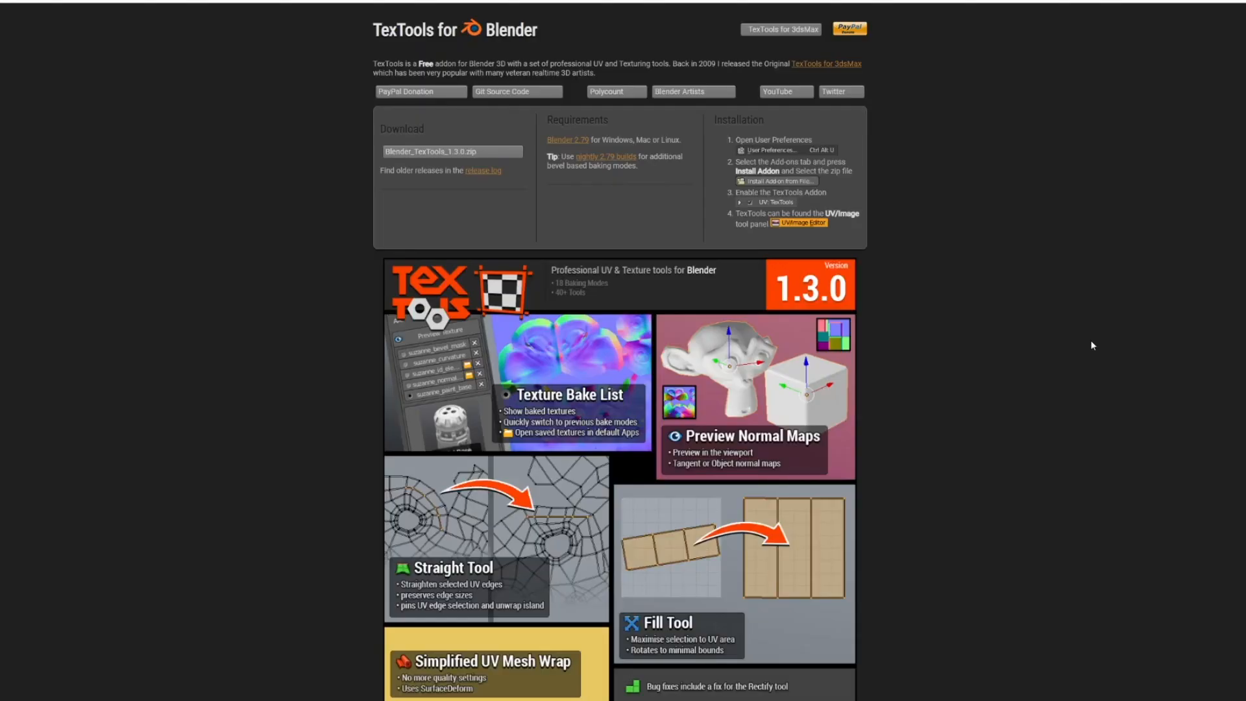
{"action": "mouse_move", "coordinate": [1104, 344]}
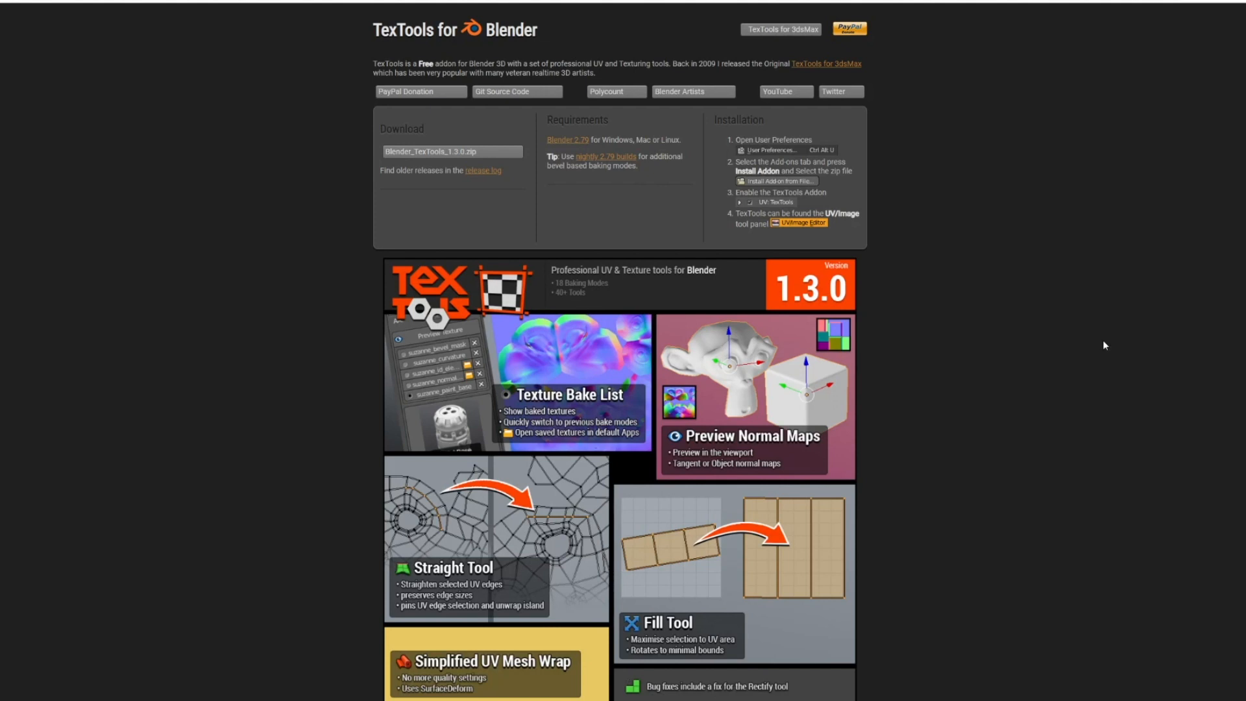
{"action": "mouse_move", "coordinate": [1109, 342]}
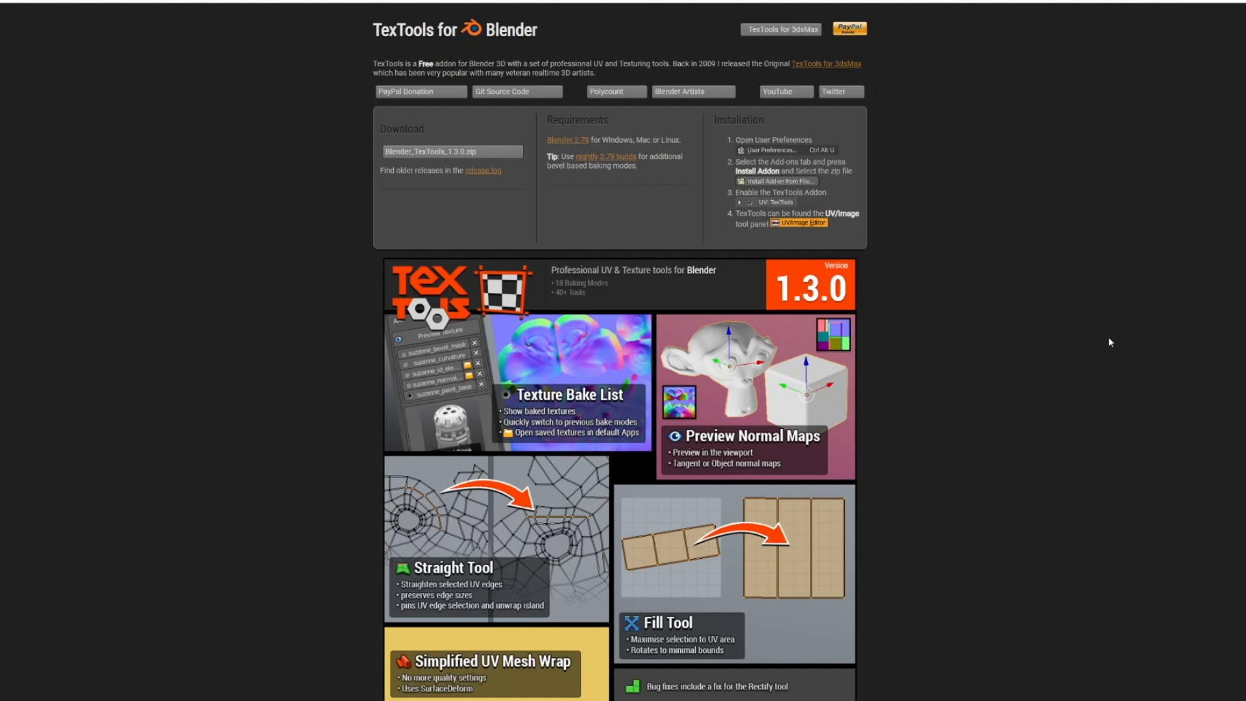
Scroll TexTools docs past General Panel, UV Layout, Selection and Texel Density to Texture Baking.
{"action": "scroll", "scroll_direction": "down", "scroll_amount": 3}
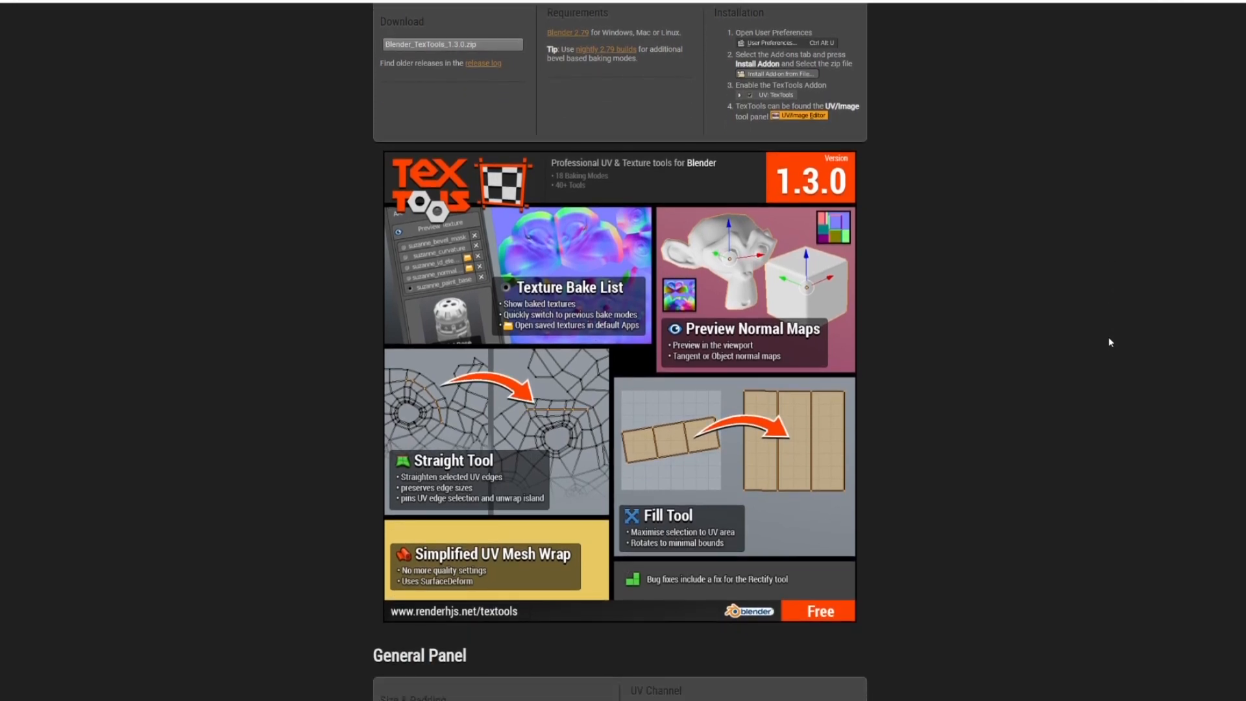
{"action": "mouse_move", "coordinate": [1136, 521]}
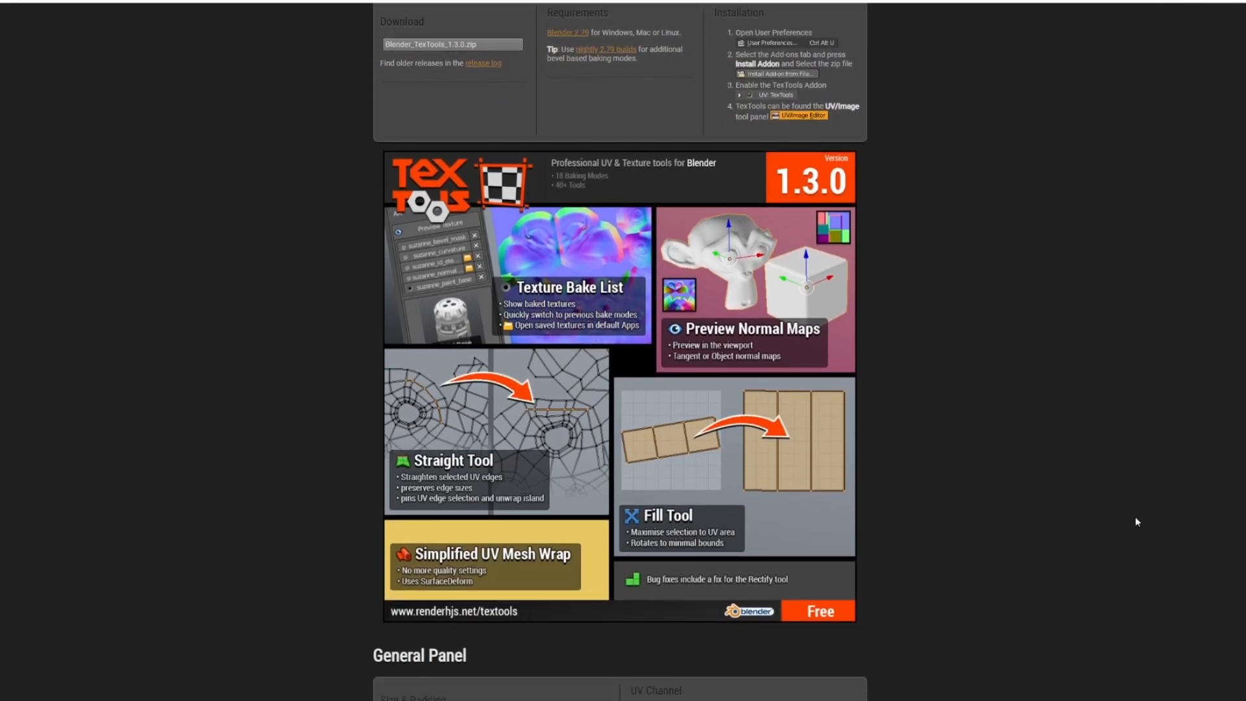
{"action": "scroll", "scroll_direction": "down", "scroll_amount": 3}
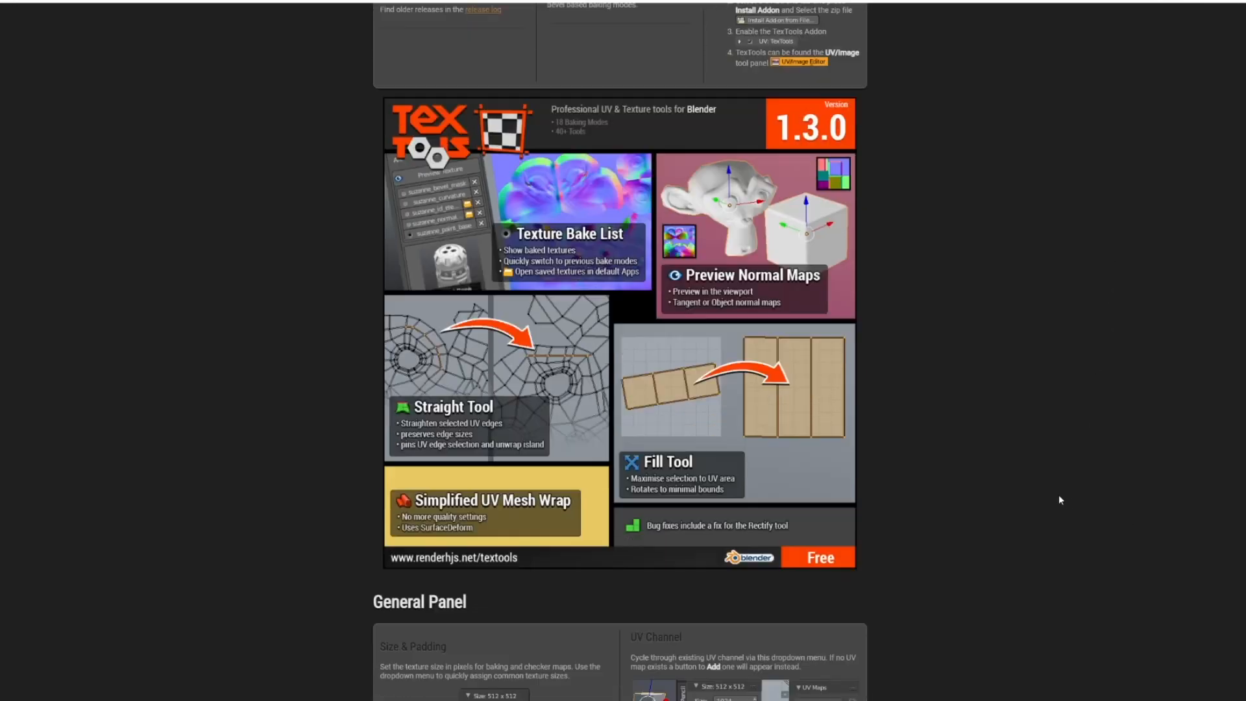
{"action": "scroll", "scroll_direction": "down", "scroll_amount": 3}
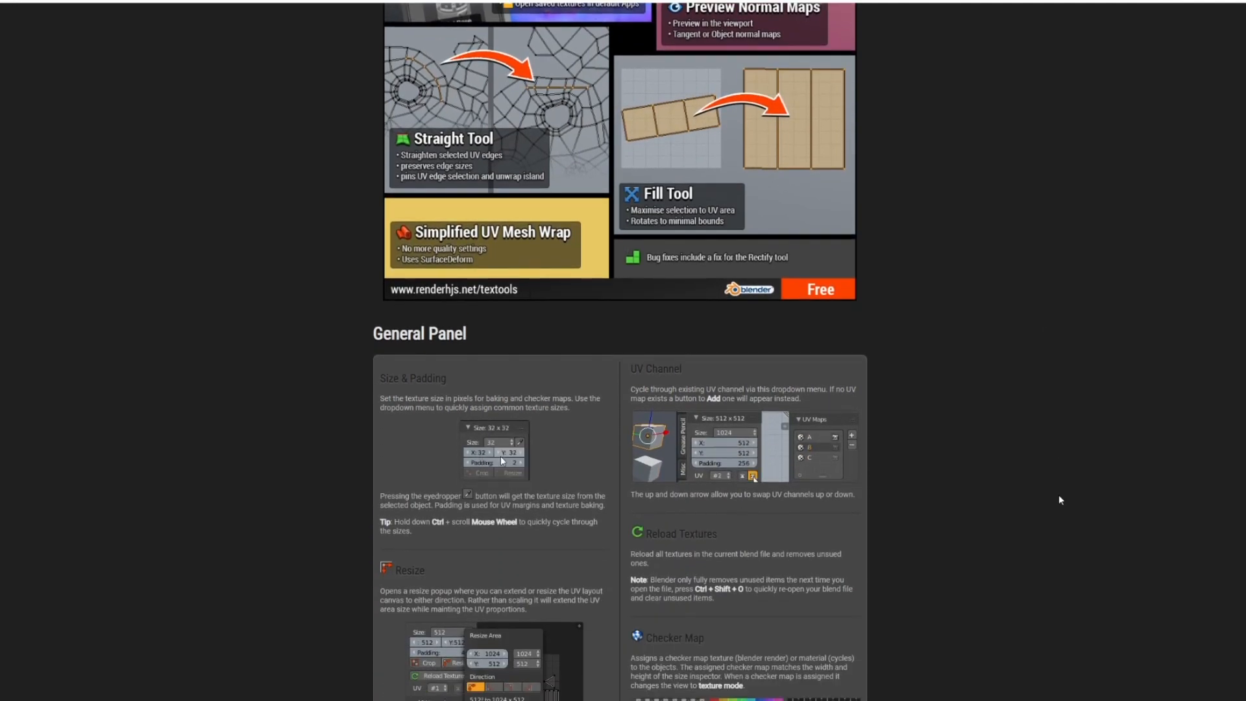
{"action": "scroll", "scroll_direction": "down", "scroll_amount": 3}
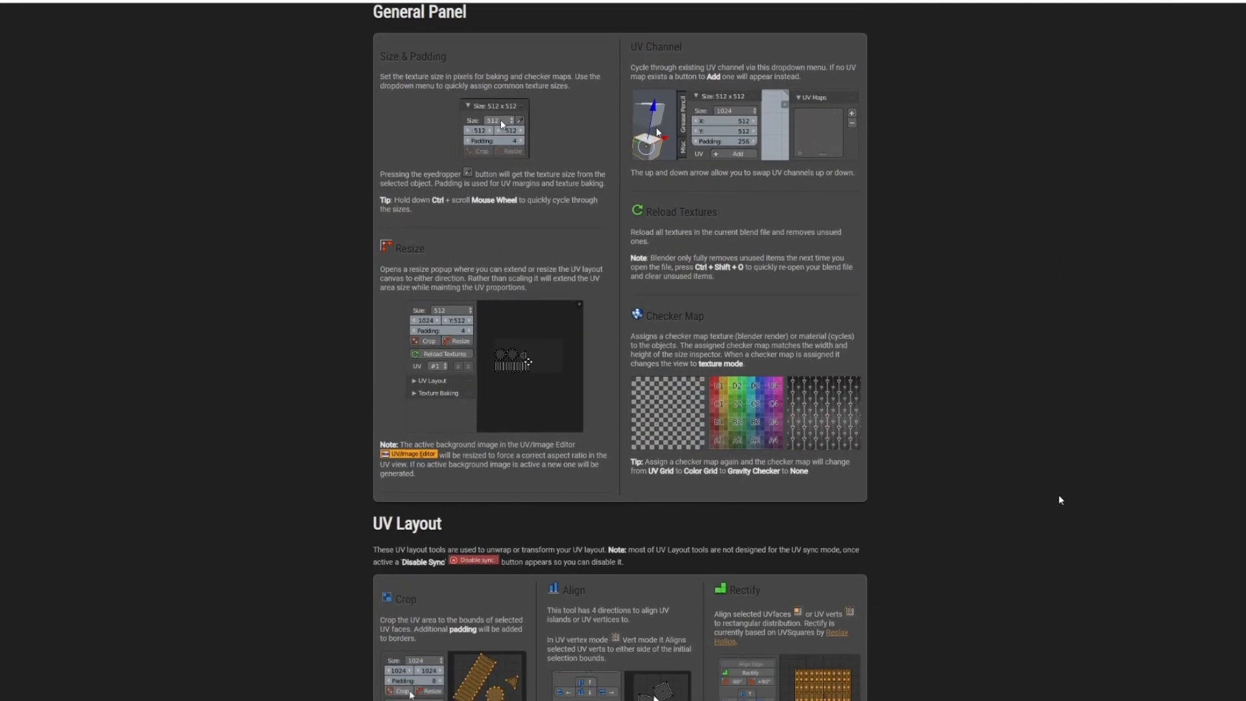
{"action": "scroll", "scroll_direction": "down", "scroll_amount": 3}
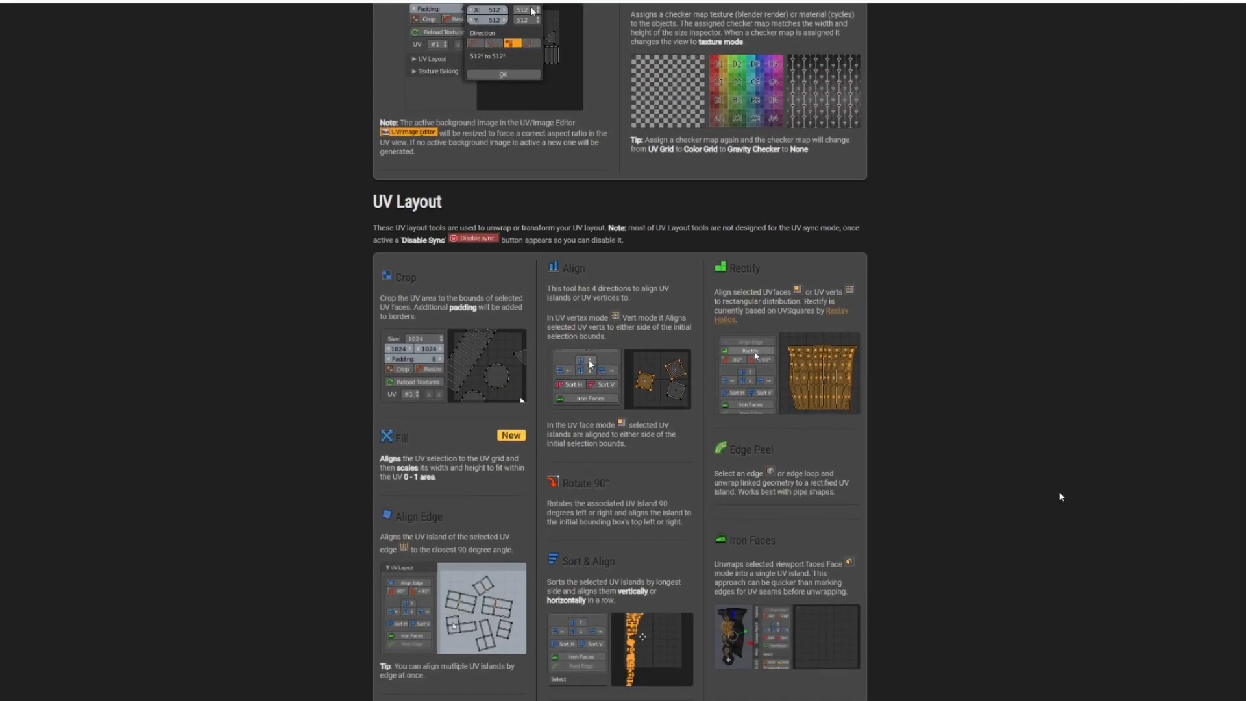
{"action": "scroll", "scroll_direction": "down", "scroll_amount": 3}
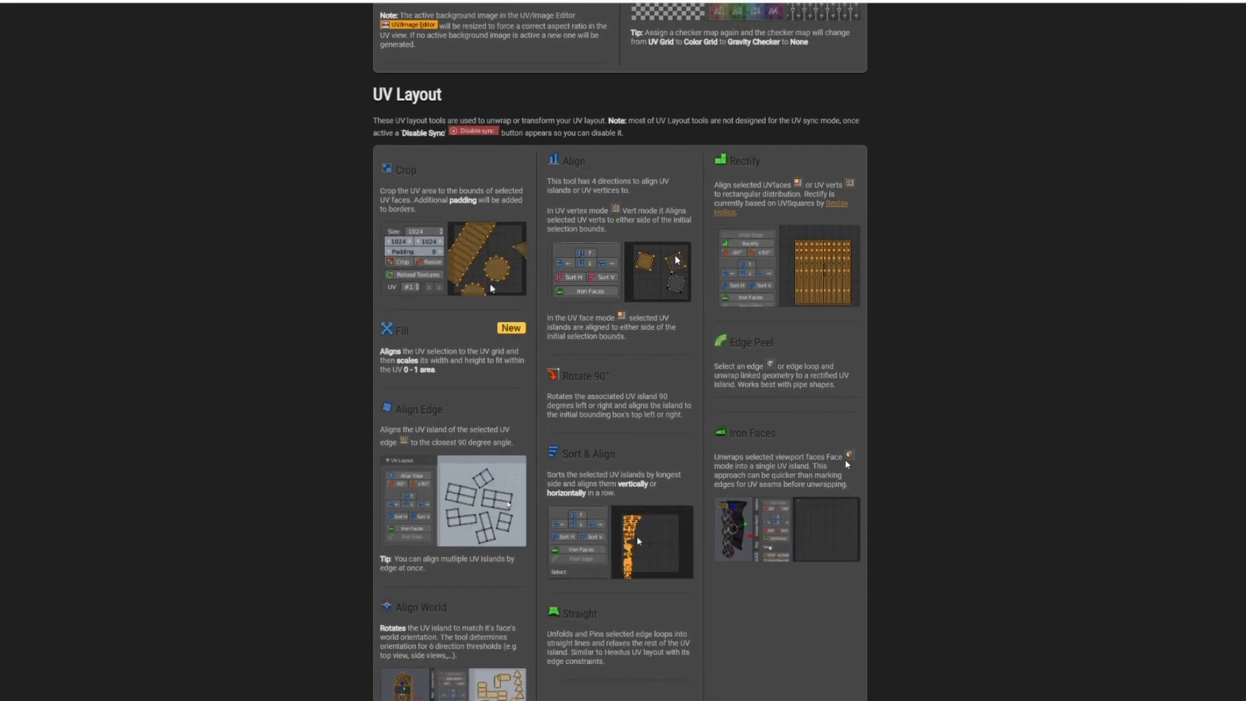
{"action": "scroll", "scroll_direction": "down", "scroll_amount": 3}
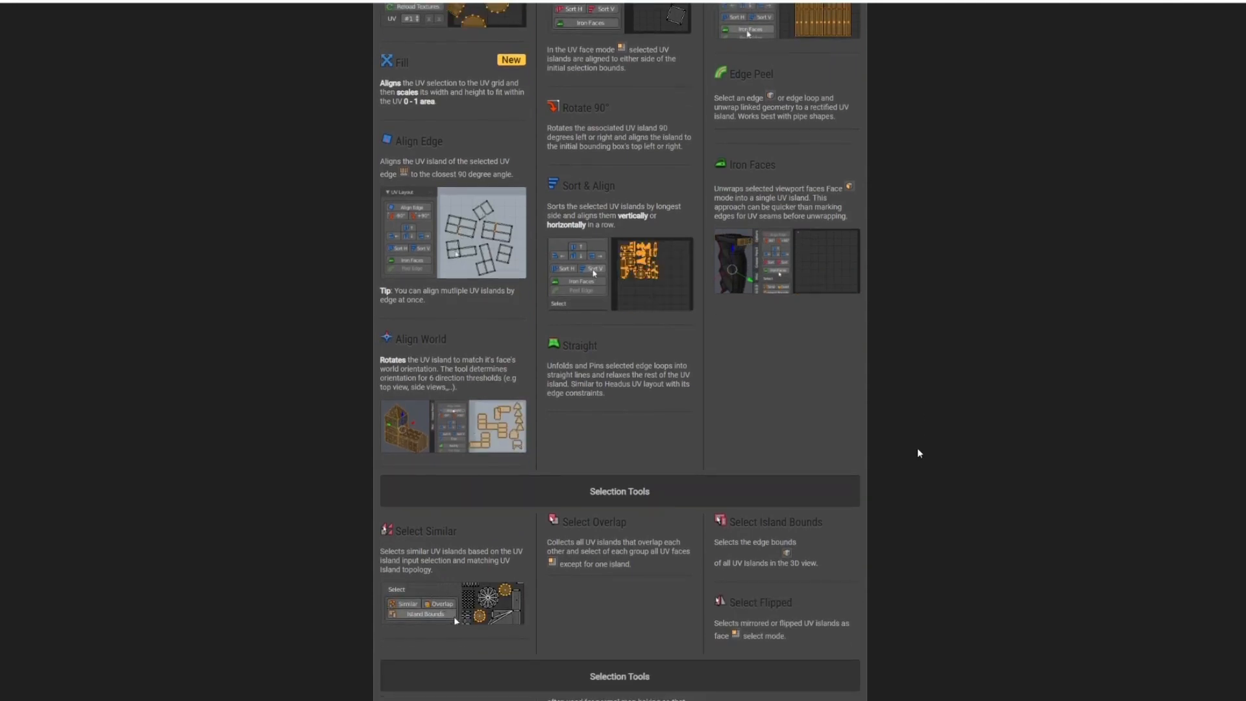
{"action": "scroll", "scroll_direction": "down", "scroll_amount": 3}
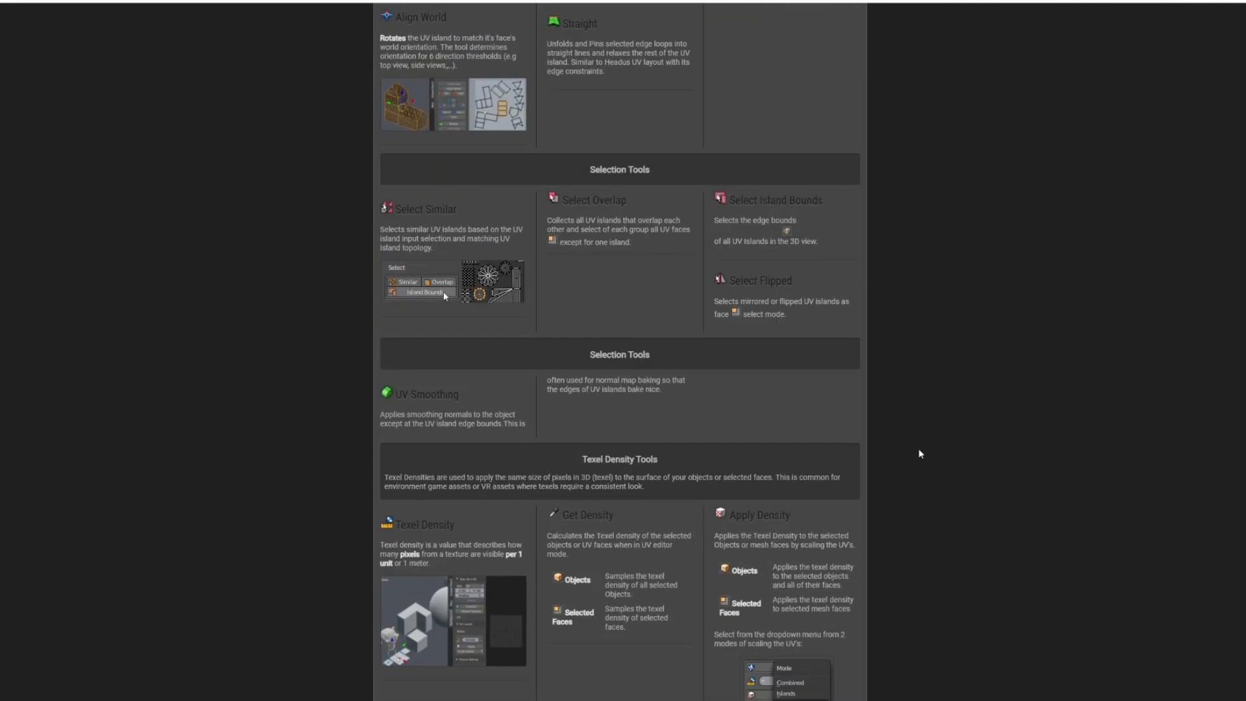
{"action": "scroll", "scroll_direction": "down", "scroll_amount": 3}
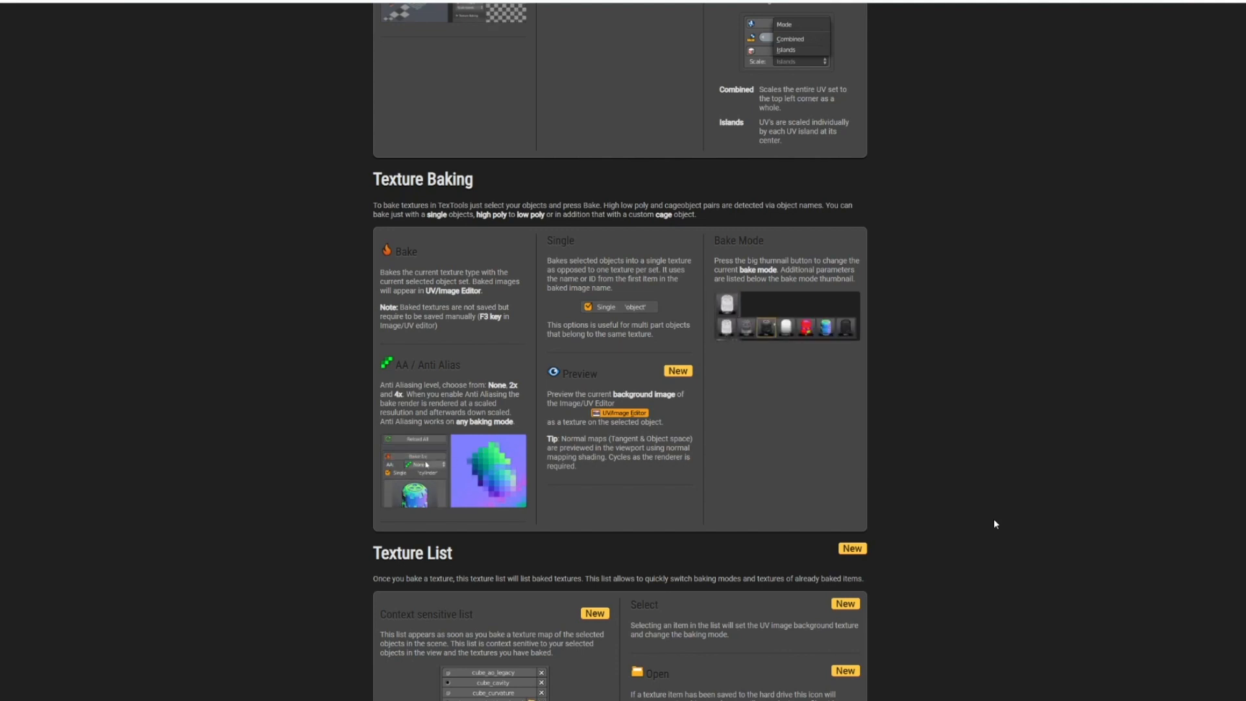
{"action": "scroll", "scroll_direction": "down", "scroll_amount": 3}
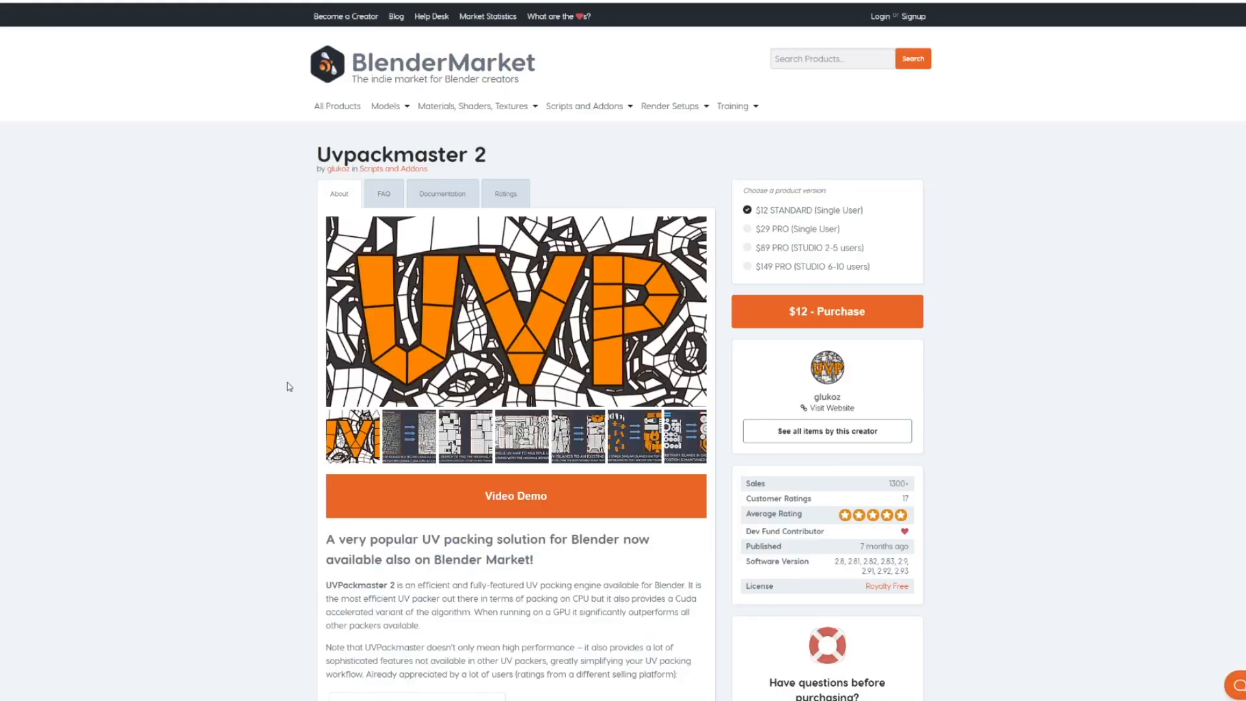
{"action": "mouse_move", "coordinate": [241, 205]}
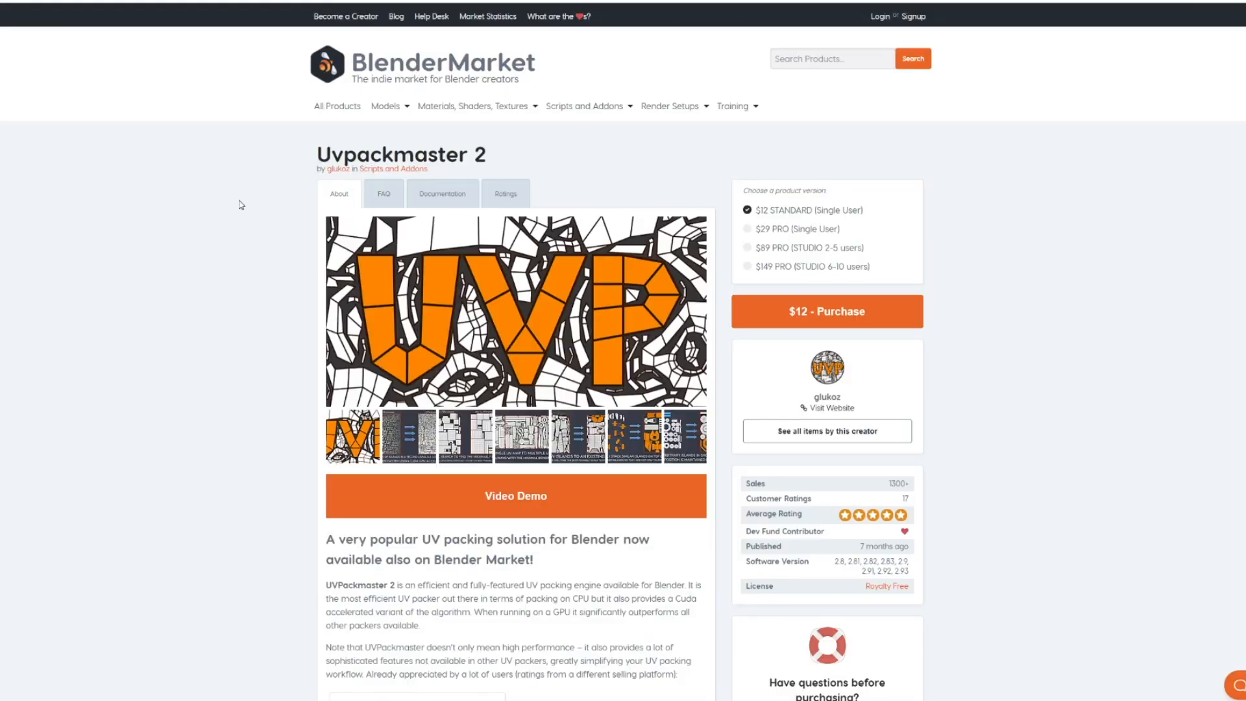
{"action": "mouse_move", "coordinate": [233, 376]}
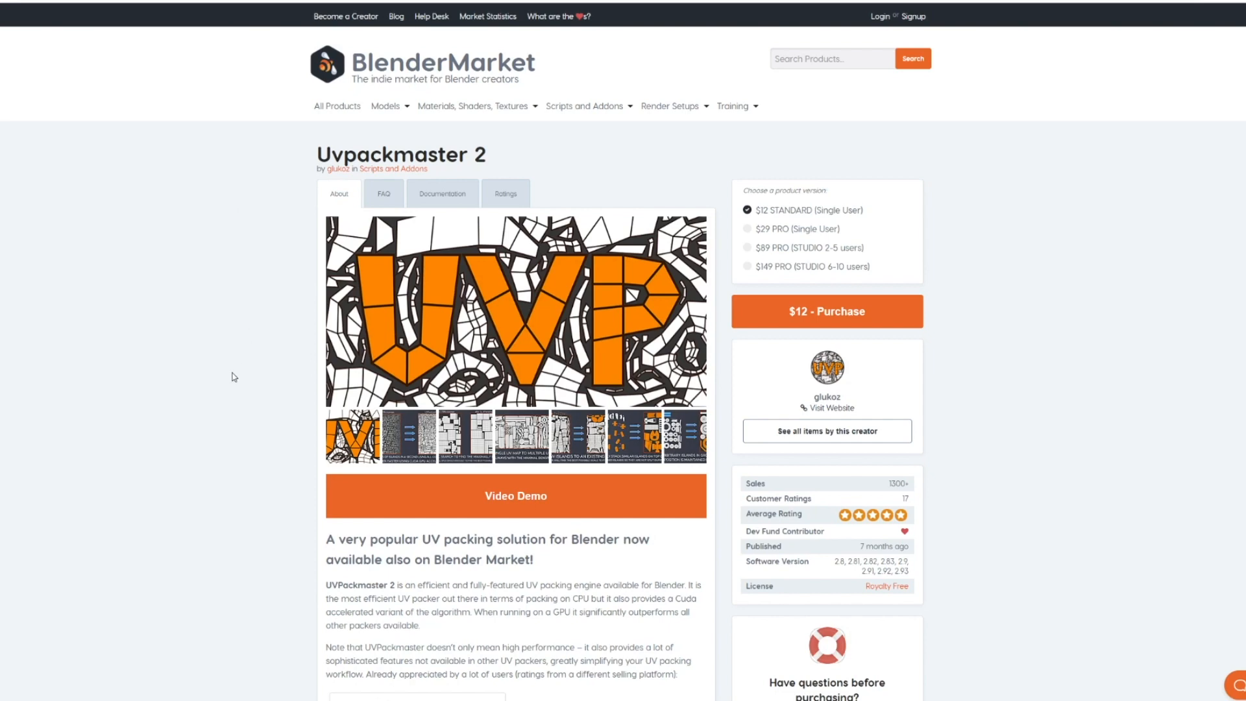
Browse two UVPackmaster 2 gallery images and choose the $29 PRO single-user version.
{"action": "left_click", "coordinate": [408, 436]}
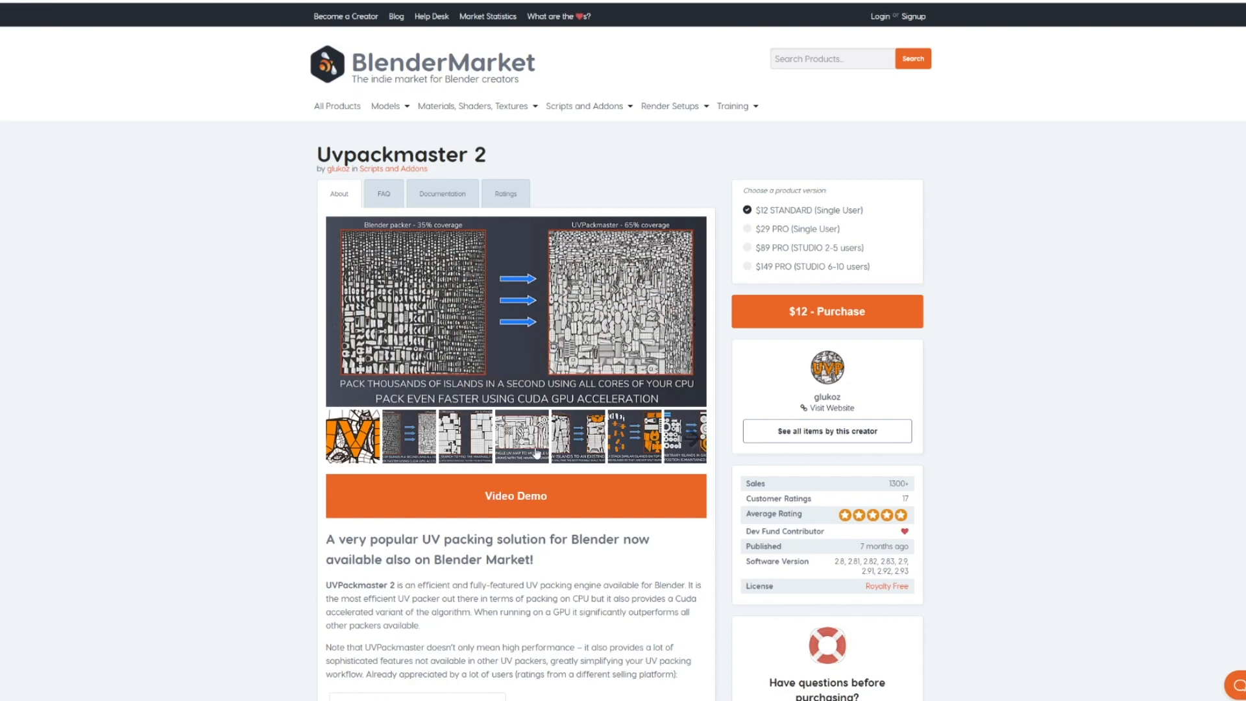
{"action": "mouse_move", "coordinate": [564, 469]}
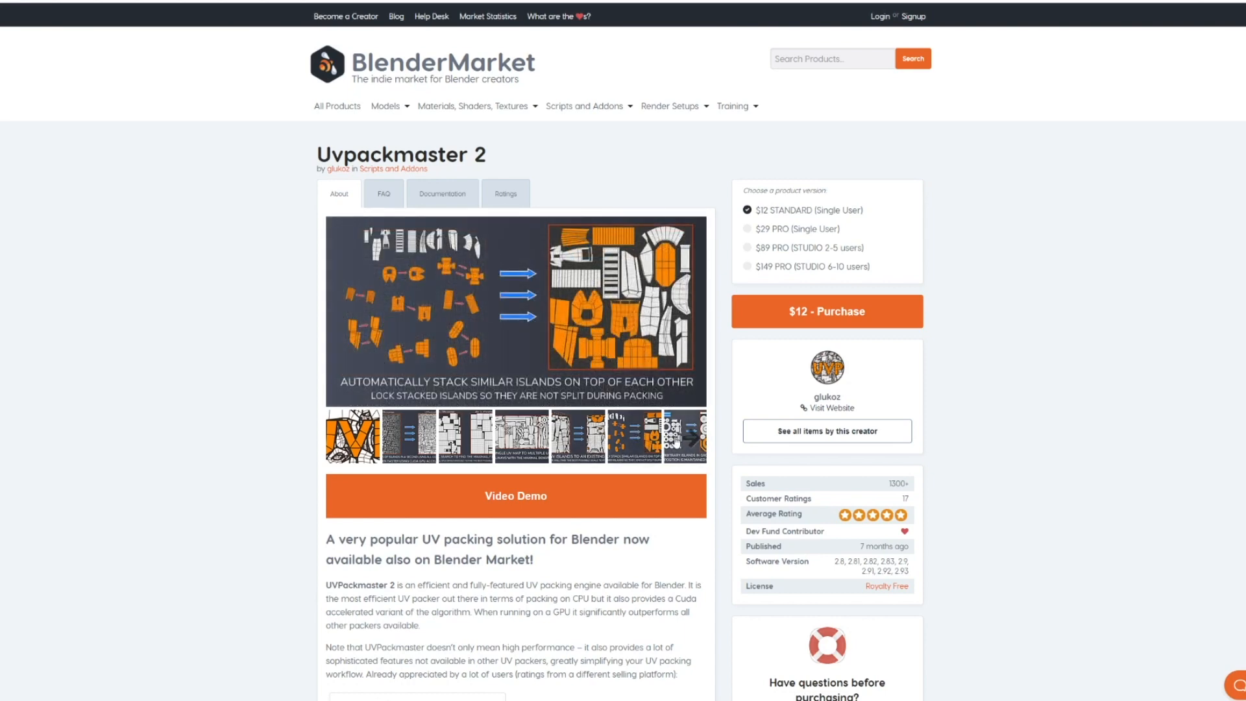
{"action": "left_click", "coordinate": [578, 436]}
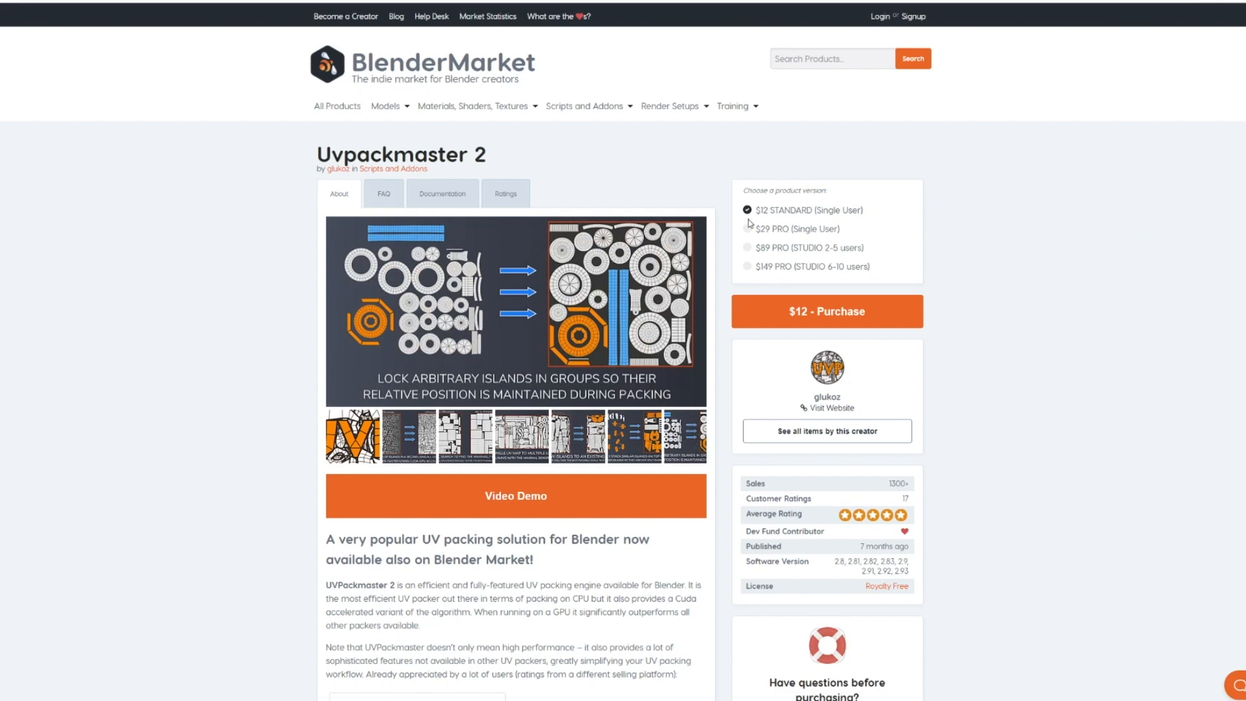
{"action": "left_click", "coordinate": [747, 229]}
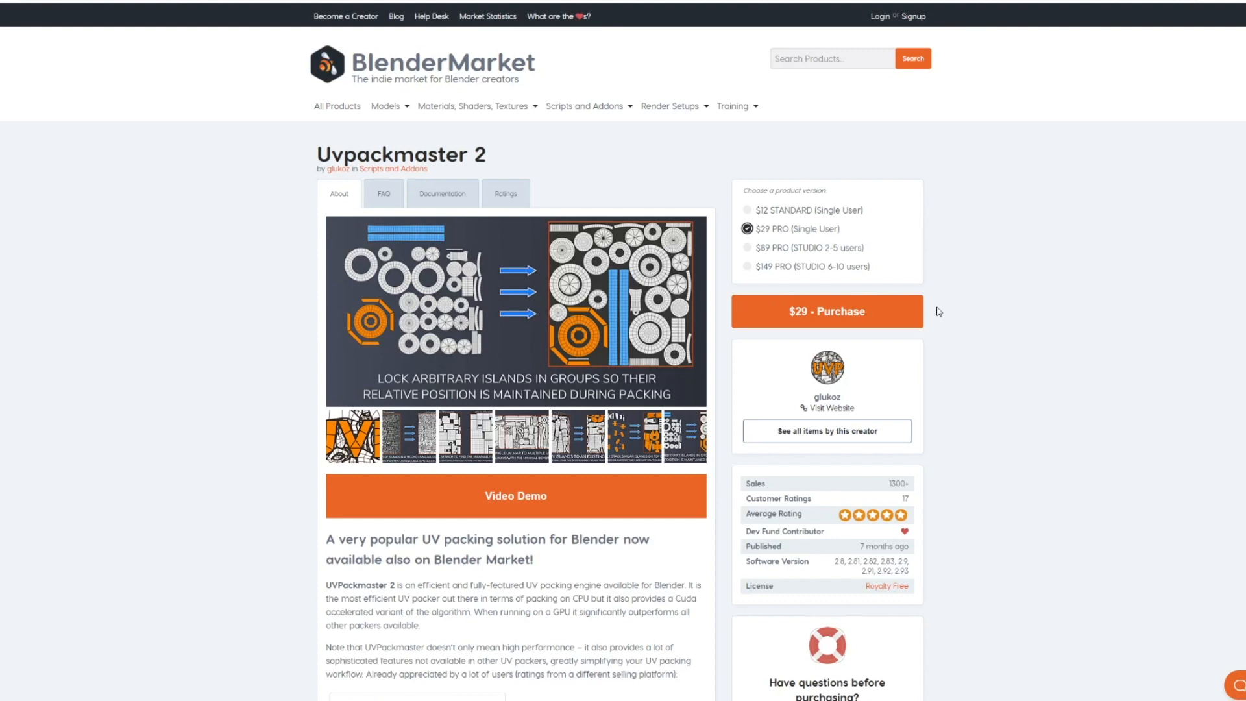
{"action": "mouse_move", "coordinate": [1099, 418]}
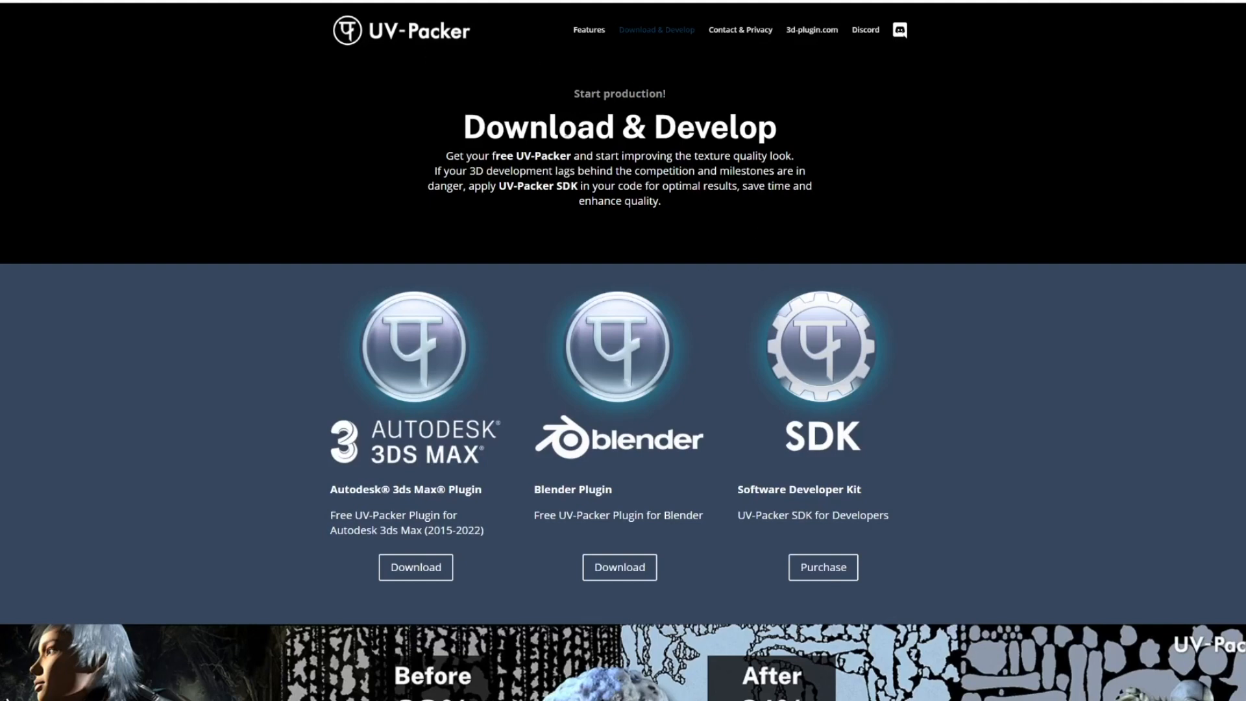
{"action": "mouse_move", "coordinate": [677, 351]}
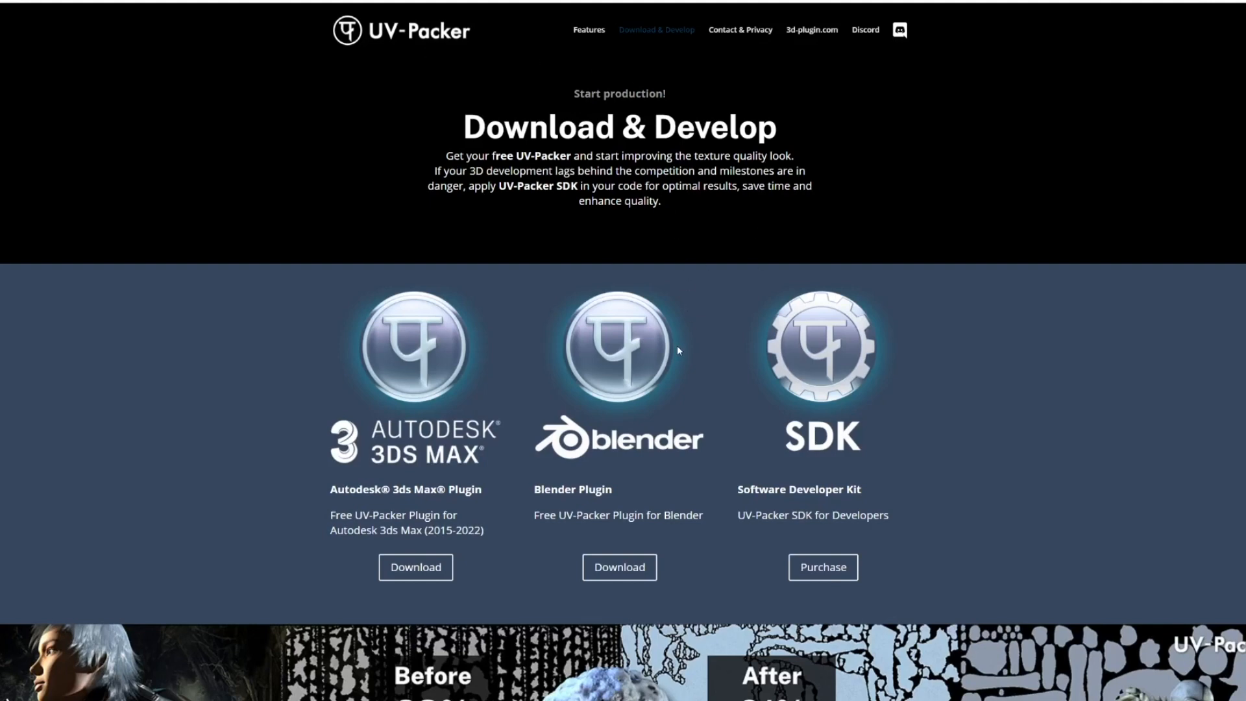
Scroll the UV-Packer Download & Develop page down to the Before/After banner.
{"action": "scroll", "scroll_direction": "down", "scroll_amount": 3}
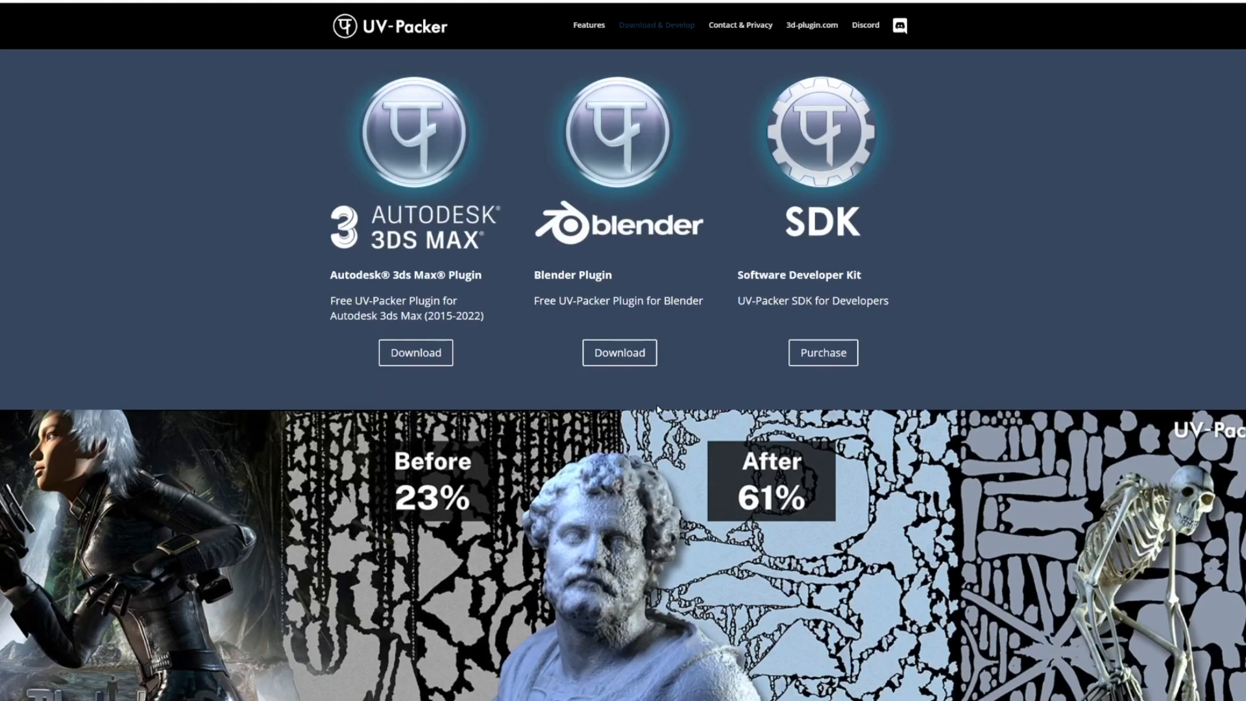
{"action": "scroll", "scroll_direction": "down", "scroll_amount": 3}
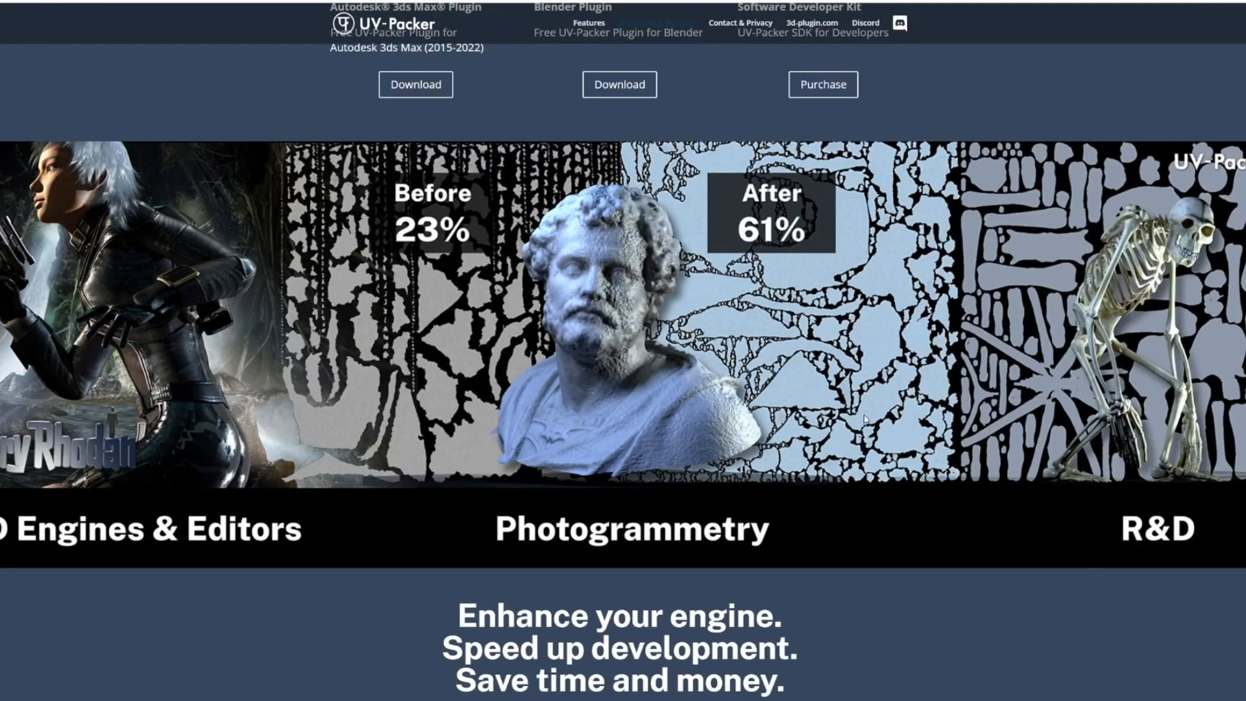
{"action": "mouse_move", "coordinate": [810, 392]}
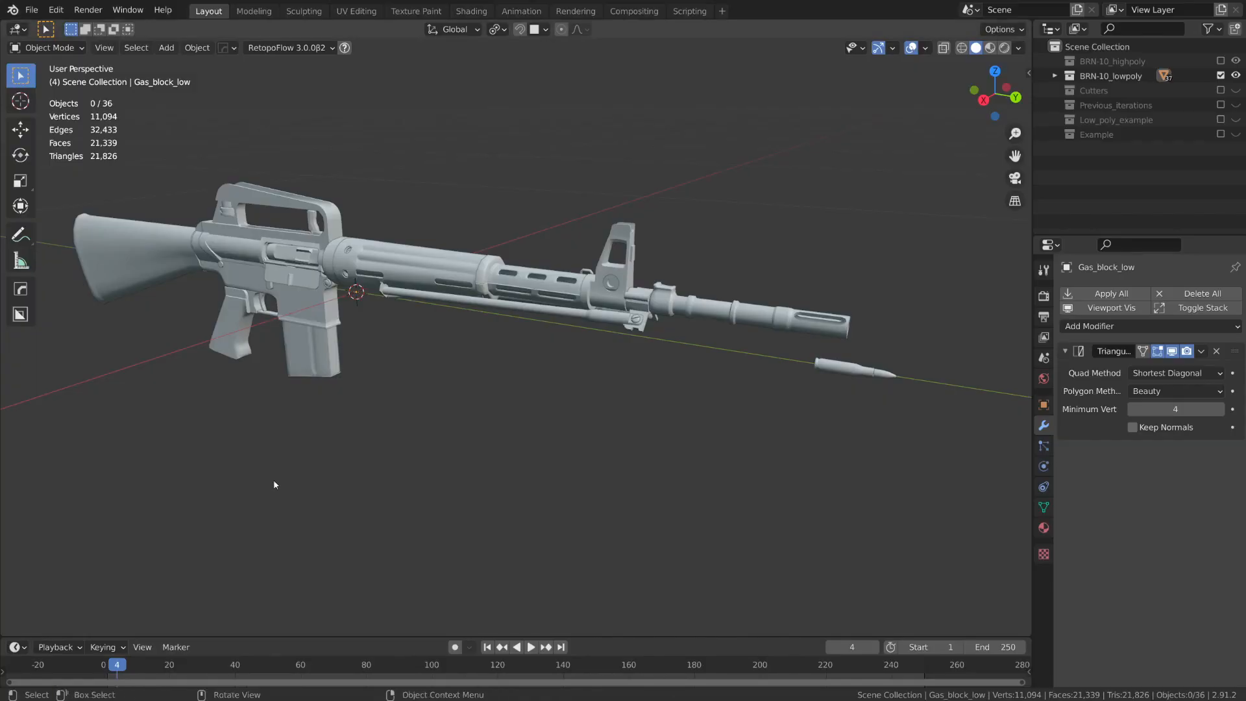
{"action": "mouse_move", "coordinate": [447, 399]}
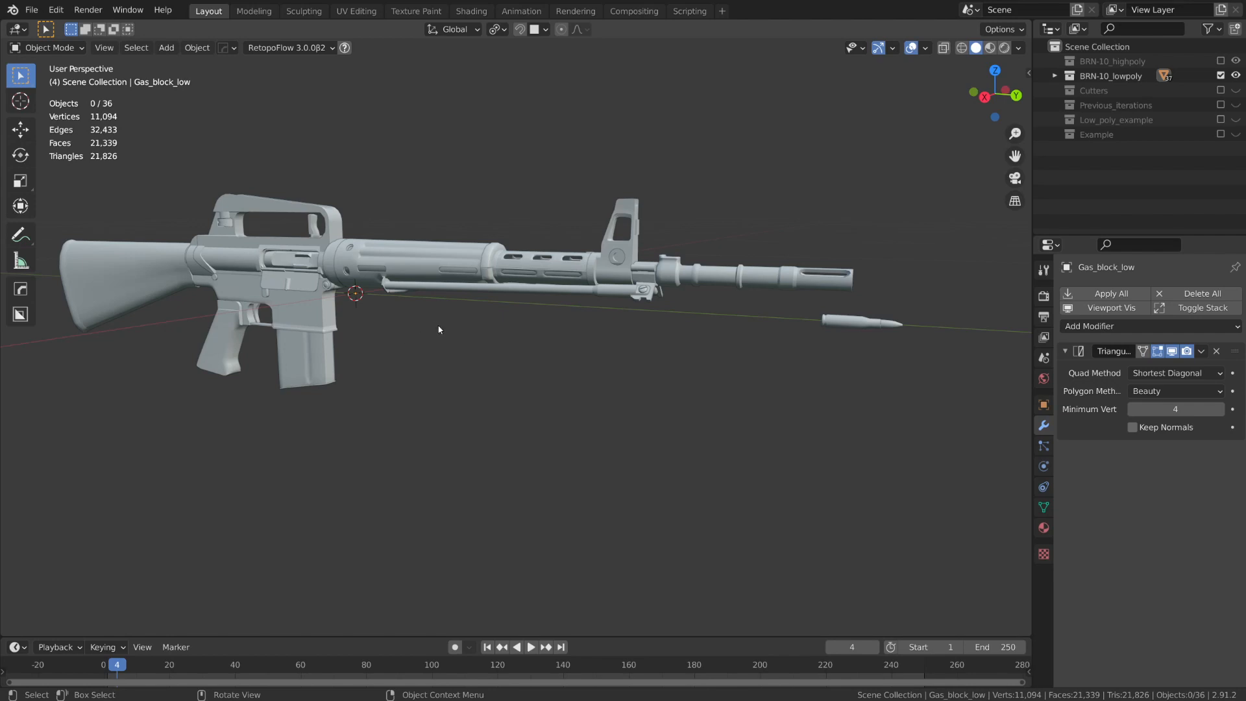
{"action": "mouse_move", "coordinate": [409, 371]}
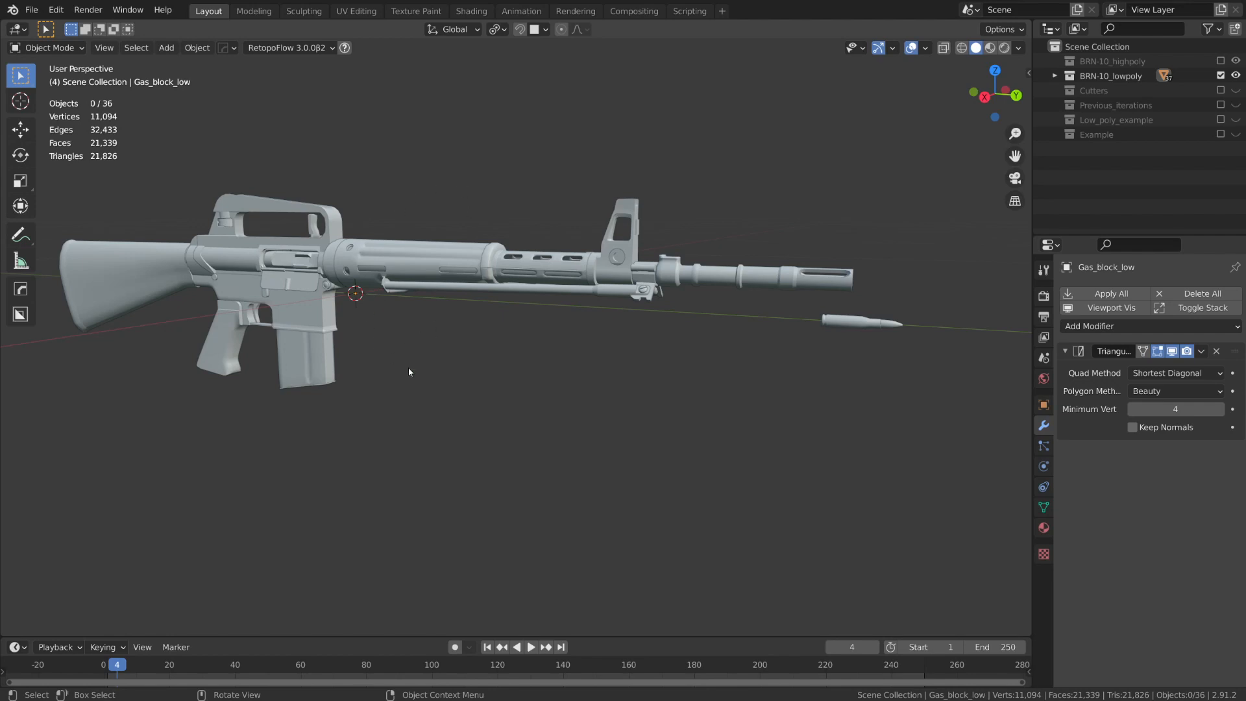
{"action": "mouse_move", "coordinate": [419, 433]}
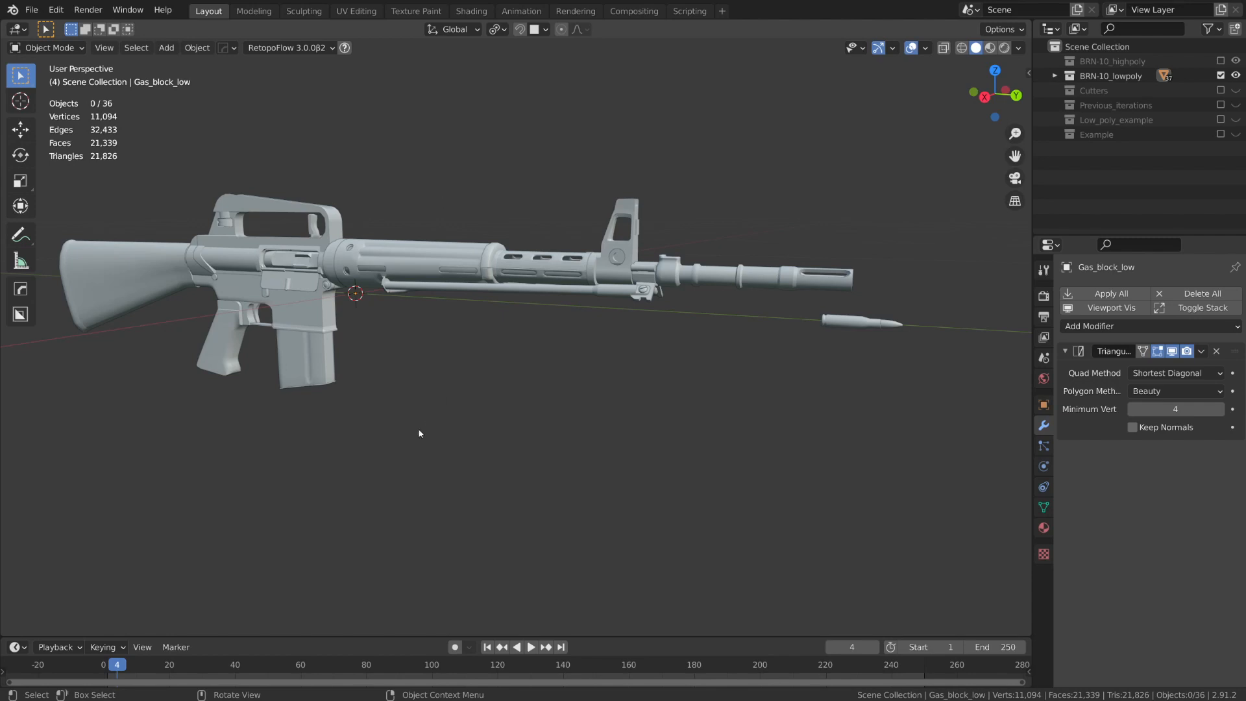
{"action": "mouse_move", "coordinate": [397, 251]}
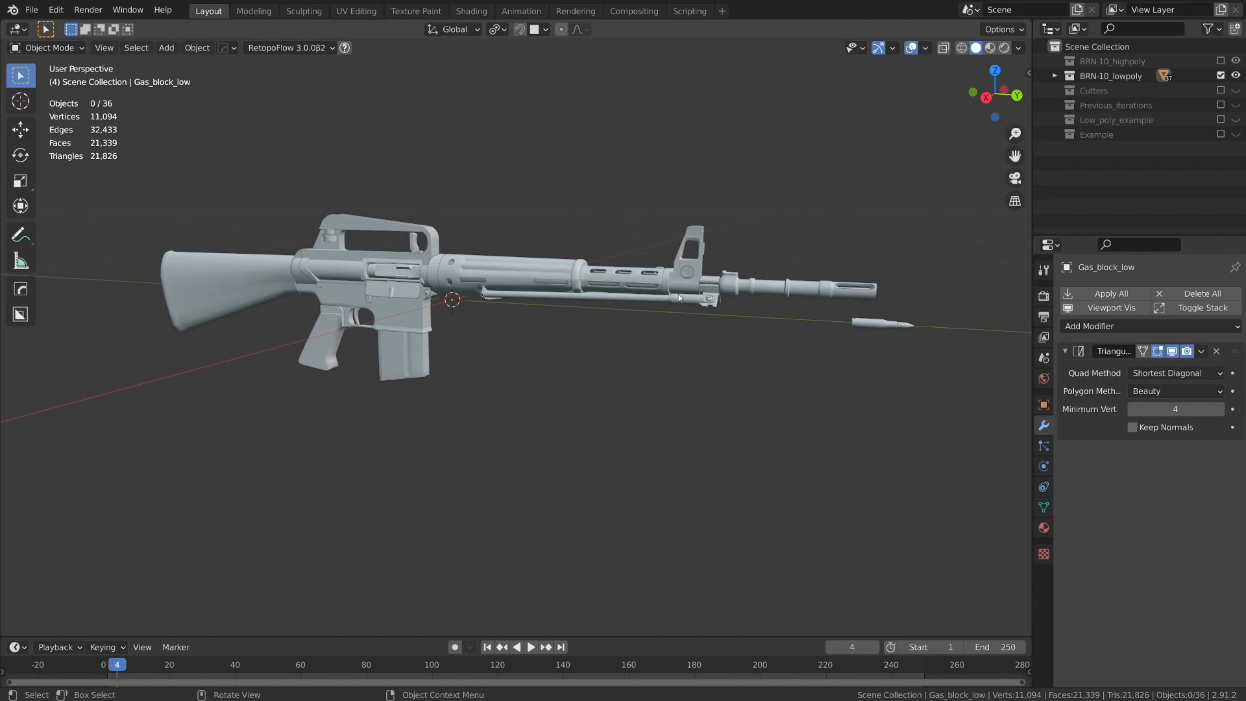
{"action": "mouse_move", "coordinate": [408, 89]}
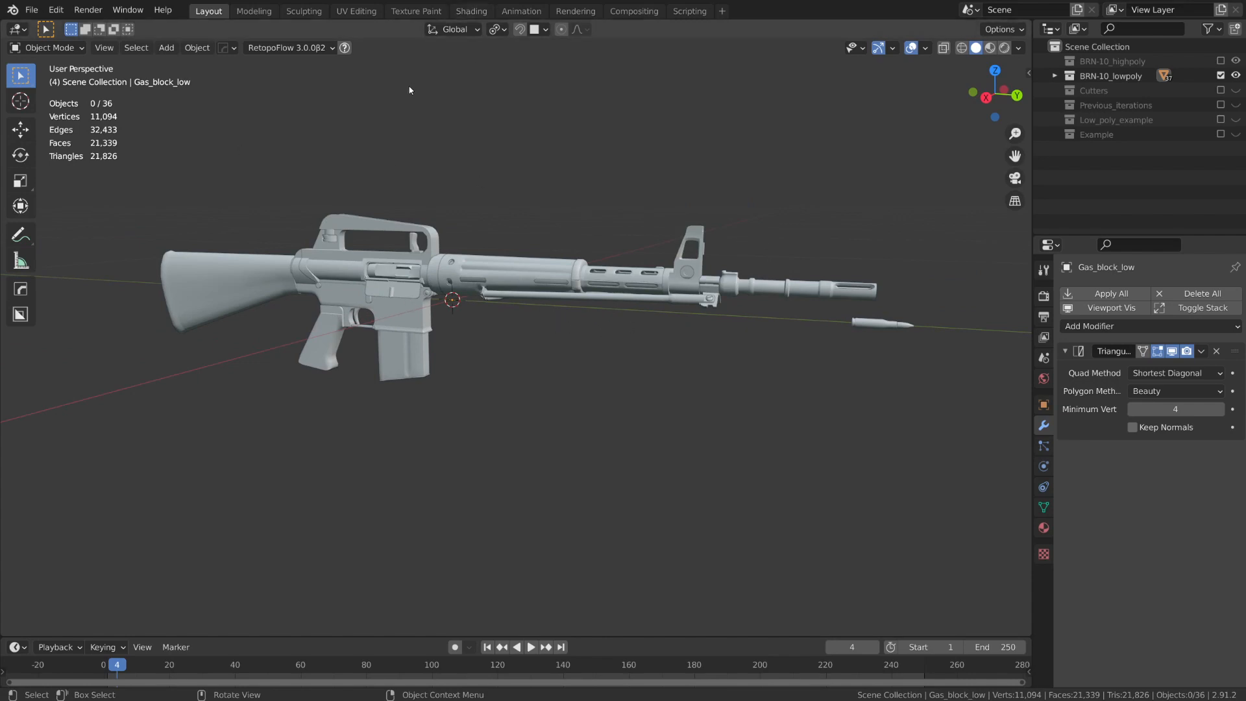
{"action": "mouse_move", "coordinate": [434, 367]}
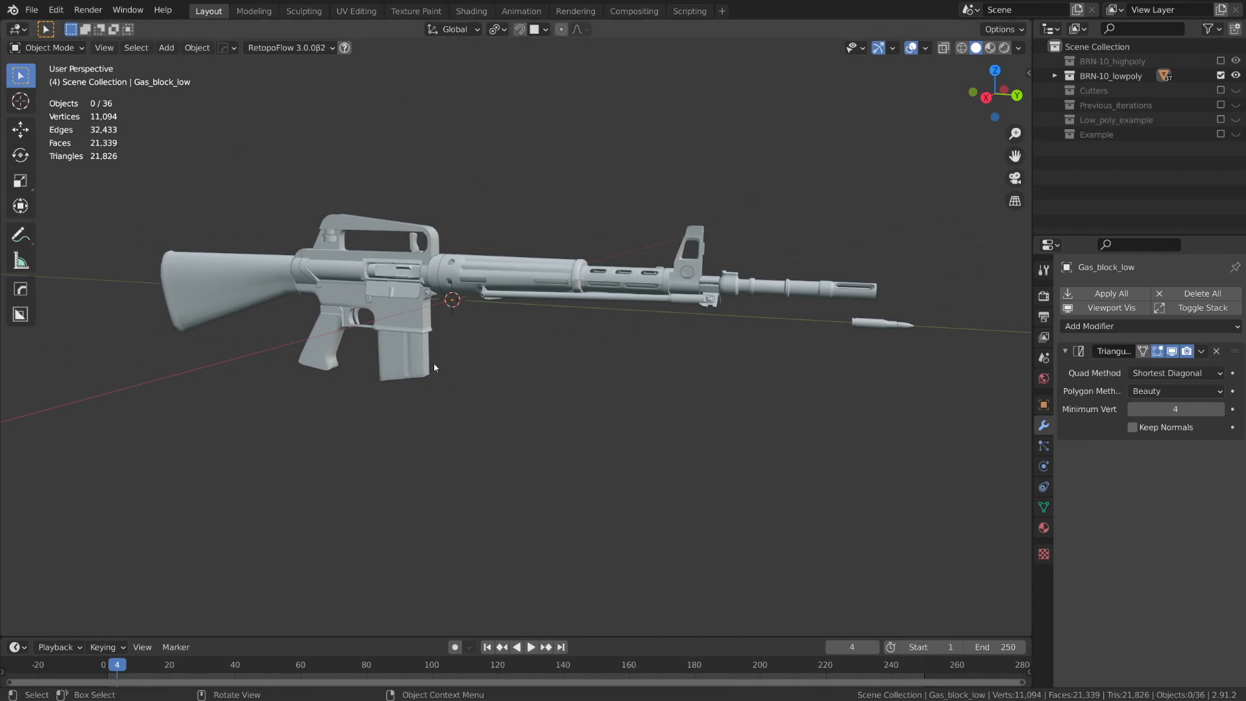
{"action": "mouse_move", "coordinate": [494, 178]}
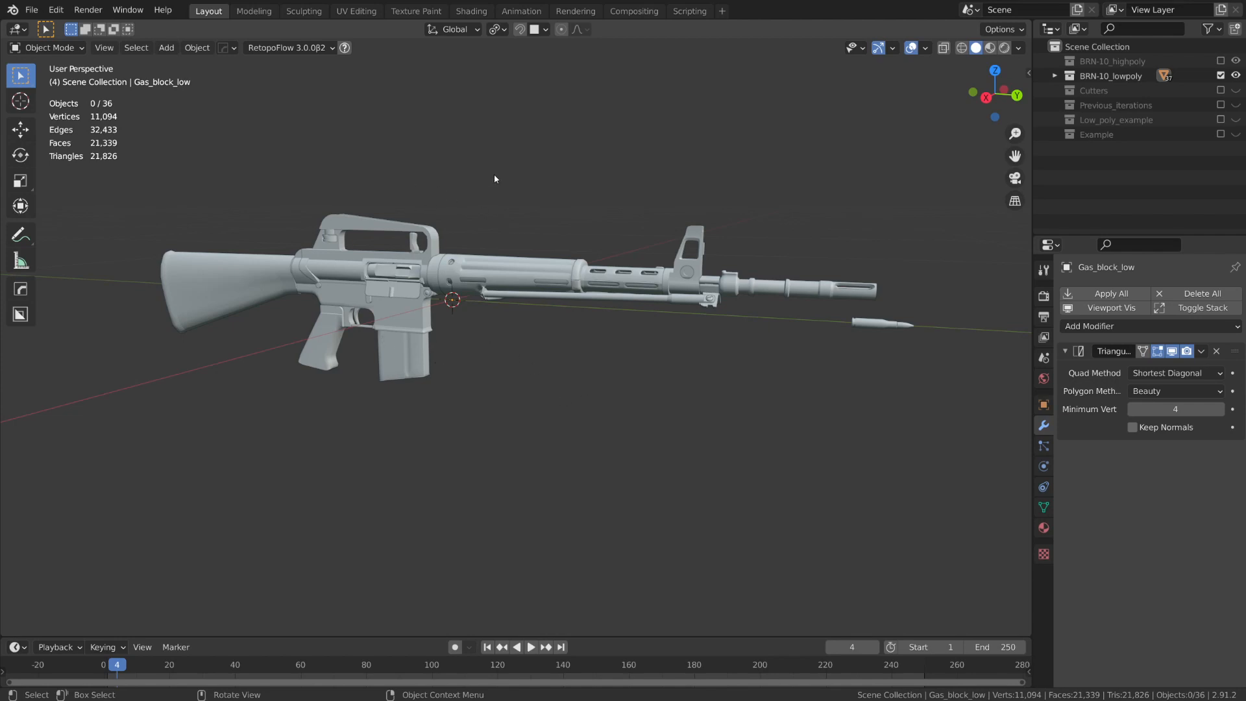
{"action": "mouse_move", "coordinate": [488, 259]}
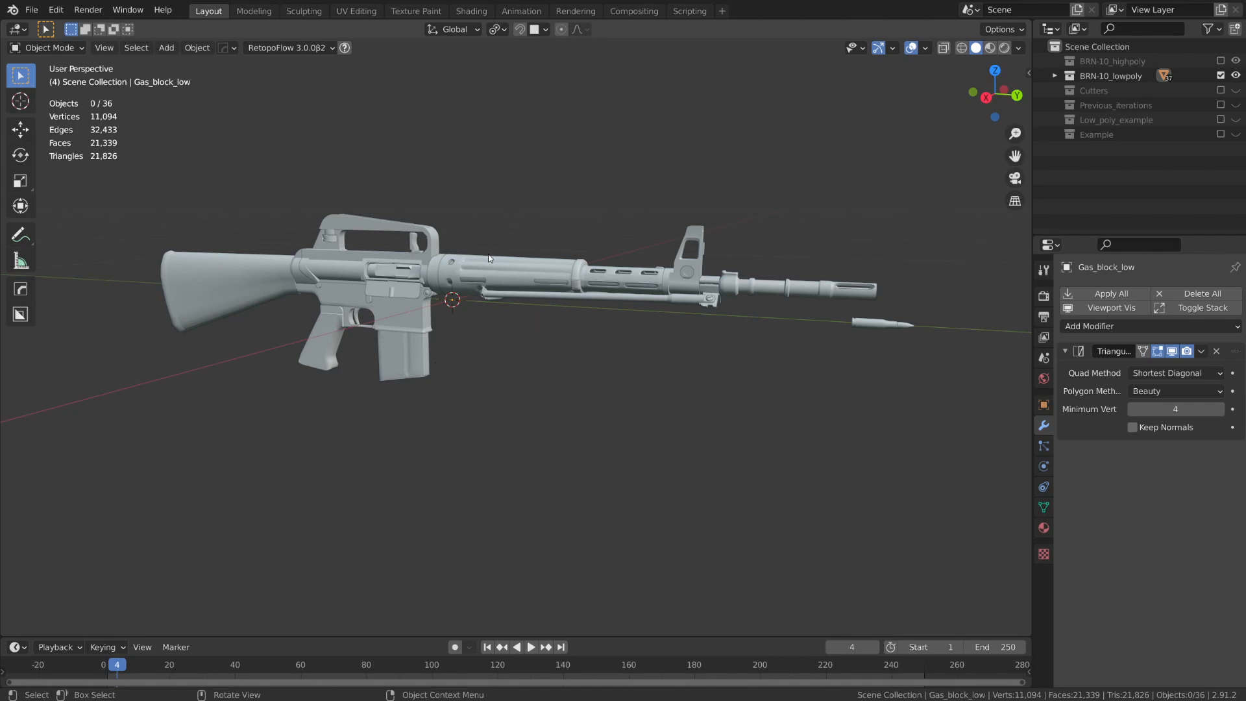
{"action": "mouse_move", "coordinate": [521, 272]}
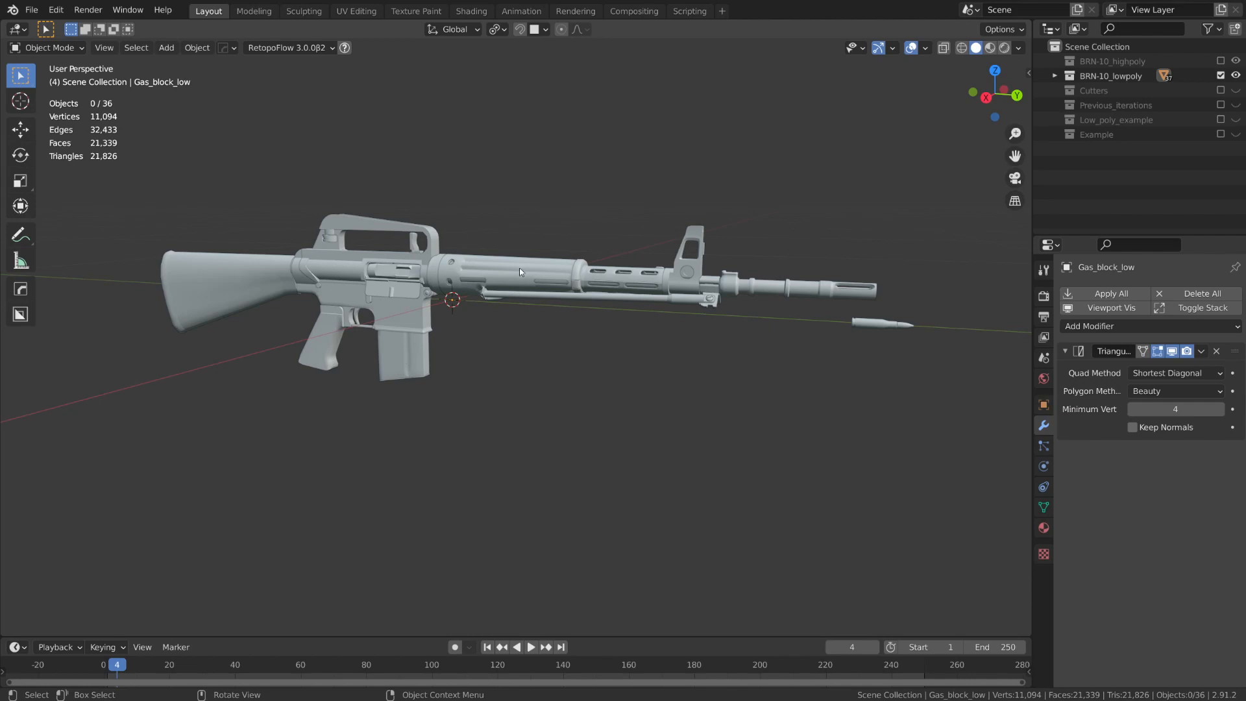
{"action": "mouse_move", "coordinate": [410, 350]}
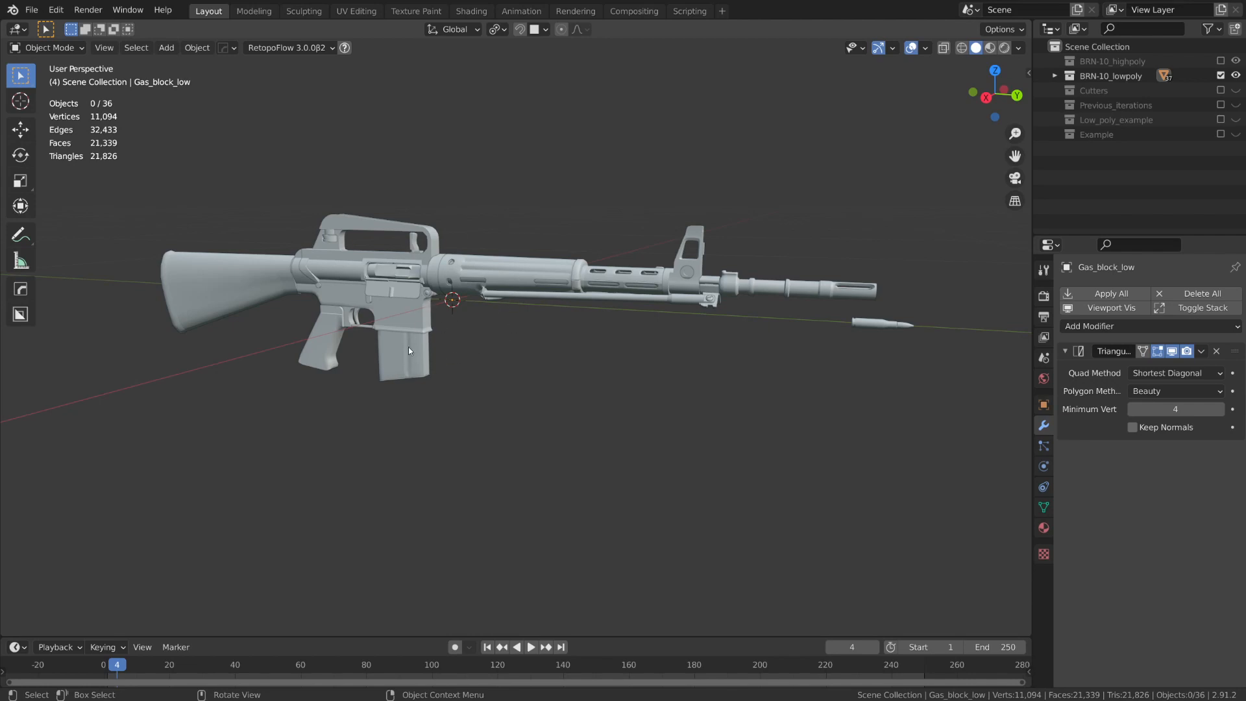
{"action": "mouse_move", "coordinate": [892, 322]}
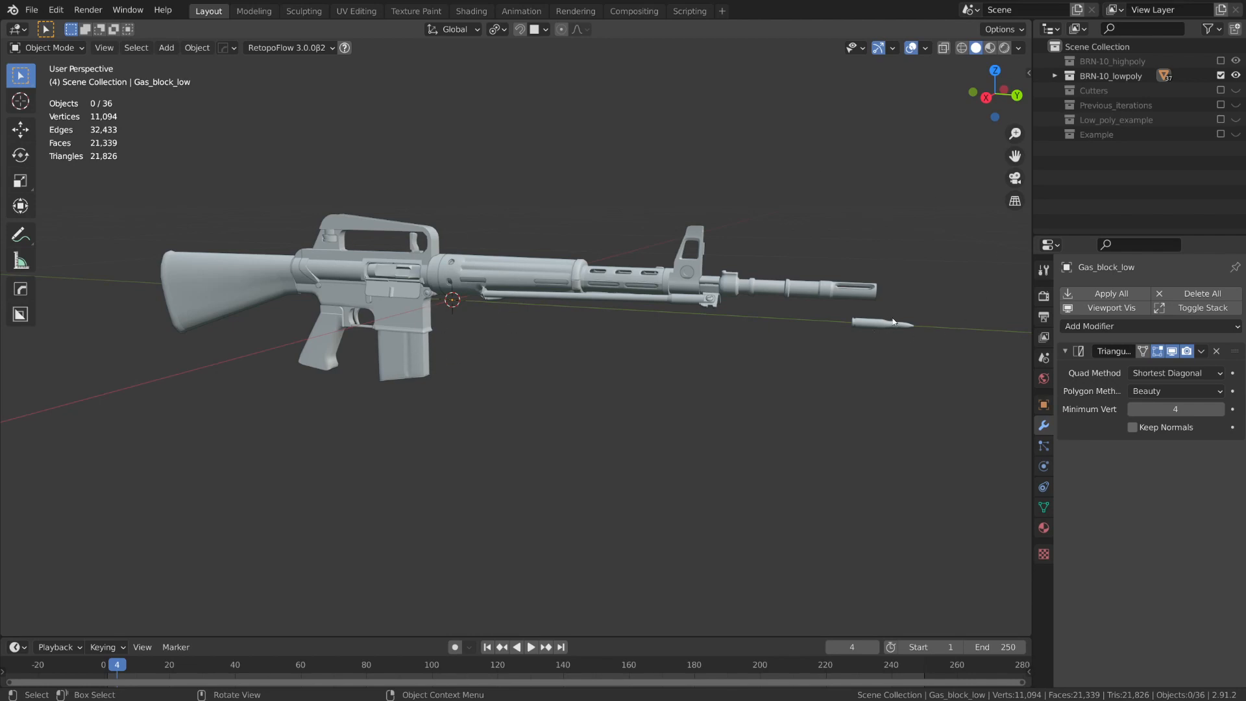
{"action": "mouse_move", "coordinate": [836, 314]}
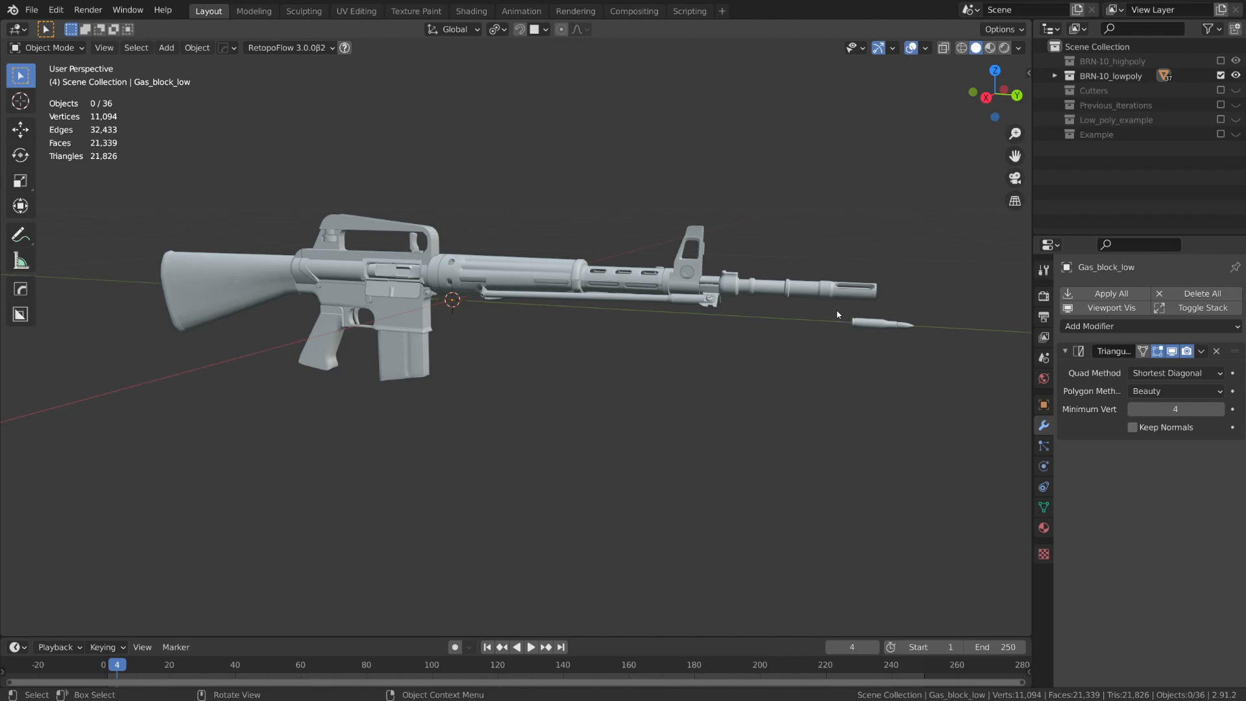
{"action": "mouse_move", "coordinate": [715, 534]}
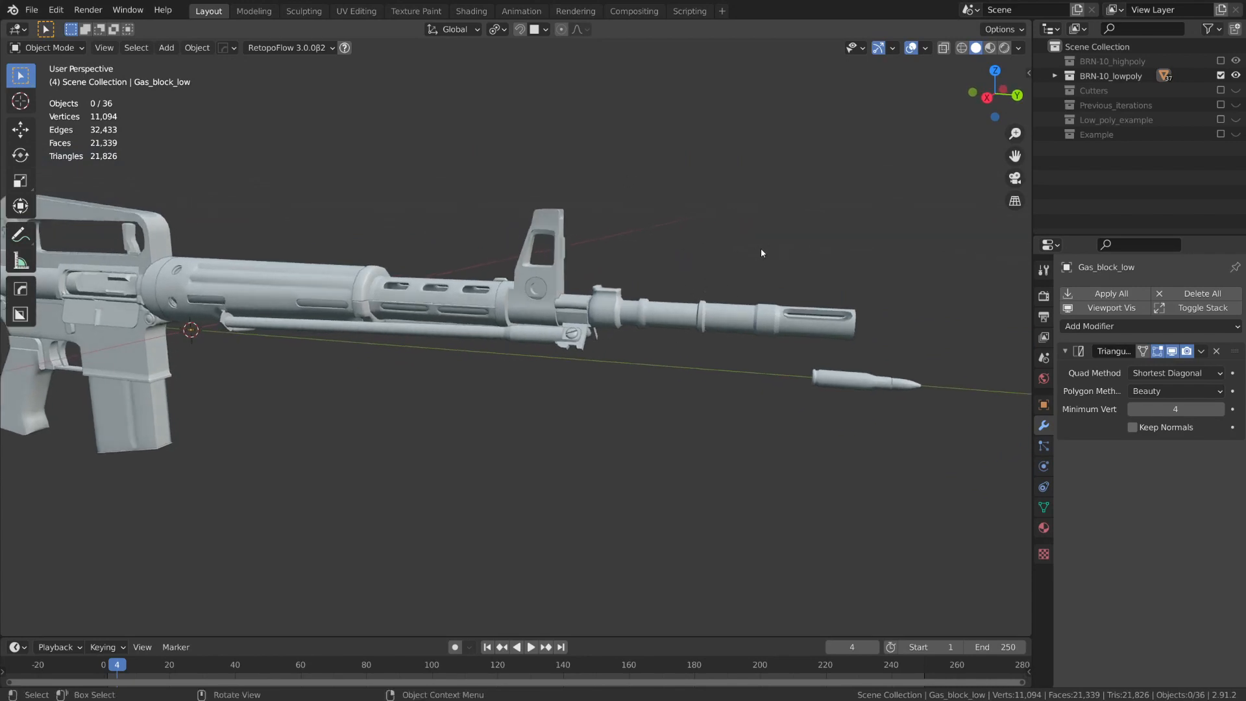
{"action": "mouse_move", "coordinate": [926, 233]}
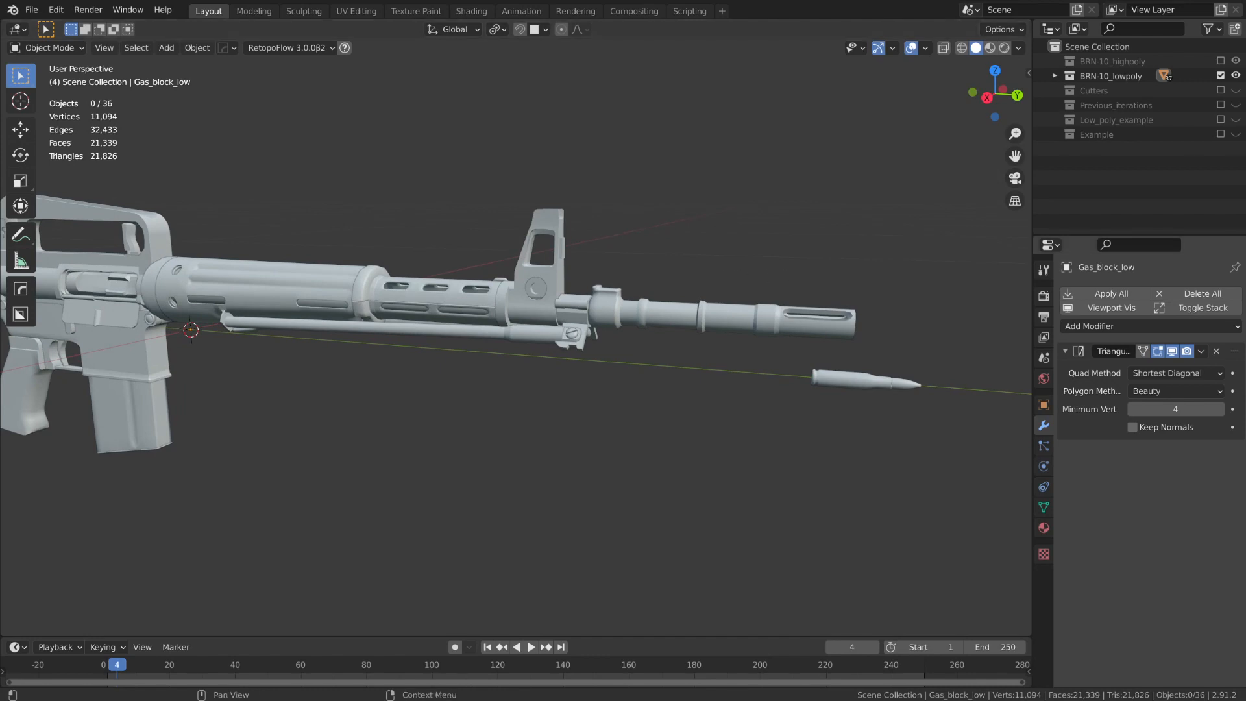
Select Gas_block_low near the front sight and switch to the UV Editing workspace.
{"action": "left_click", "coordinate": [698, 244]}
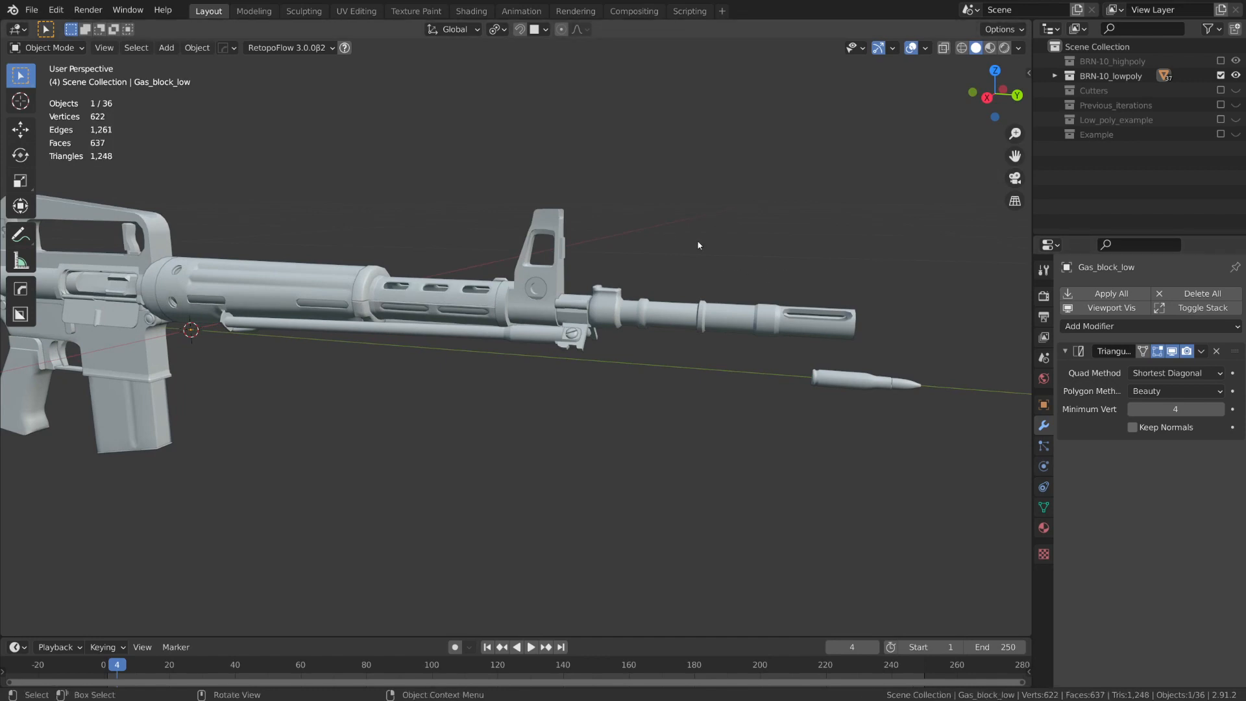
{"action": "mouse_move", "coordinate": [408, 86]}
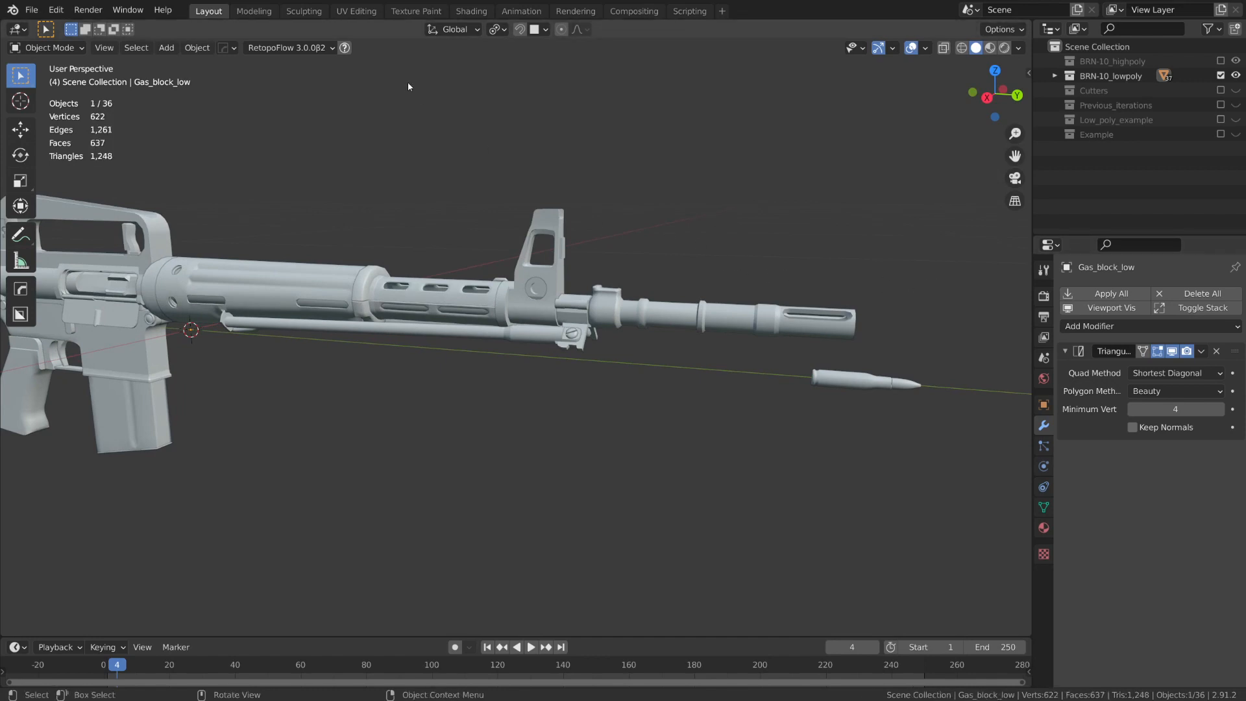
{"action": "left_click", "coordinate": [356, 10]}
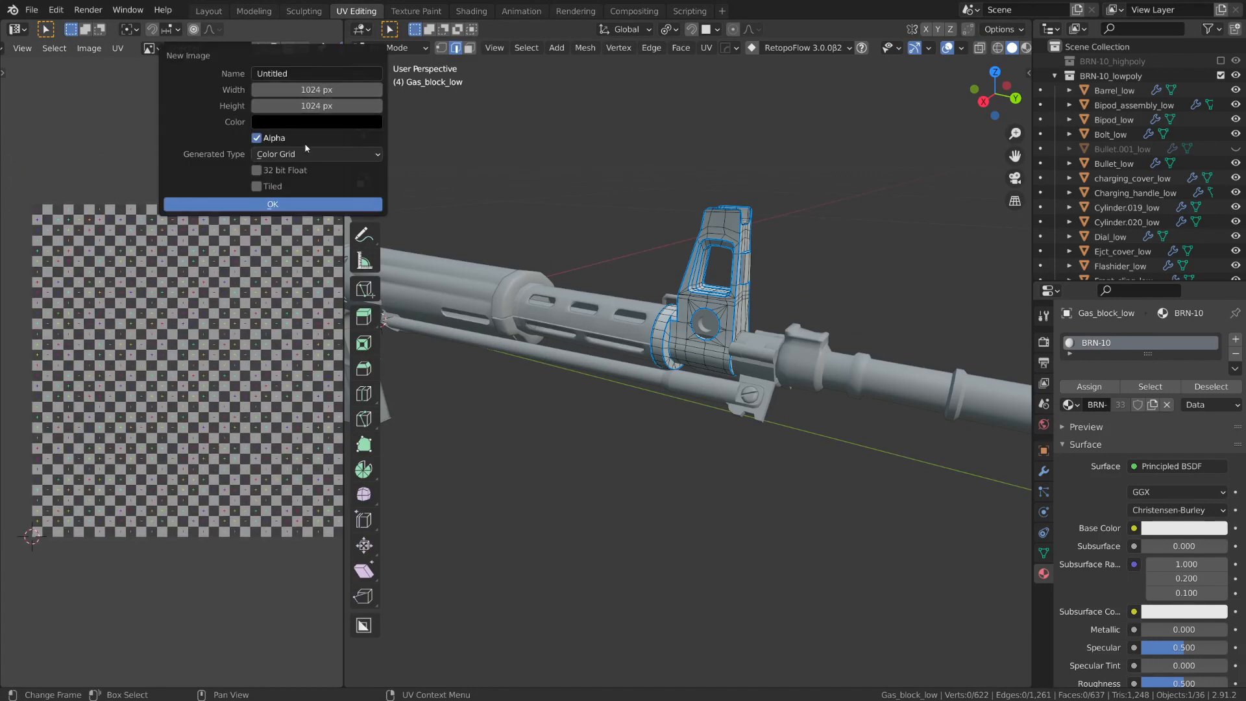
Open the new 1024×1024 image's Generated Type options to pick Color Grid.
{"action": "left_click", "coordinate": [316, 153]}
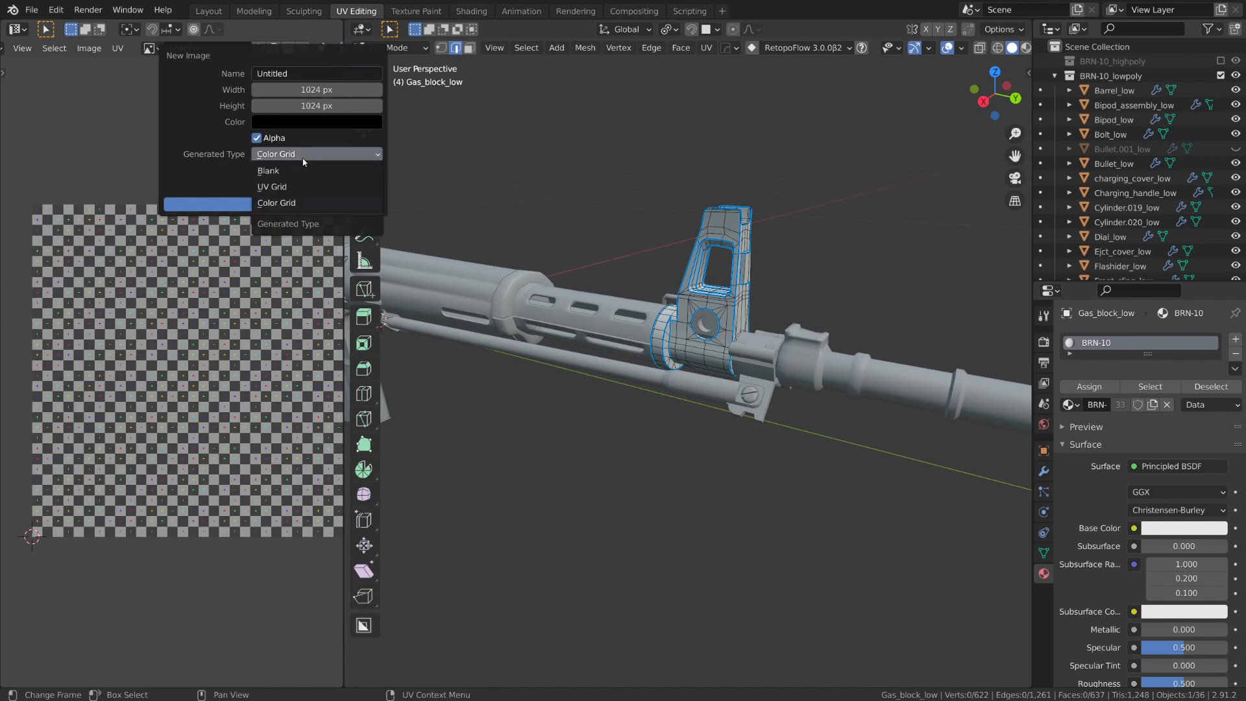
{"action": "mouse_move", "coordinate": [286, 203]}
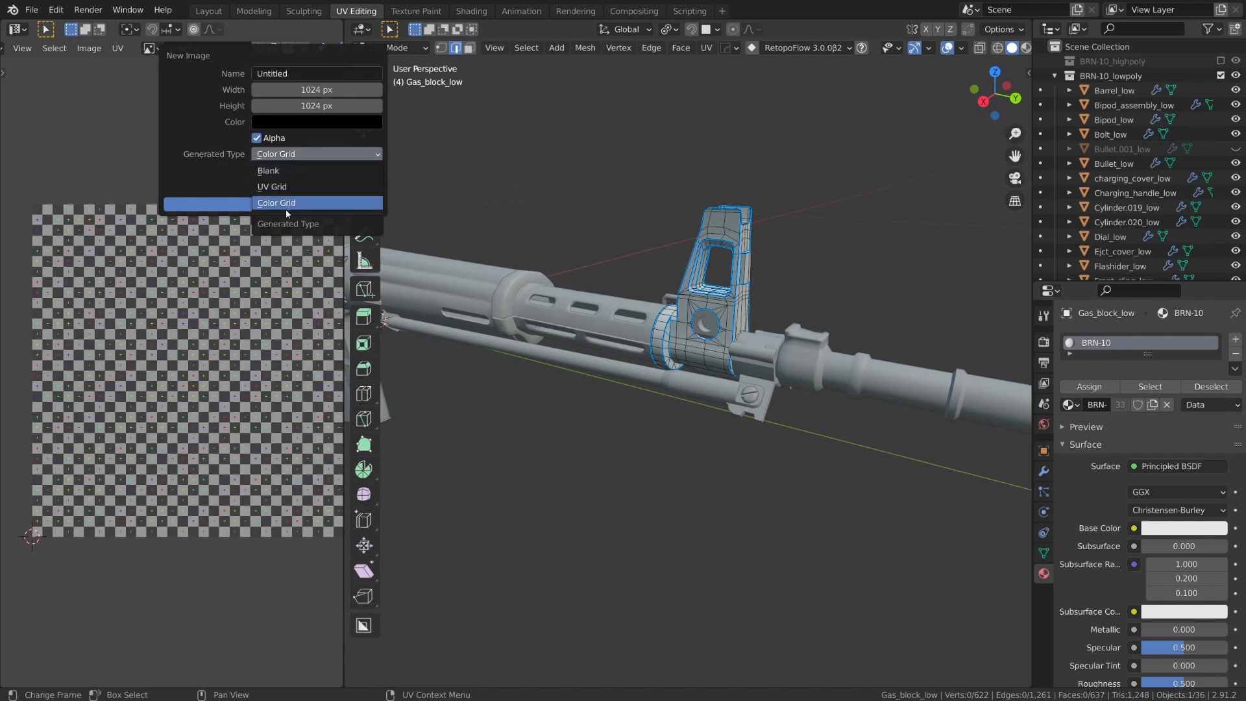
{"action": "mouse_move", "coordinate": [310, 187]}
{"action": "type", "text": "checker"}
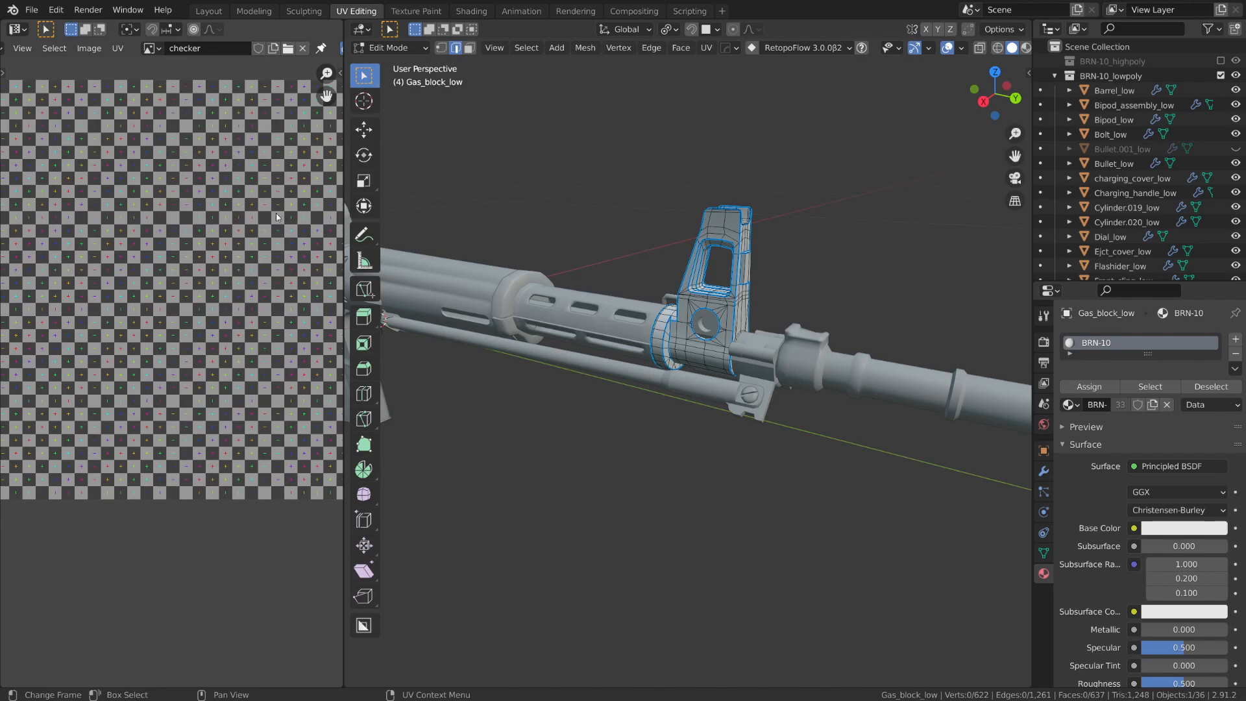
{"action": "mouse_move", "coordinate": [520, 173]}
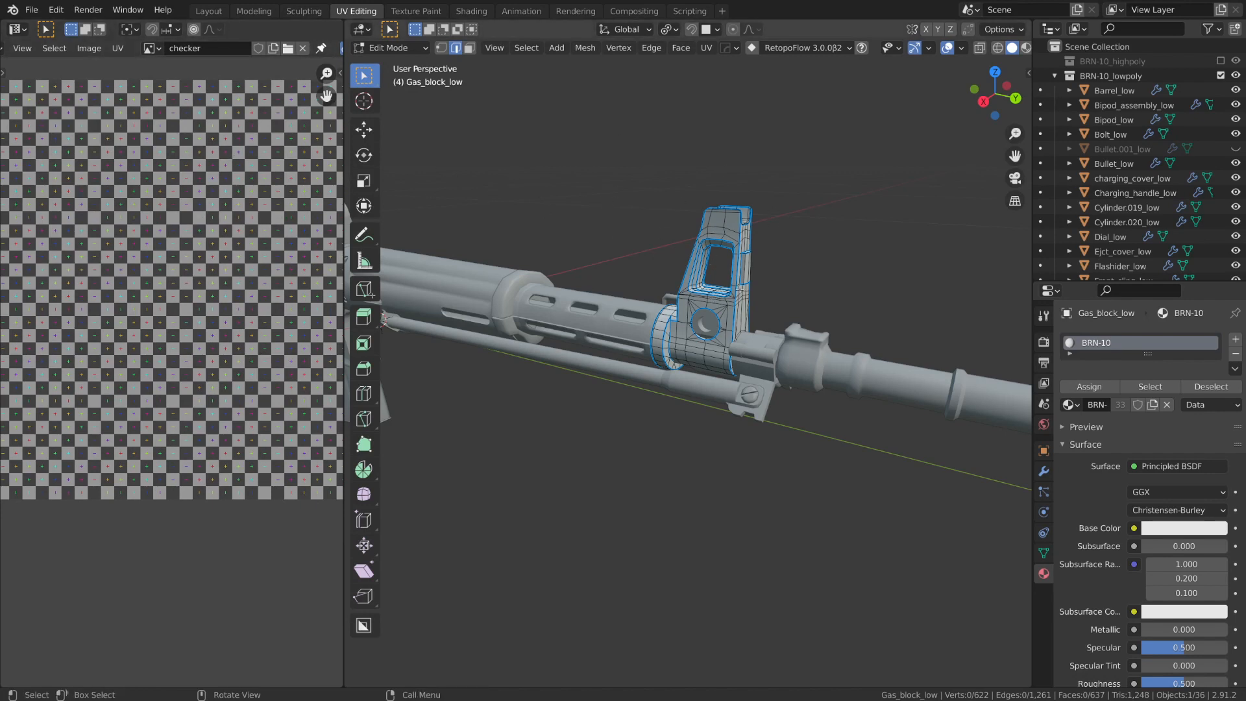
{"action": "mouse_move", "coordinate": [571, 178]}
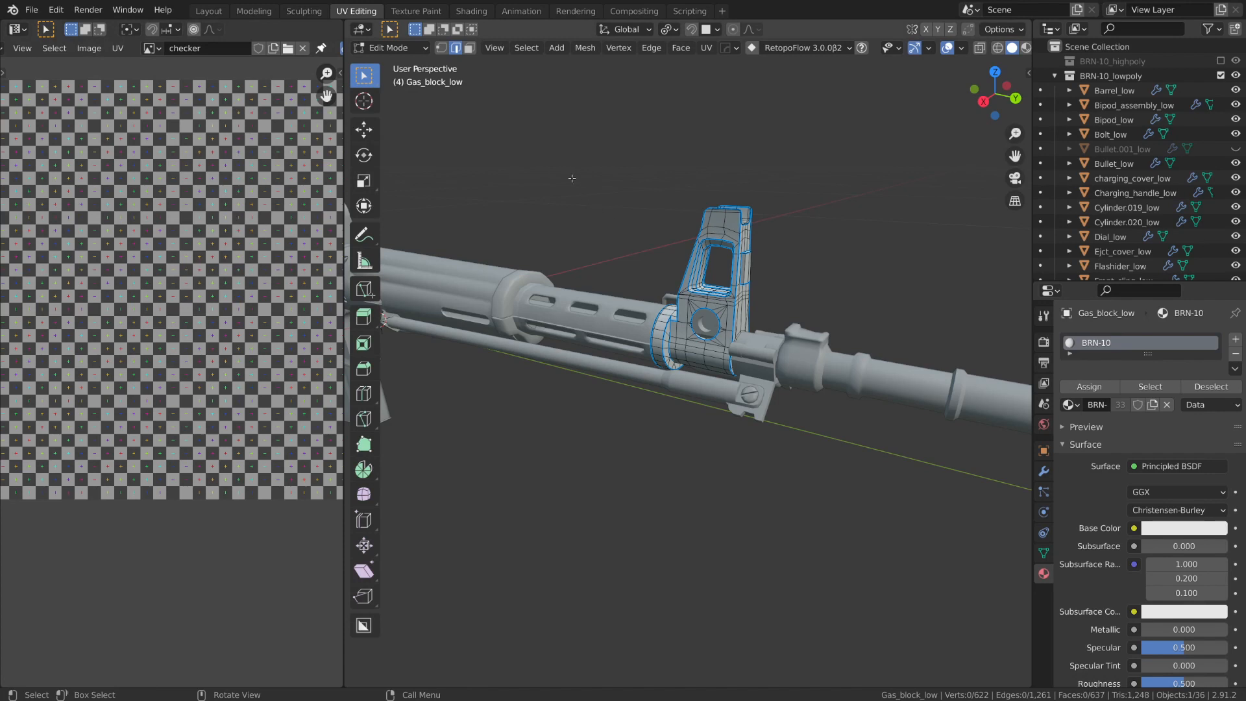
{"action": "left_click", "coordinate": [117, 47]}
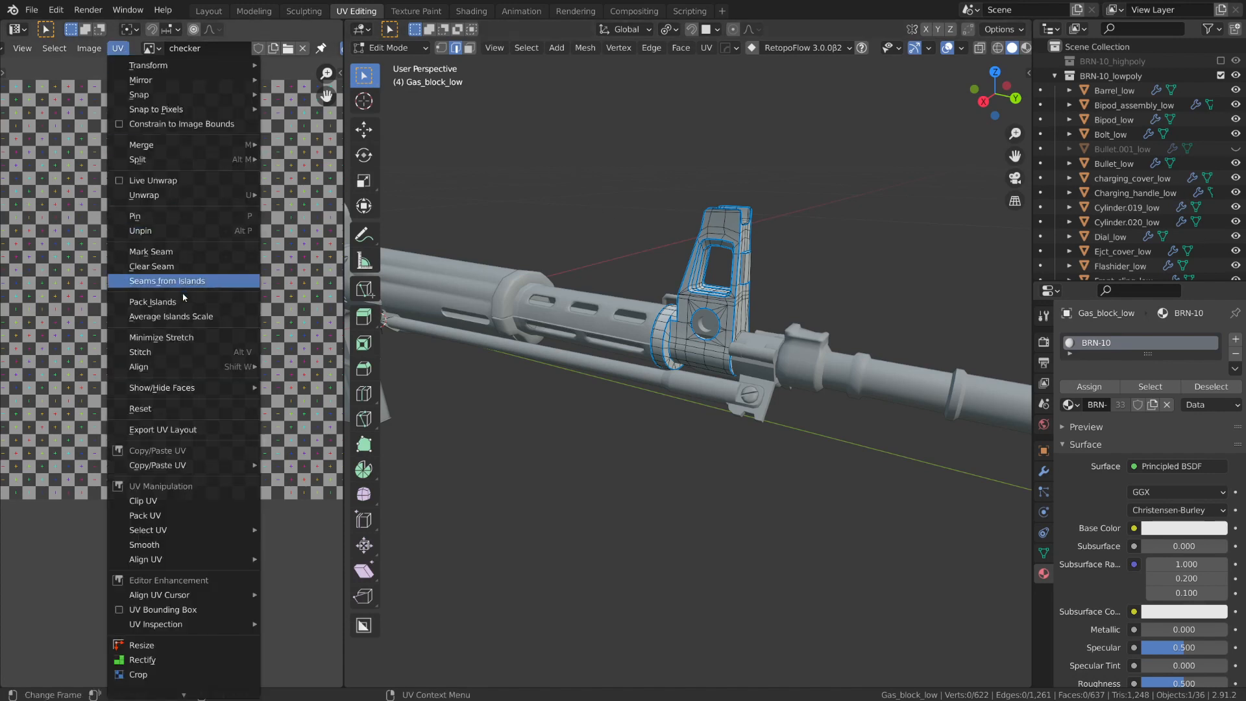
{"action": "mouse_move", "coordinate": [171, 316]}
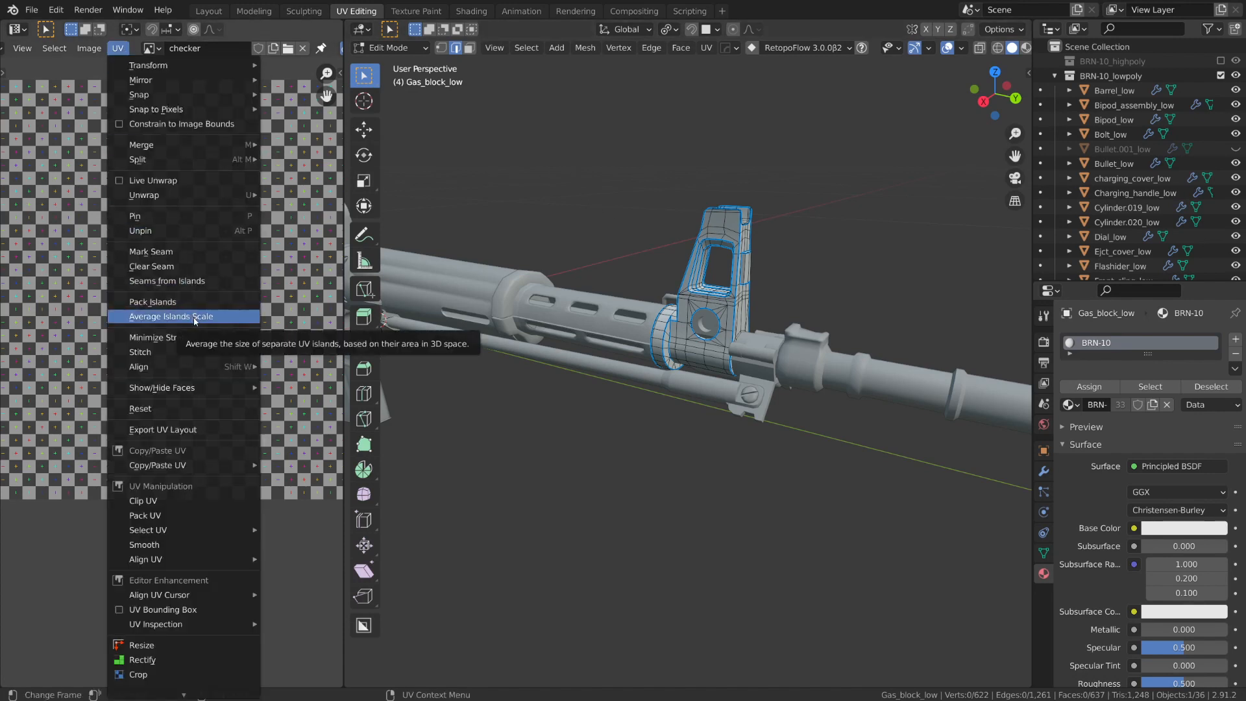
{"action": "mouse_move", "coordinate": [153, 301]}
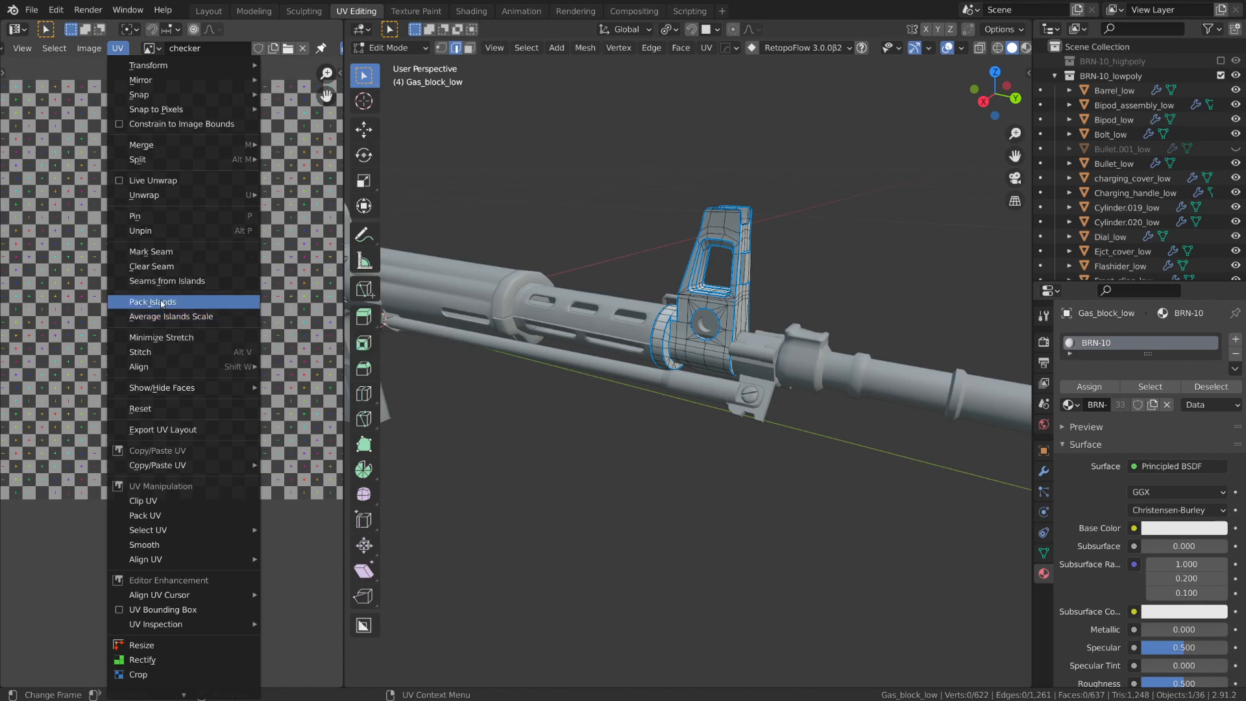
{"action": "left_click", "coordinate": [151, 301]}
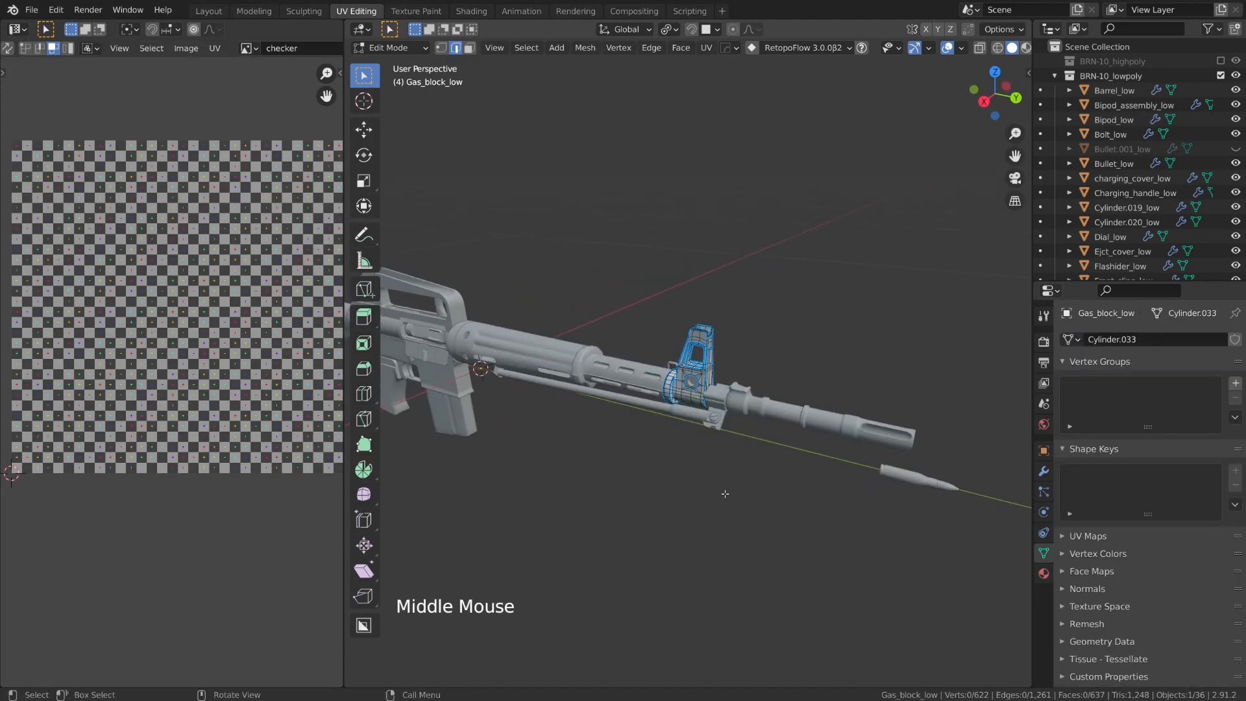
Zoom into the gas block and select all ~405 edges sharing the same bevel weight.
{"action": "scroll", "scroll_direction": "up", "scroll_amount": 3}
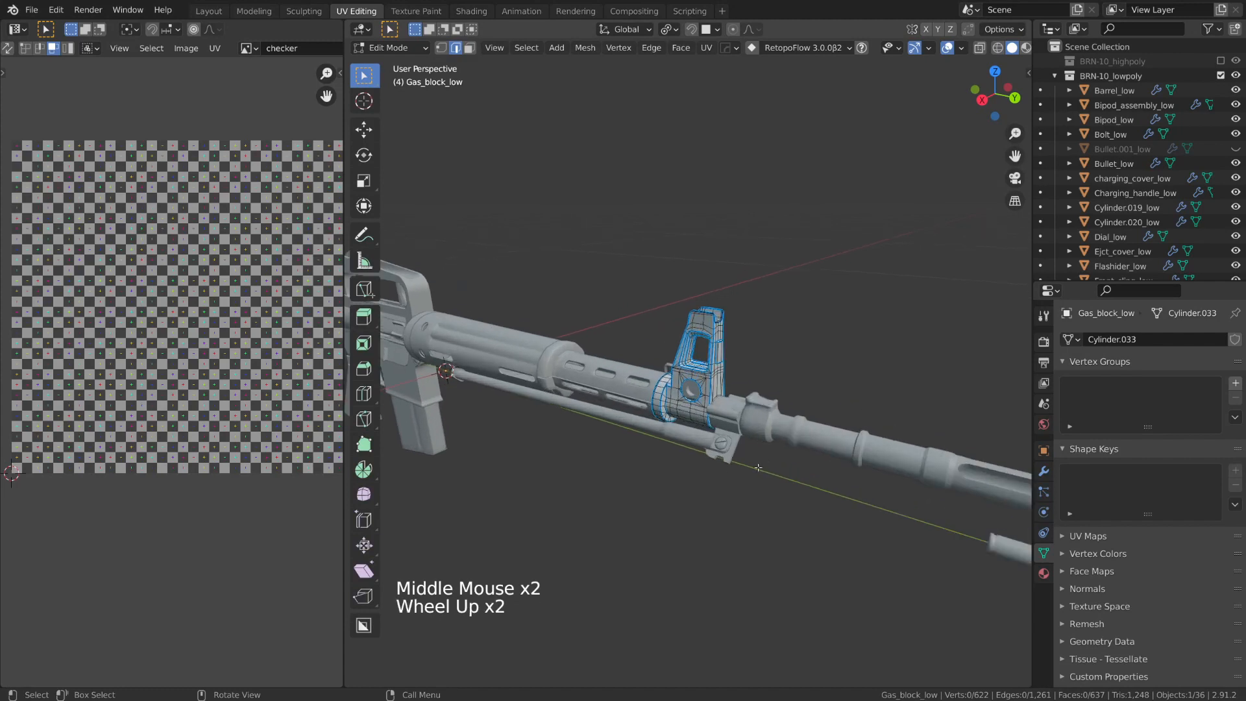
{"action": "scroll", "scroll_direction": "up", "scroll_amount": 3}
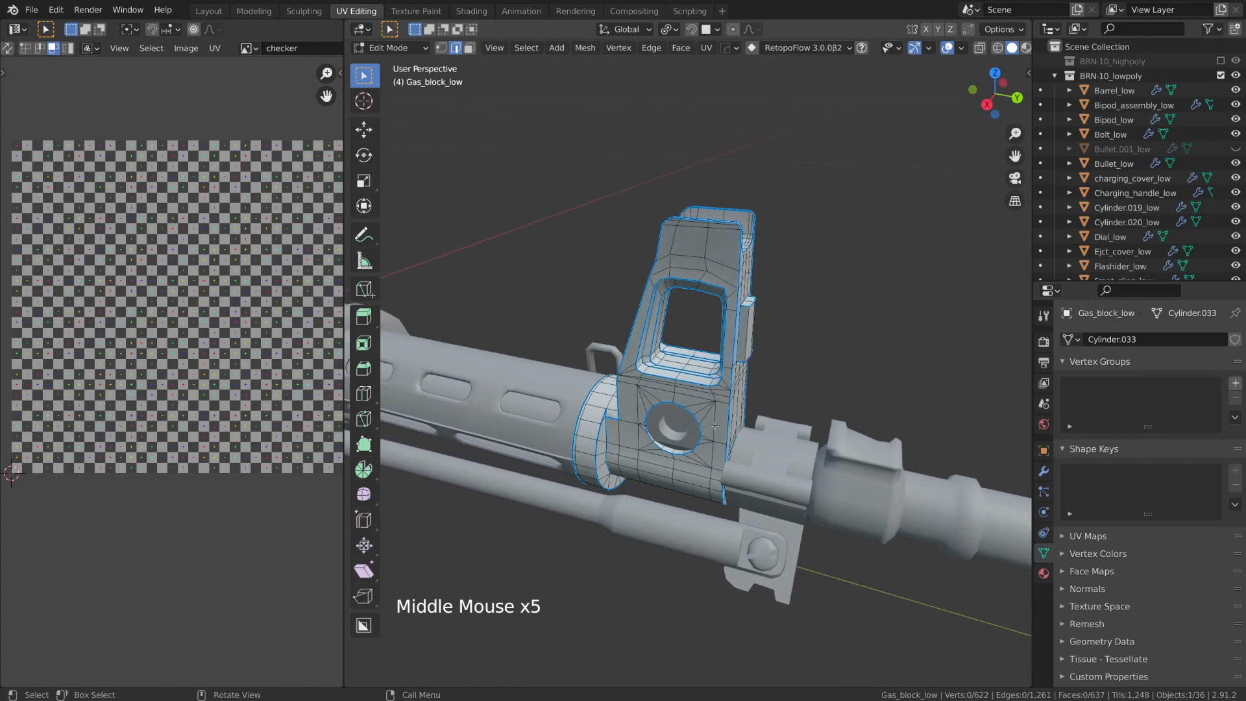
{"action": "scroll", "scroll_direction": "up", "scroll_amount": 3}
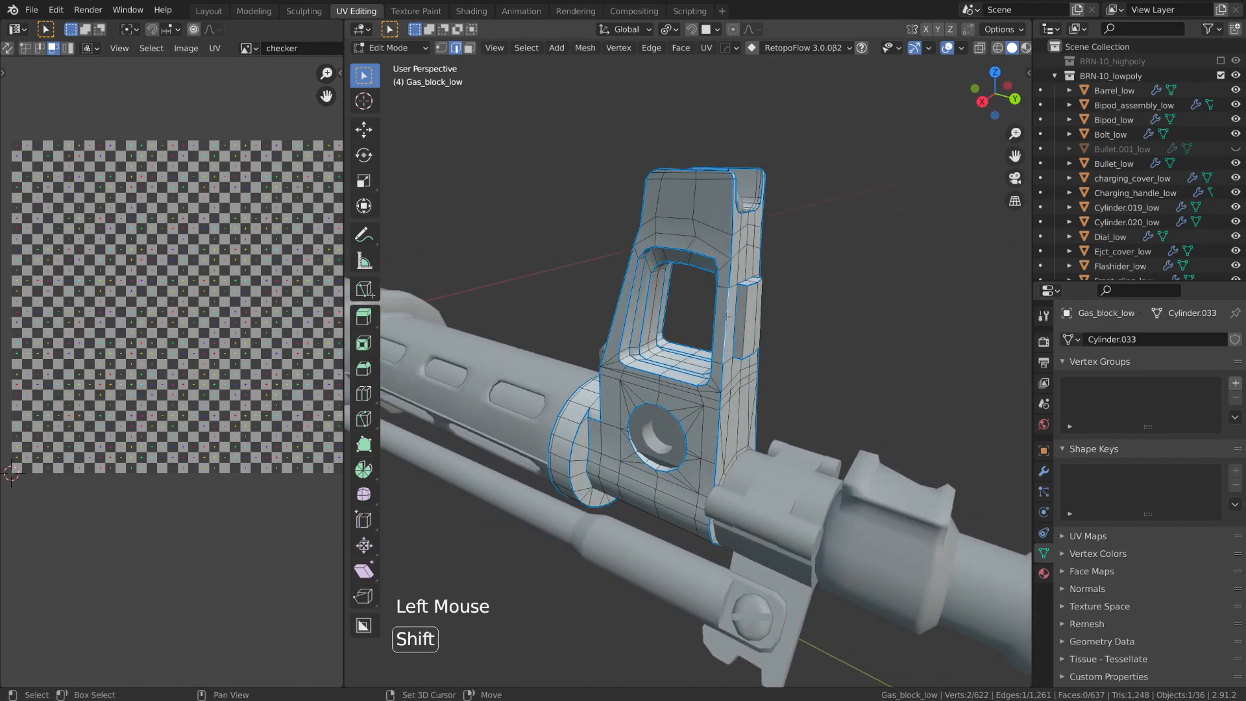
{"action": "key", "text": "shift+g"}
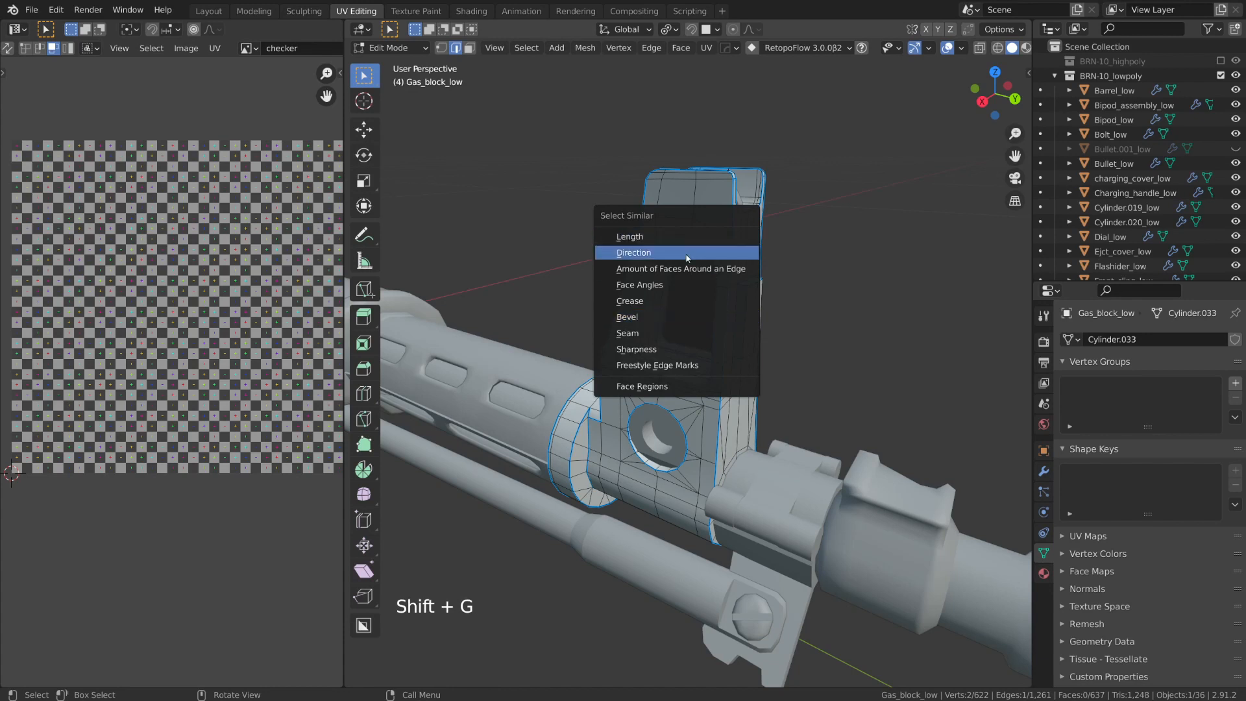
{"action": "mouse_move", "coordinate": [626, 316]}
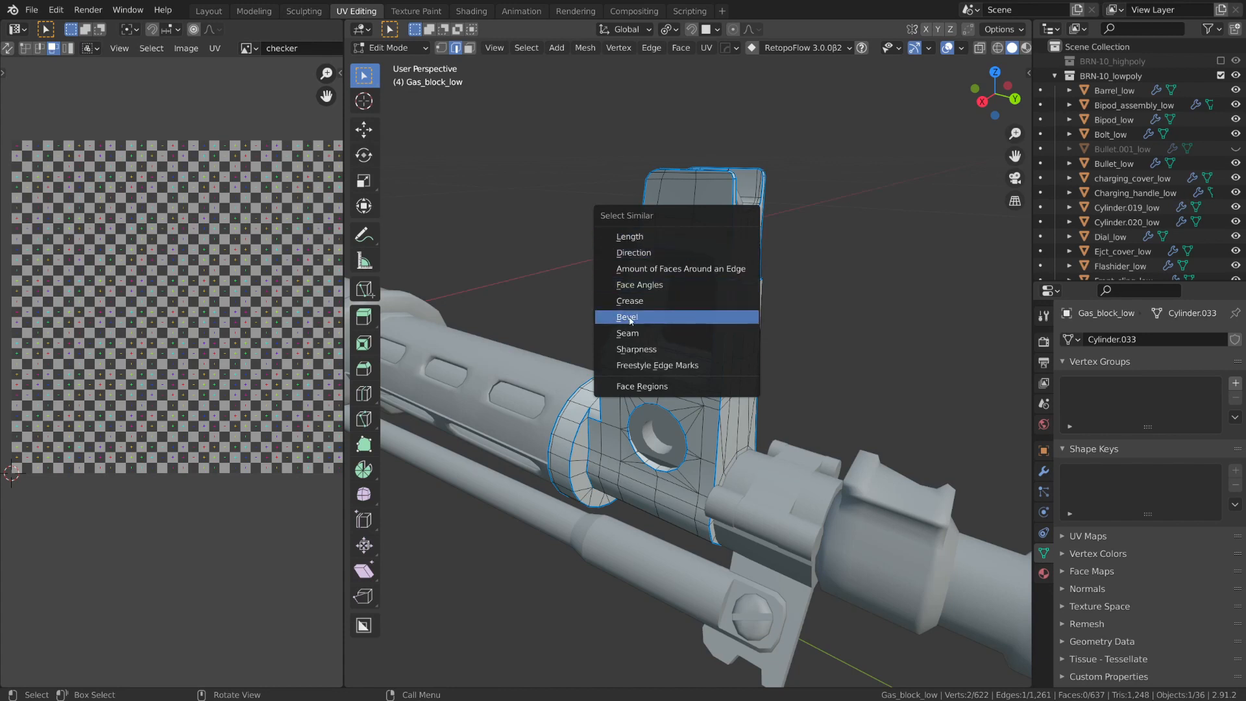
{"action": "left_click", "coordinate": [627, 316]}
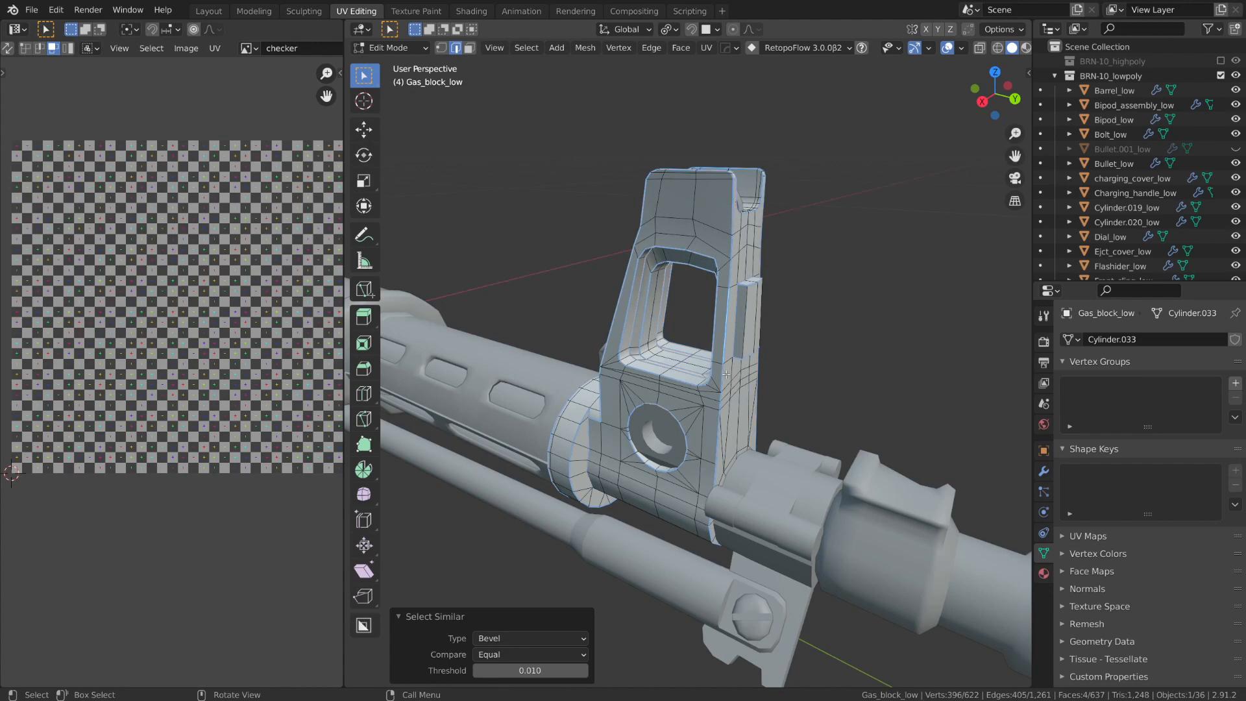
{"action": "key", "text": "ctrl"}
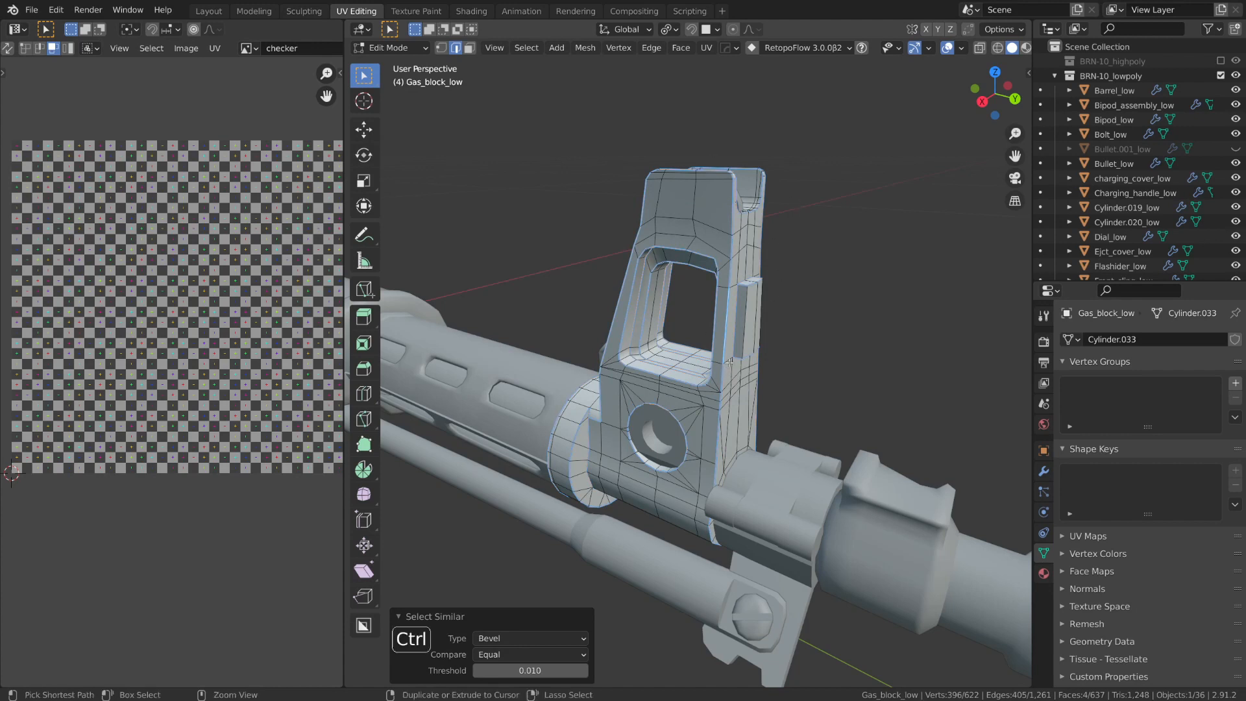
{"action": "key", "text": "Ctrl+E"}
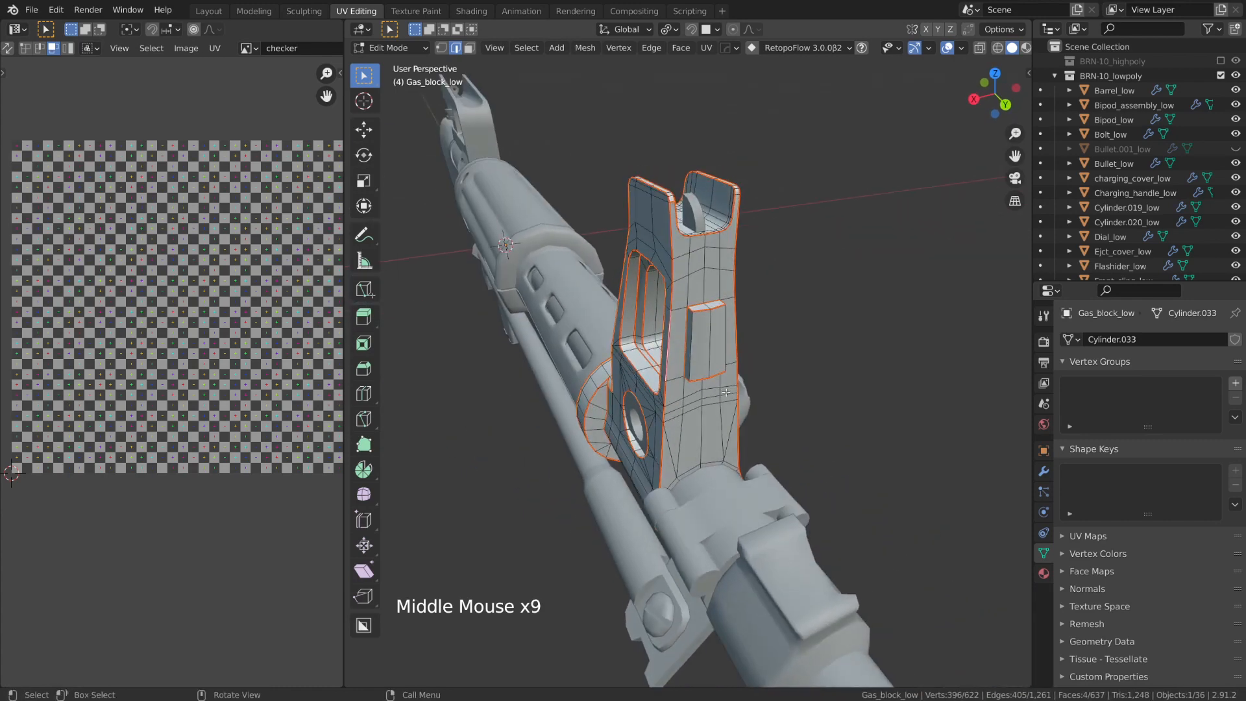
{"action": "left_click", "coordinate": [715, 320]}
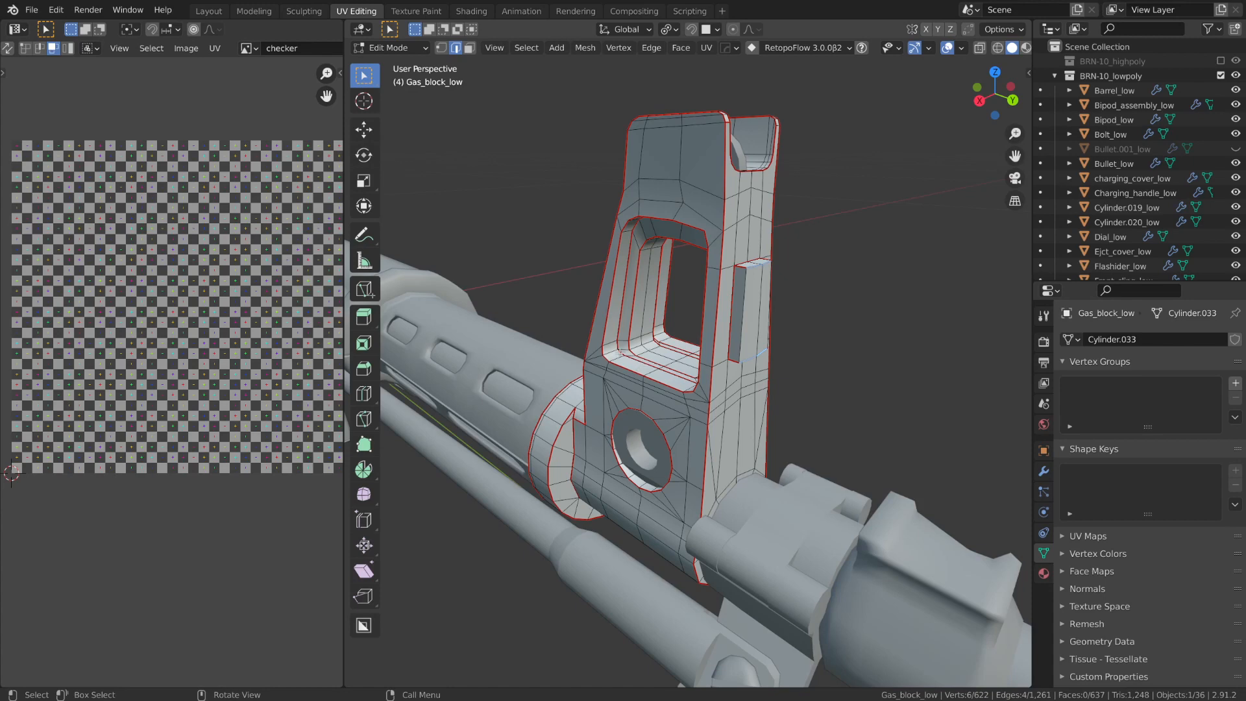
{"action": "scroll", "scroll_direction": "up", "scroll_amount": 3}
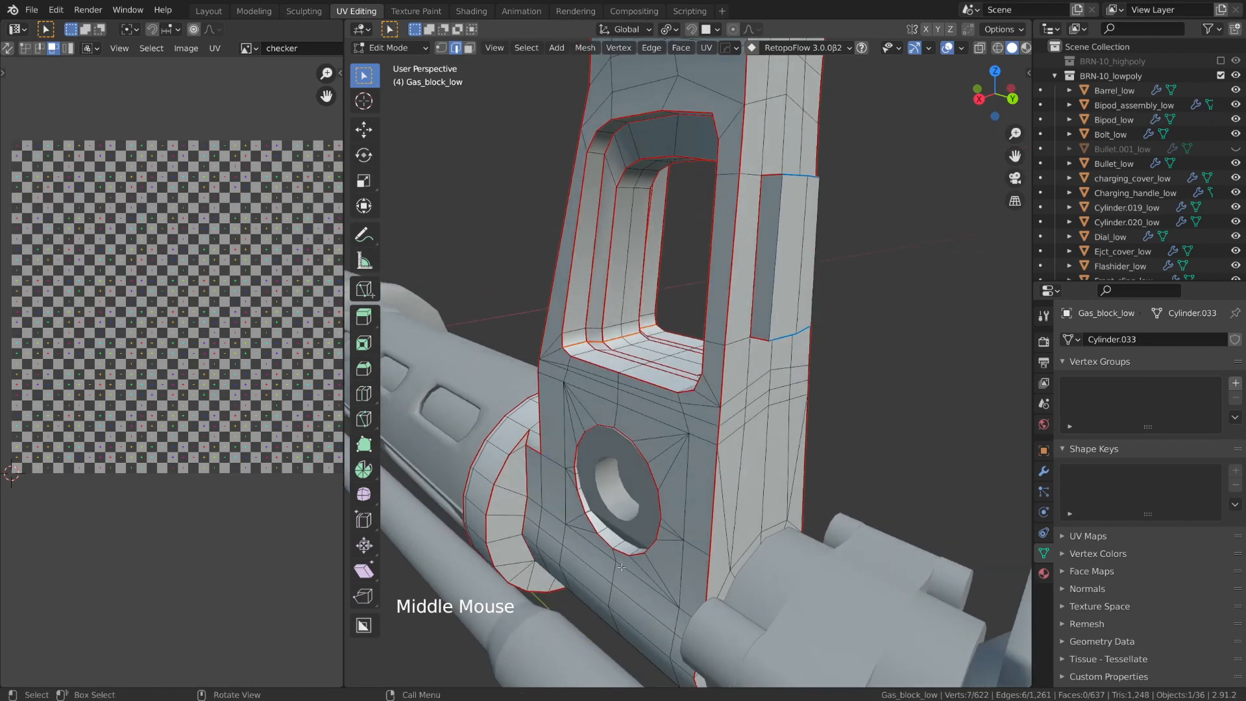
{"action": "scroll", "scroll_direction": "up", "scroll_amount": 3}
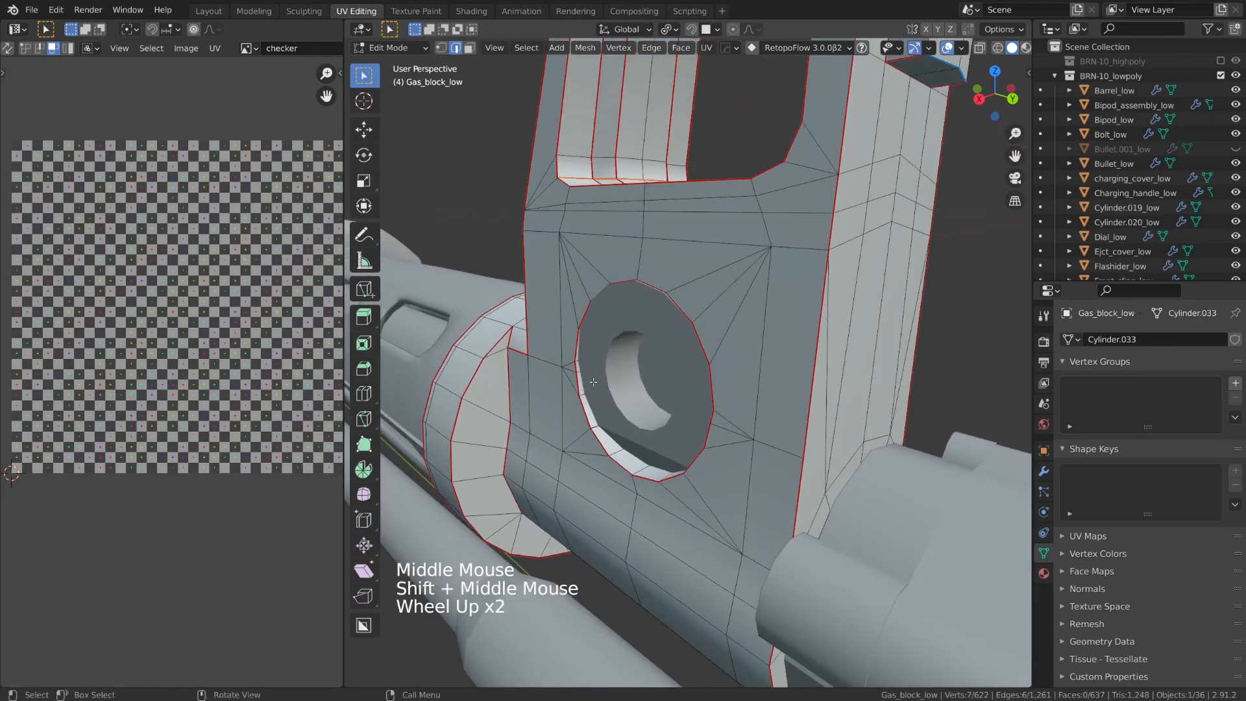
{"action": "left_click", "coordinate": [584, 371]}
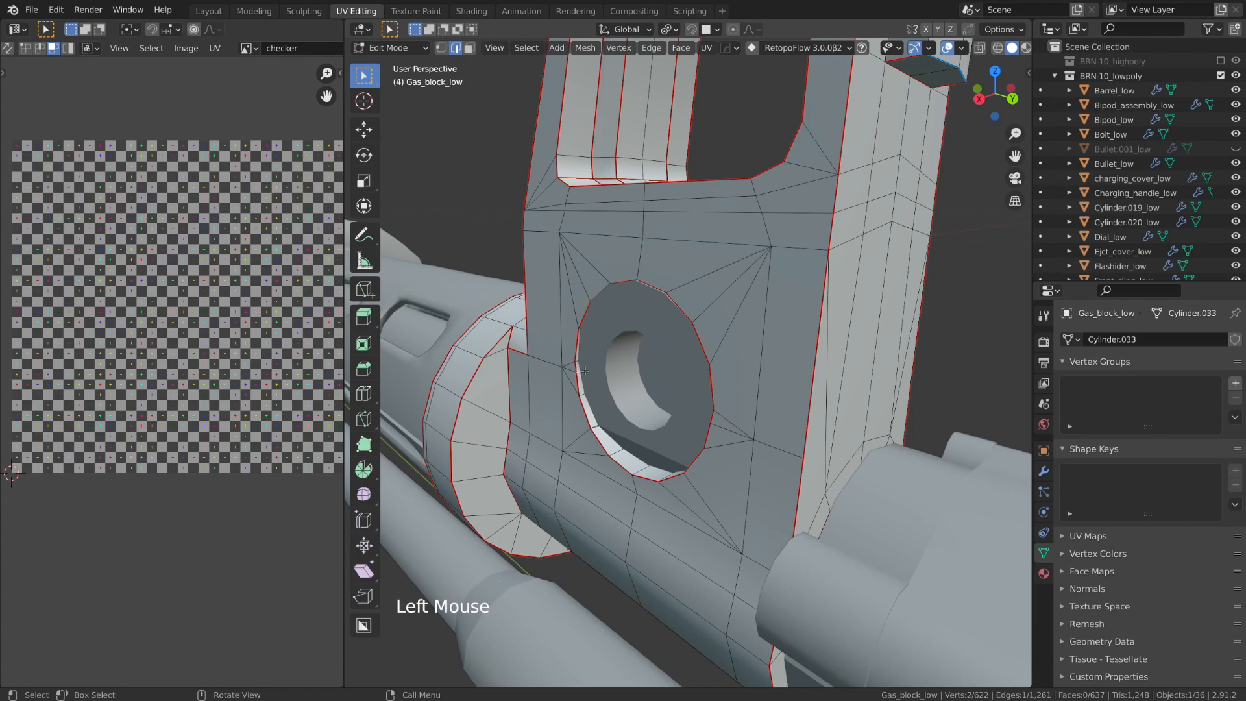
{"action": "scroll", "scroll_direction": "down", "scroll_amount": 3}
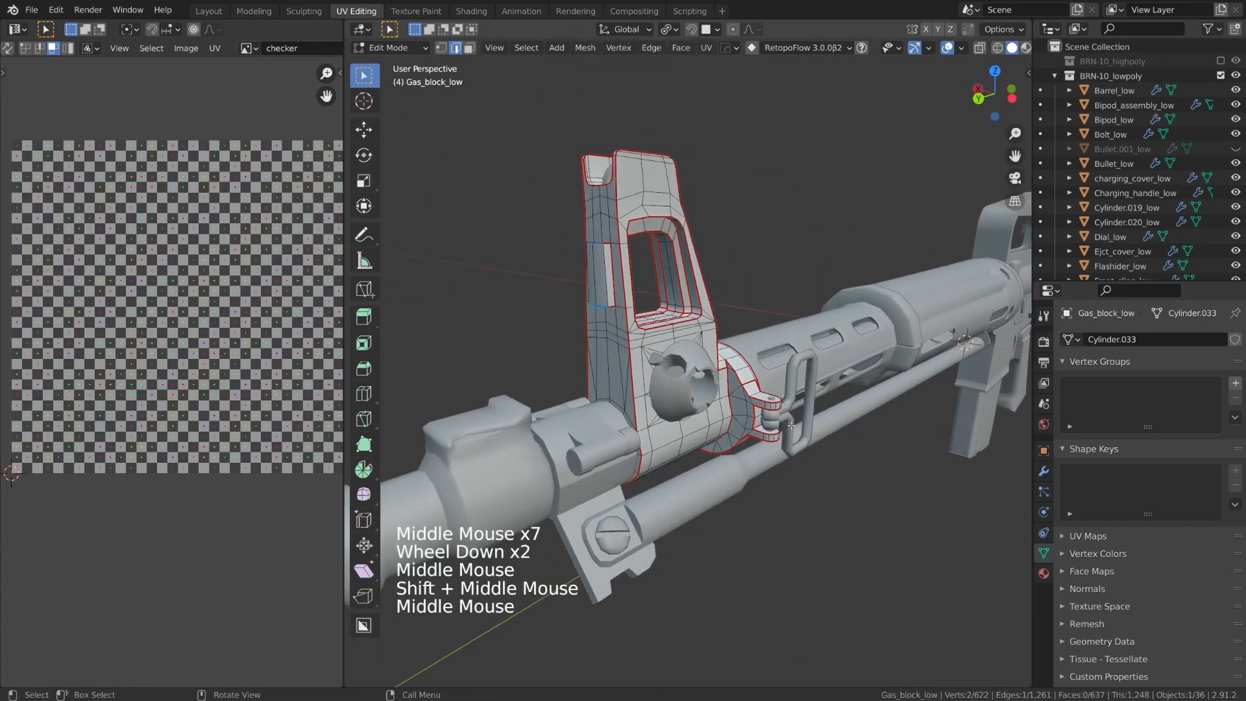
{"action": "key", "text": "alt+z"}
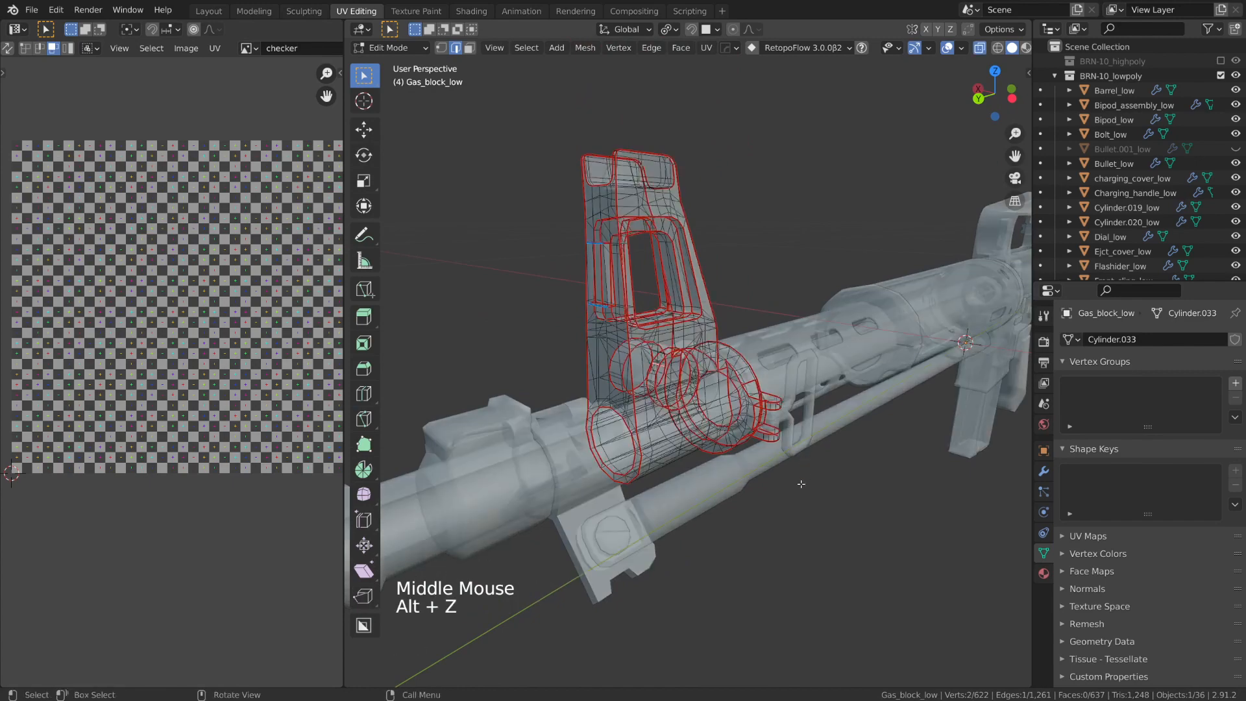
{"action": "scroll", "scroll_direction": "up", "scroll_amount": 3}
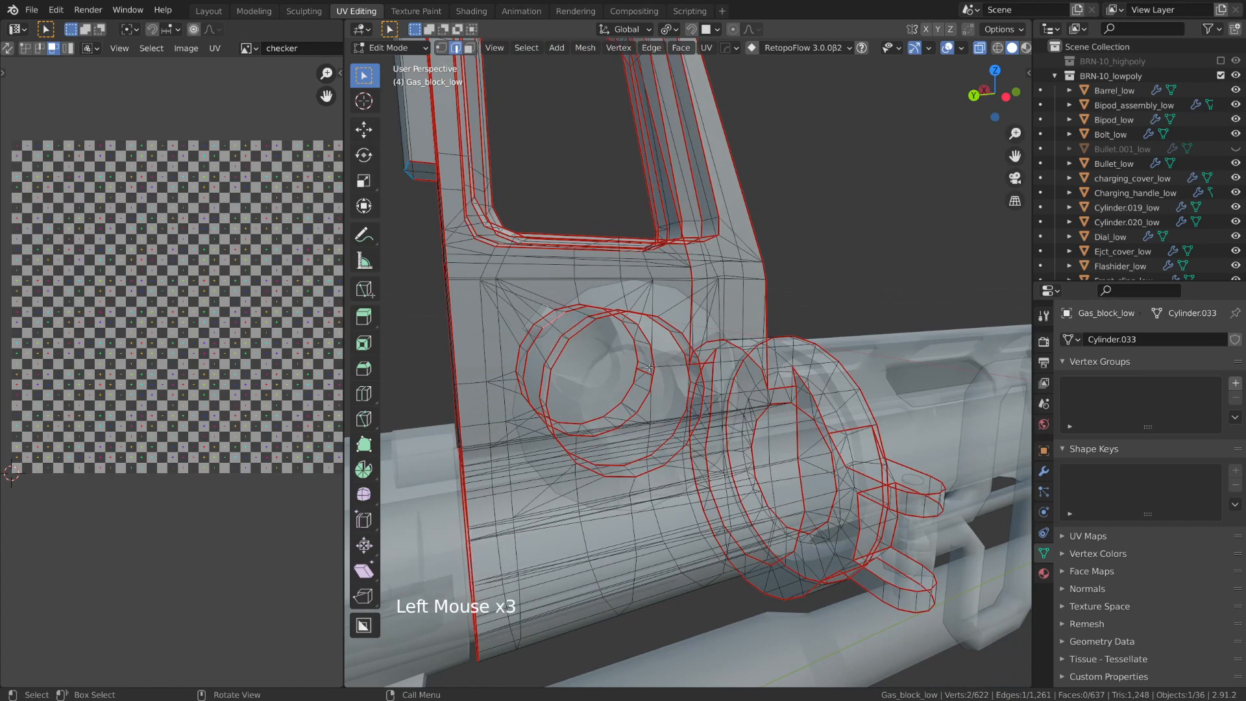
{"action": "scroll", "scroll_direction": "down", "scroll_amount": 3}
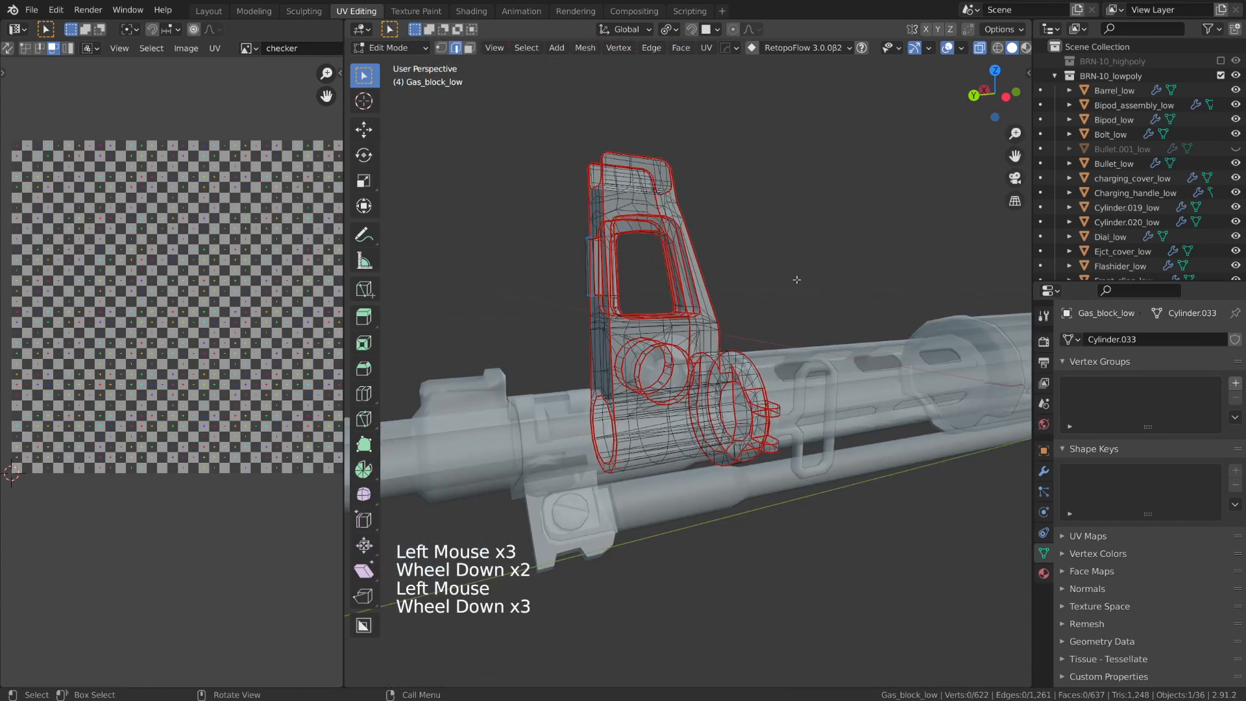
{"action": "key", "text": "alt+z"}
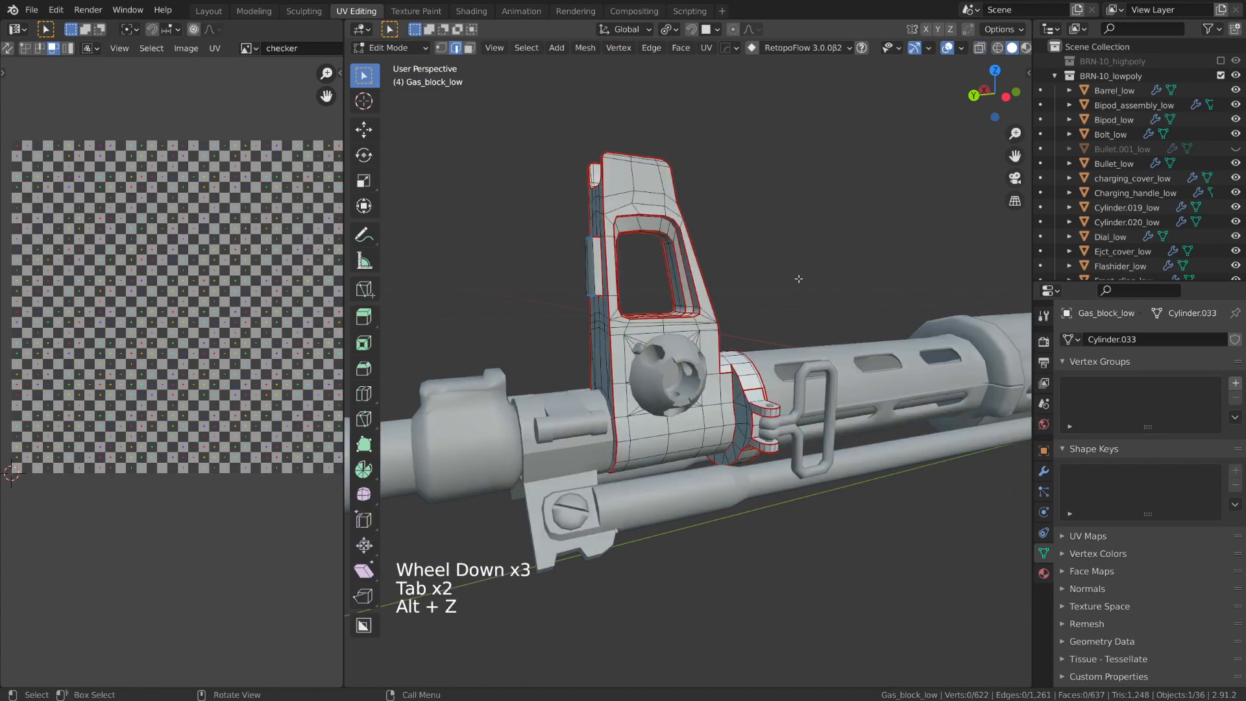
{"action": "scroll", "scroll_direction": "up", "scroll_amount": 3}
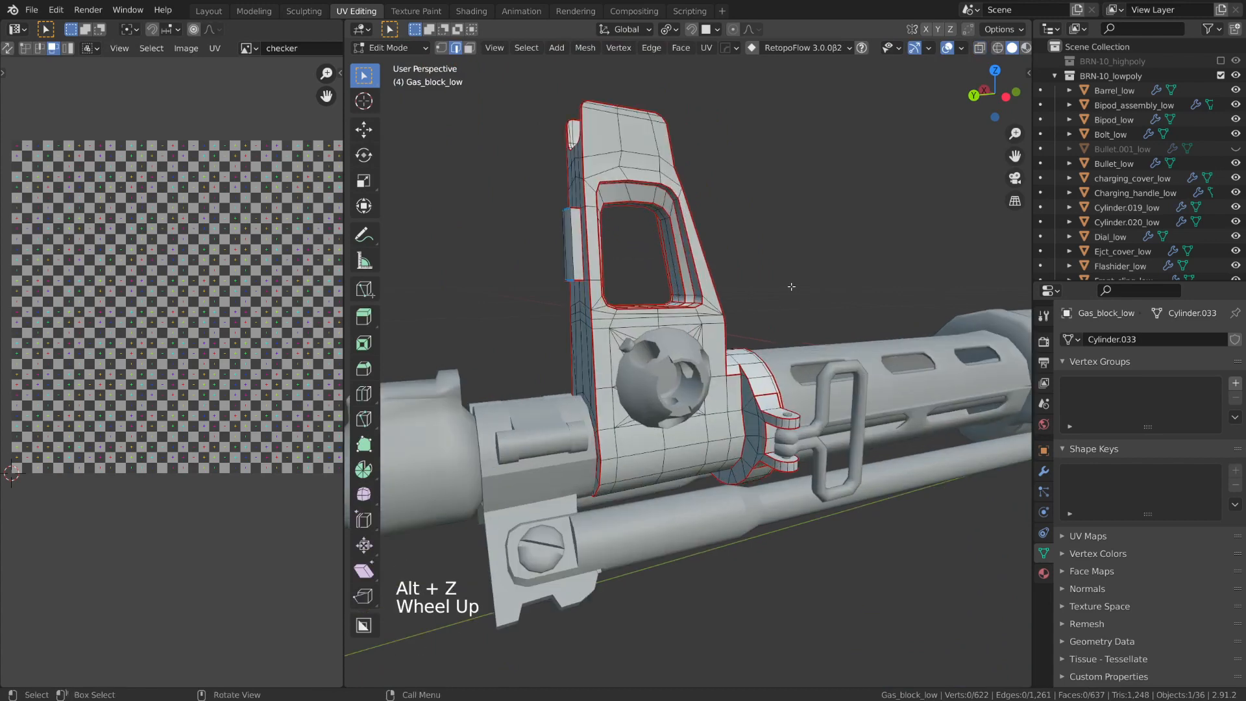
{"action": "scroll", "scroll_direction": "up", "scroll_amount": 3}
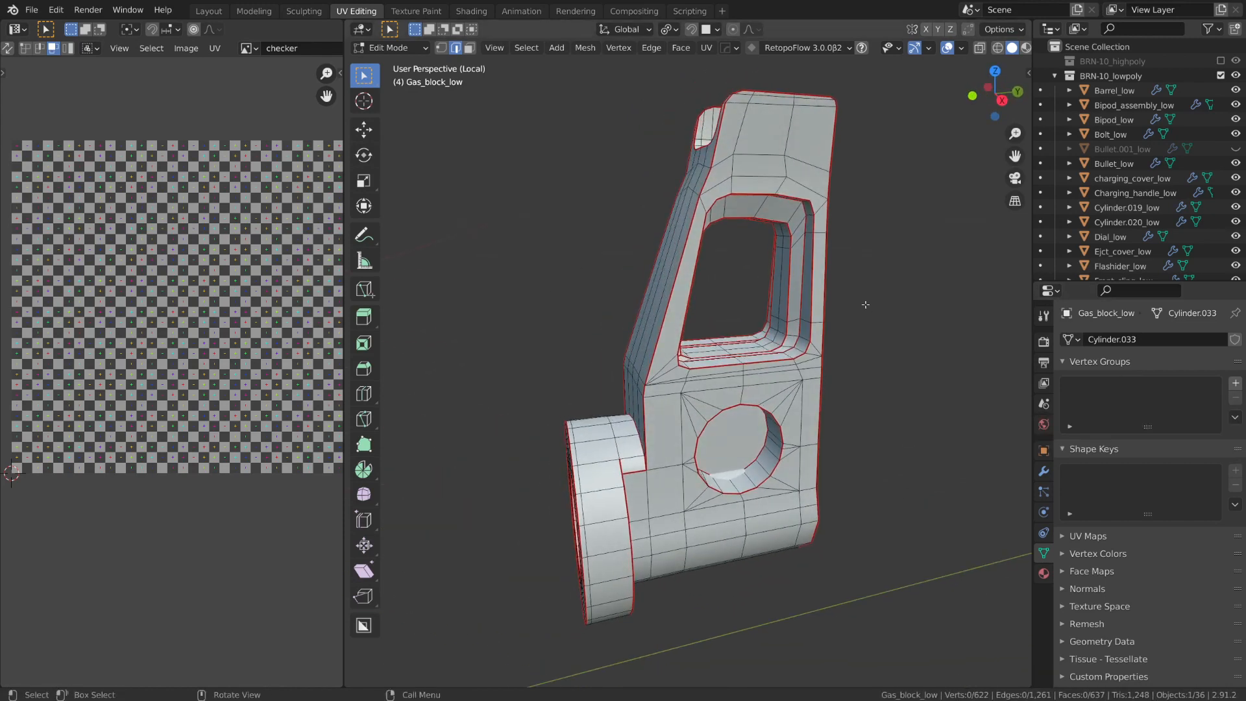
Zoom around the isolated gas block and reveal its hidden geometry with Alt+H.
{"action": "scroll", "scroll_direction": "up", "scroll_amount": 3}
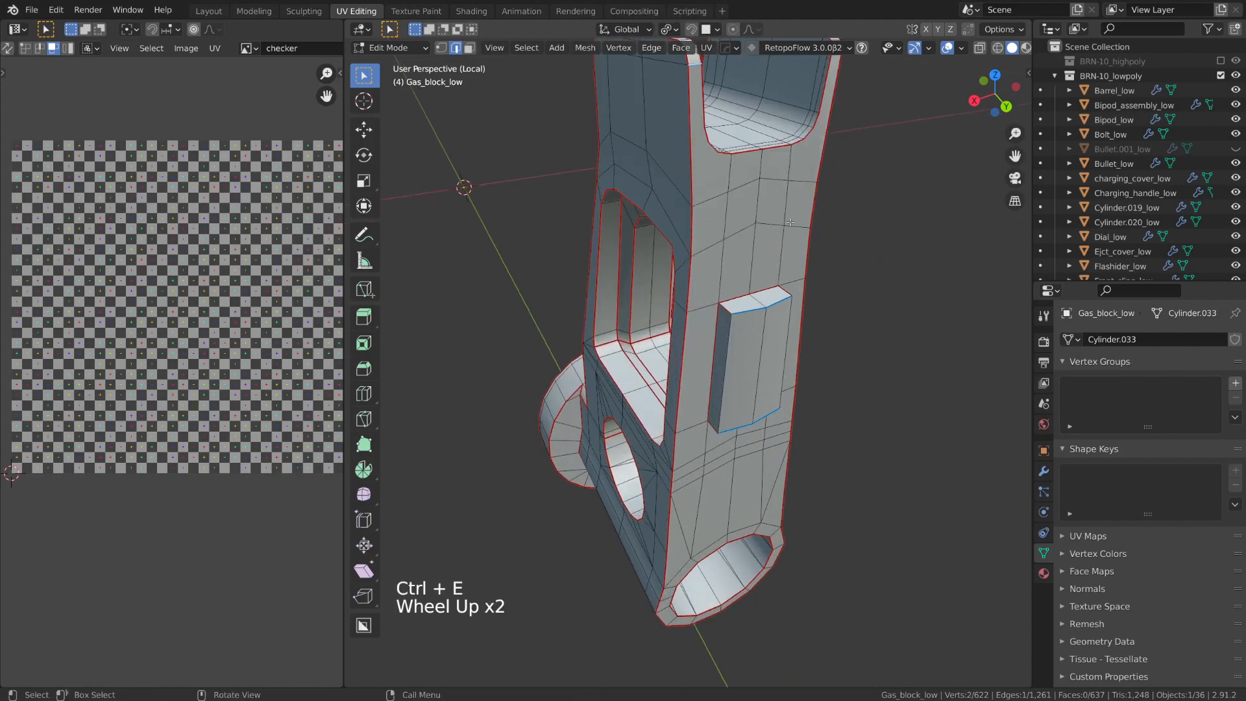
{"action": "scroll", "scroll_direction": "down", "scroll_amount": 3}
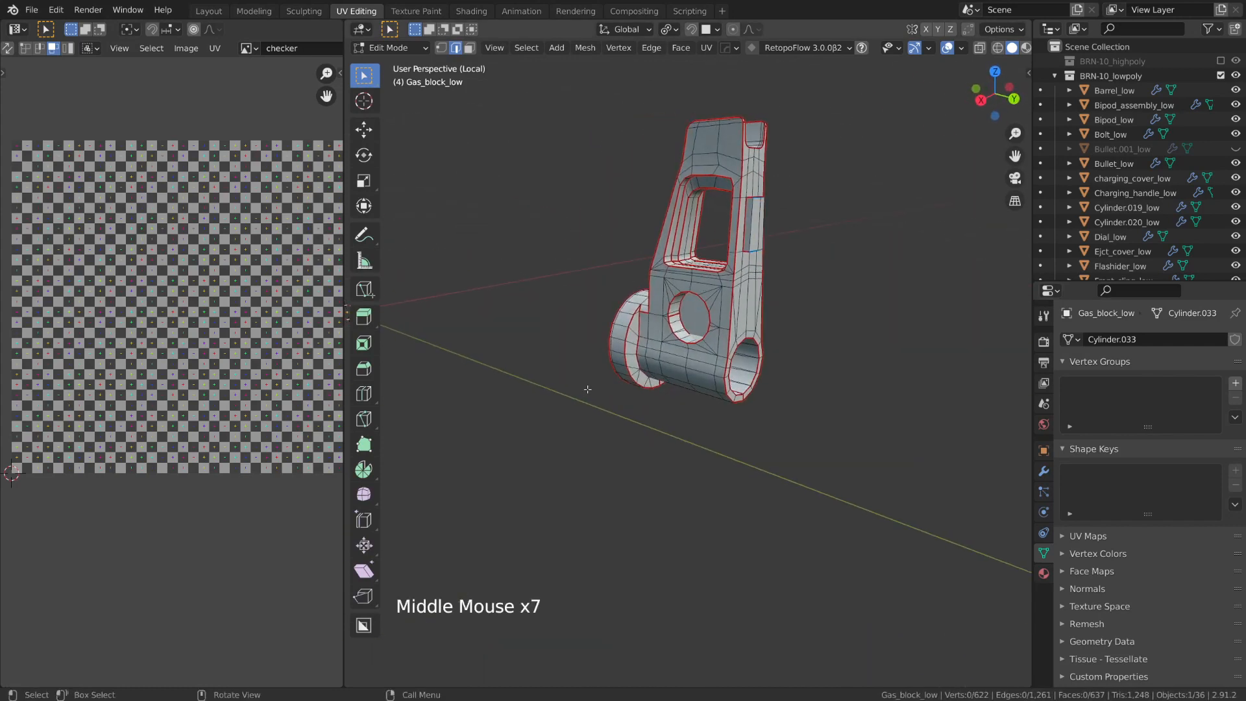
{"action": "key", "text": "alt+h"}
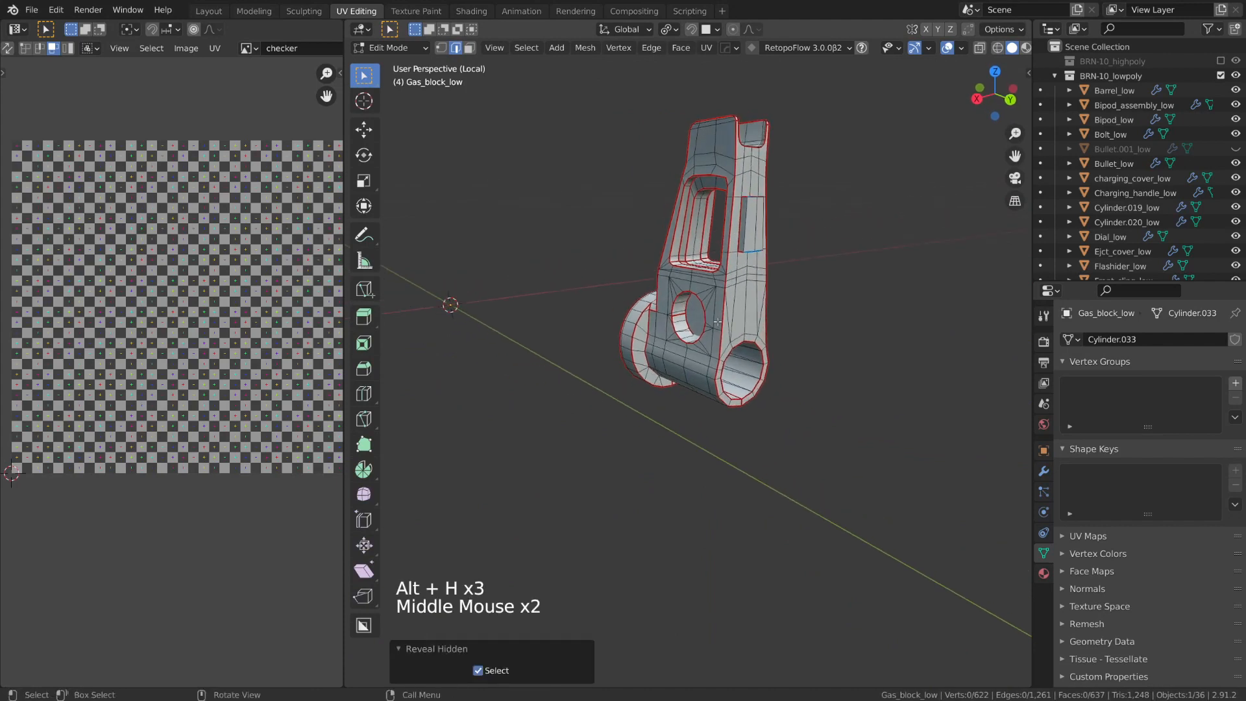
{"action": "mouse_move", "coordinate": [824, 270]}
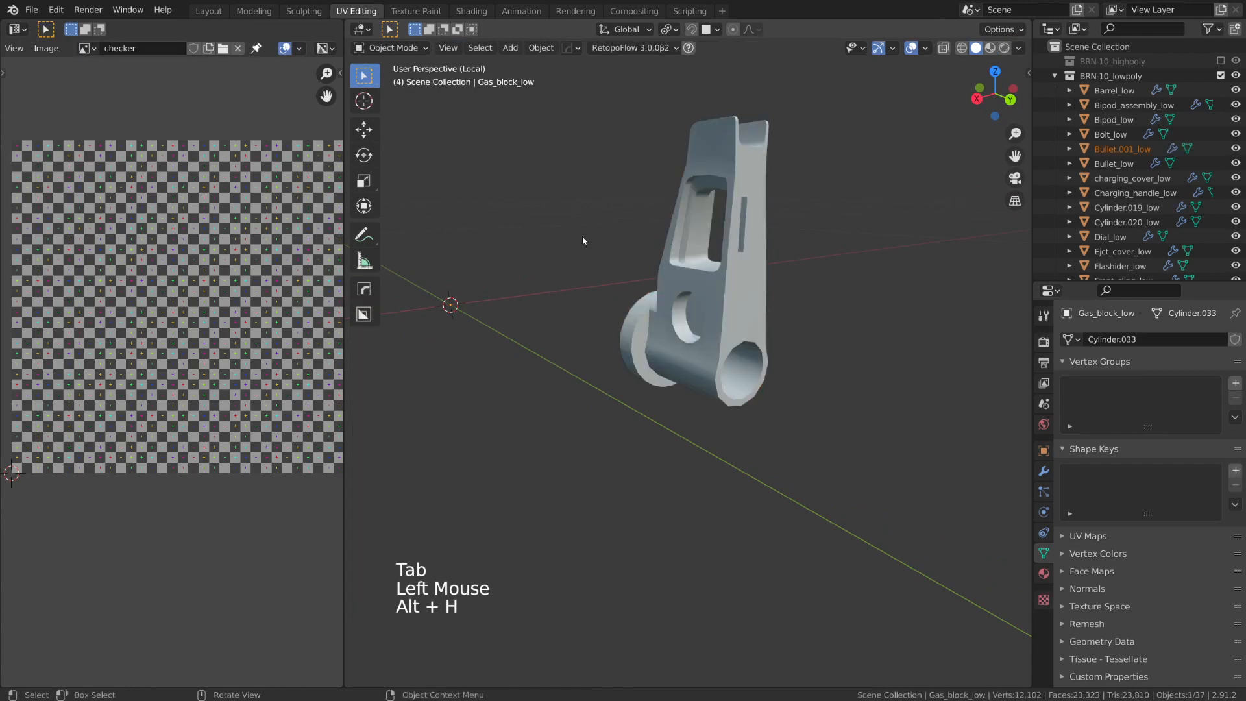
{"action": "mouse_move", "coordinate": [564, 264]}
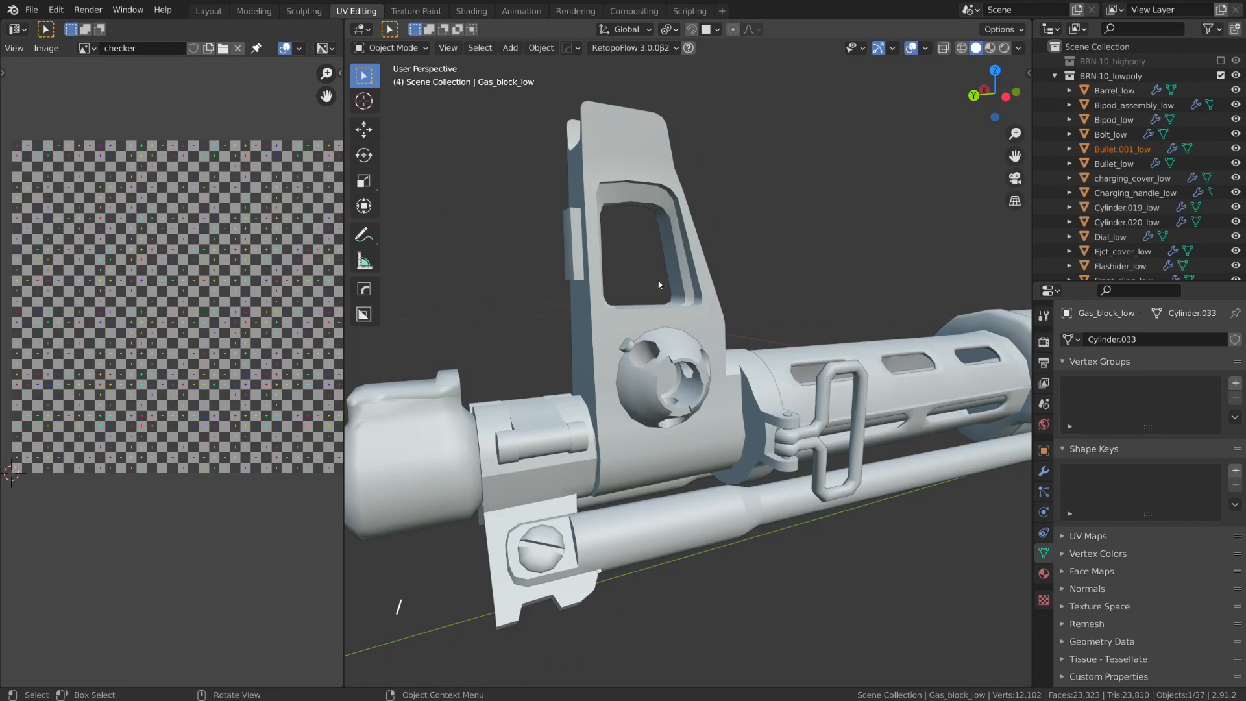
{"action": "mouse_move", "coordinate": [705, 114]}
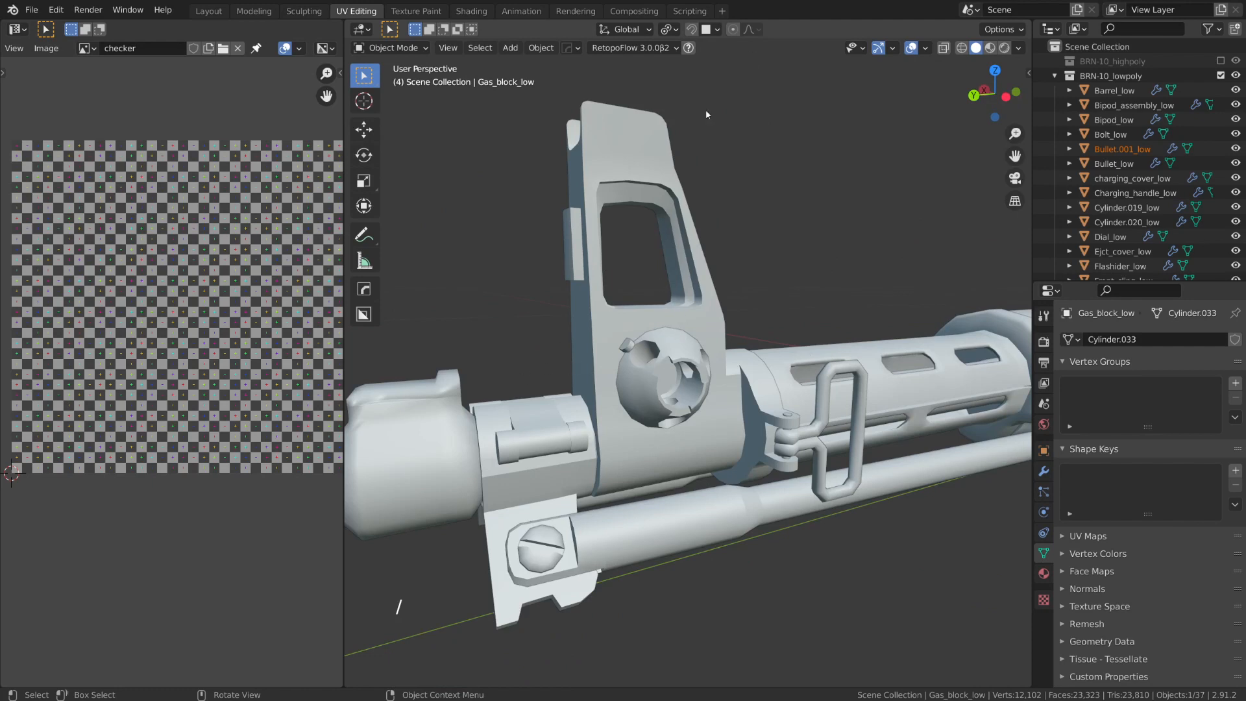
{"action": "mouse_move", "coordinate": [692, 299]}
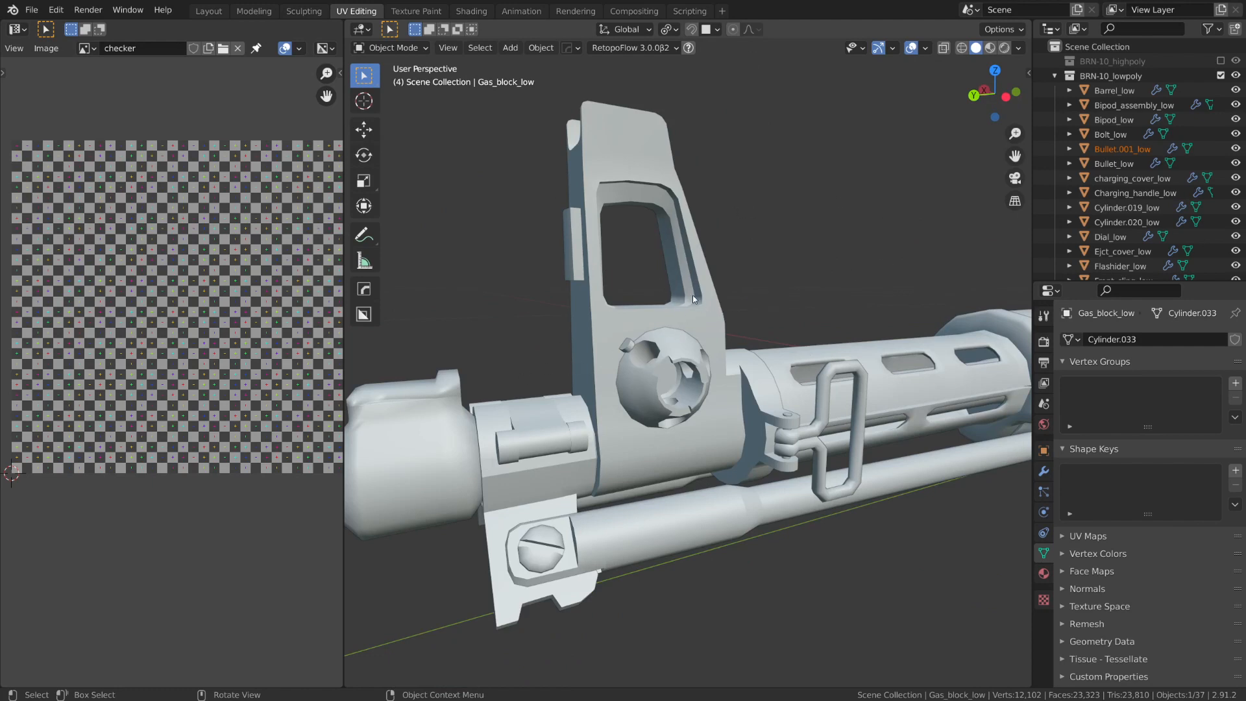
Toggle the gas block's Edit Mode with Tab.
{"action": "key", "text": "Tab"}
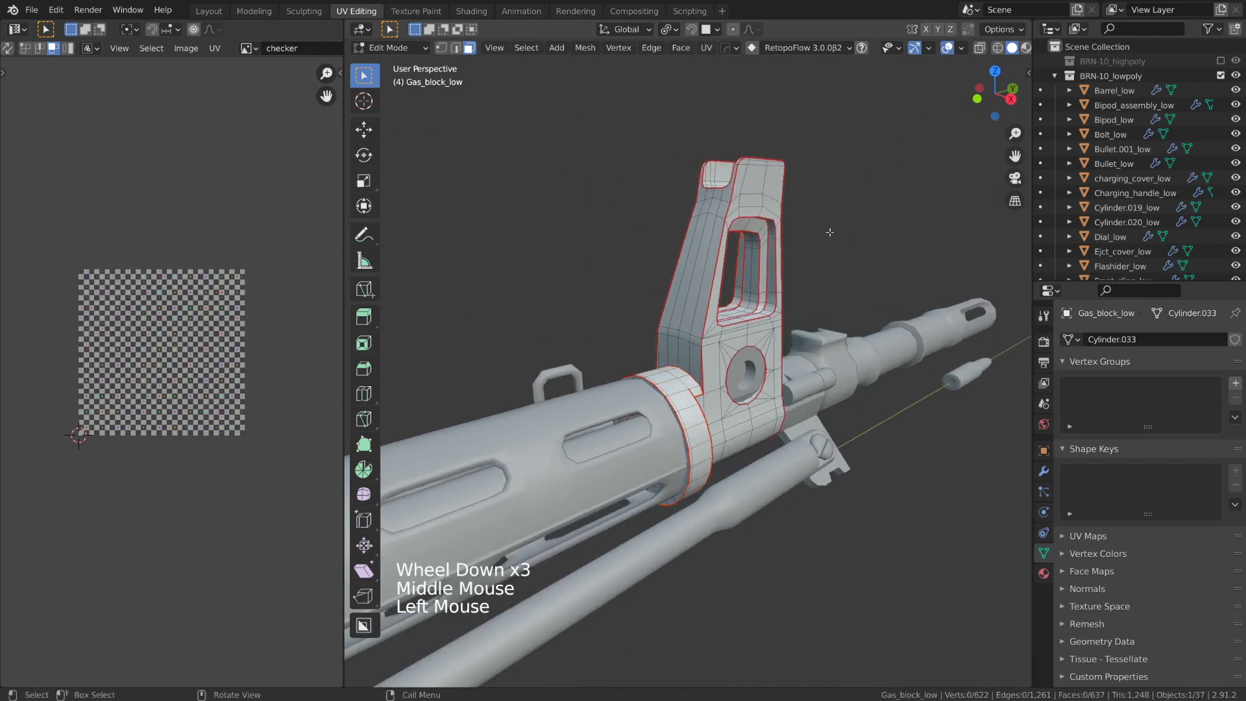
Select all gas block geometry and Angle Based unwrap it onto the checker image.
{"action": "key", "text": "a"}
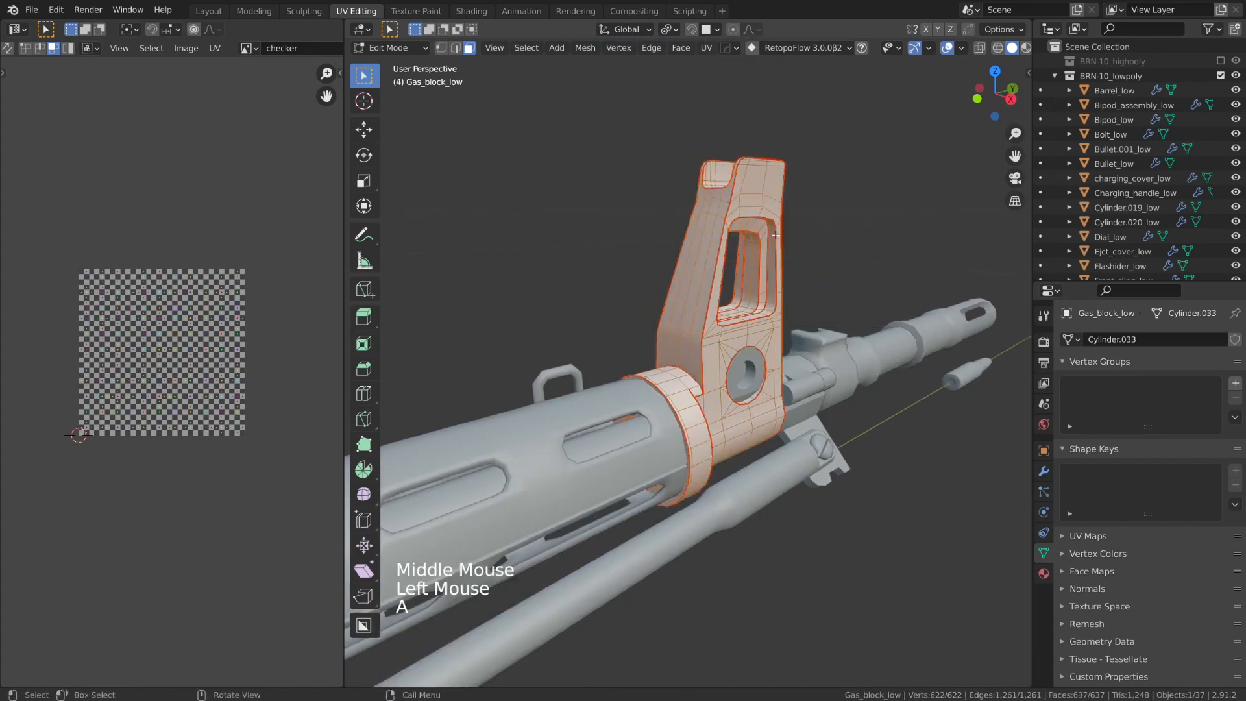
{"action": "key", "text": "u"}
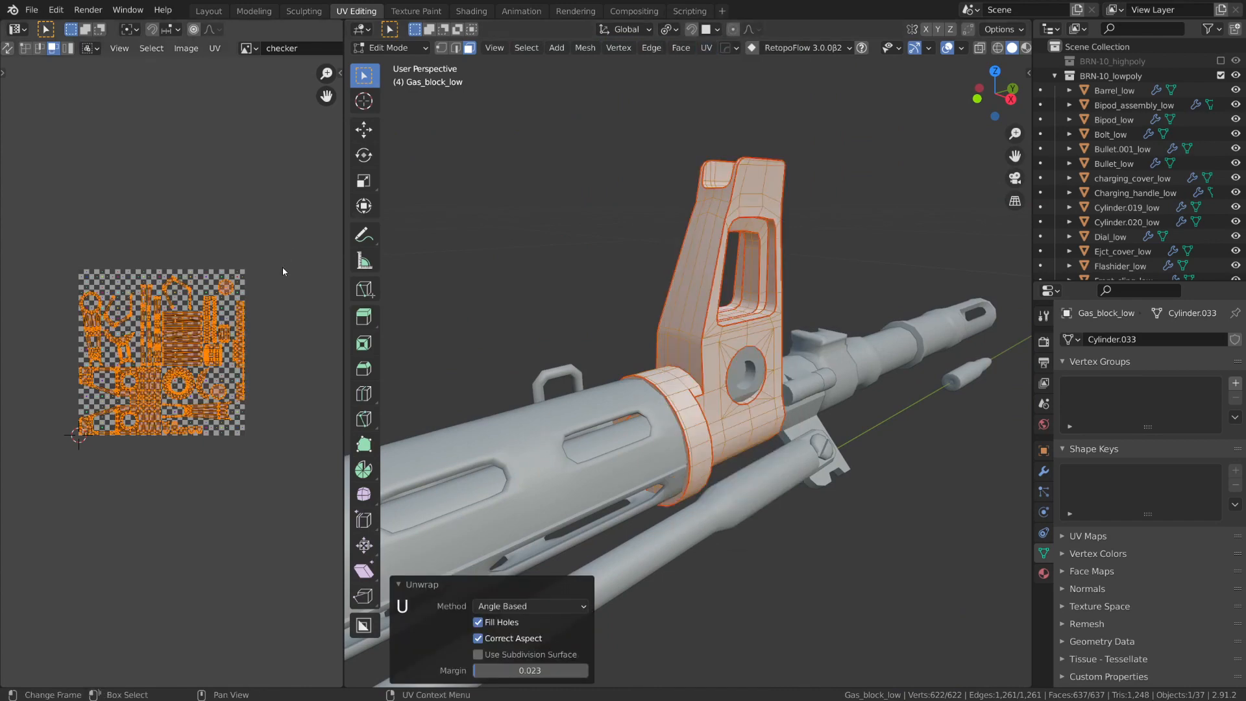
{"action": "scroll", "scroll_direction": "up", "scroll_amount": 3}
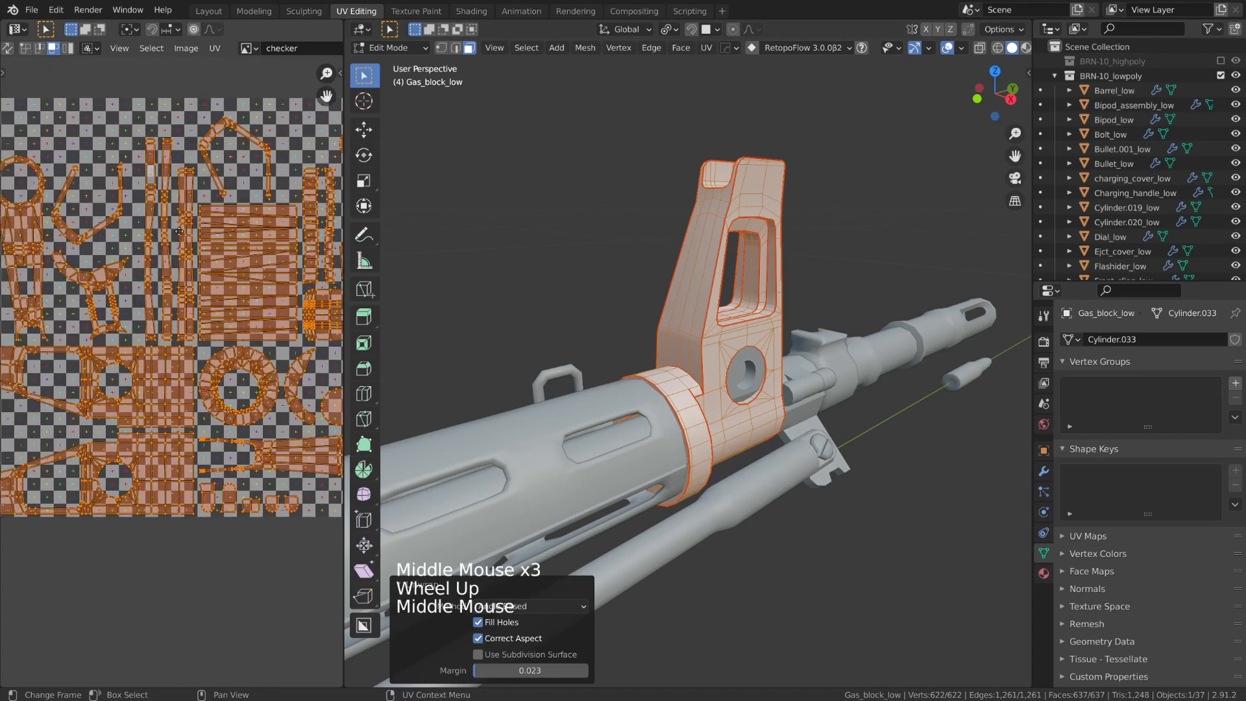
{"action": "scroll", "scroll_direction": "down", "scroll_amount": 3}
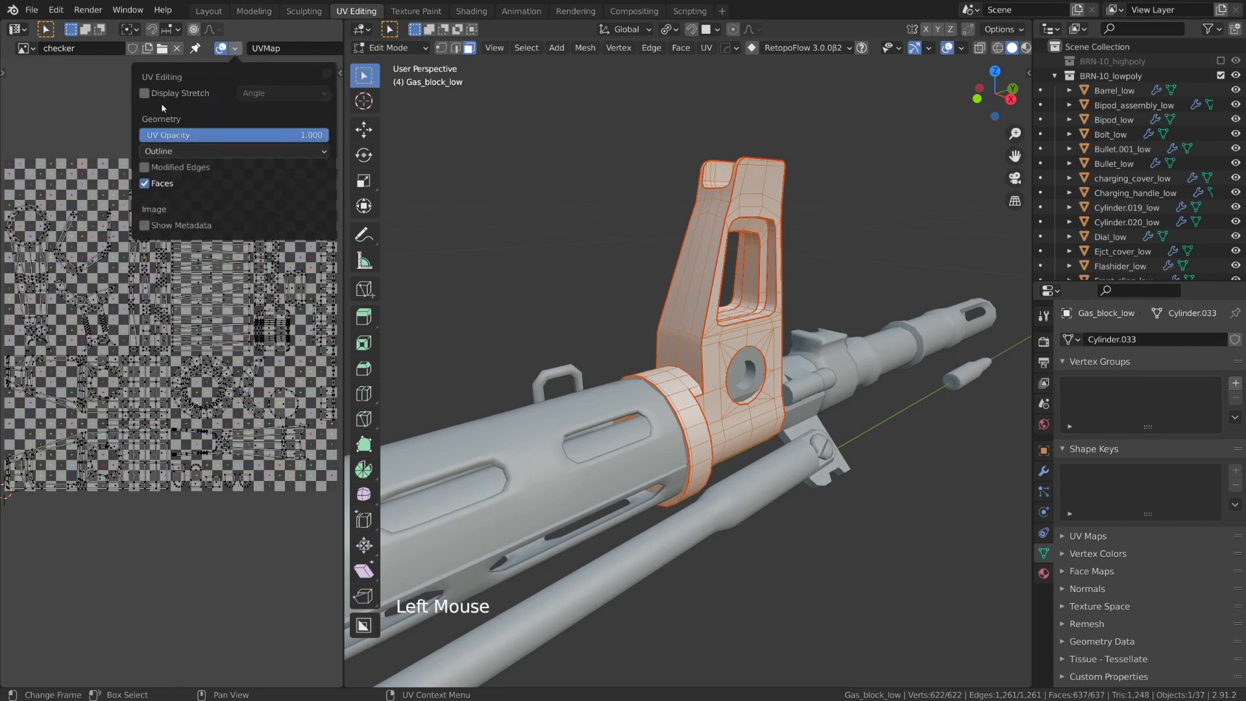
{"action": "mouse_move", "coordinate": [144, 93]}
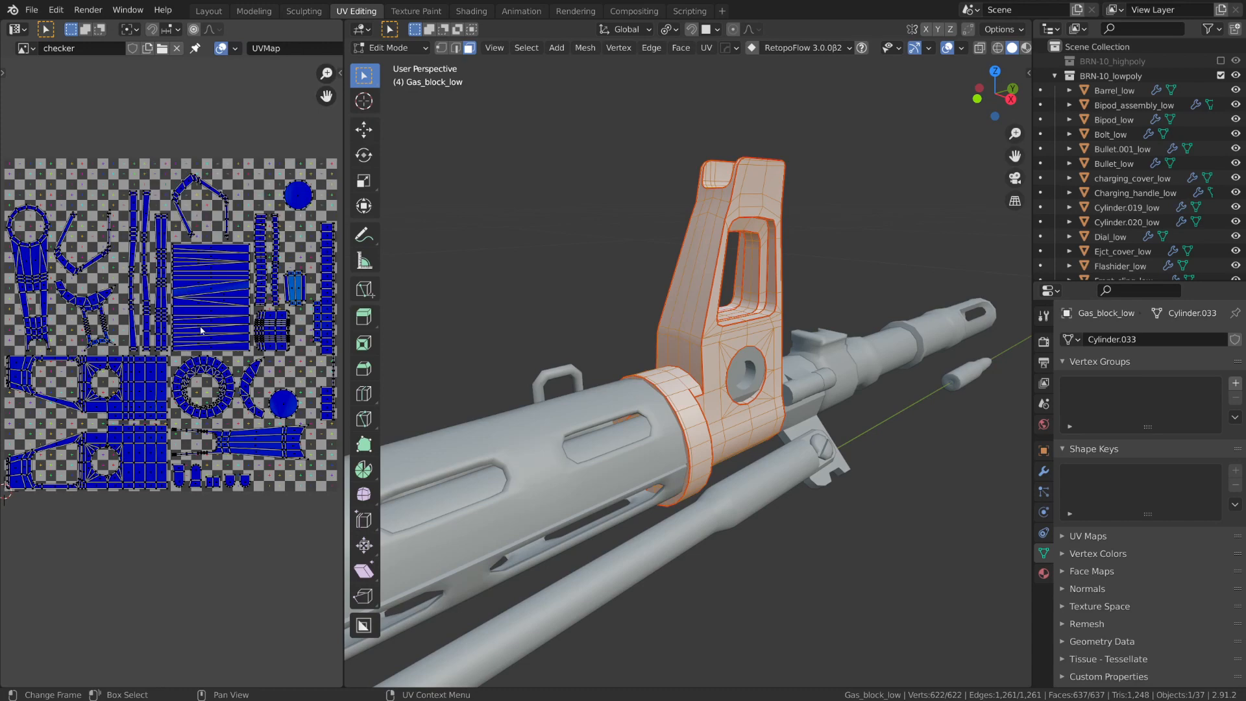
Zoom in on the filled UV islands and reposition the thin strip island.
{"action": "scroll", "scroll_direction": "up", "scroll_amount": 3}
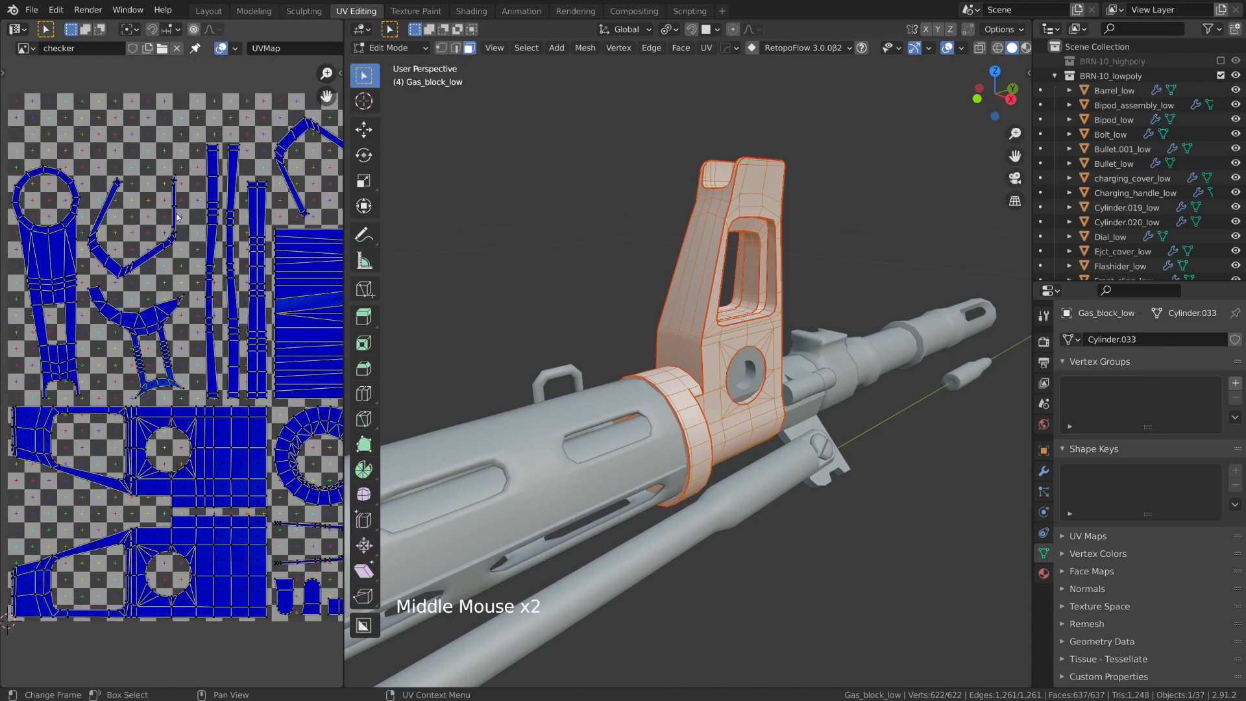
{"action": "scroll", "scroll_direction": "up", "scroll_amount": 3}
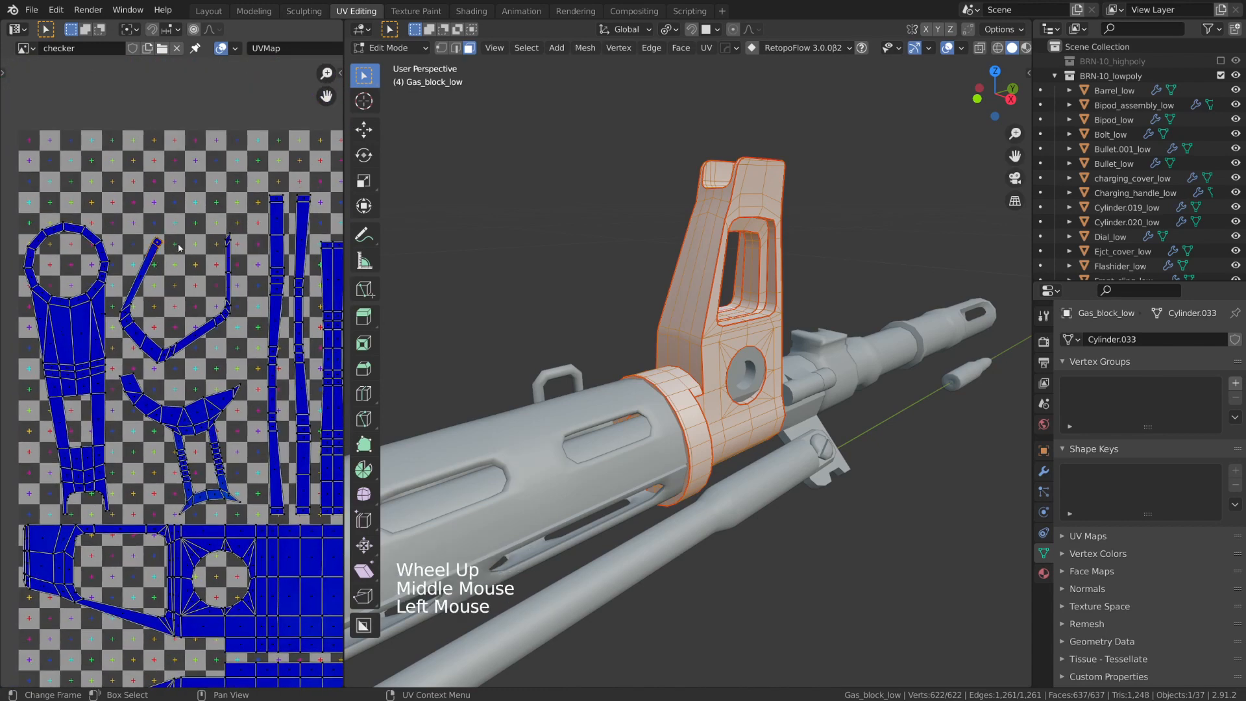
{"action": "key", "text": "g"}
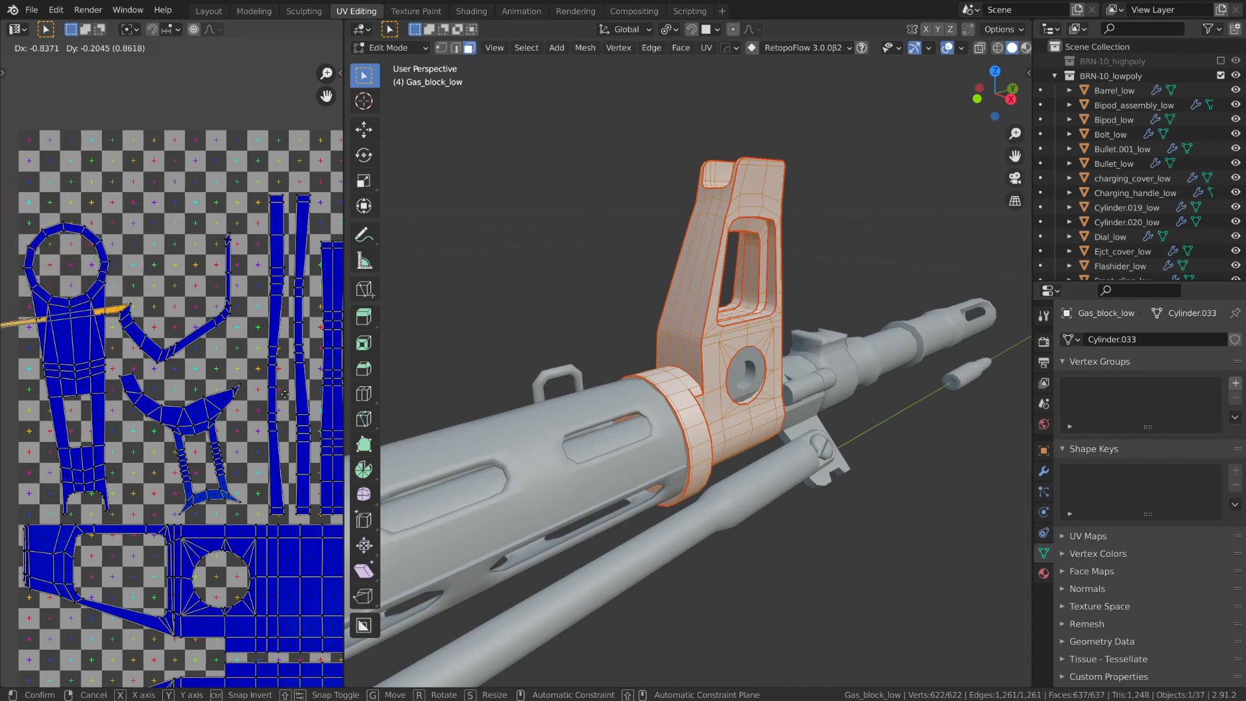
{"action": "mouse_move", "coordinate": [262, 385]}
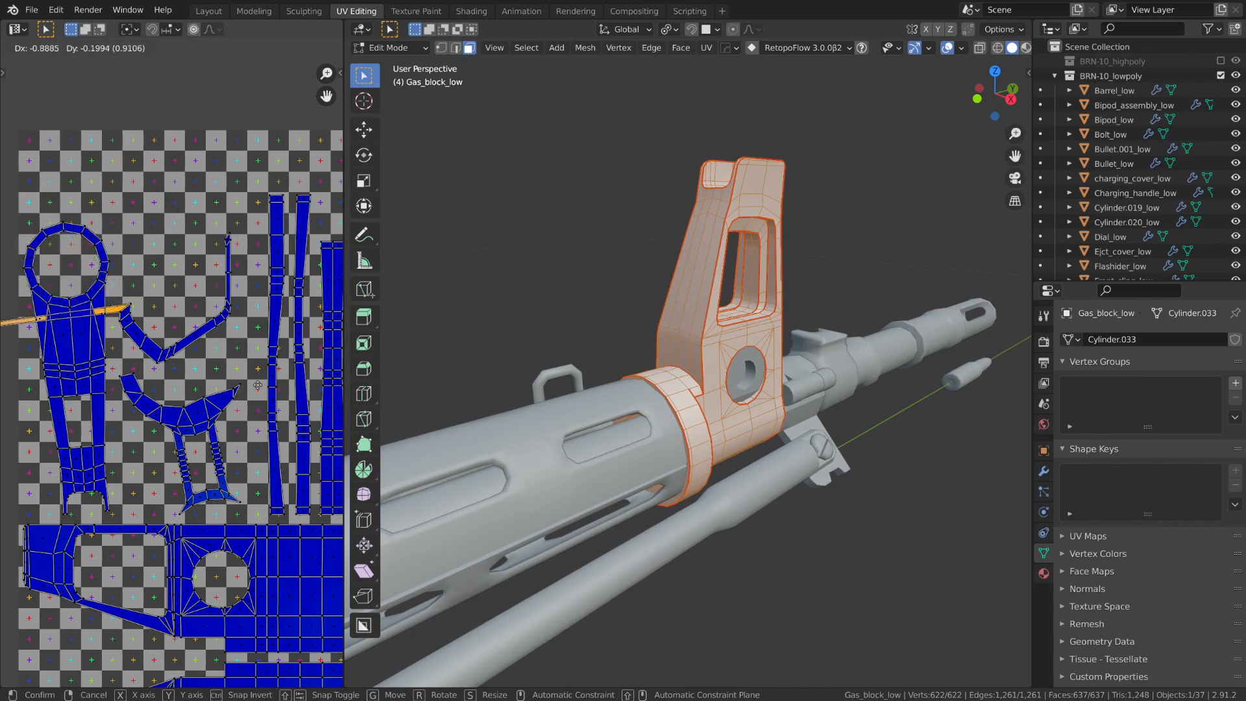
{"action": "key", "text": "ctrl+z"}
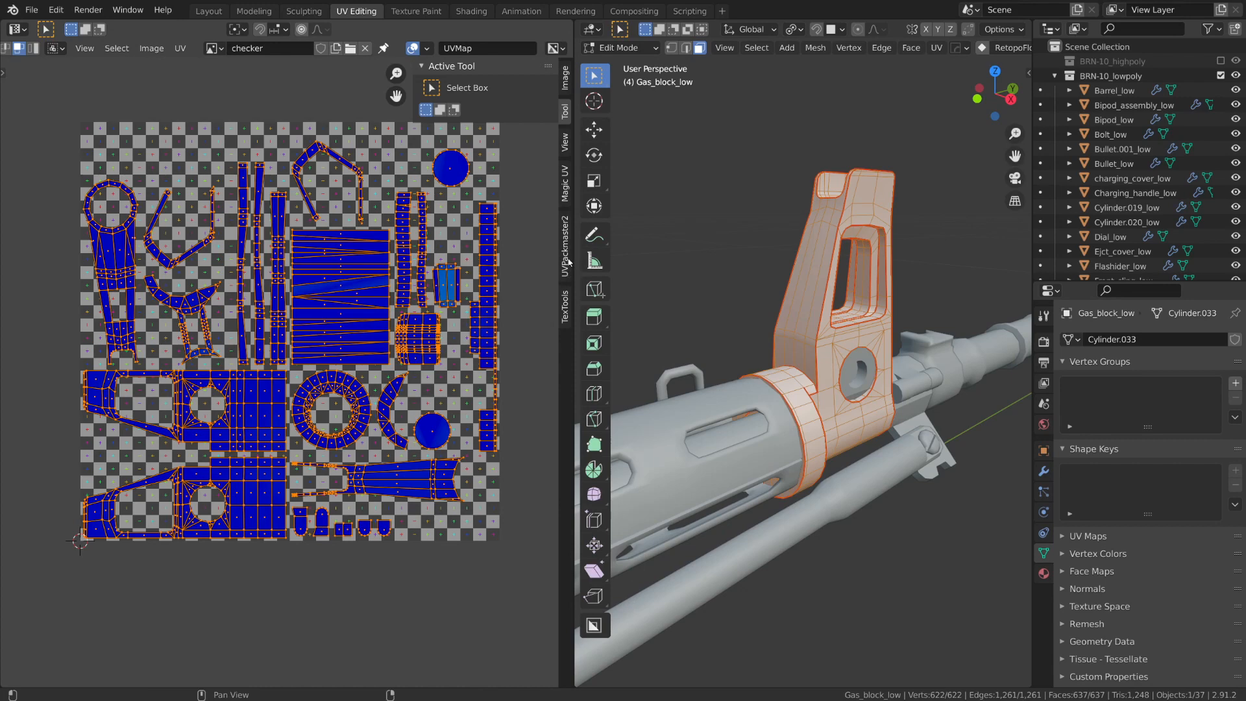
Confirm the gas block UVs don't overlap, then drag the sight island over others and recheck.
{"action": "left_click", "coordinate": [565, 242]}
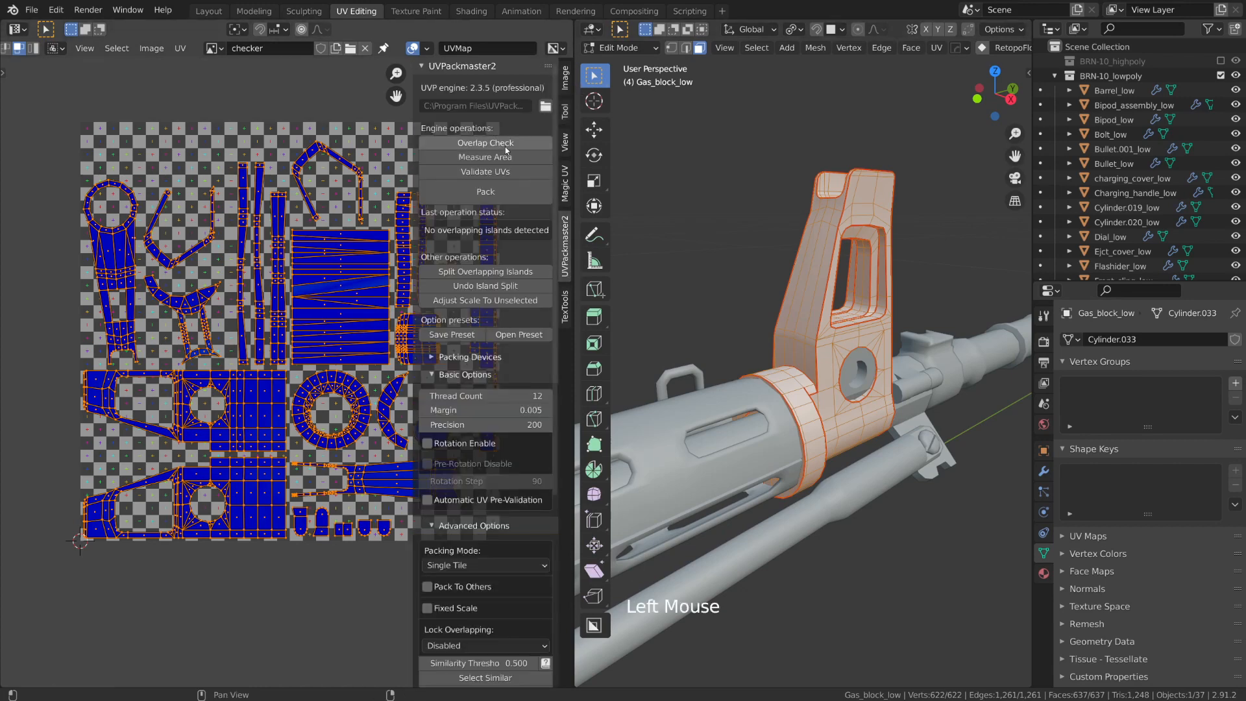
{"action": "mouse_move", "coordinate": [485, 143]}
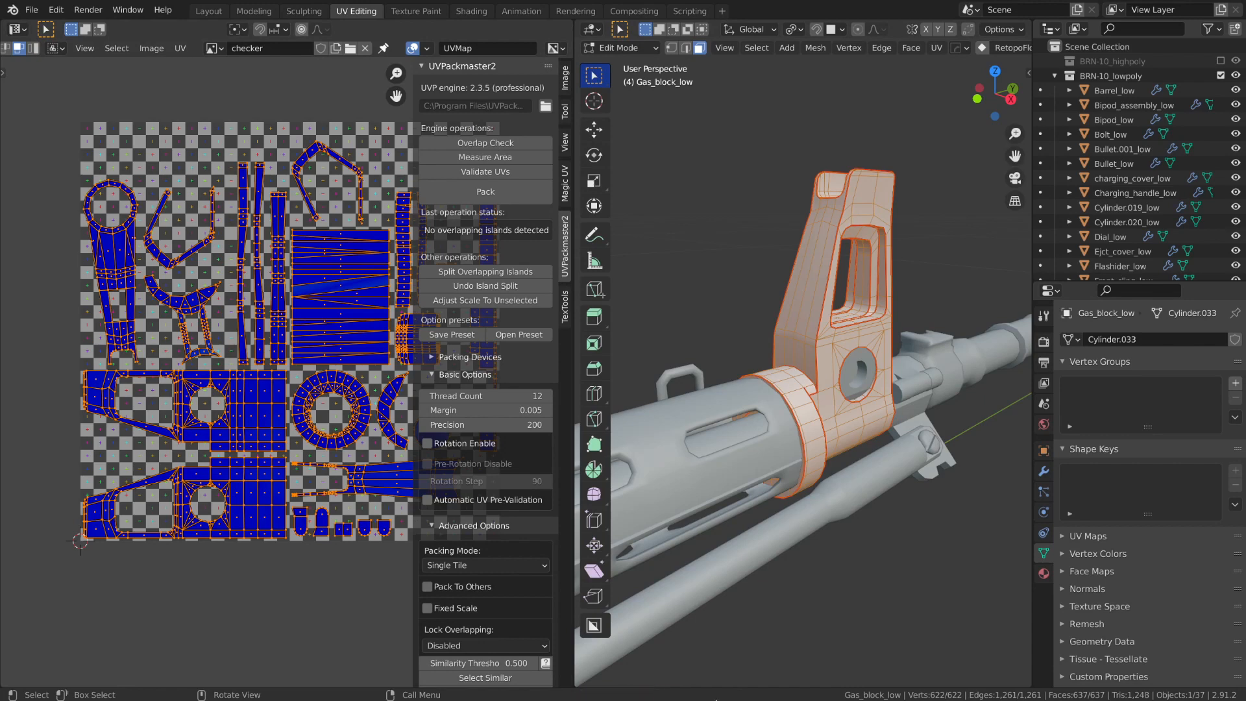
{"action": "left_click", "coordinate": [312, 594]}
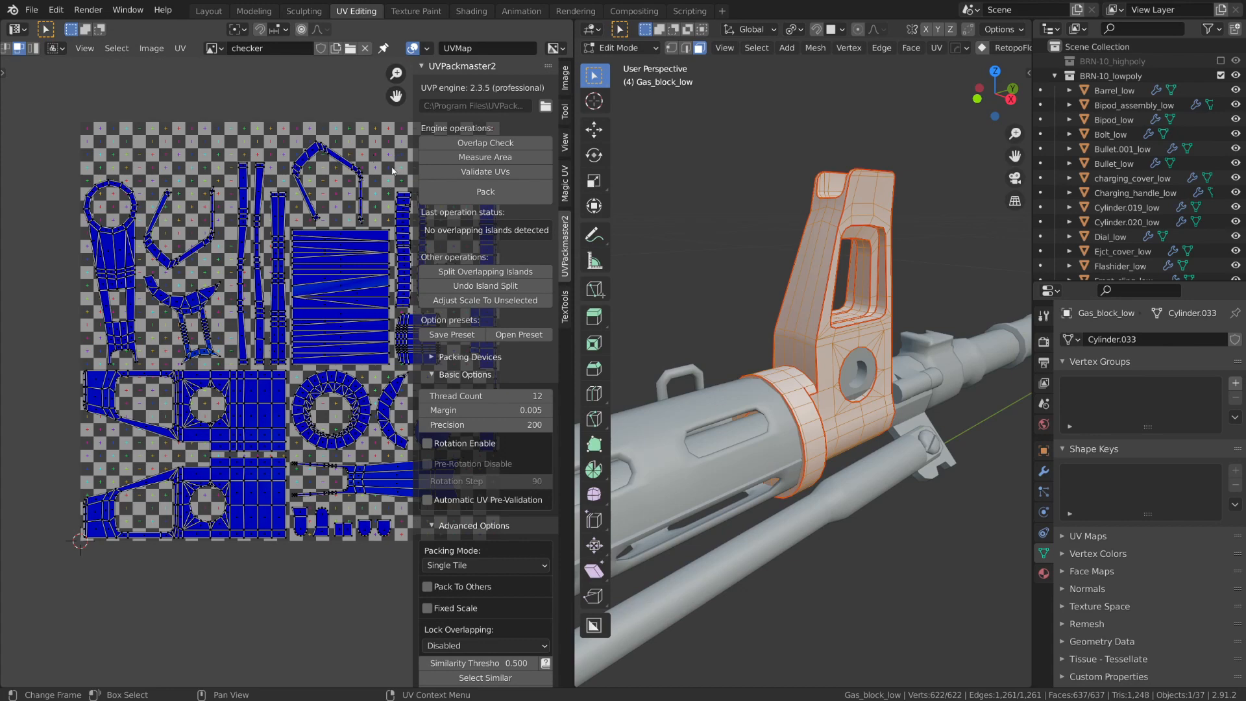
{"action": "mouse_move", "coordinate": [345, 180]}
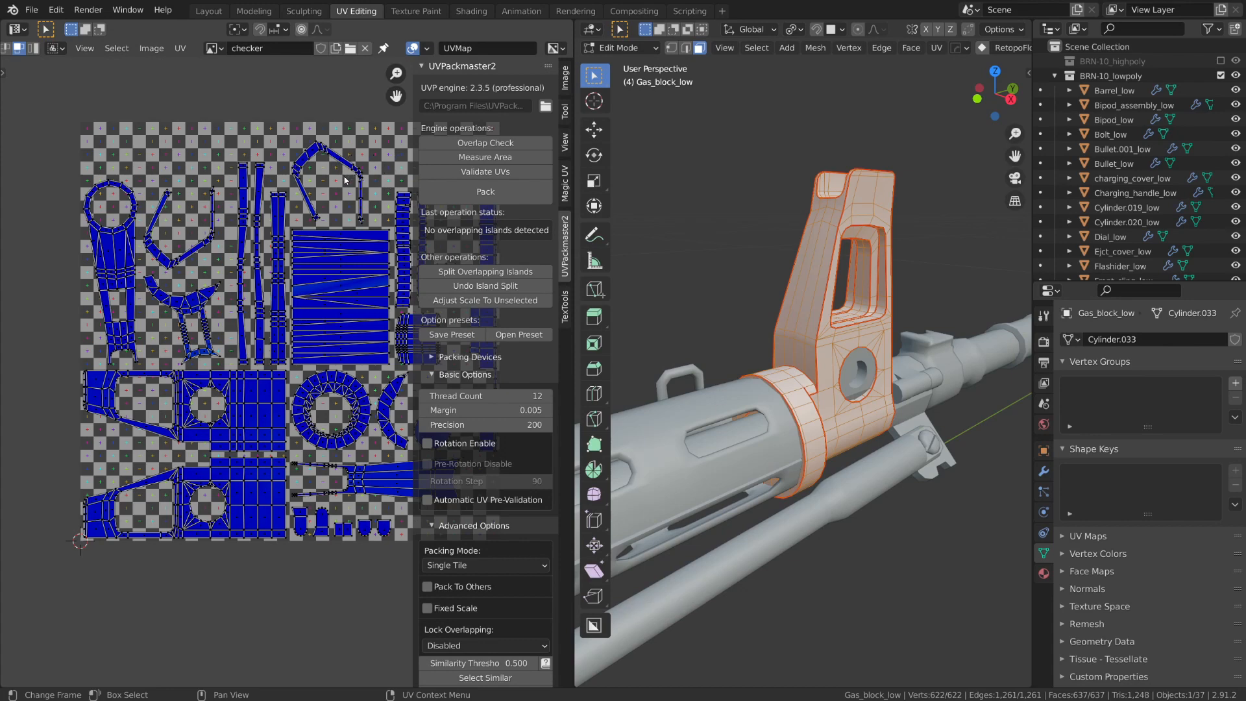
{"action": "left_click", "coordinate": [337, 163]}
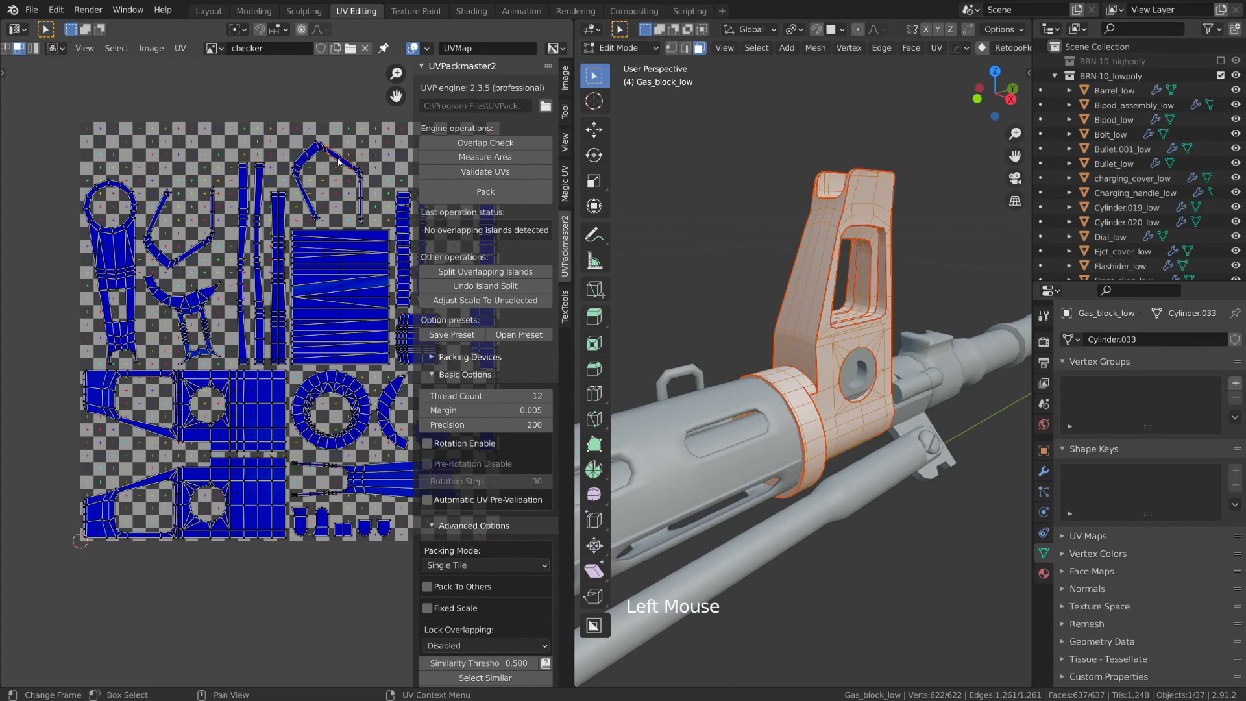
{"action": "key", "text": "l"}
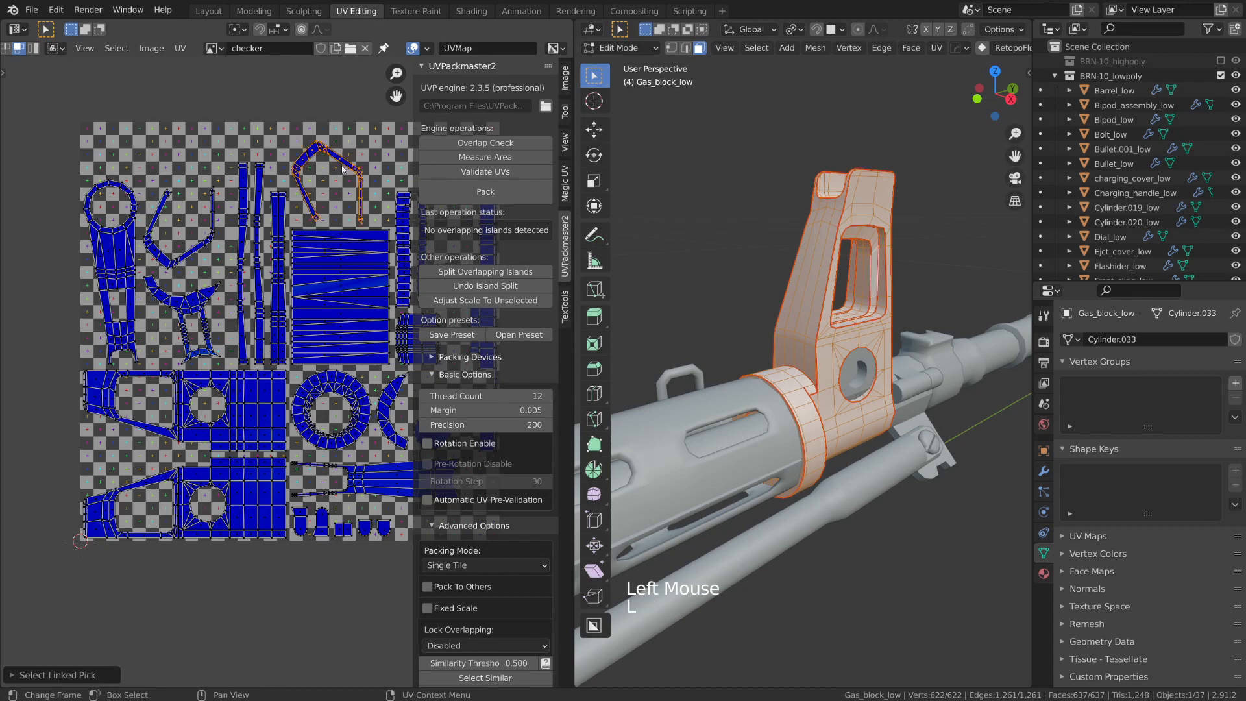
{"action": "key", "text": "g"}
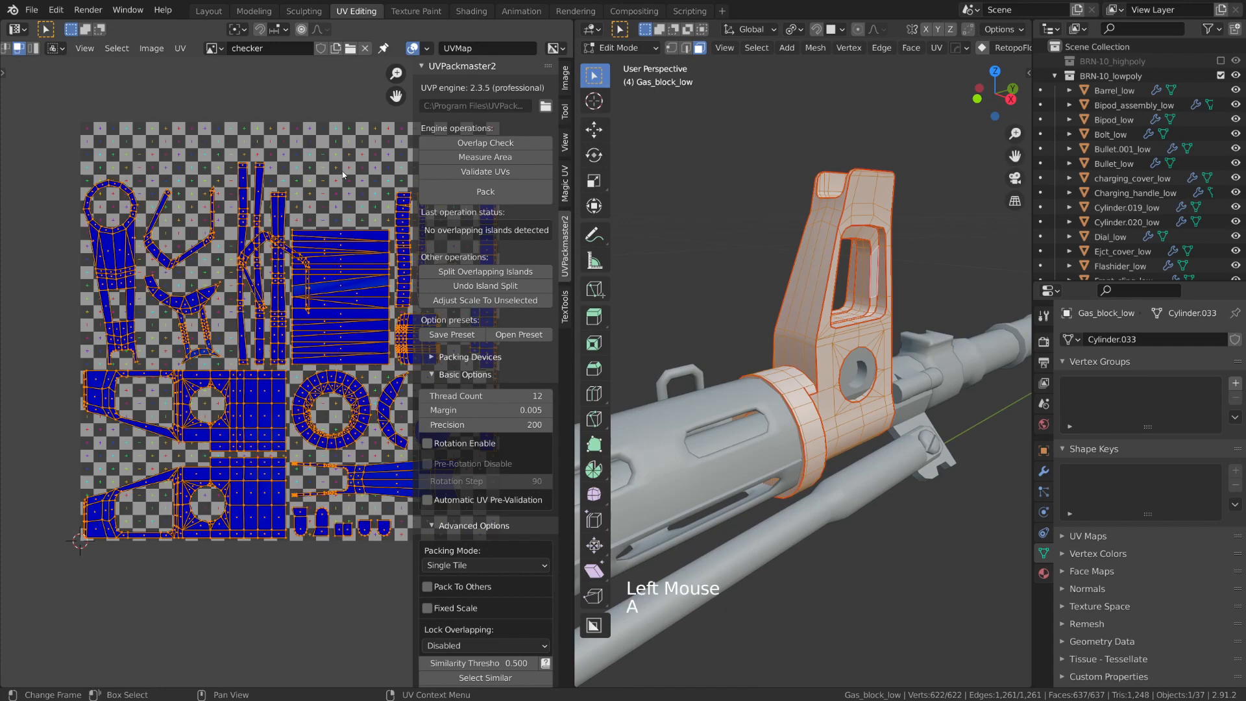
{"action": "left_click", "coordinate": [485, 143]}
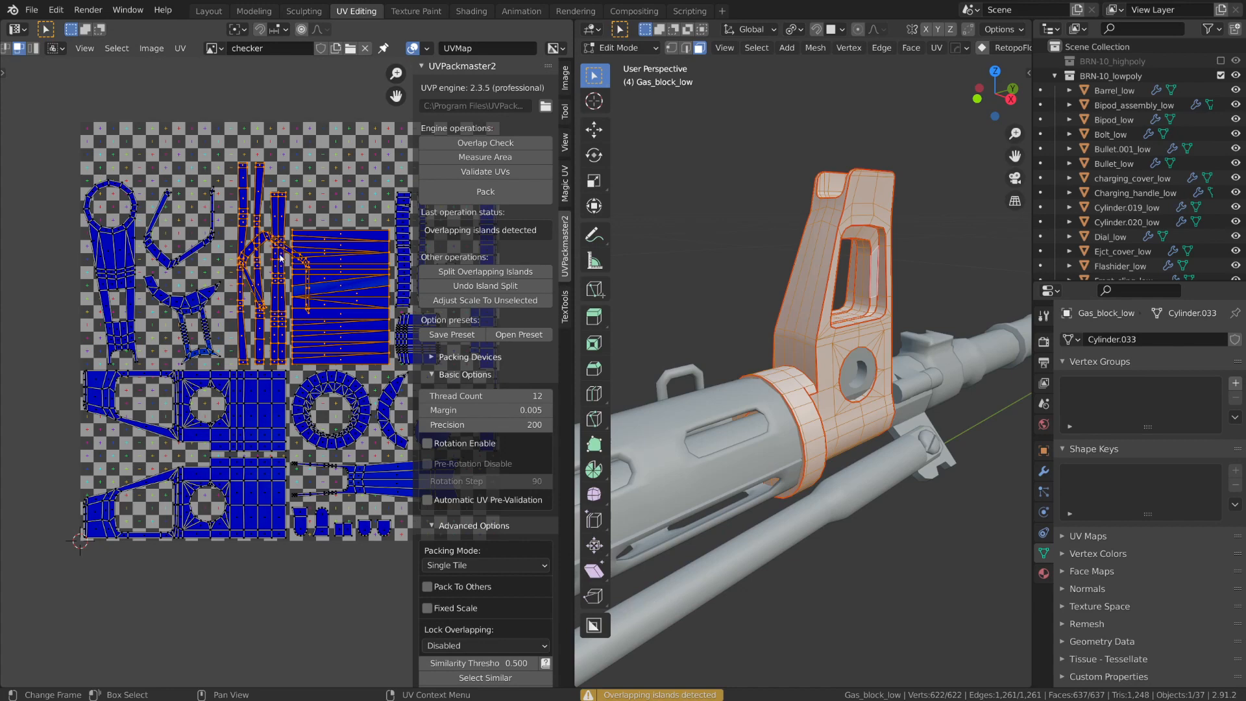
{"action": "mouse_move", "coordinate": [299, 263]}
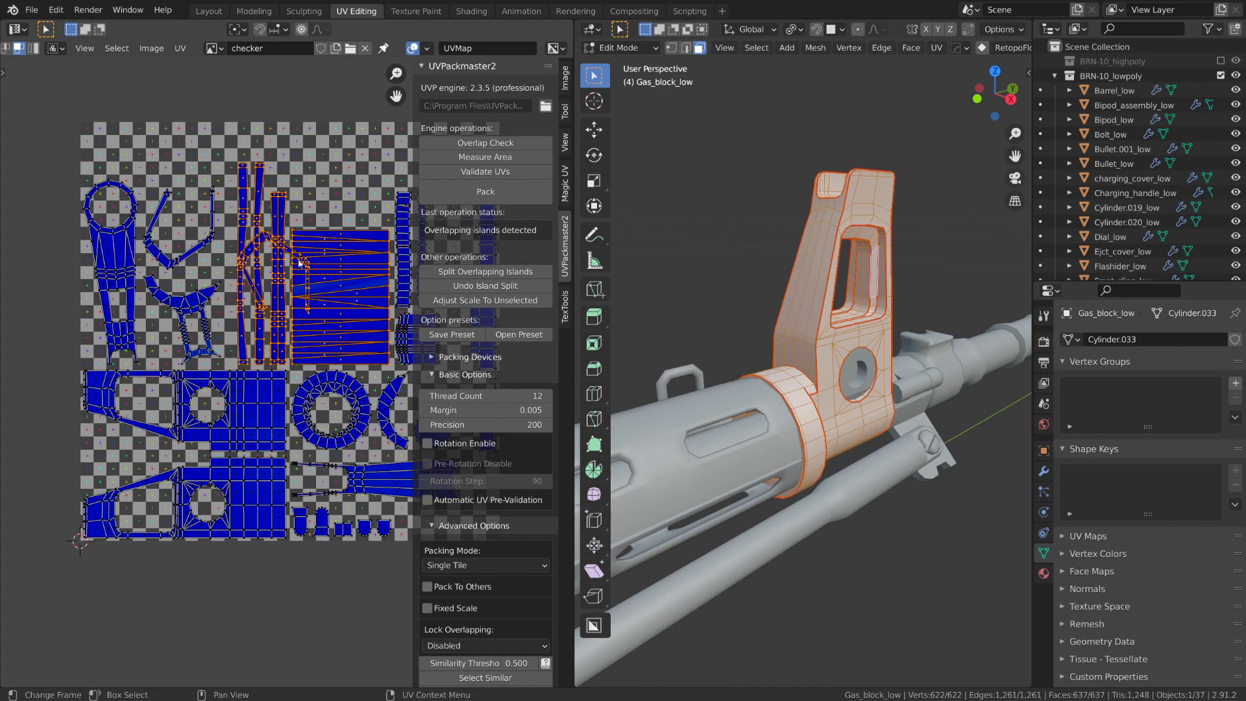
{"action": "scroll", "scroll_direction": "up", "scroll_amount": 3}
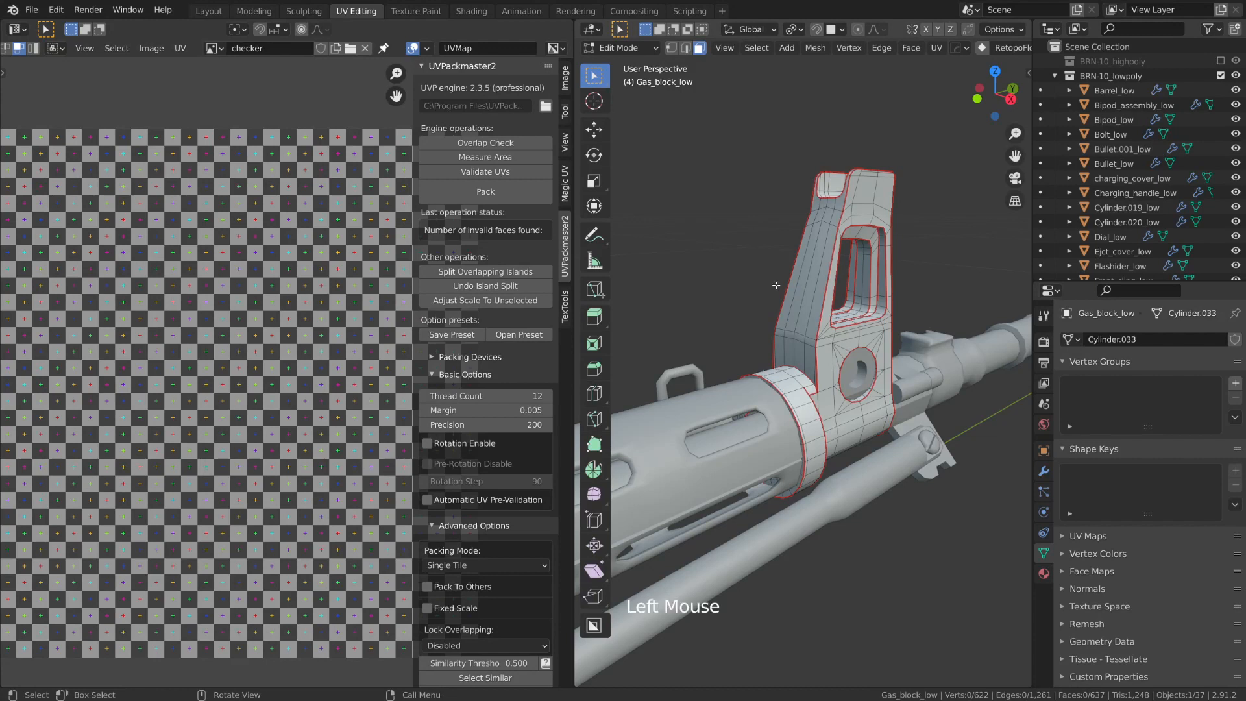
{"action": "mouse_move", "coordinate": [746, 278]}
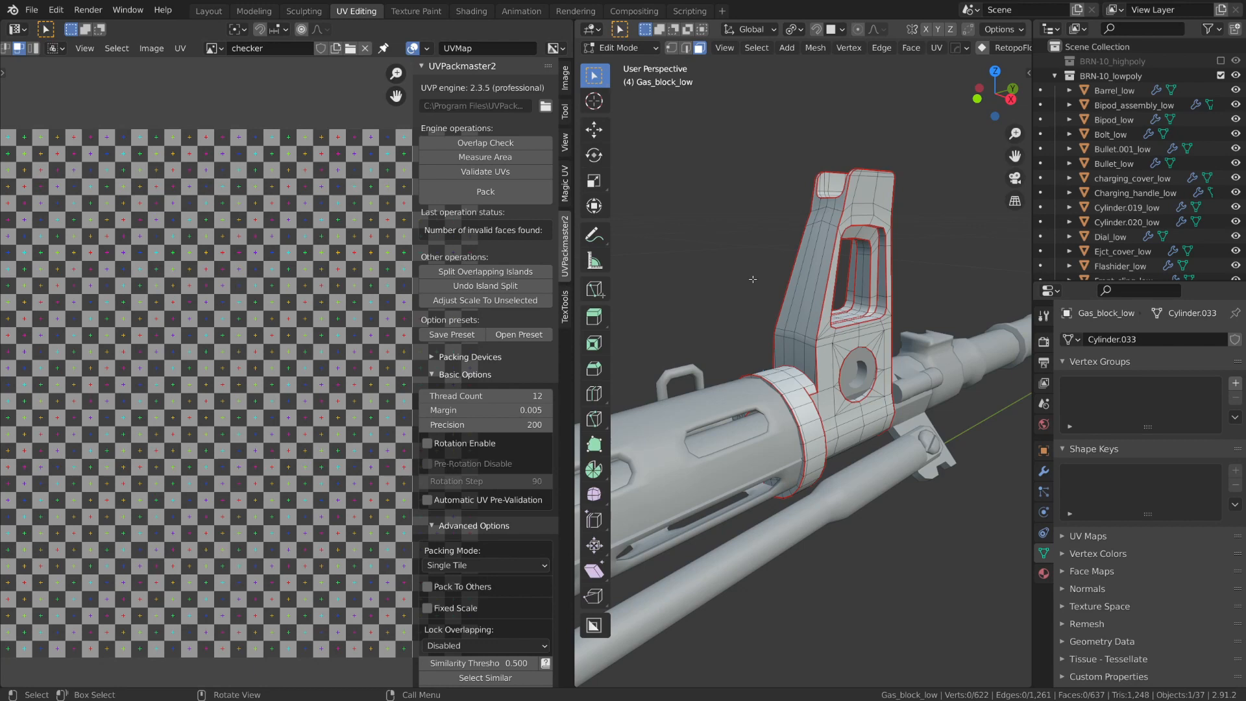
Validate all gas block UVs and zoom onto the green-highlighted invalid faces.
{"action": "key", "text": "a"}
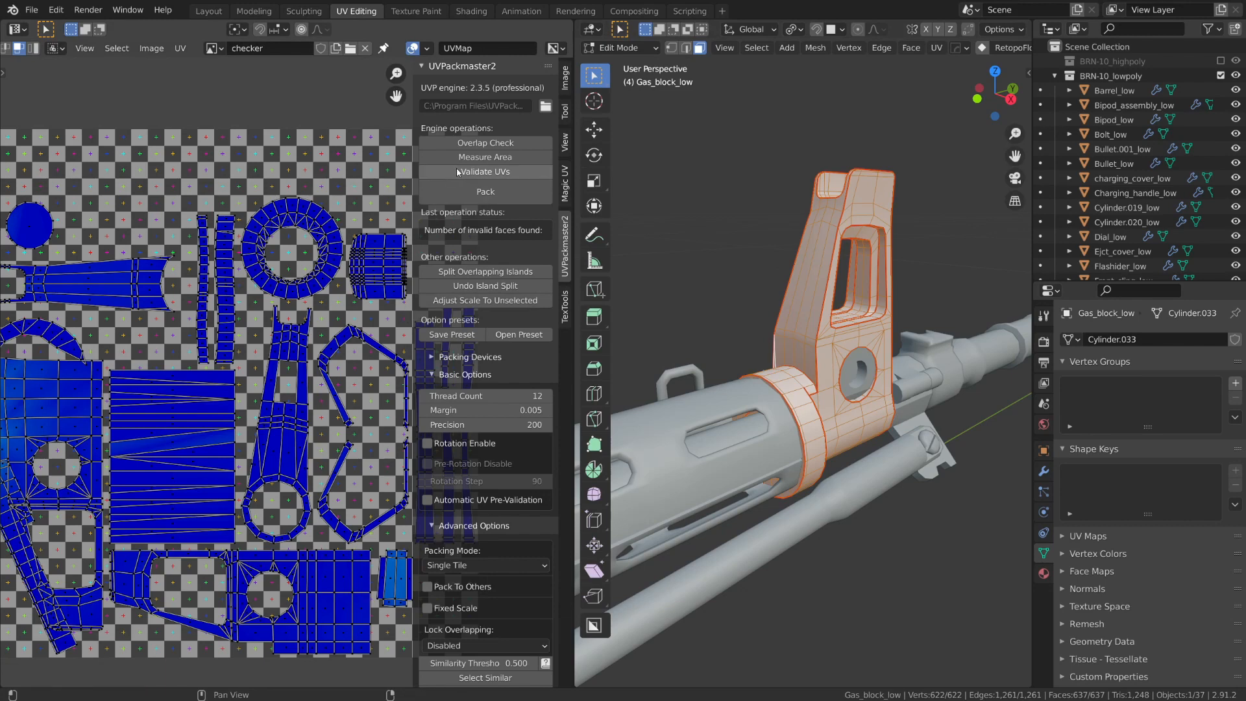
{"action": "mouse_move", "coordinate": [485, 171]}
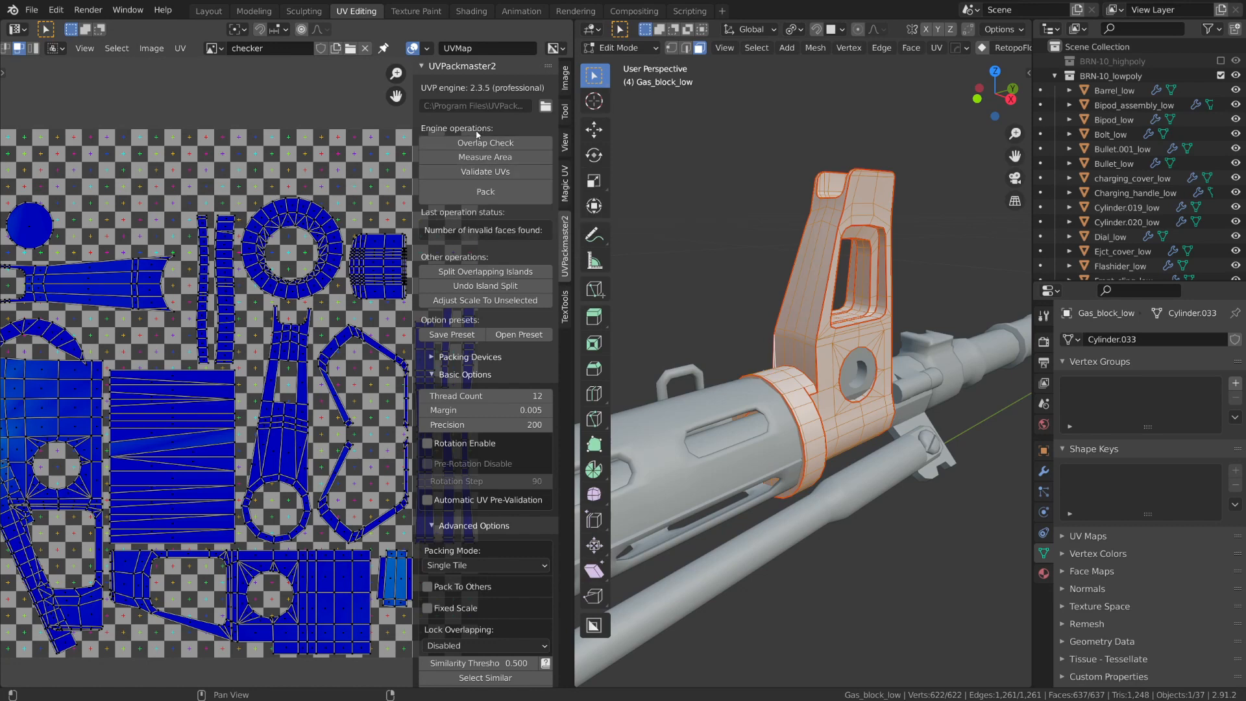
{"action": "mouse_move", "coordinate": [374, 197]}
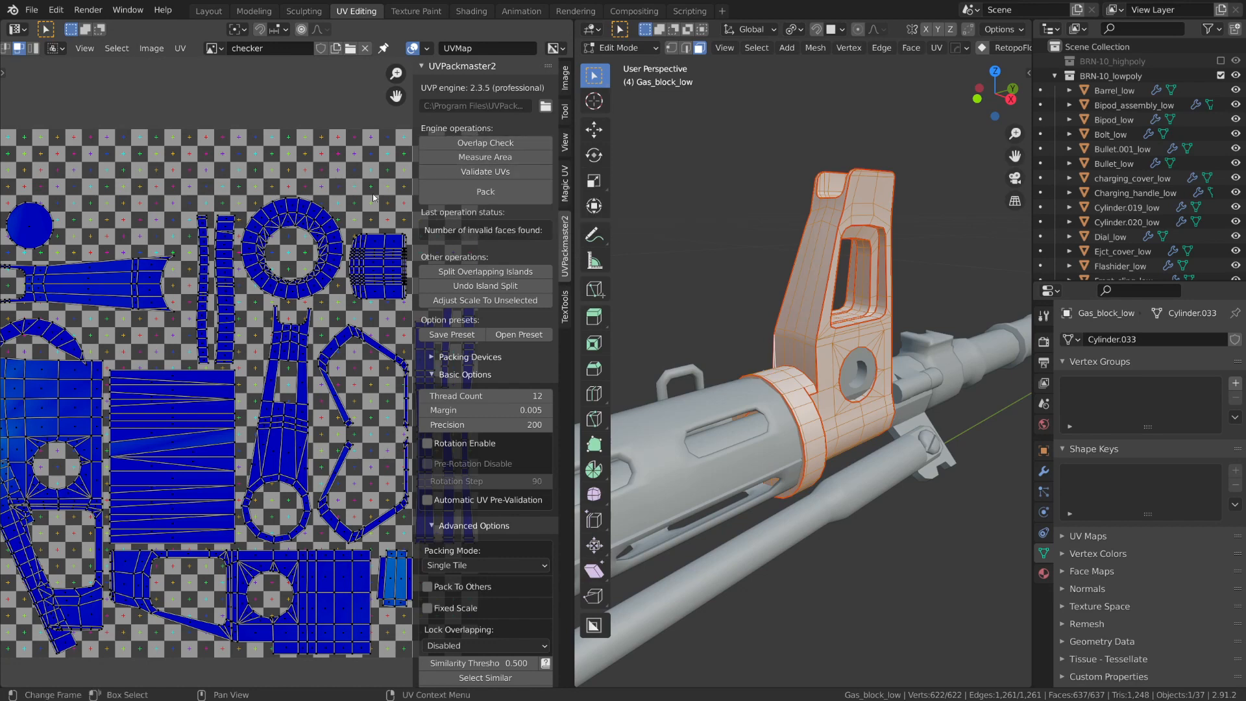
{"action": "key", "text": "a"}
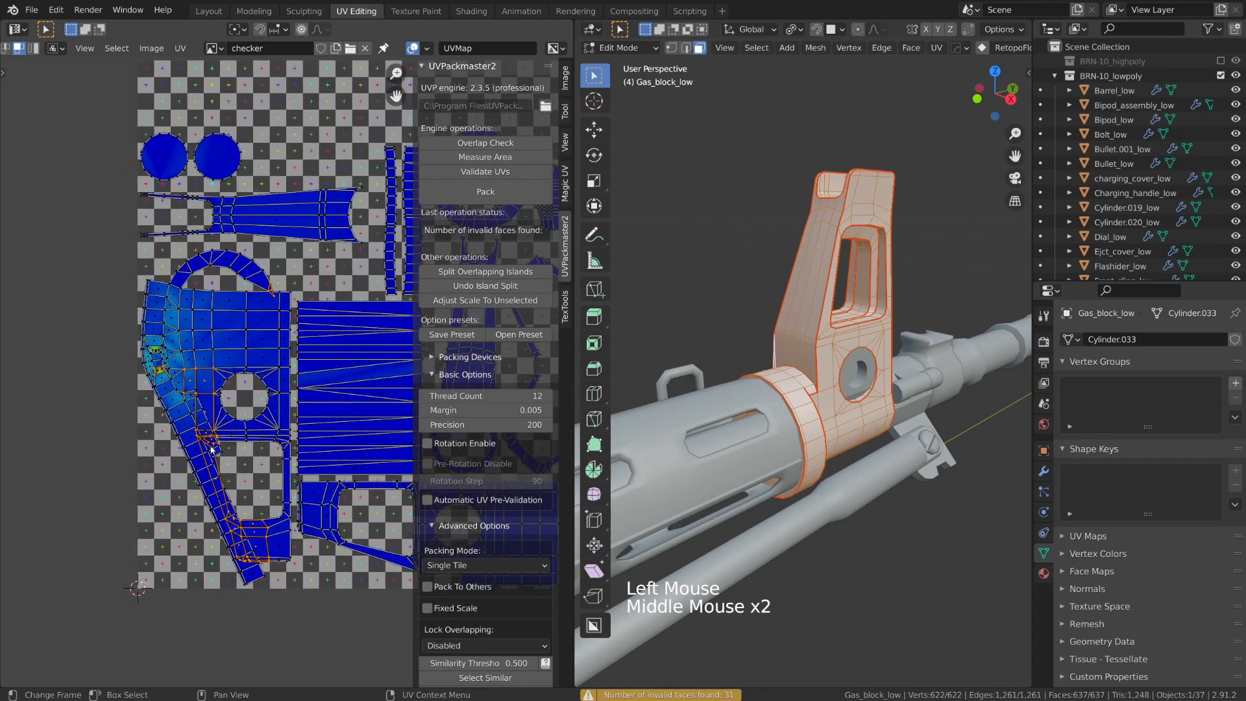
{"action": "scroll", "scroll_direction": "up", "scroll_amount": 3}
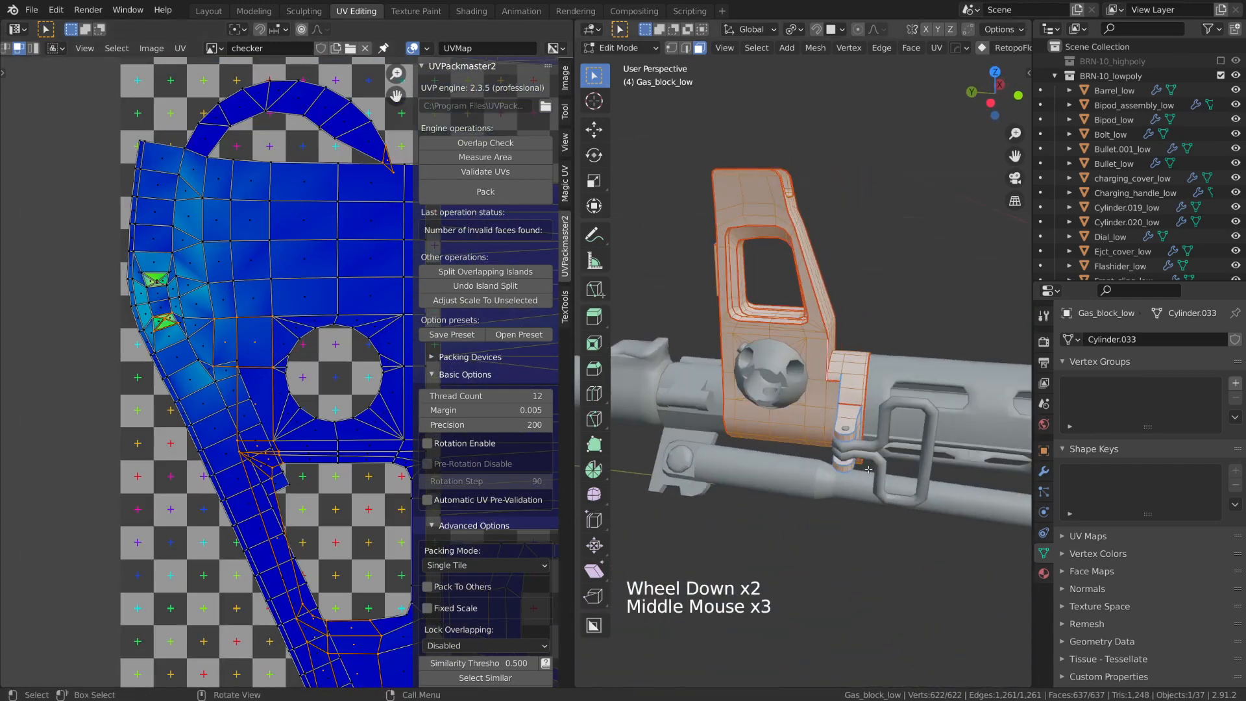
{"action": "scroll", "scroll_direction": "up", "scroll_amount": 3}
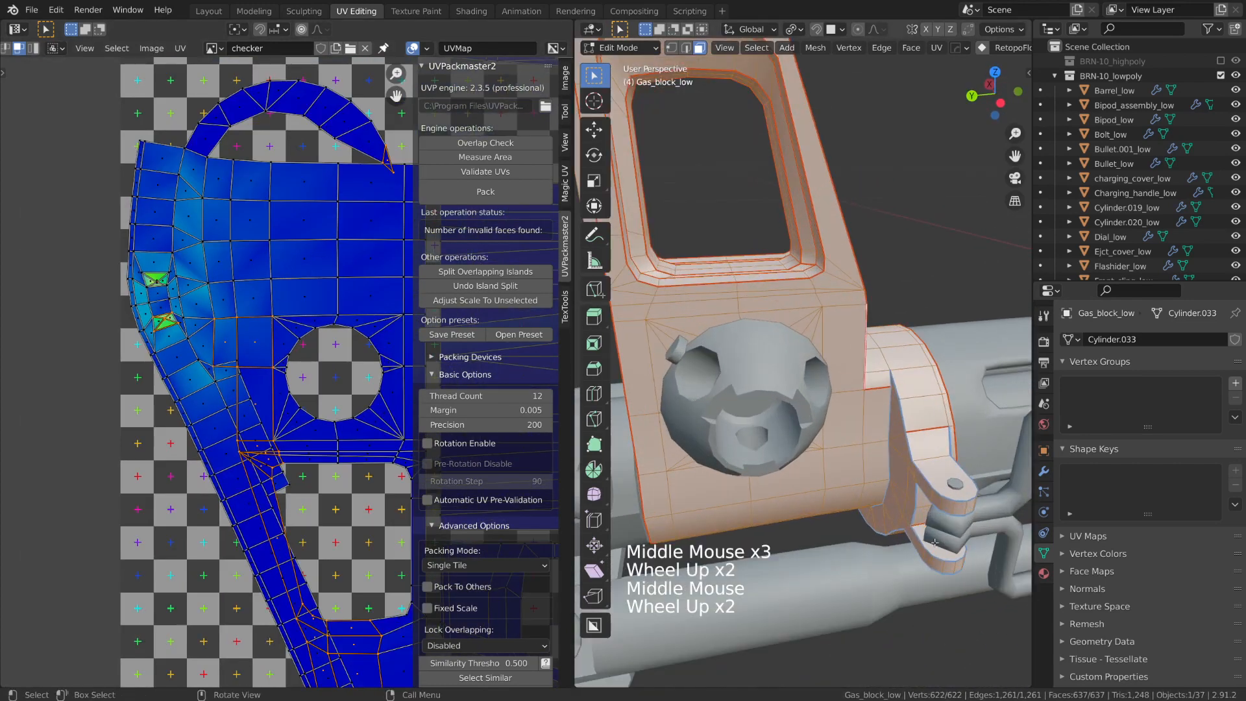
{"action": "scroll", "scroll_direction": "up", "scroll_amount": 3}
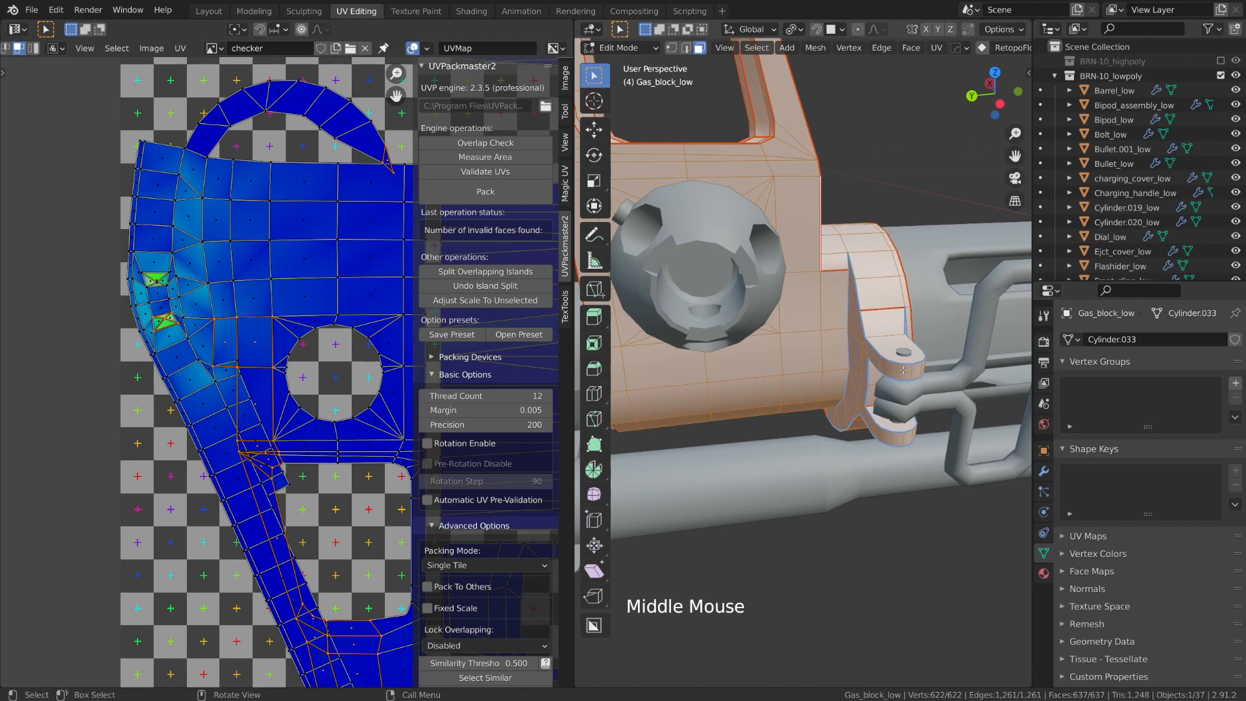
{"action": "scroll", "scroll_direction": "up", "scroll_amount": 3}
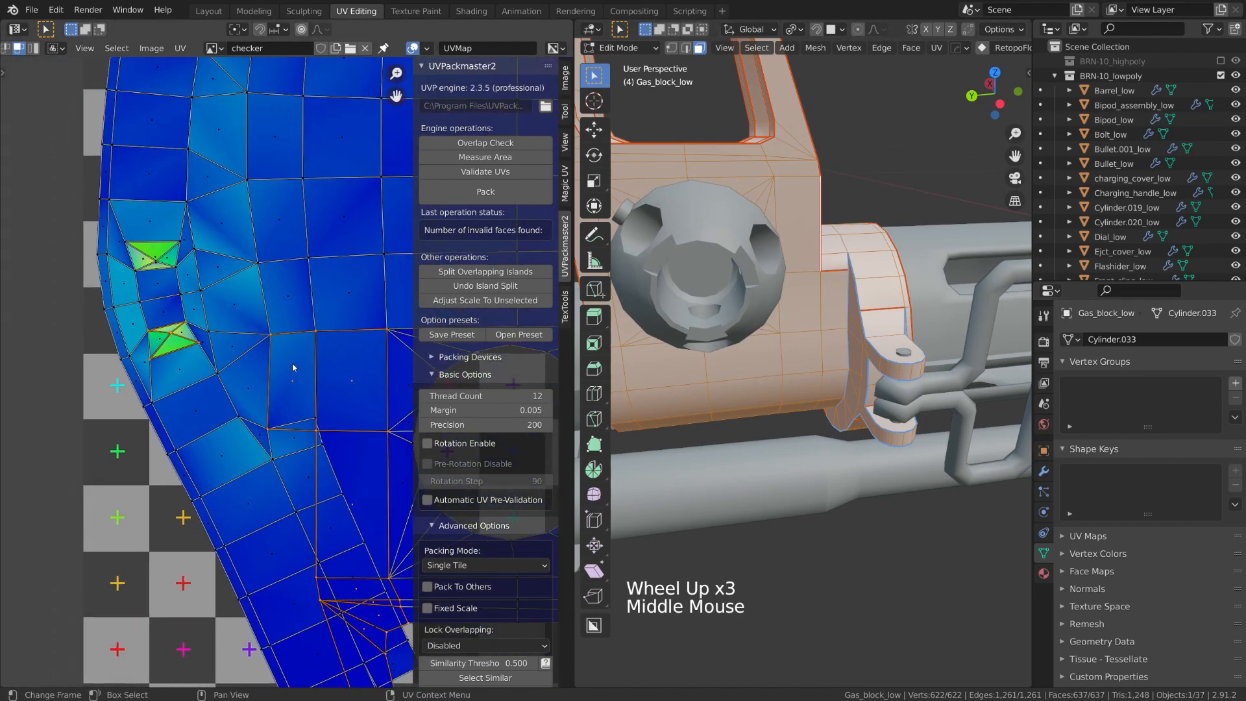
{"action": "scroll", "scroll_direction": "up", "scroll_amount": 3}
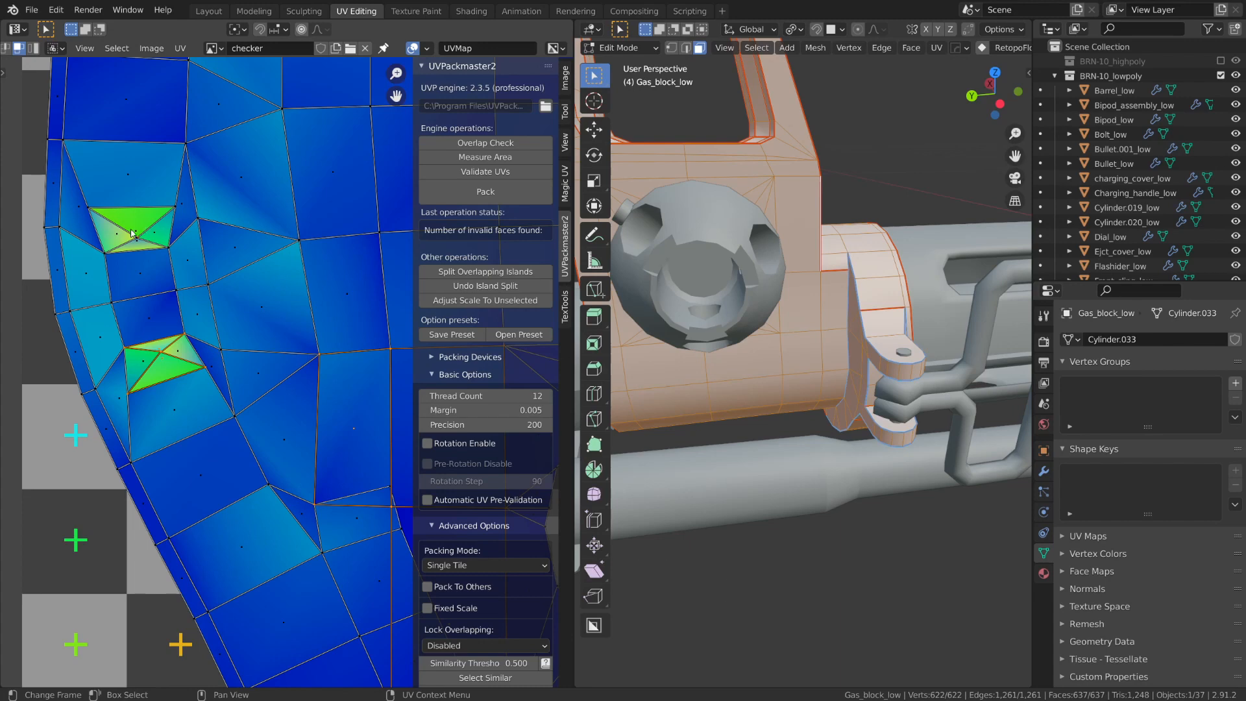
{"action": "mouse_move", "coordinate": [252, 355]}
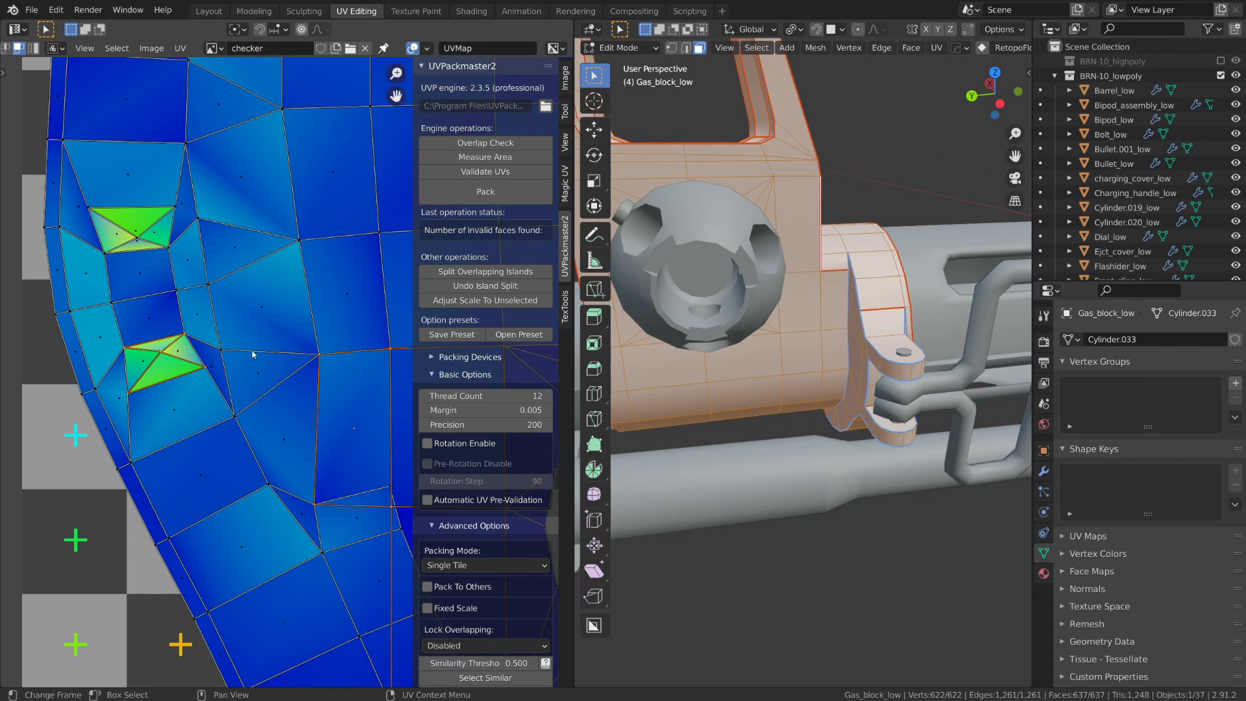
{"action": "scroll", "scroll_direction": "down", "scroll_amount": 3}
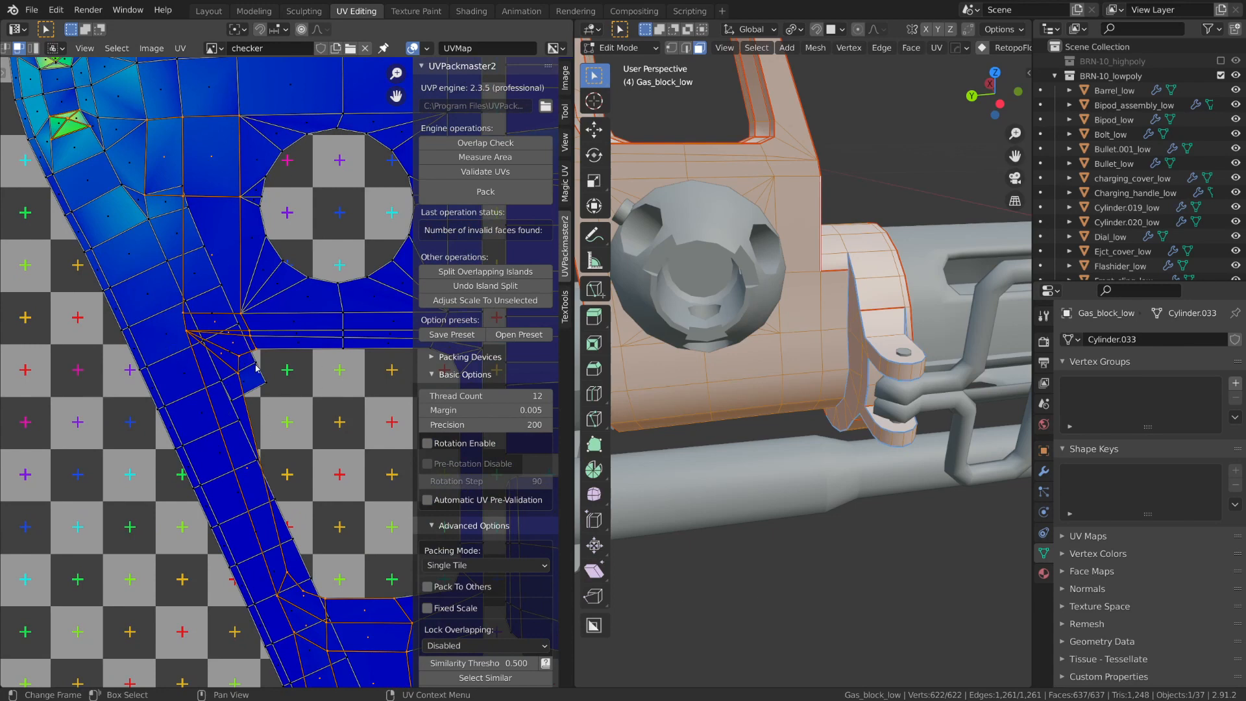
{"action": "scroll", "scroll_direction": "down", "scroll_amount": 3}
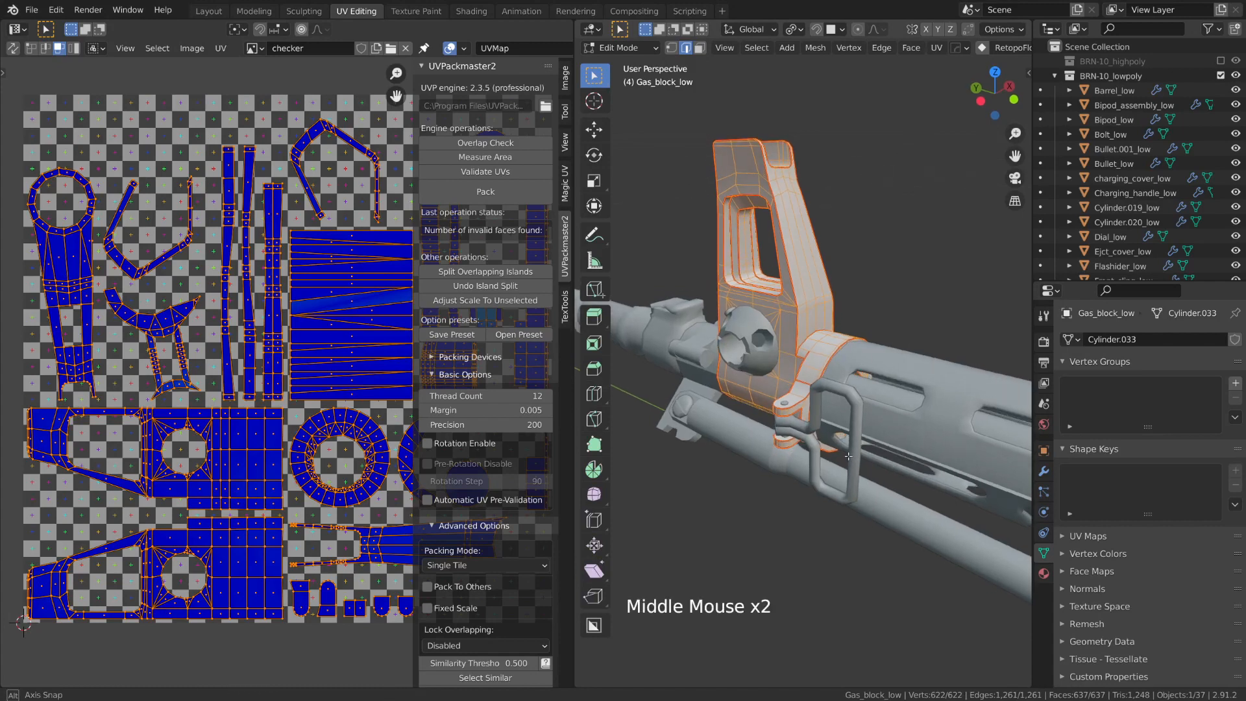
Switch editing from the gas block to the front sling and unwrap it into one long island.
{"action": "key", "text": "Tab"}
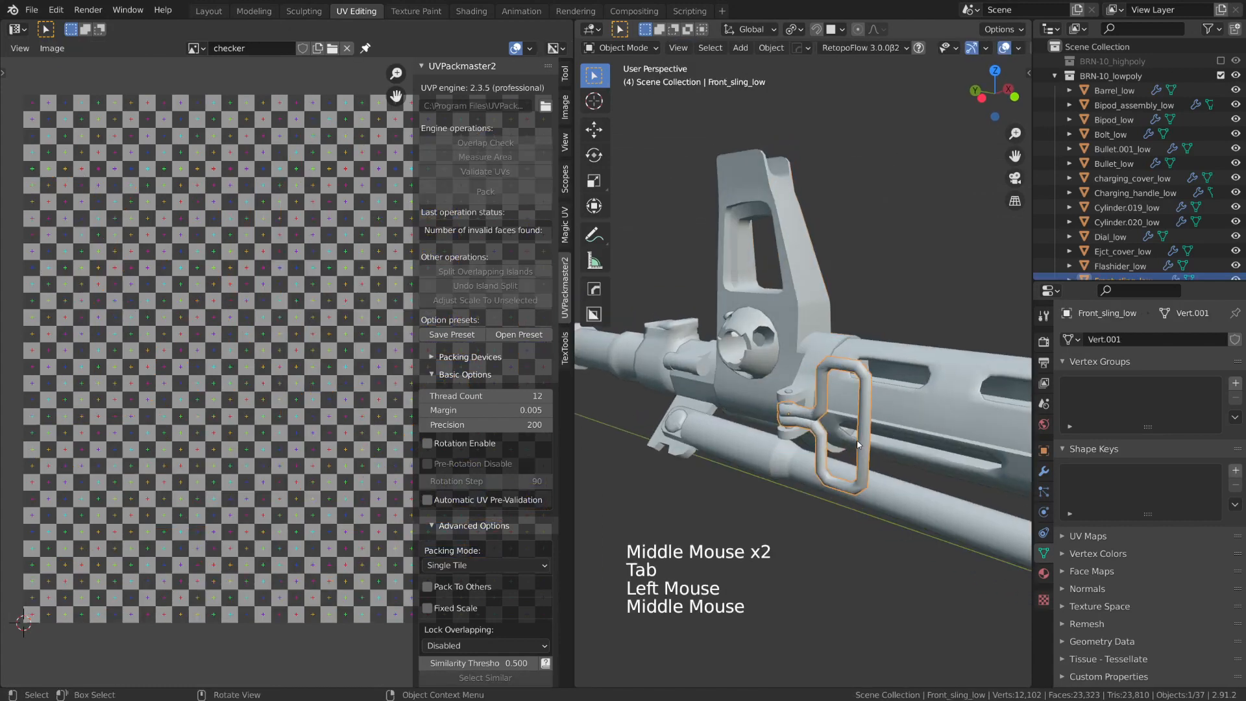
{"action": "key", "text": "Tab"}
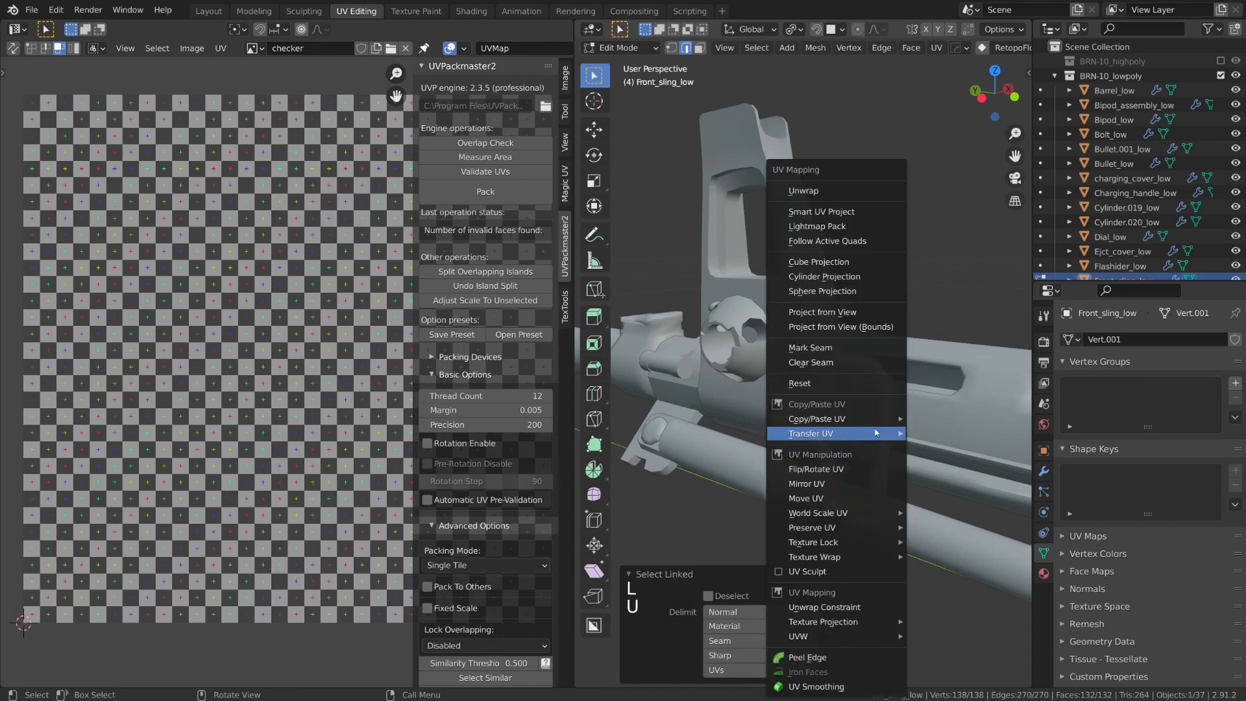
{"action": "left_click", "coordinate": [804, 190]}
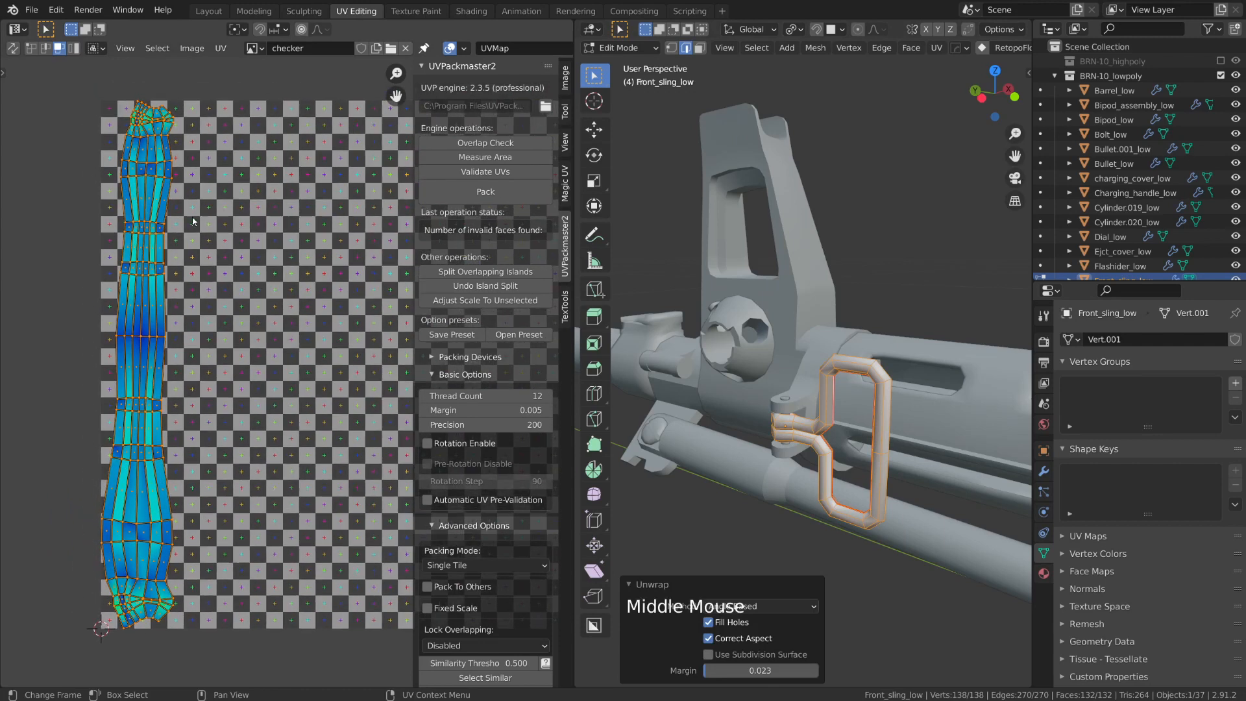
{"action": "scroll", "scroll_direction": "up", "scroll_amount": 3}
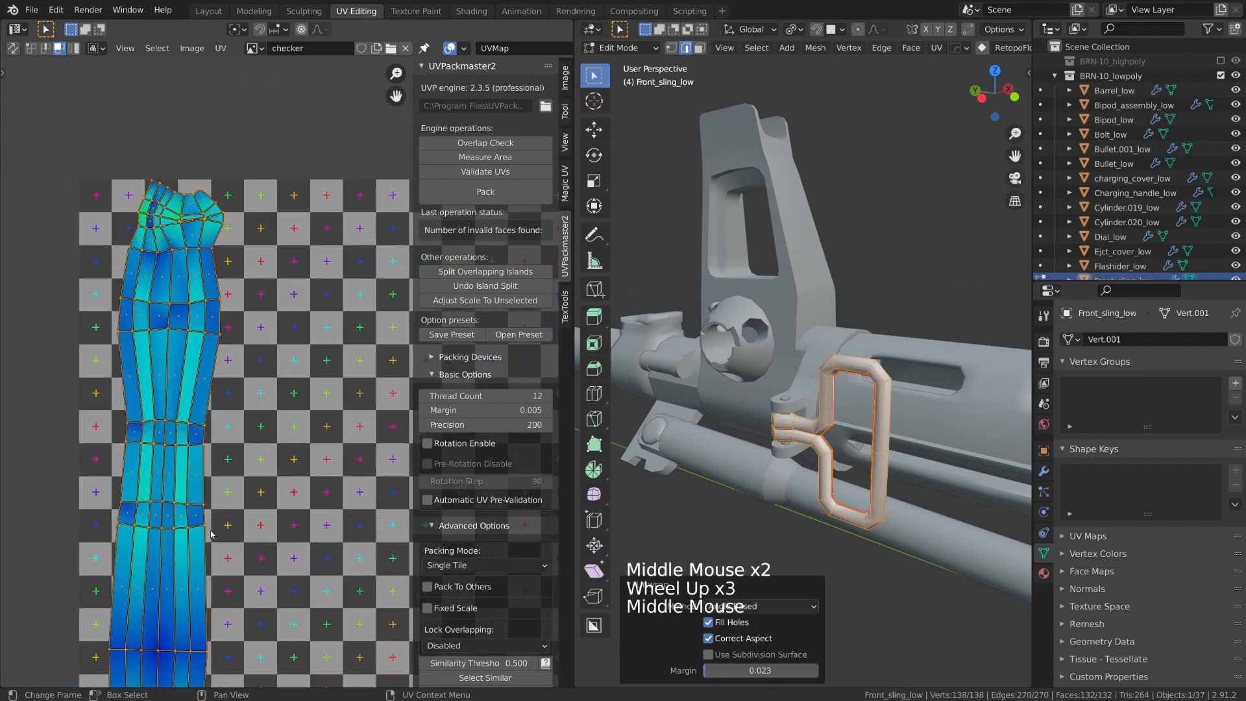
{"action": "scroll", "scroll_direction": "down", "scroll_amount": 3}
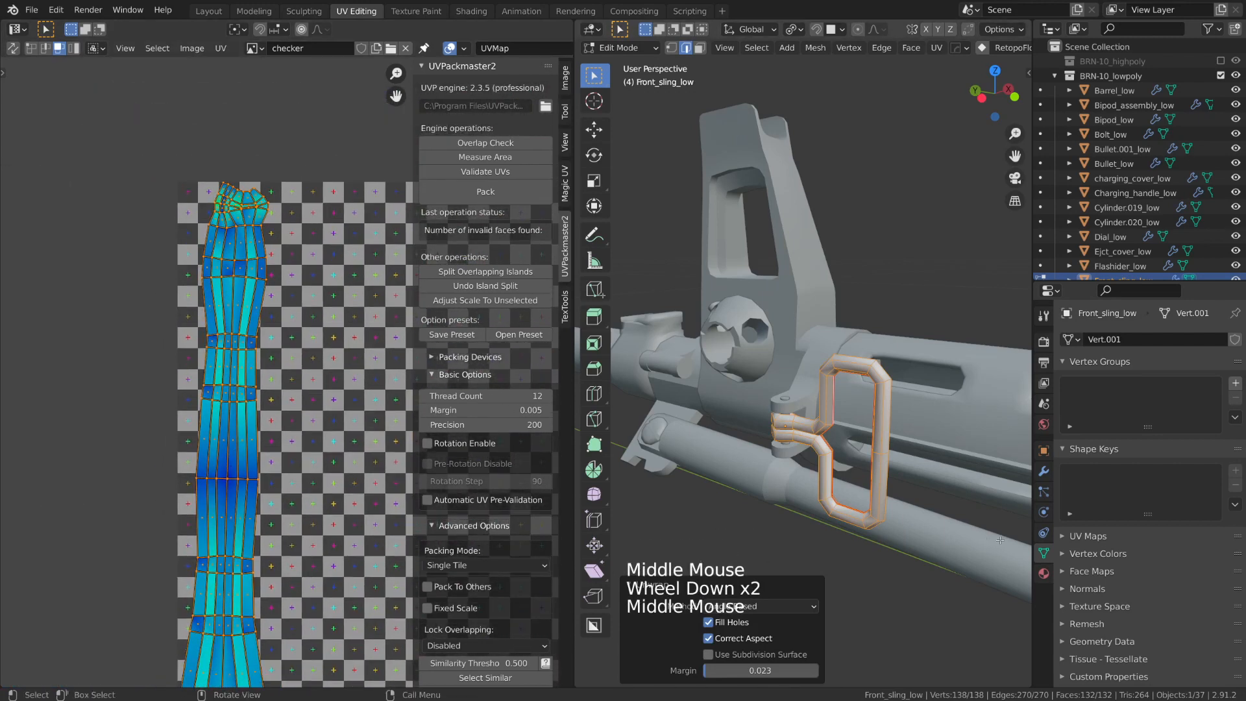
{"action": "scroll", "scroll_direction": "down", "scroll_amount": 3}
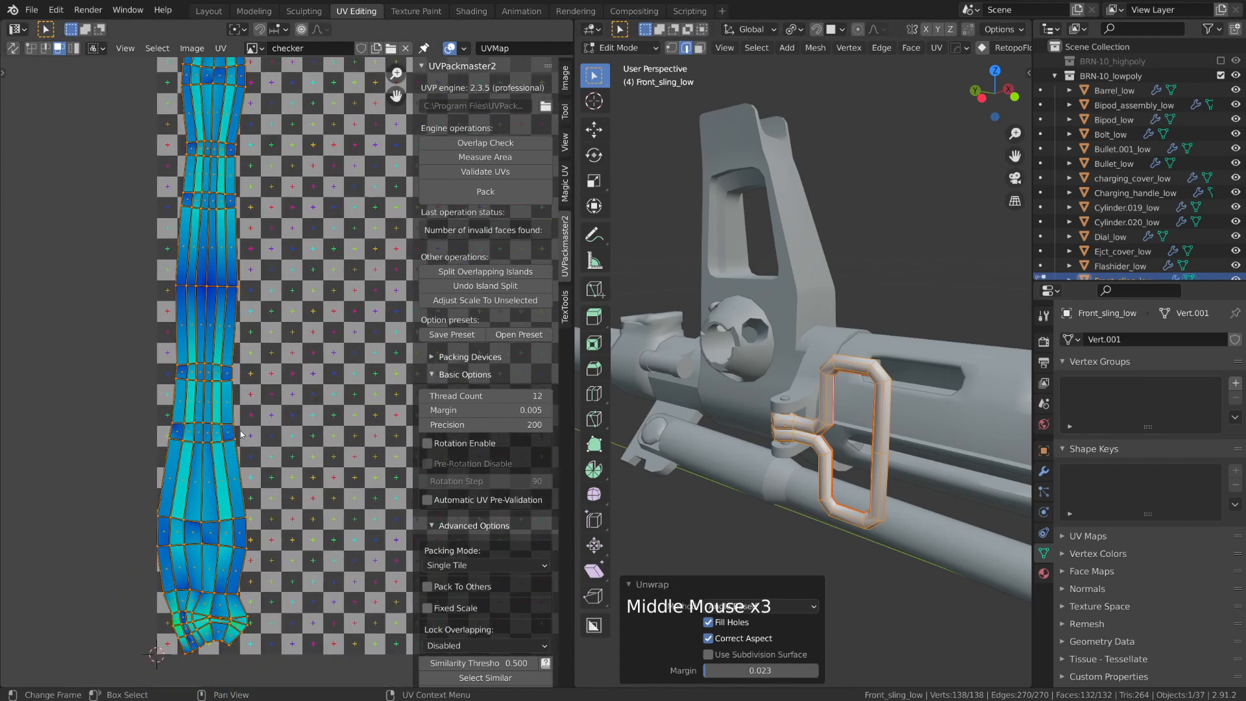
{"action": "scroll", "scroll_direction": "down", "scroll_amount": 3}
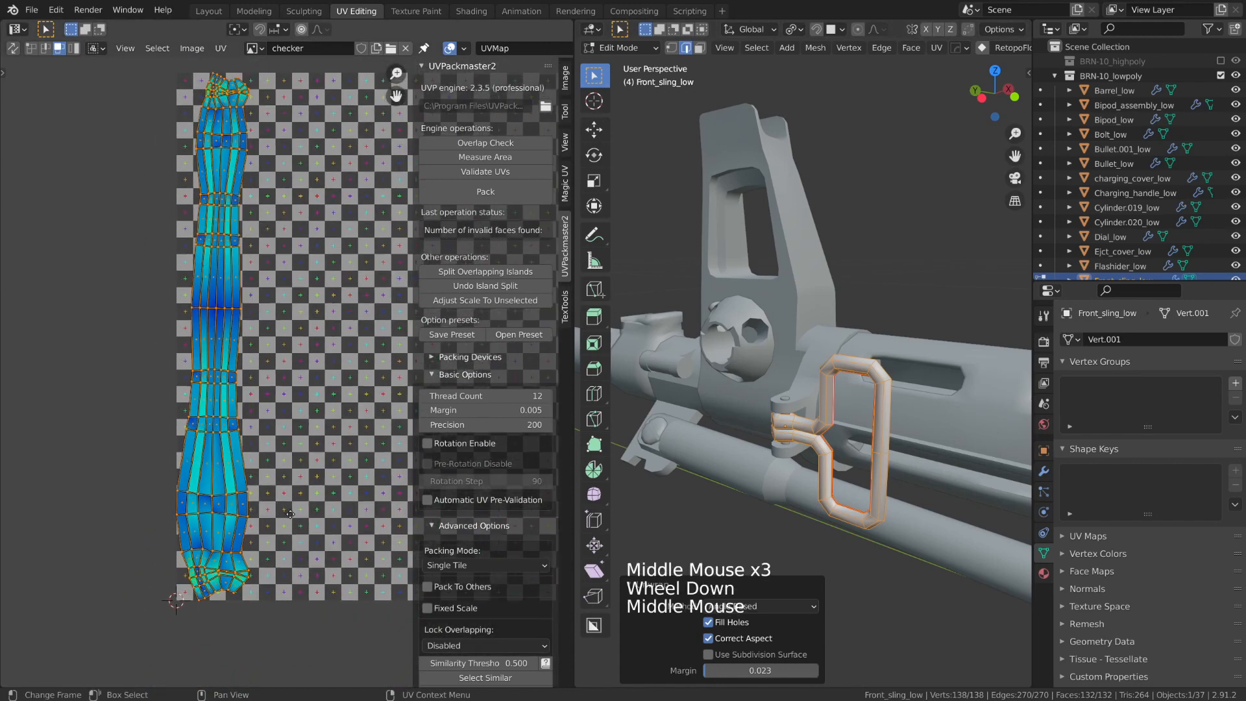
{"action": "scroll", "scroll_direction": "down", "scroll_amount": 3}
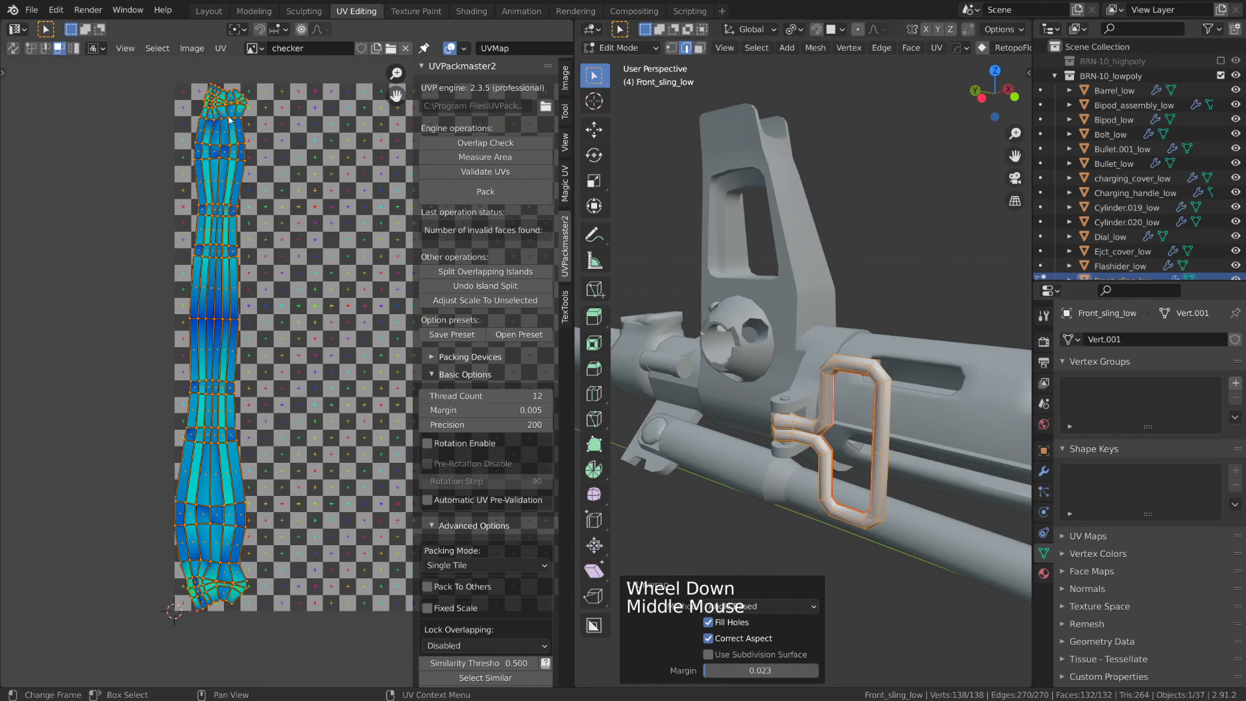
{"action": "scroll", "scroll_direction": "down", "scroll_amount": 3}
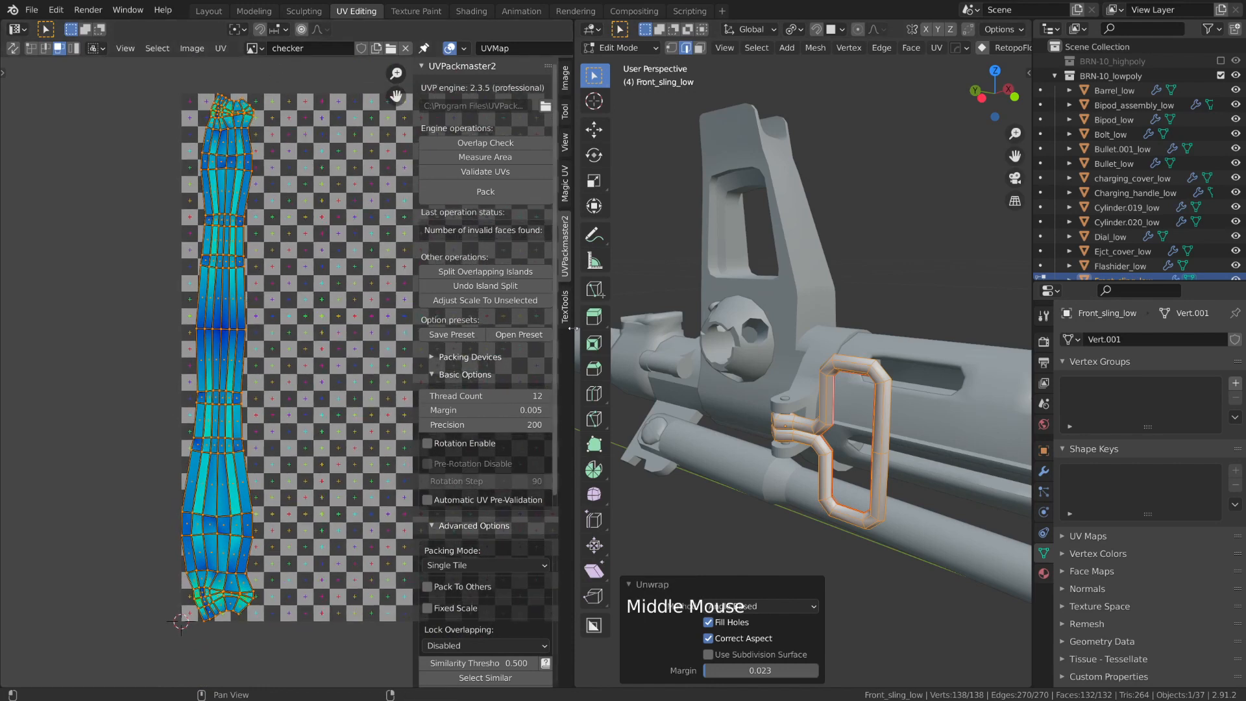
Rectify the sling island with TexTools and move the straightened strip into place.
{"action": "left_click", "coordinate": [565, 311]}
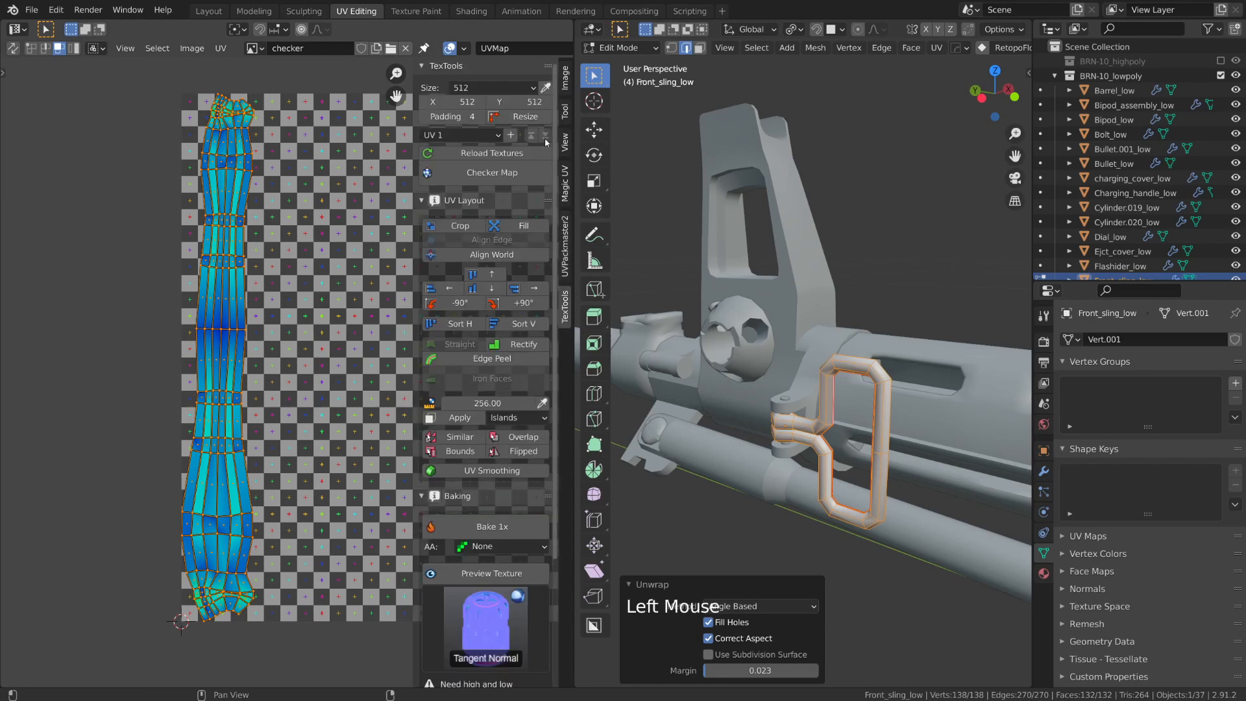
{"action": "mouse_move", "coordinate": [492, 358]}
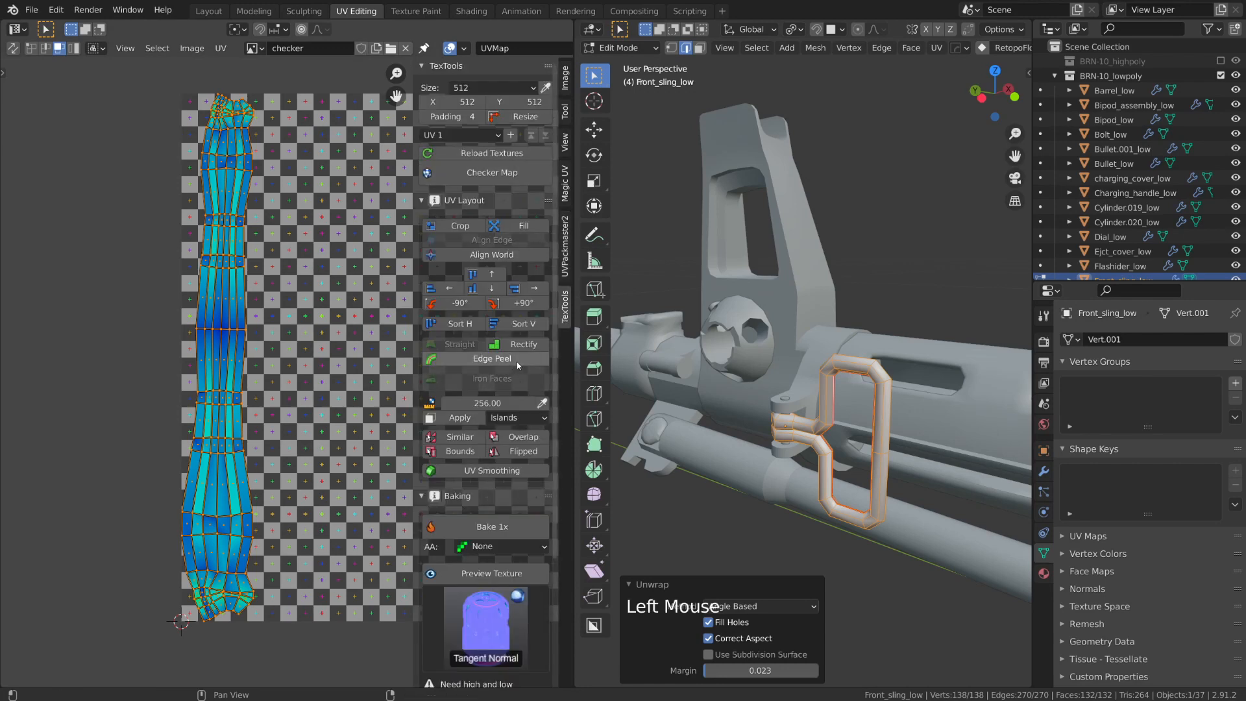
{"action": "mouse_move", "coordinate": [522, 344]}
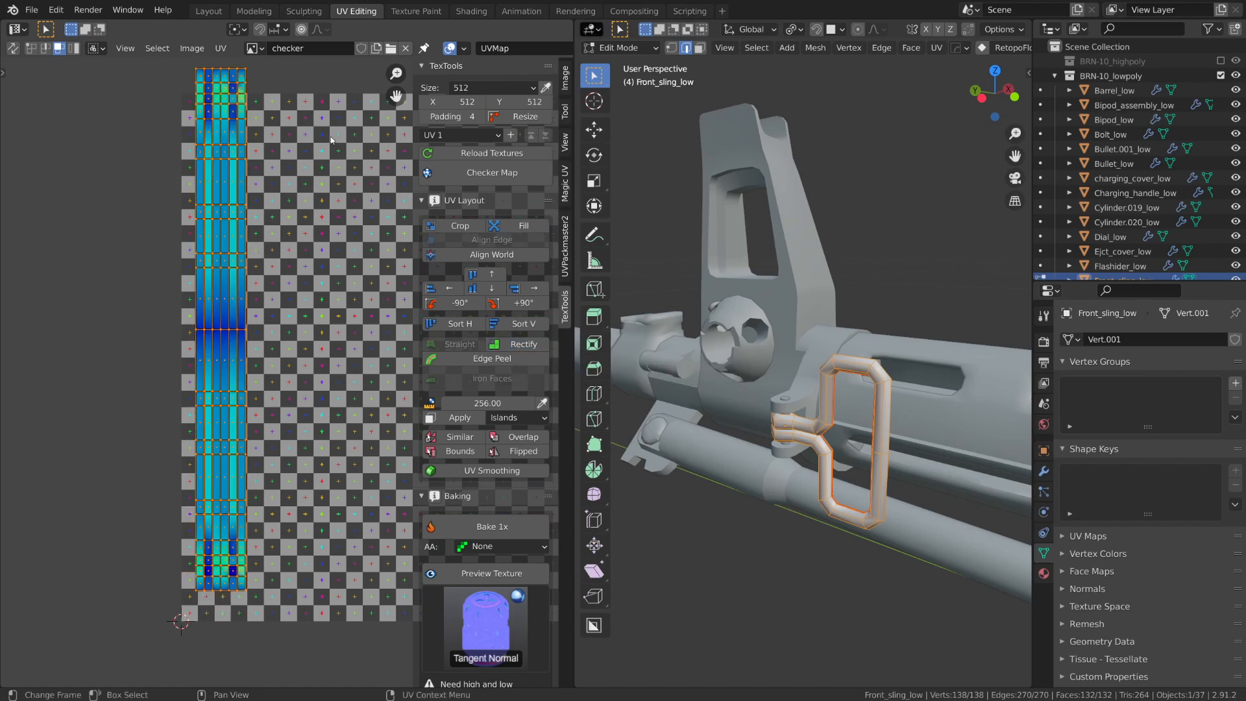
{"action": "key", "text": "g"}
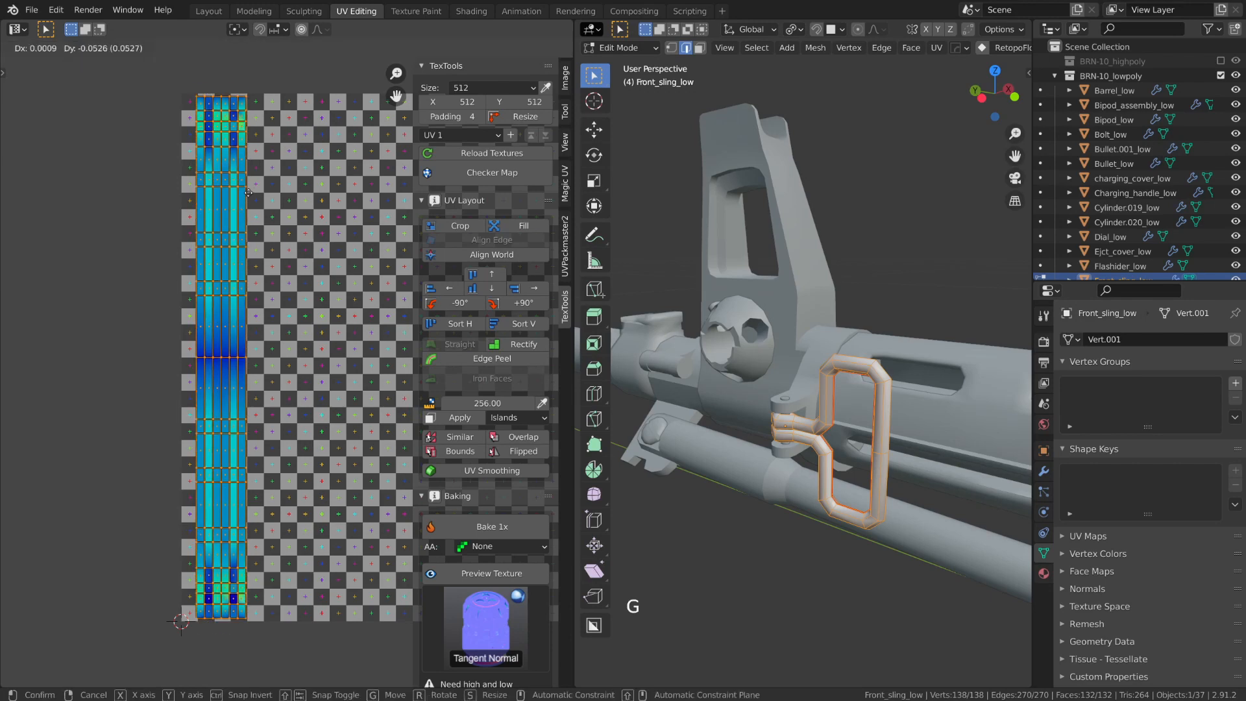
{"action": "mouse_move", "coordinate": [256, 187]}
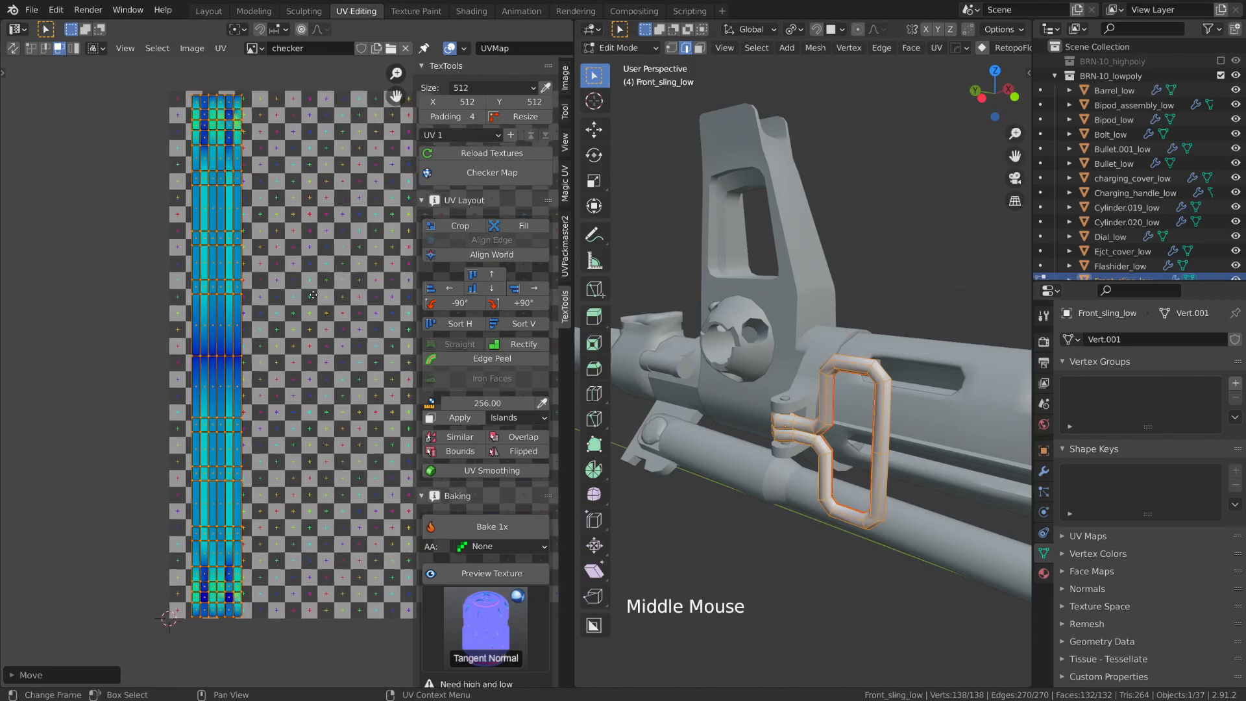
{"action": "scroll", "scroll_direction": "down", "scroll_amount": 3}
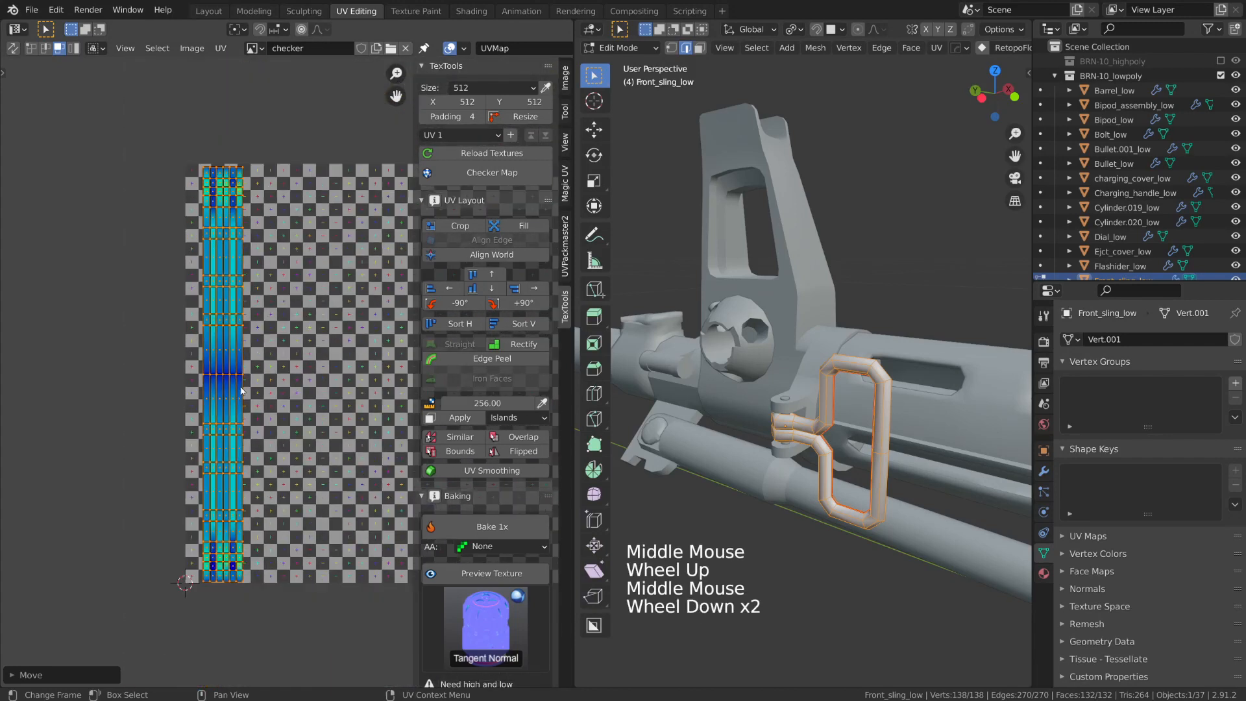
{"action": "scroll", "scroll_direction": "up", "scroll_amount": 3}
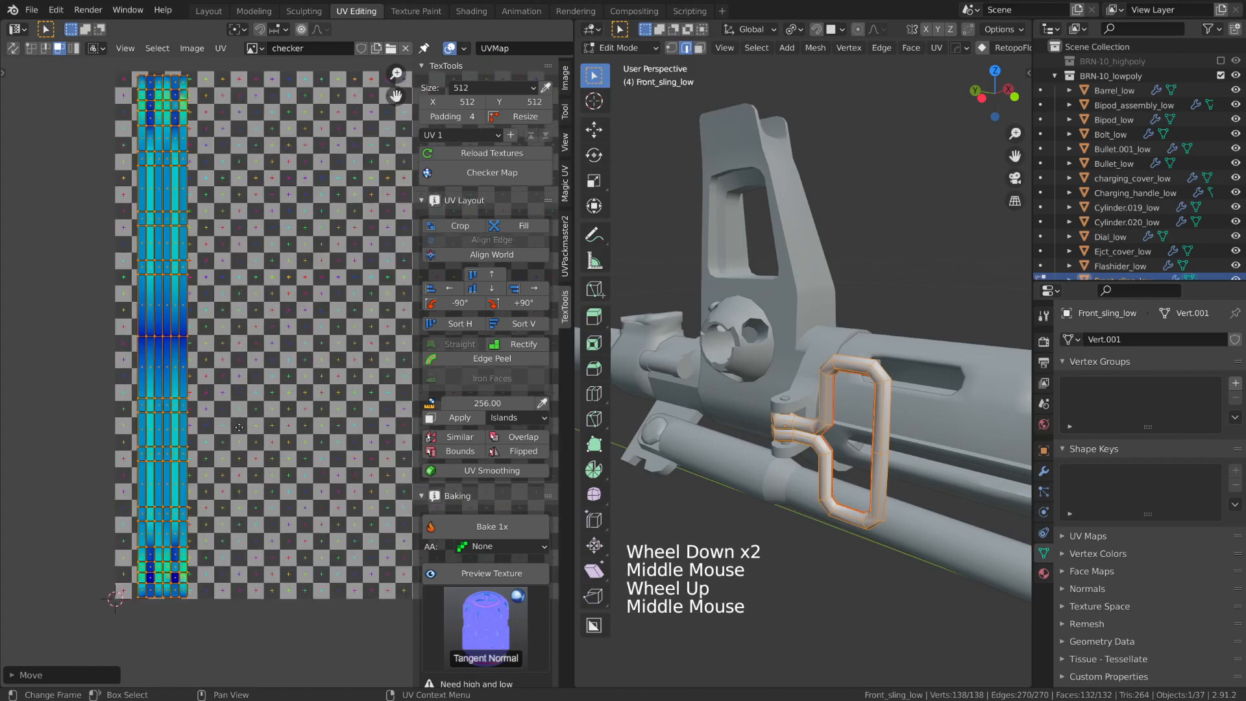
{"action": "scroll", "scroll_direction": "up", "scroll_amount": 3}
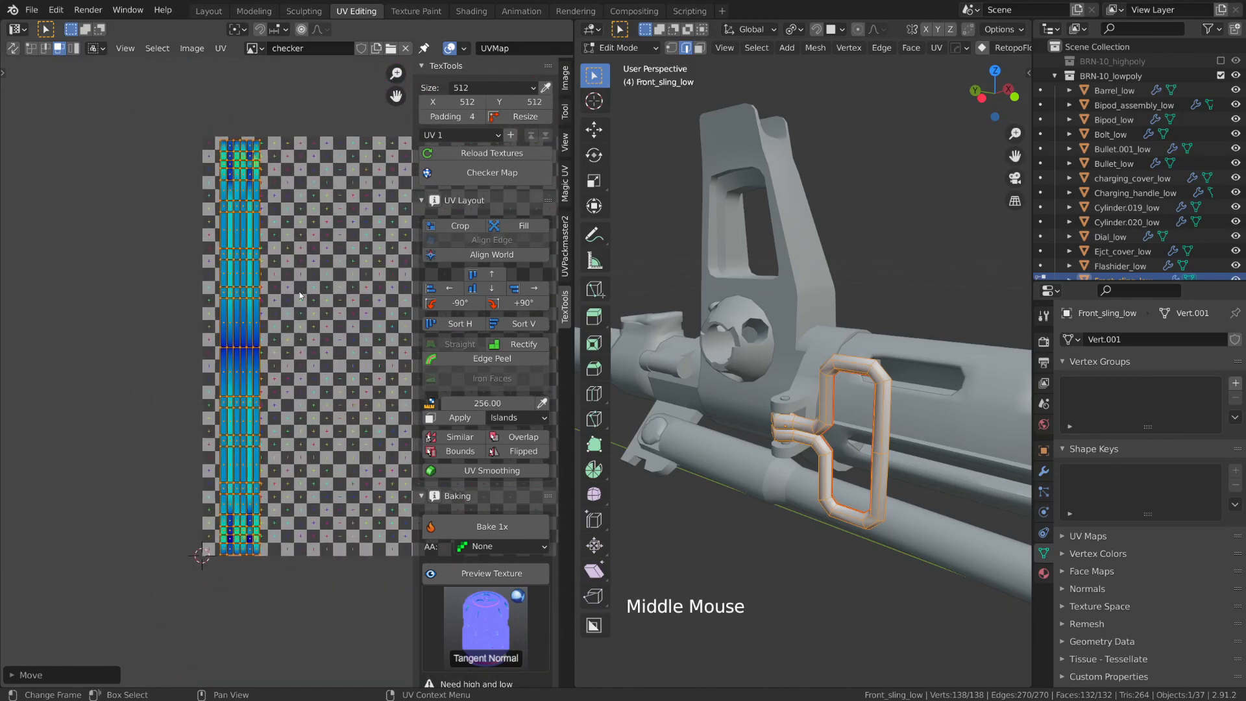
{"action": "scroll", "scroll_direction": "up", "scroll_amount": 3}
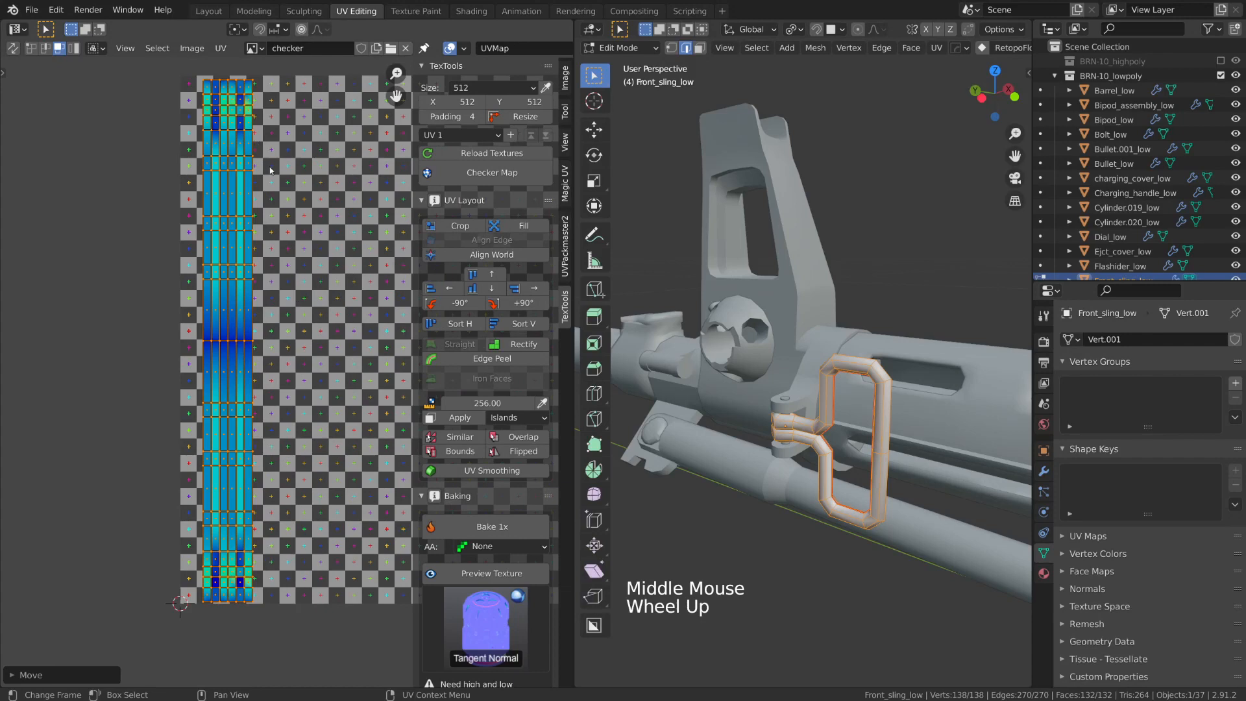
{"action": "scroll", "scroll_direction": "up", "scroll_amount": 3}
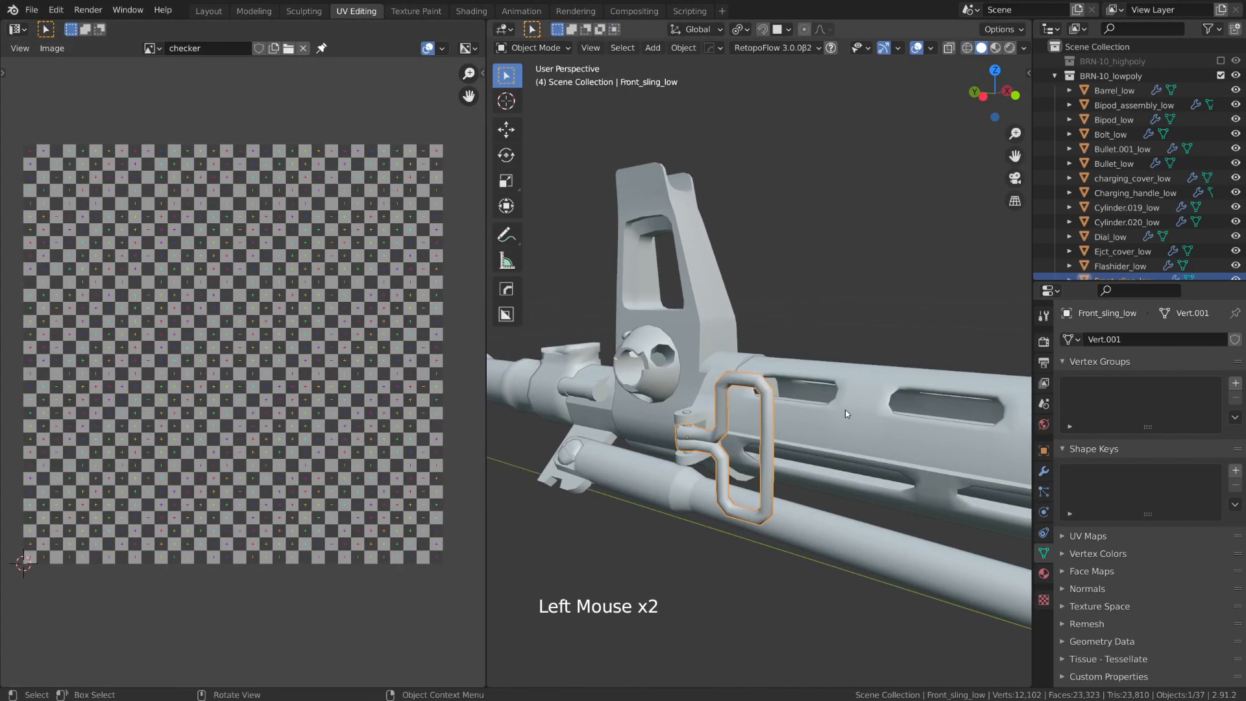
Select Shroud_low's bevel-weighted edges with Select Similar and mark them as seams.
{"action": "key", "text": "Tab"}
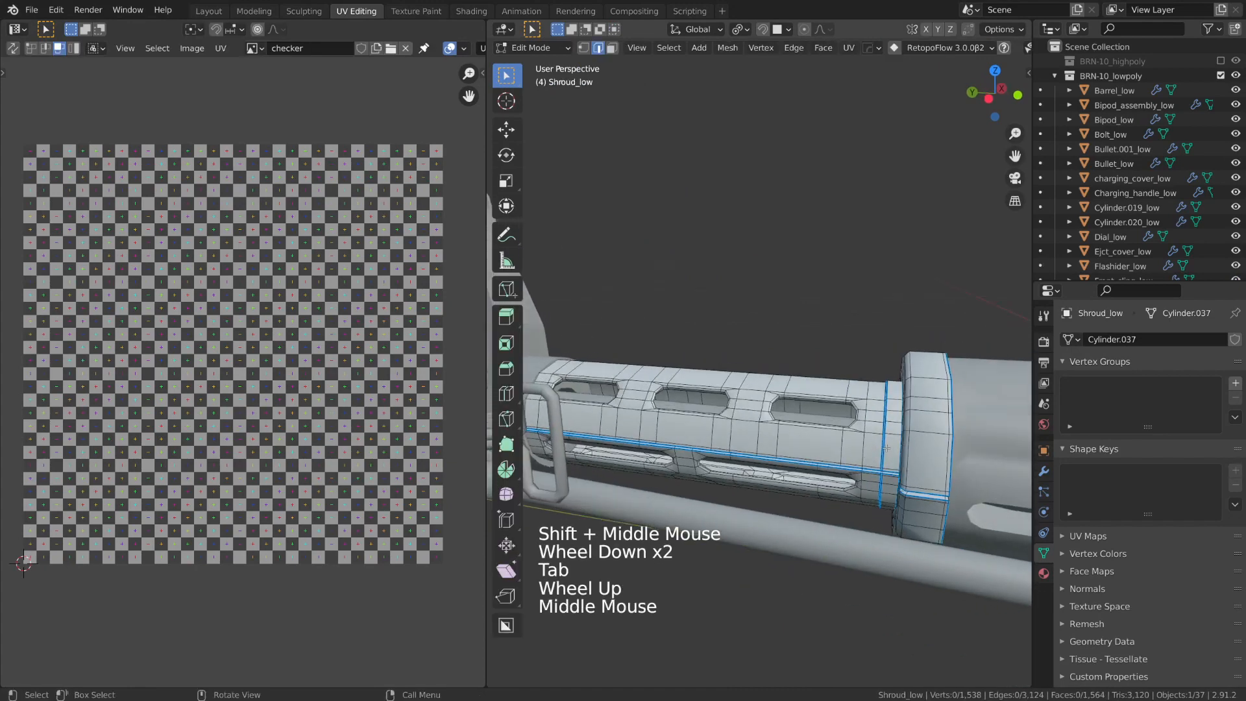
{"action": "left_click", "coordinate": [882, 445]}
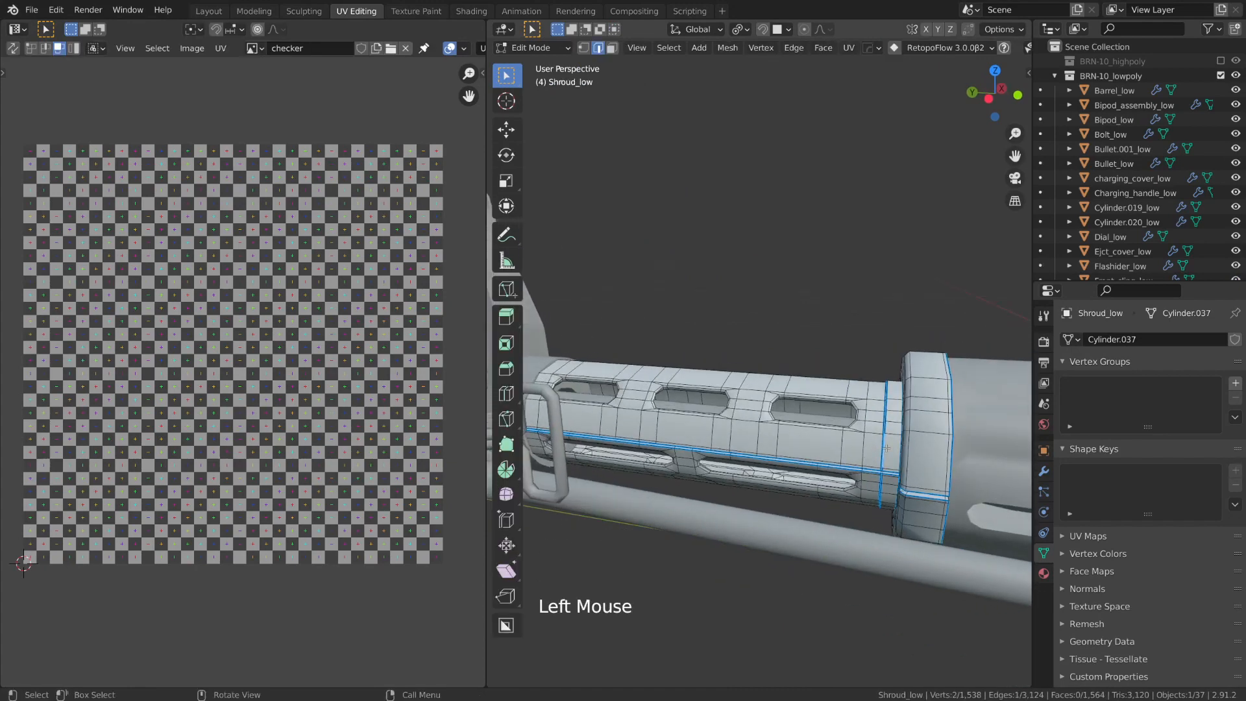
{"action": "key", "text": "shift+g"}
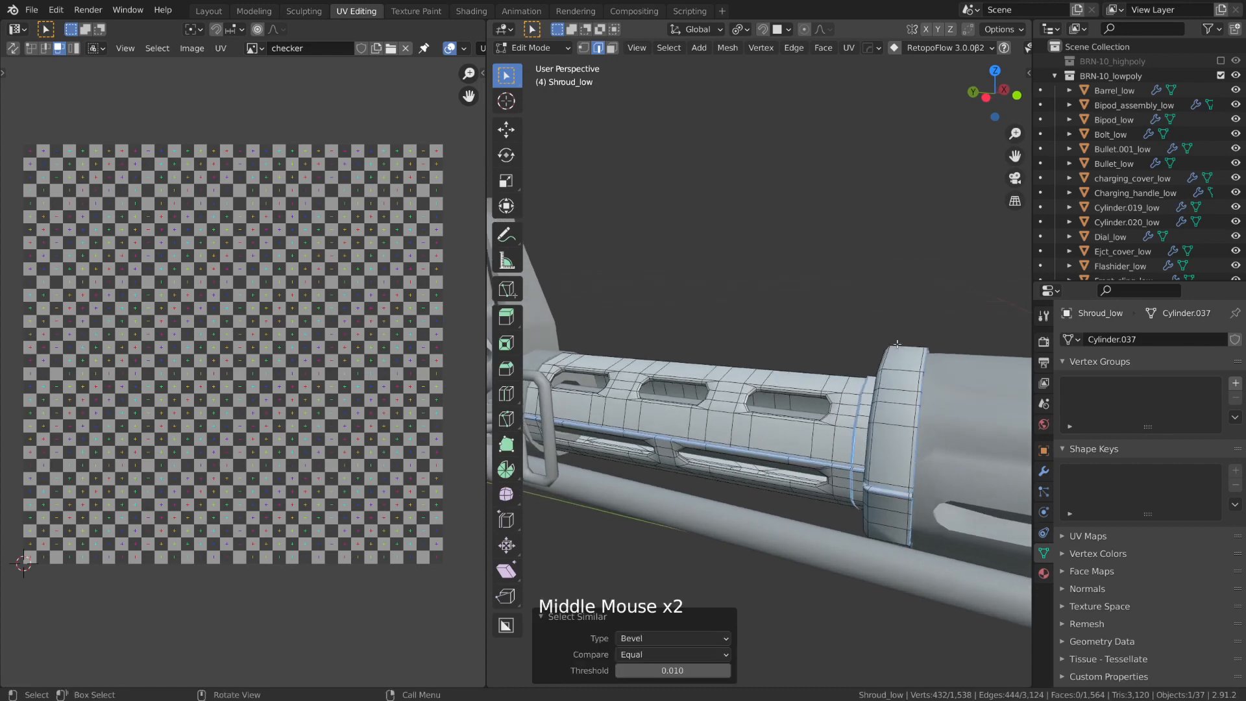
{"action": "key", "text": "ctrl+e"}
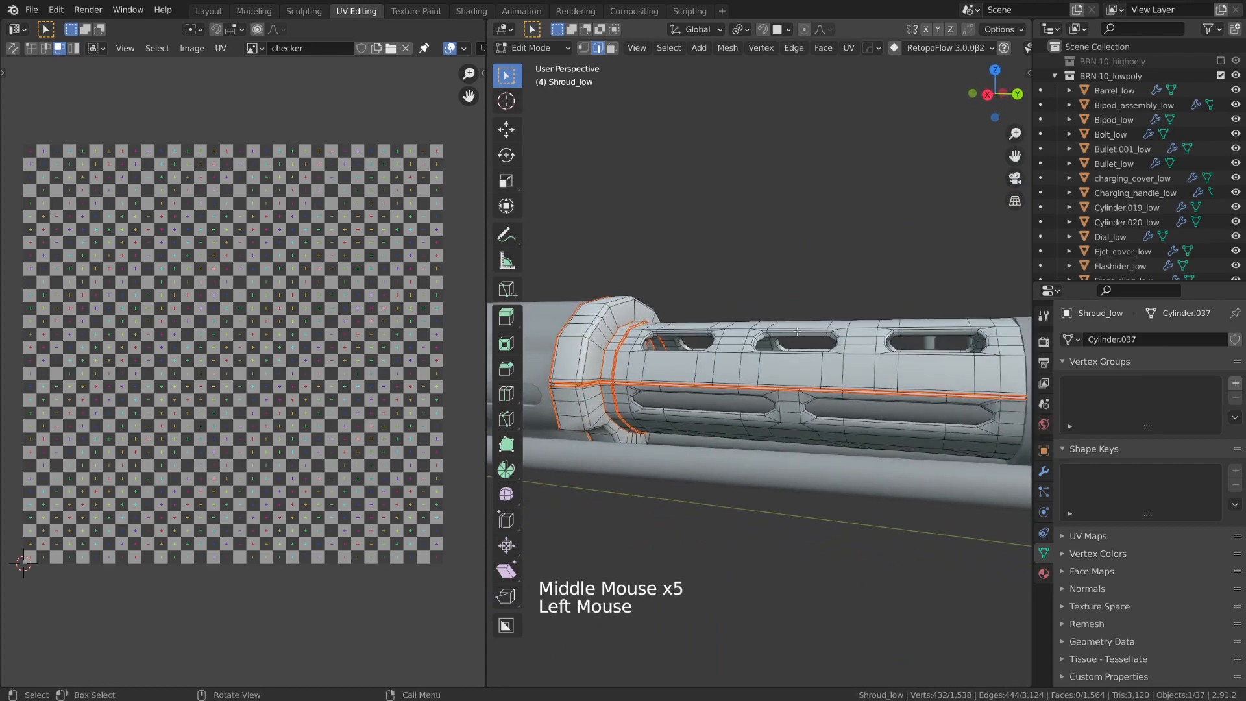
{"action": "scroll", "scroll_direction": "up", "scroll_amount": 3}
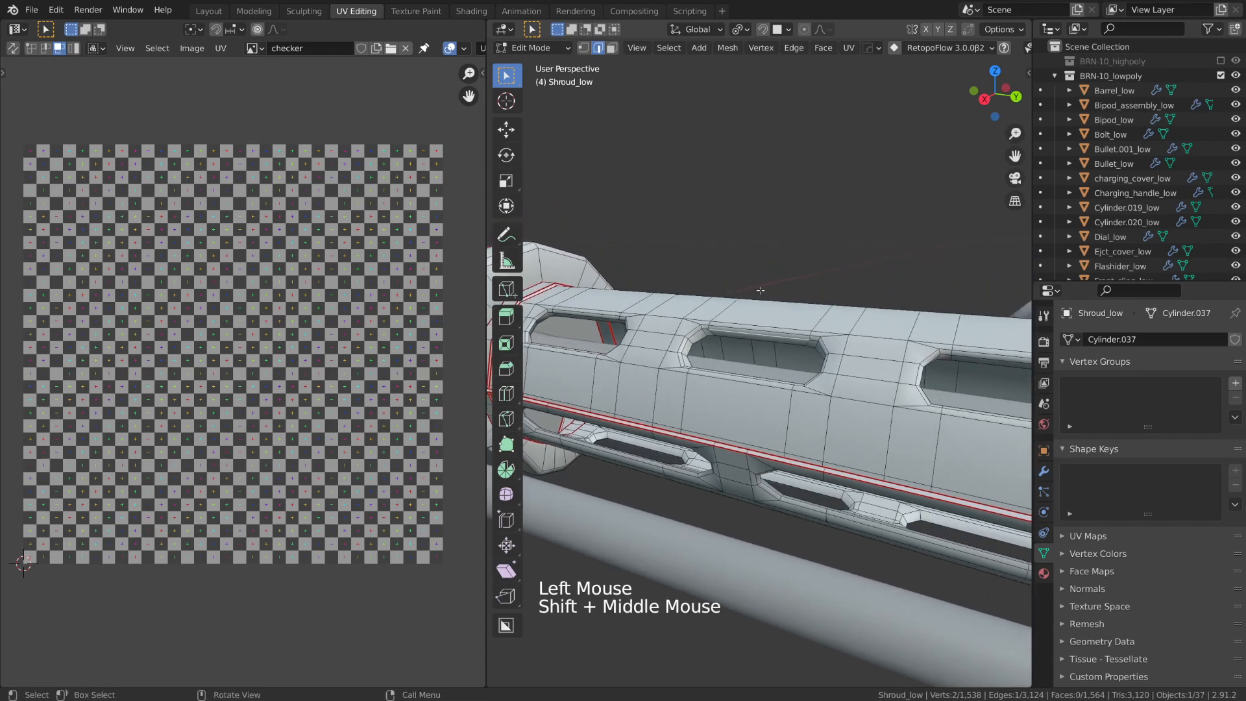
Select all of the shroud's sharp edges from the Select menu and add them as seams.
{"action": "left_click", "coordinate": [668, 47]}
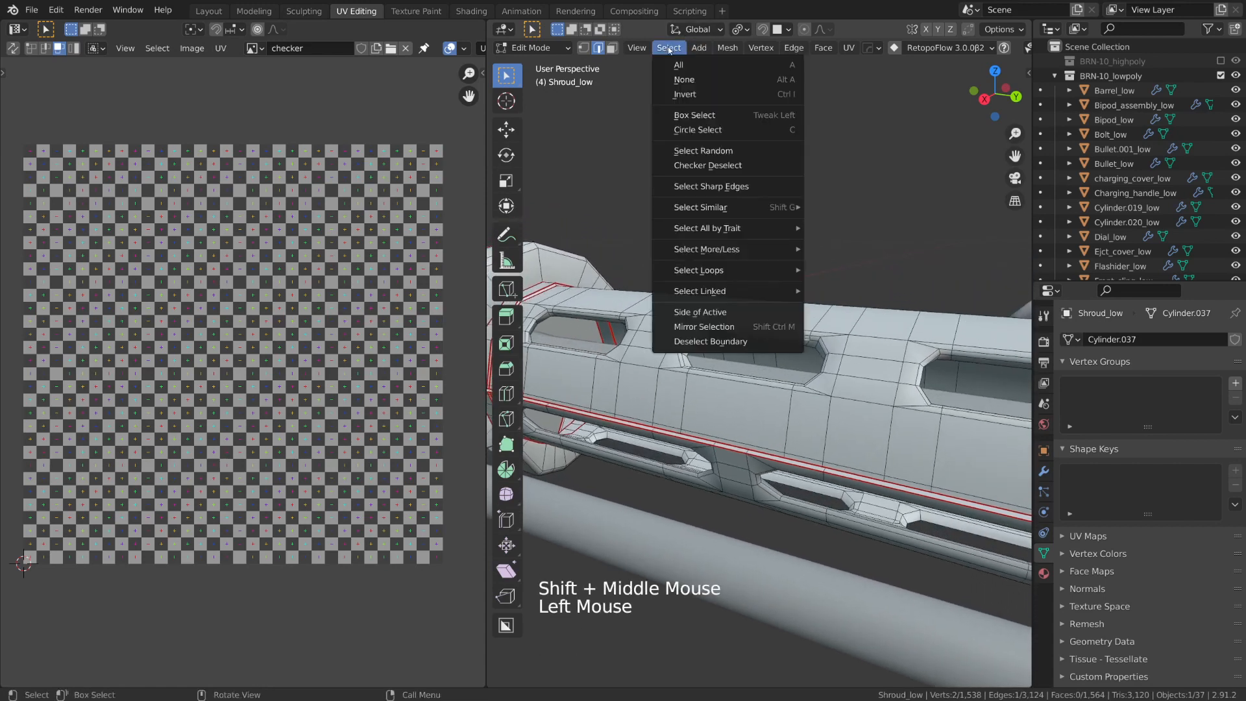
{"action": "mouse_move", "coordinate": [711, 186]}
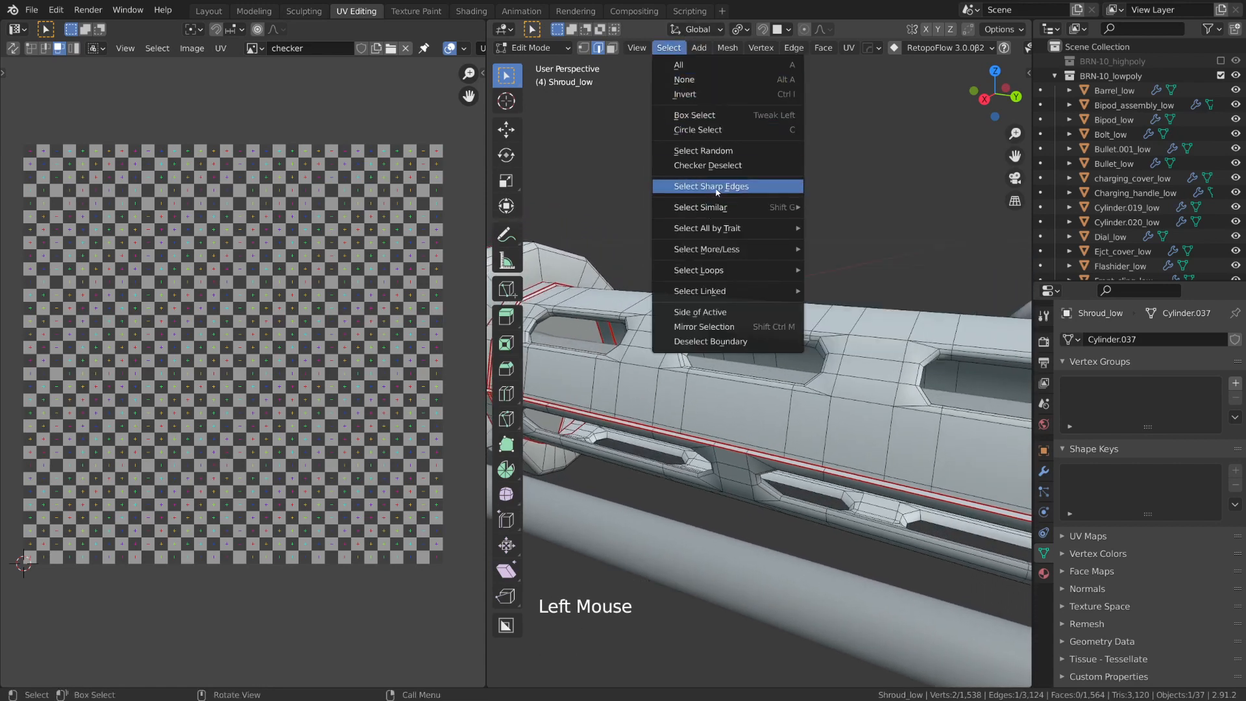
{"action": "left_click", "coordinate": [710, 186]}
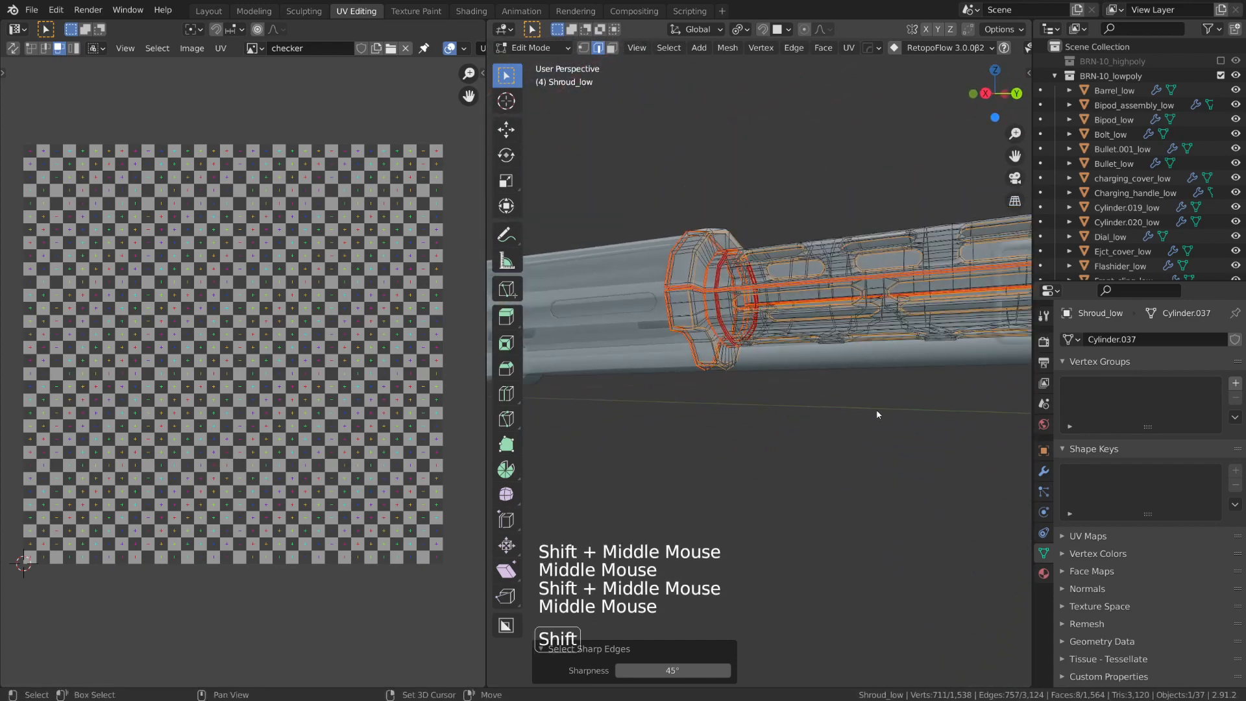
{"action": "scroll", "scroll_direction": "up", "scroll_amount": 3}
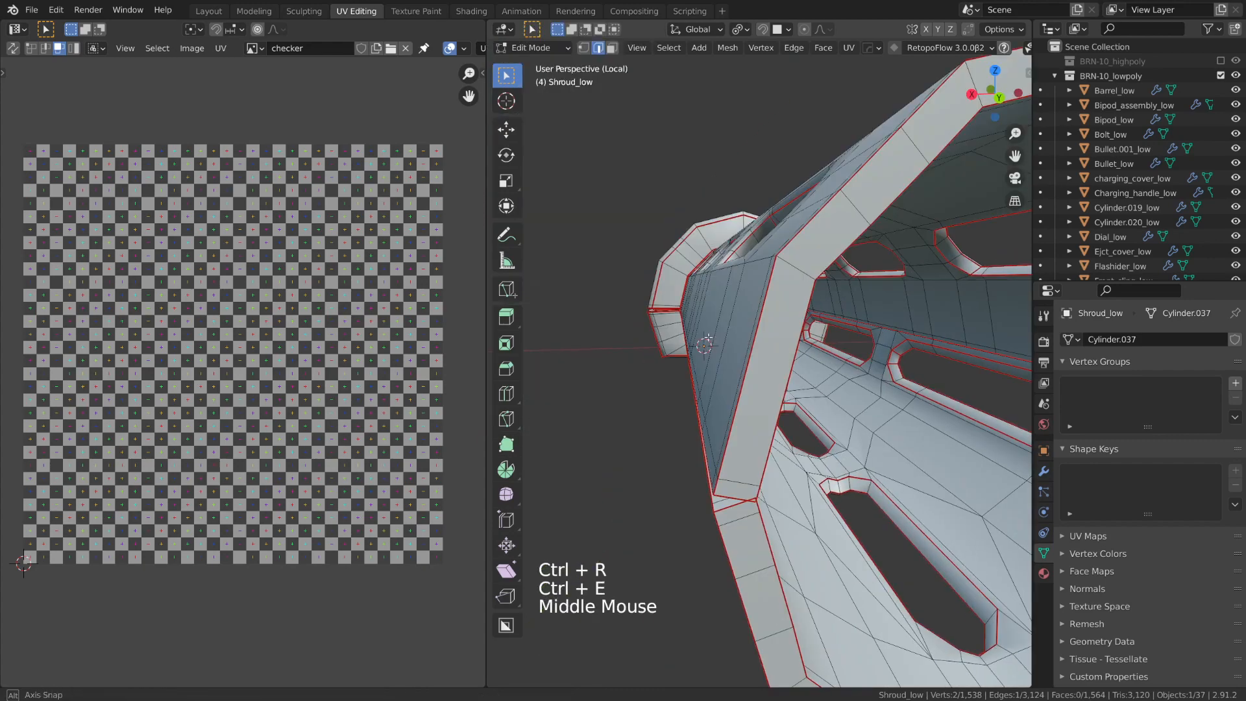
{"action": "scroll", "scroll_direction": "down", "scroll_amount": 3}
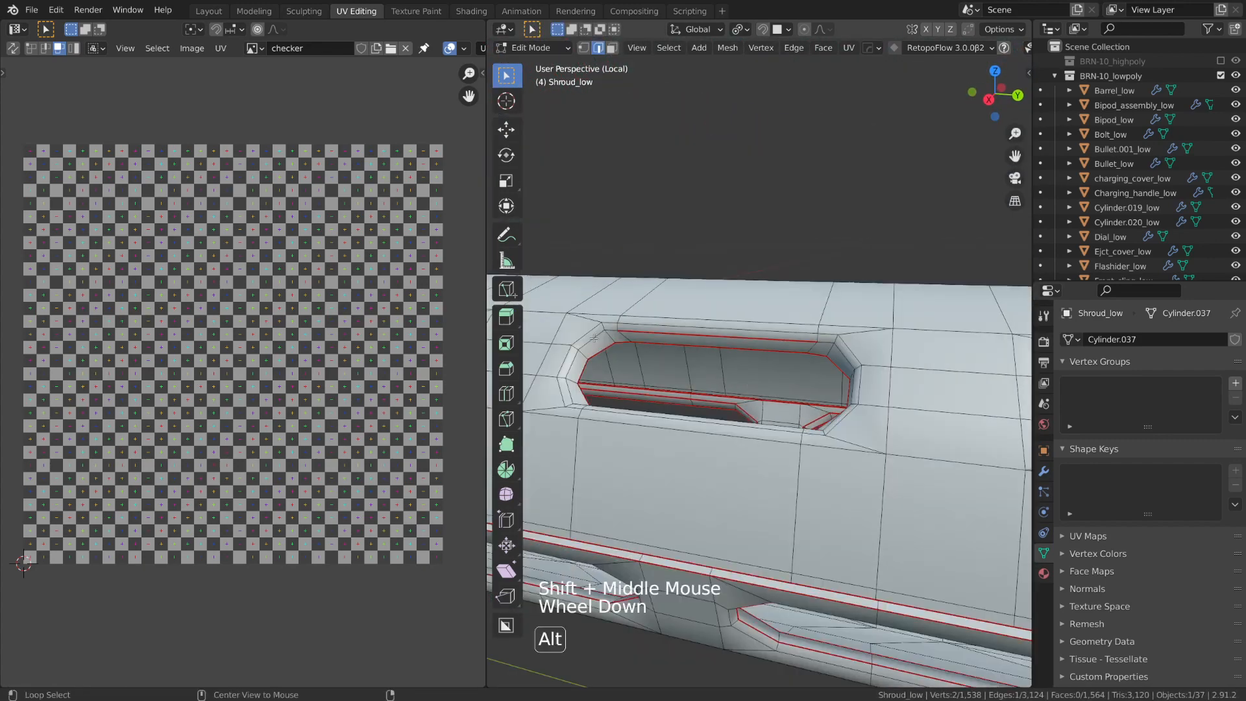
{"action": "scroll", "scroll_direction": "down", "scroll_amount": 3}
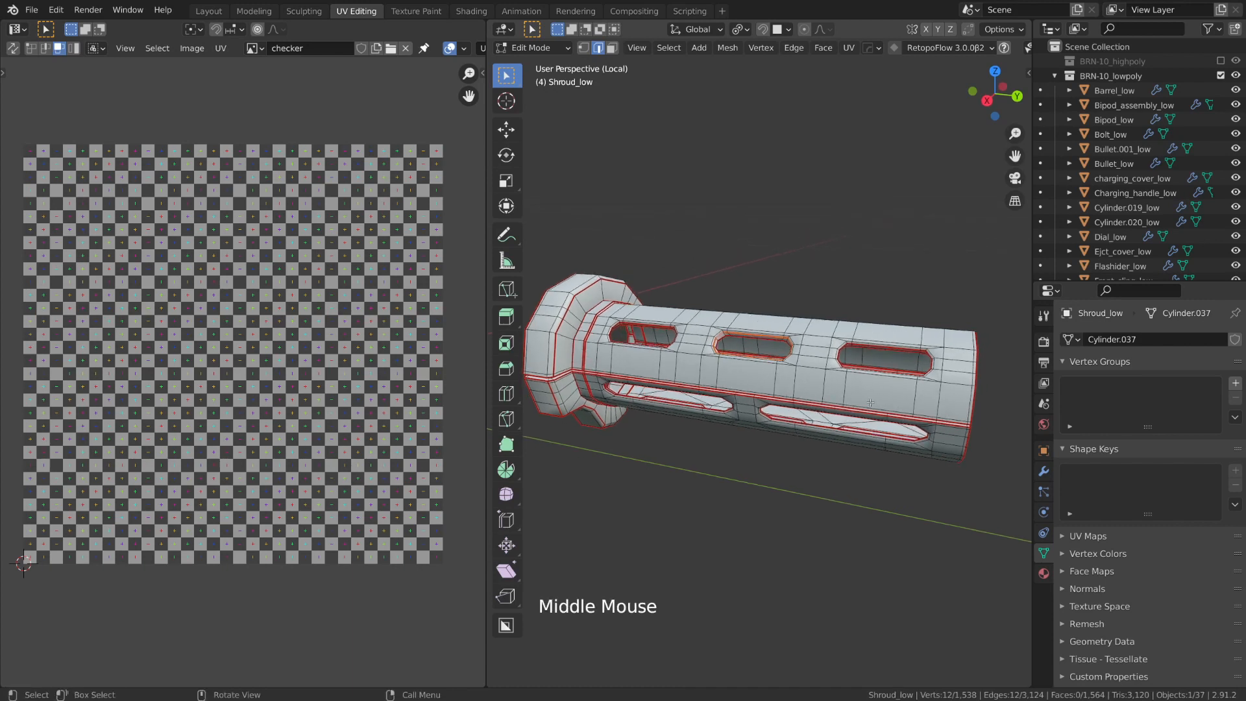
{"action": "scroll", "scroll_direction": "up", "scroll_amount": 3}
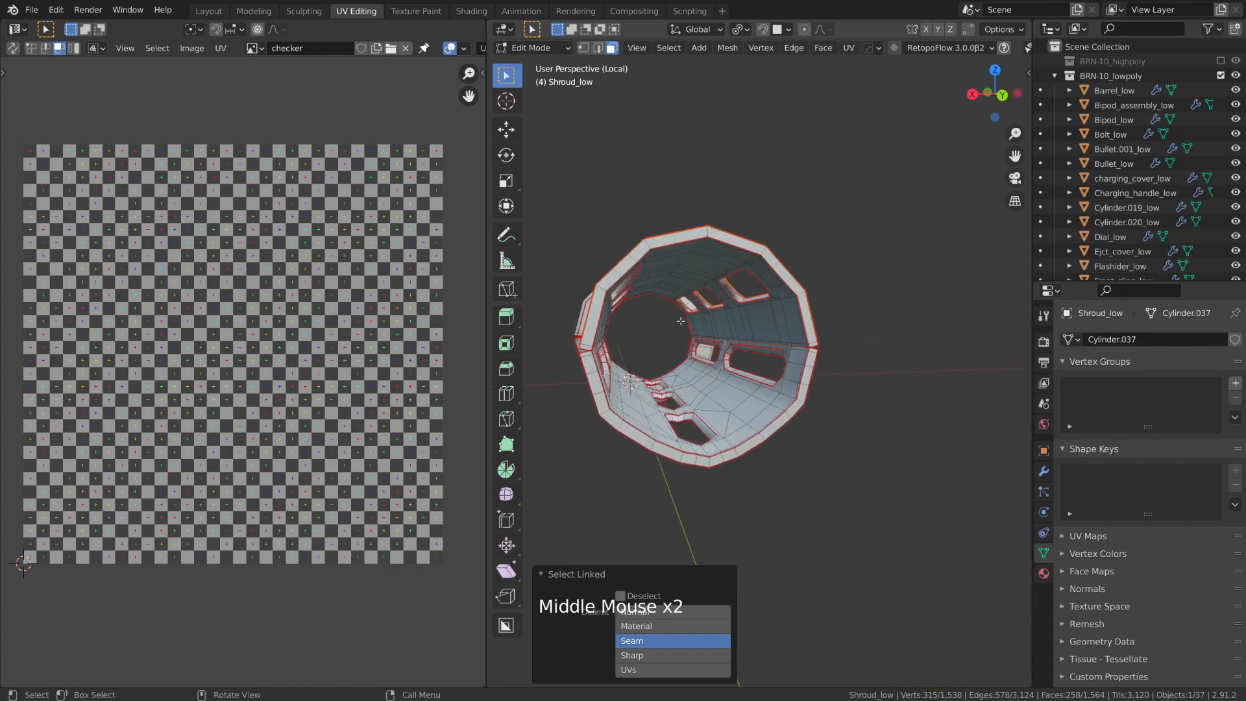
{"action": "scroll", "scroll_direction": "up", "scroll_amount": 3}
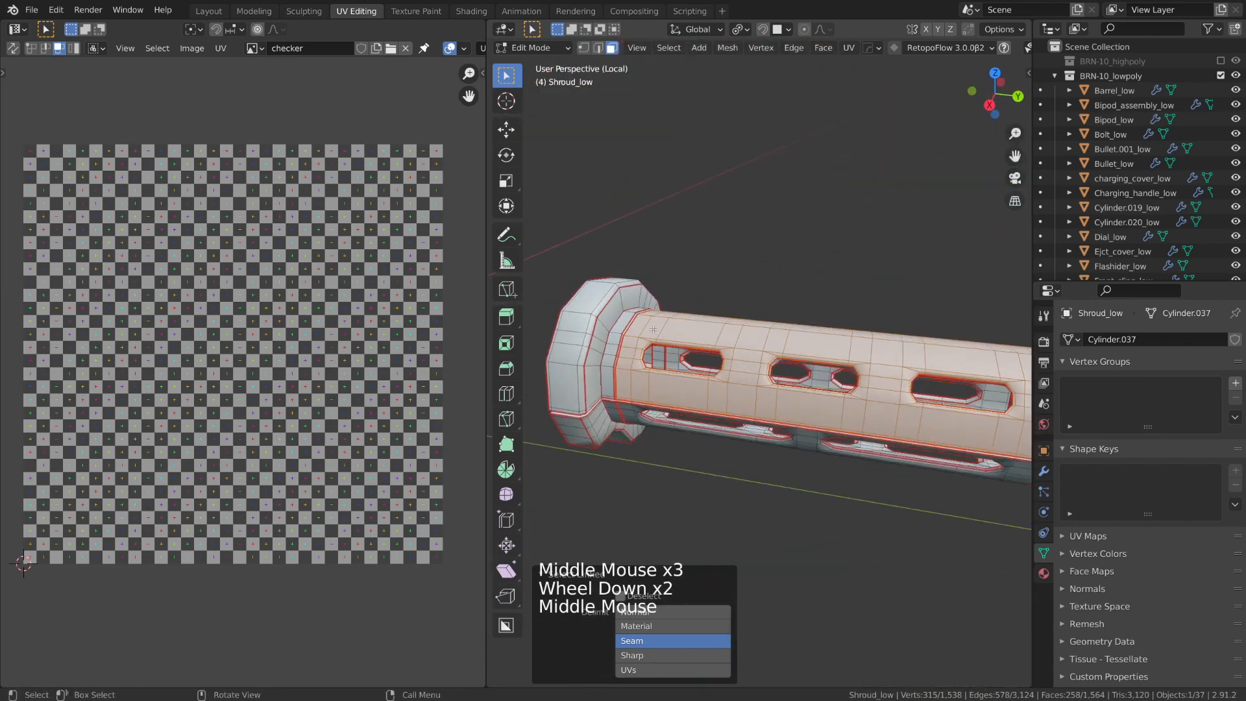
{"action": "scroll", "scroll_direction": "up", "scroll_amount": 3}
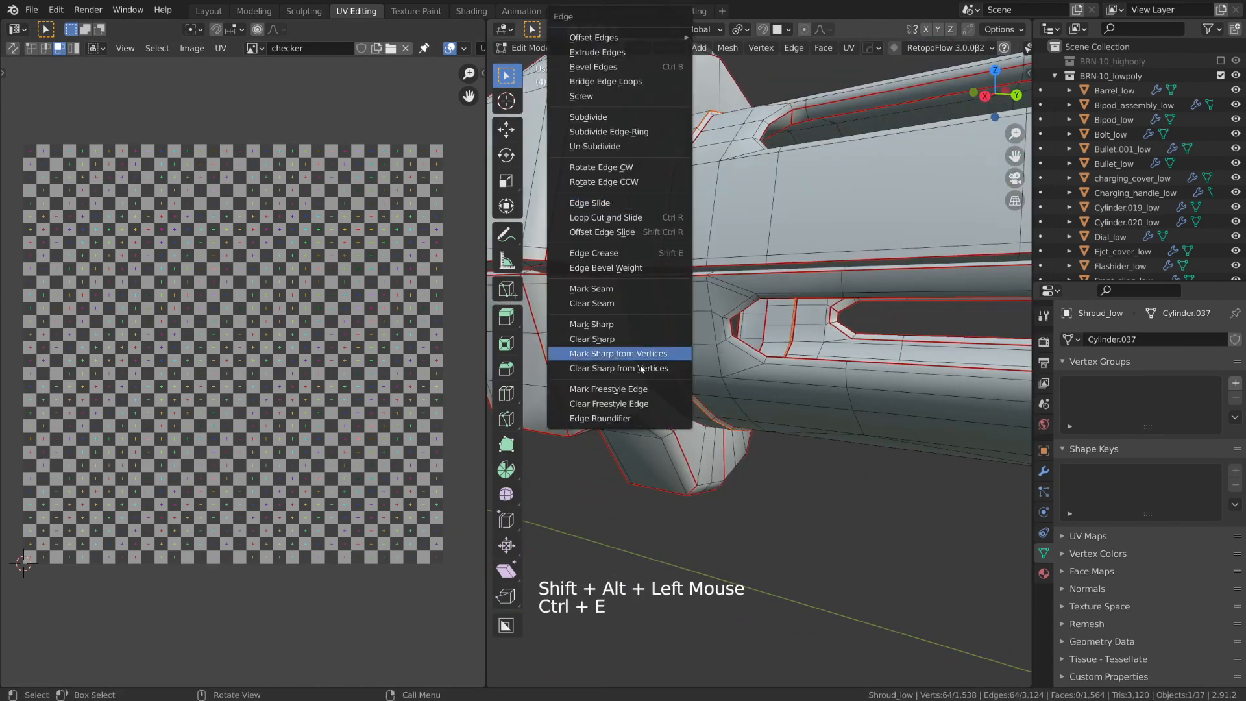
Select the whole shroud mesh in edit mode.
{"action": "key", "text": "a"}
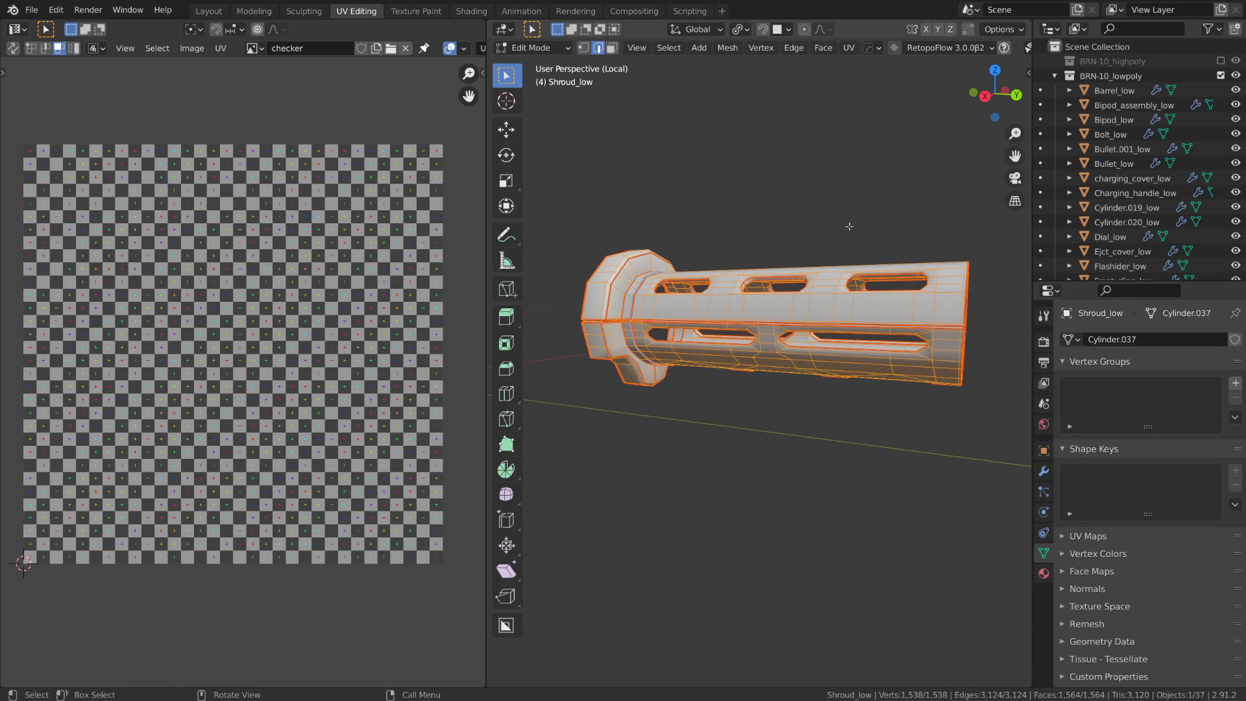
{"action": "key", "text": "U"}
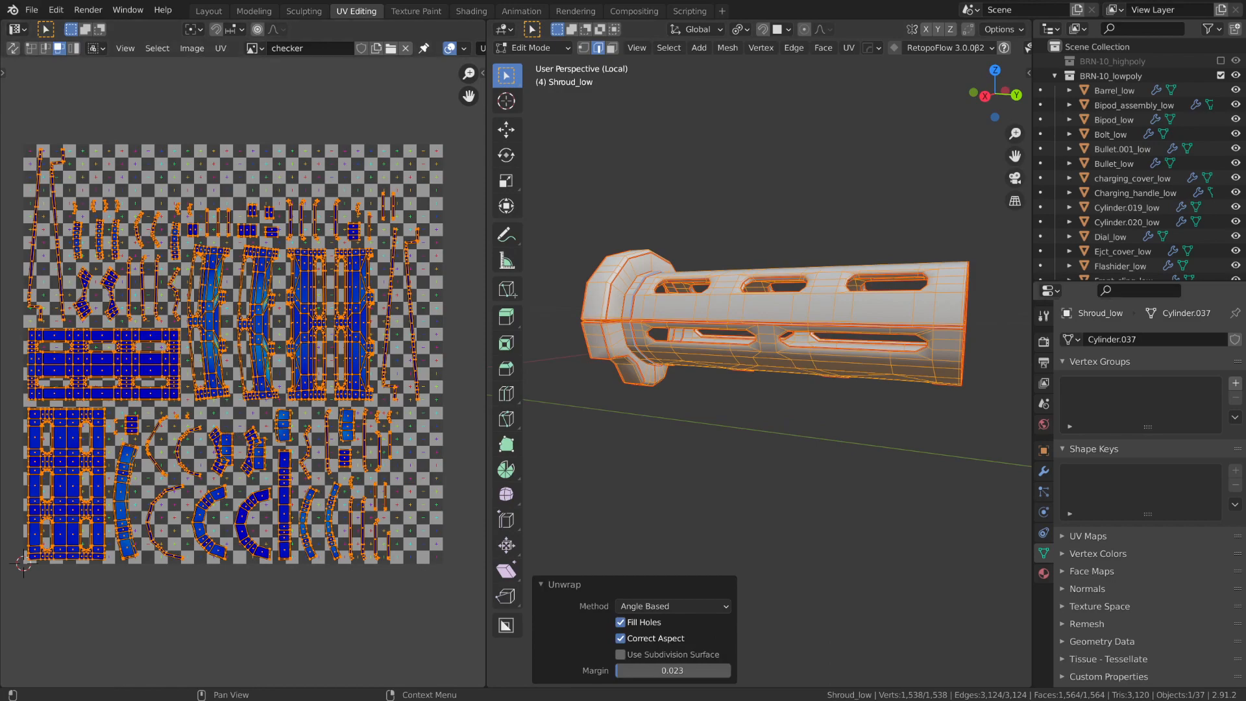
{"action": "scroll", "scroll_direction": "up", "scroll_amount": 3}
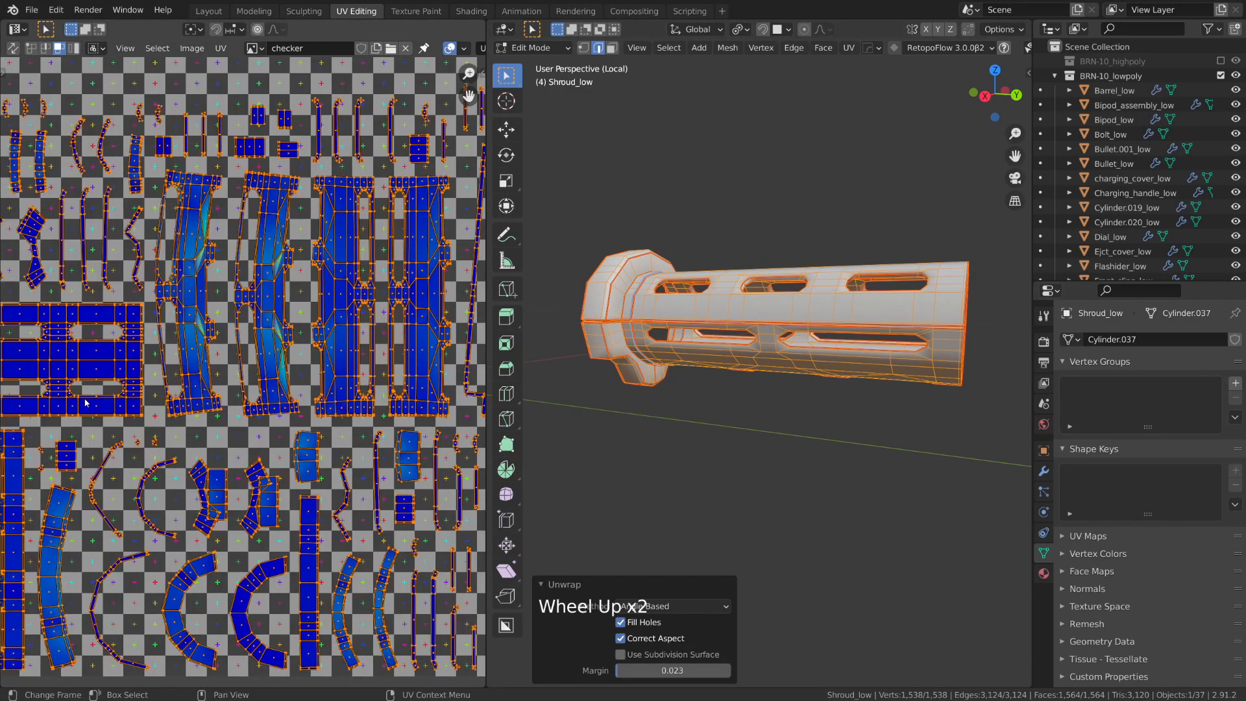
{"action": "scroll", "scroll_direction": "up", "scroll_amount": 3}
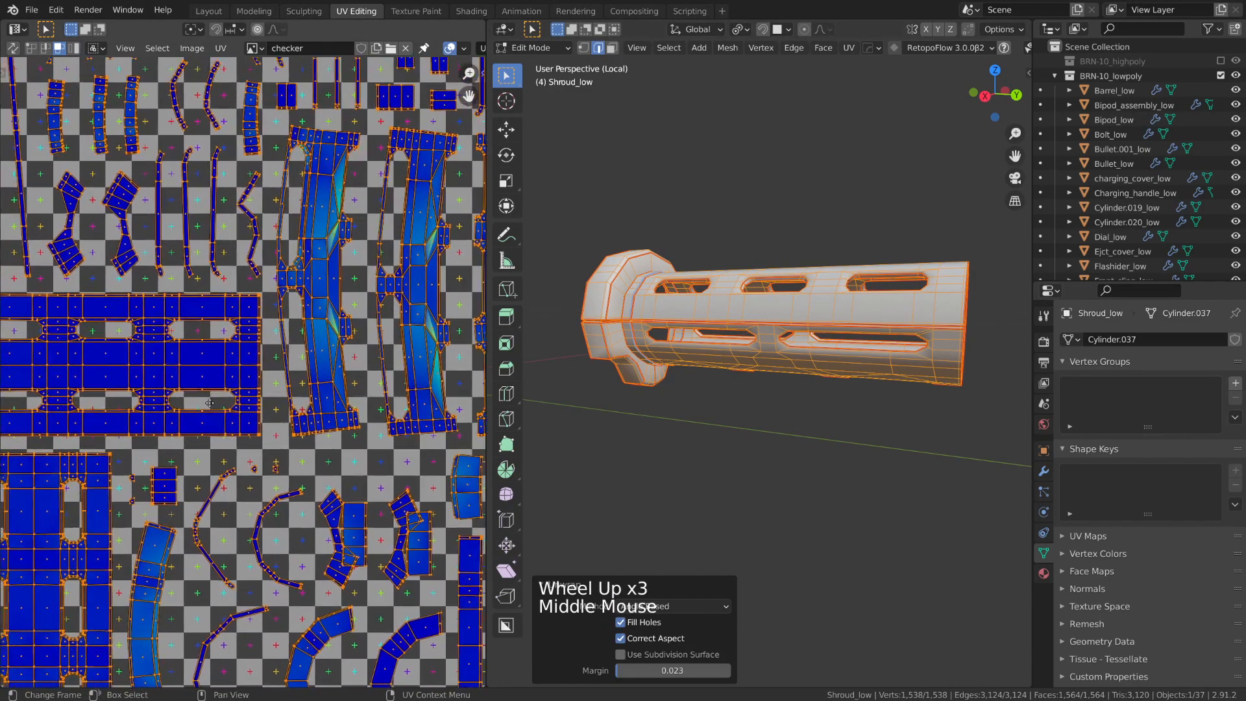
{"action": "scroll", "scroll_direction": "up", "scroll_amount": 3}
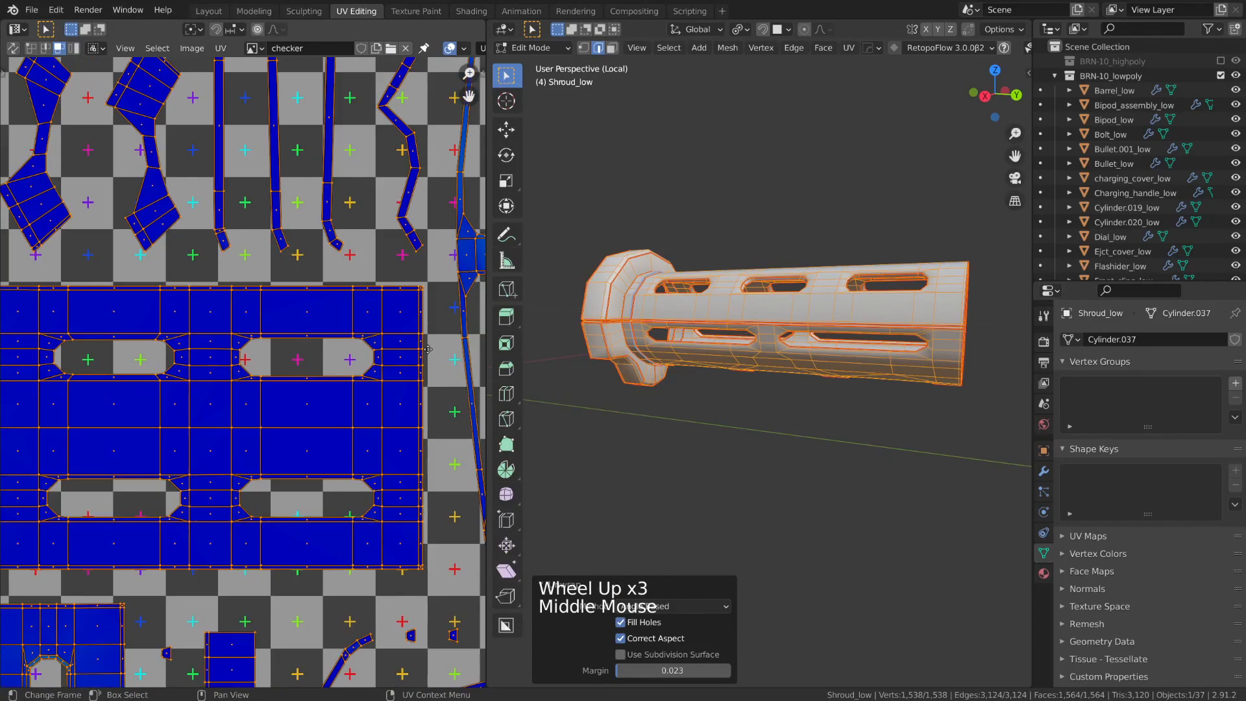
{"action": "scroll", "scroll_direction": "down", "scroll_amount": 3}
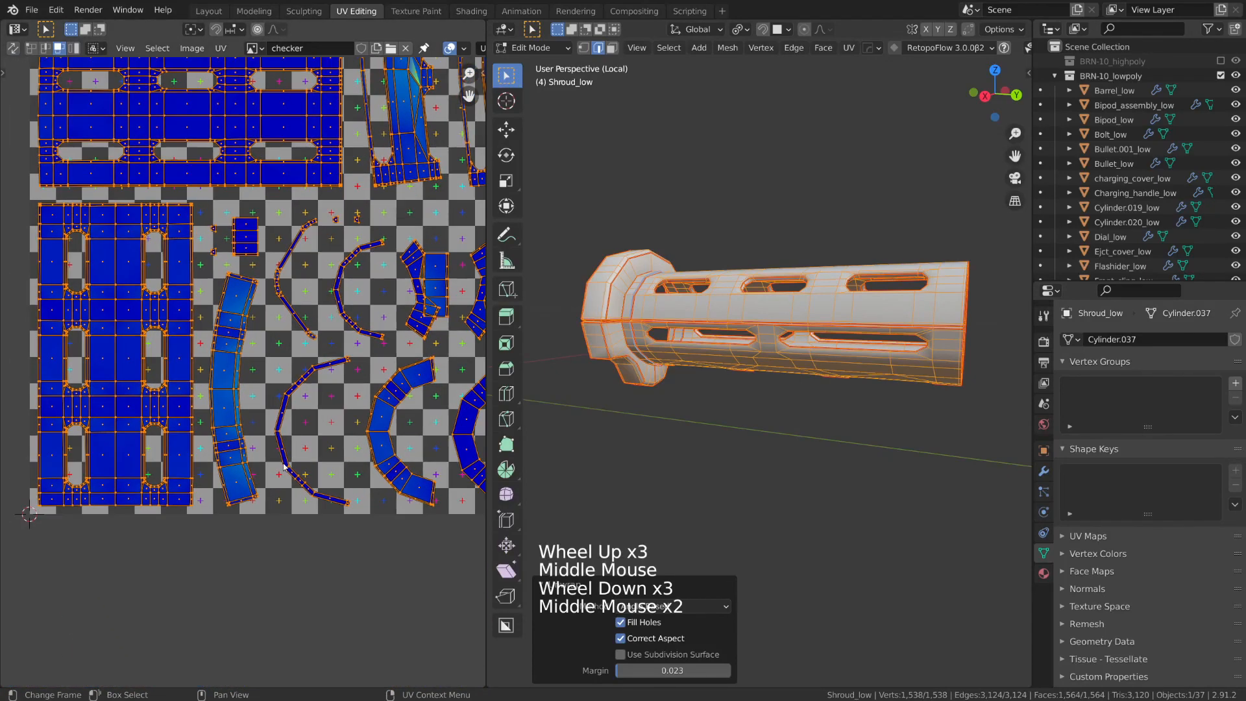
{"action": "scroll", "scroll_direction": "up", "scroll_amount": 3}
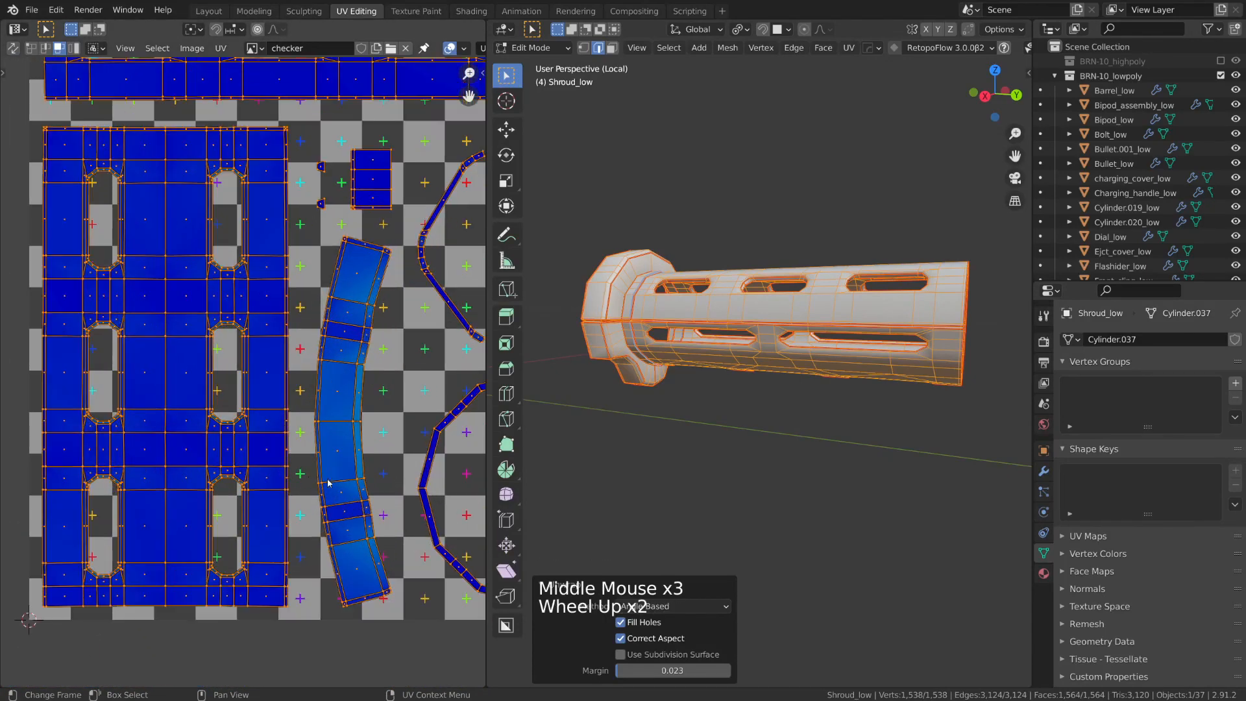
{"action": "scroll", "scroll_direction": "down", "scroll_amount": 3}
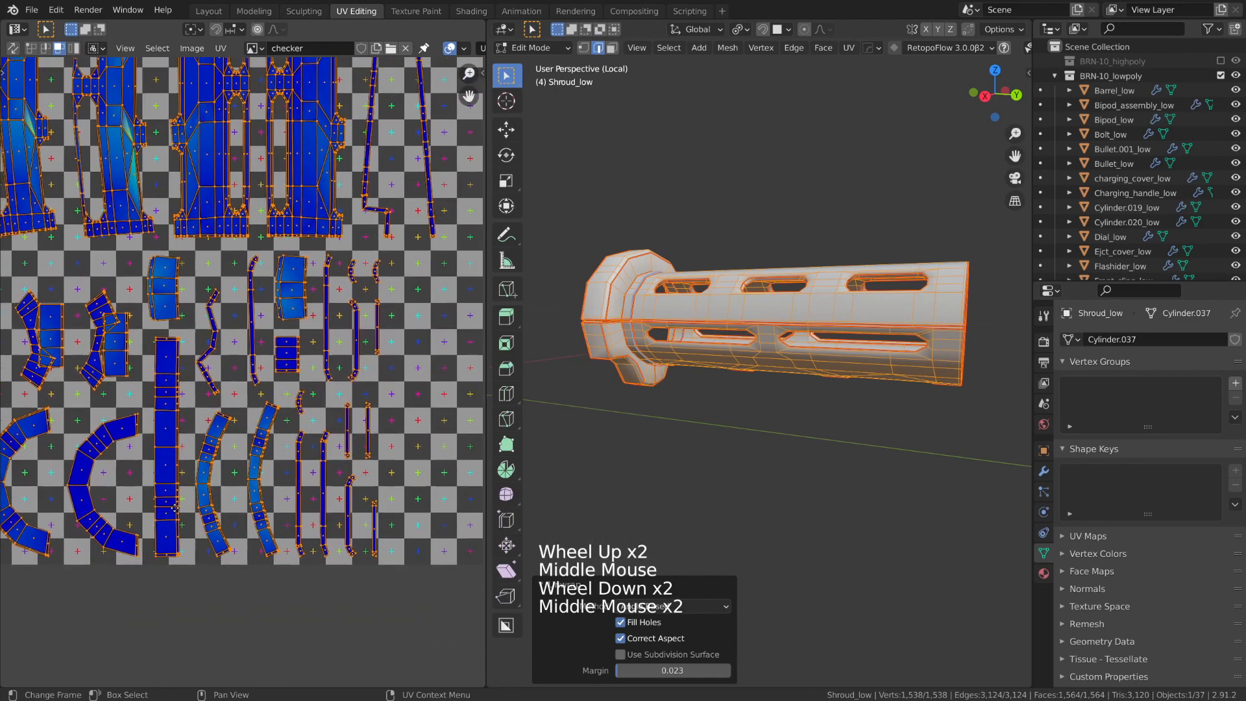
{"action": "scroll", "scroll_direction": "down", "scroll_amount": 3}
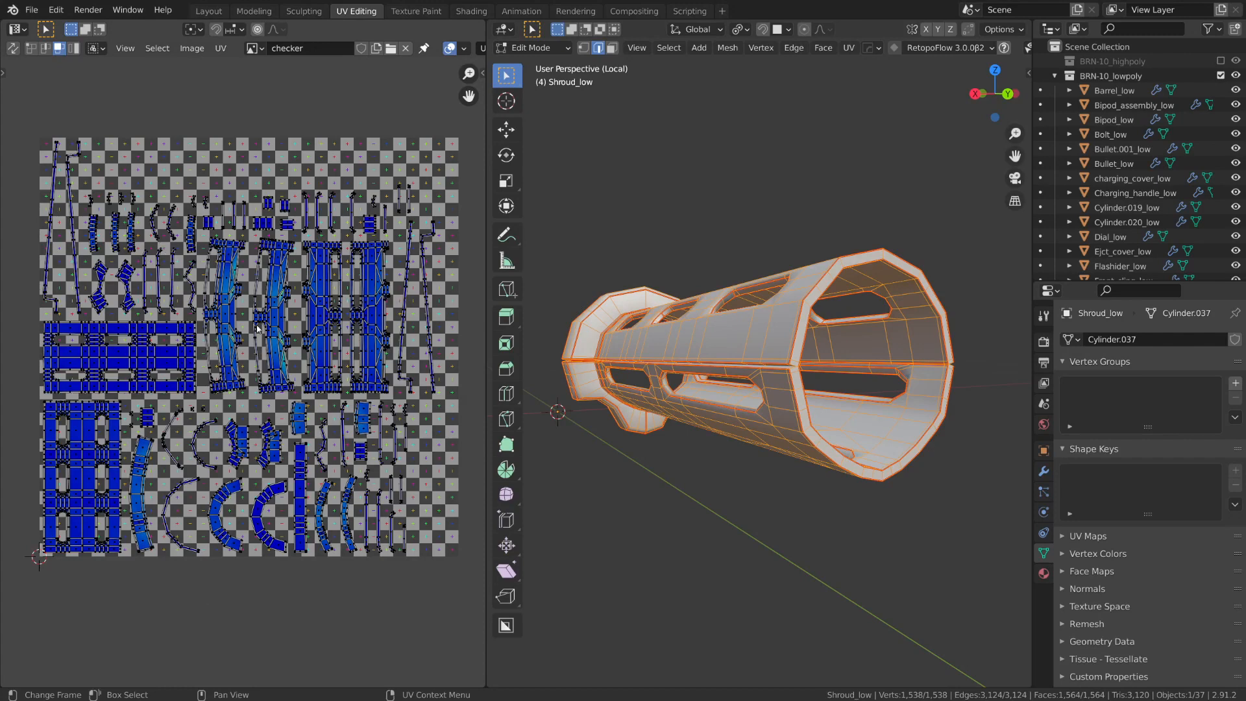
{"action": "mouse_move", "coordinate": [288, 600]}
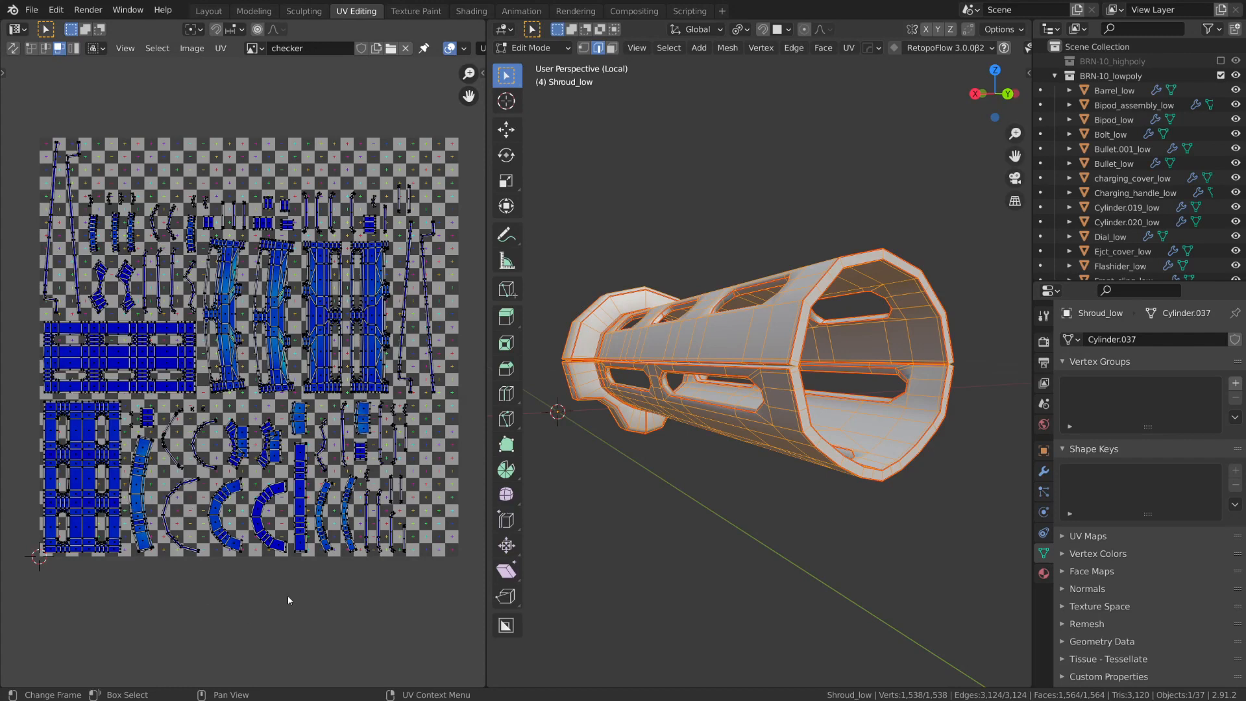
{"action": "mouse_move", "coordinate": [190, 172]}
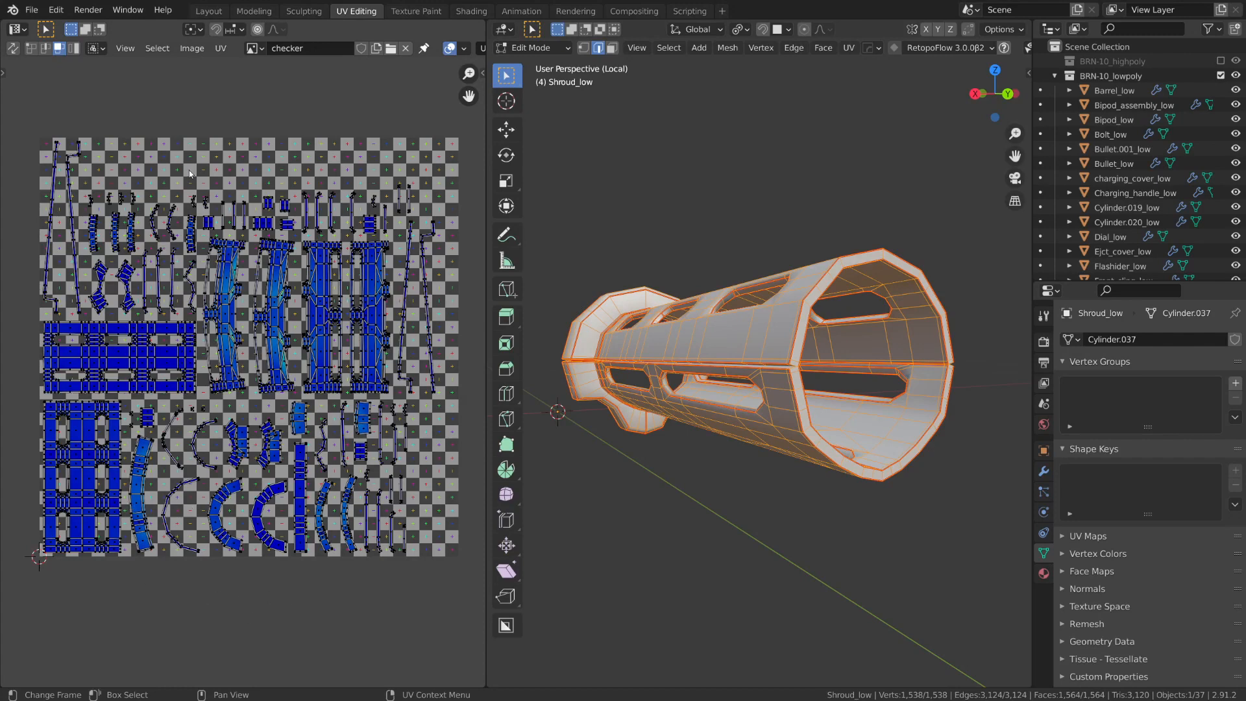
{"action": "mouse_move", "coordinate": [284, 600]}
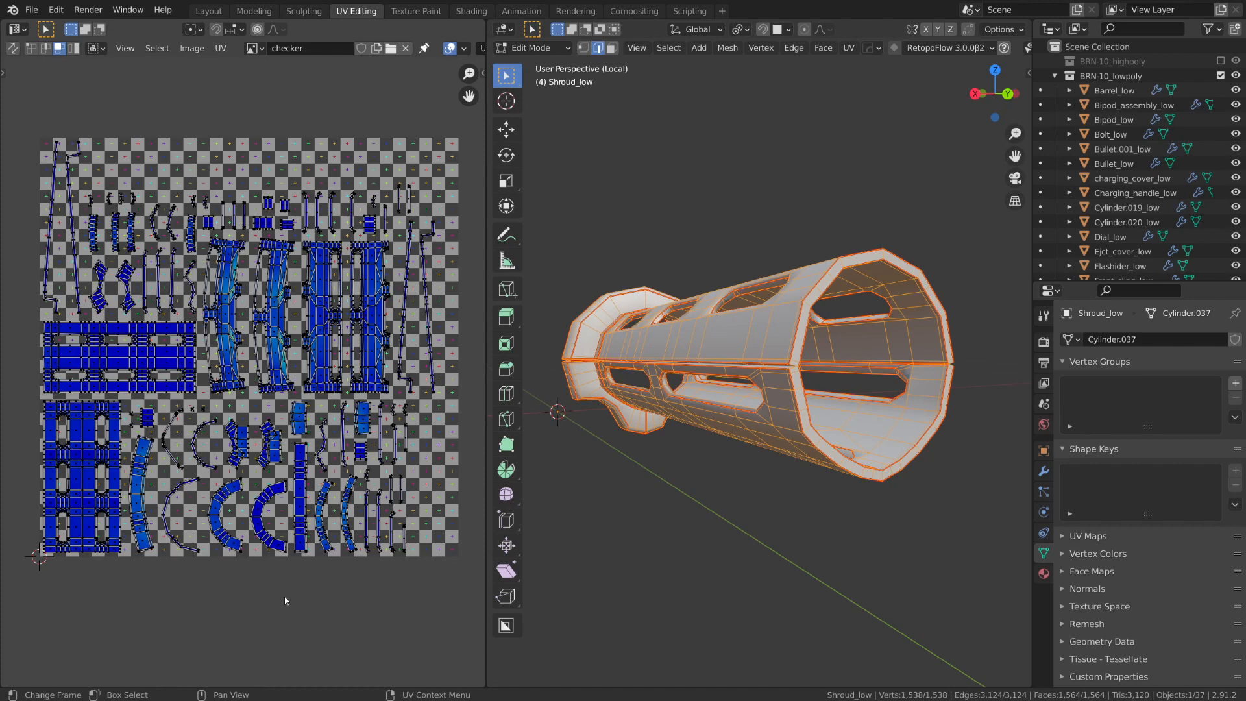
{"action": "mouse_move", "coordinate": [306, 605]}
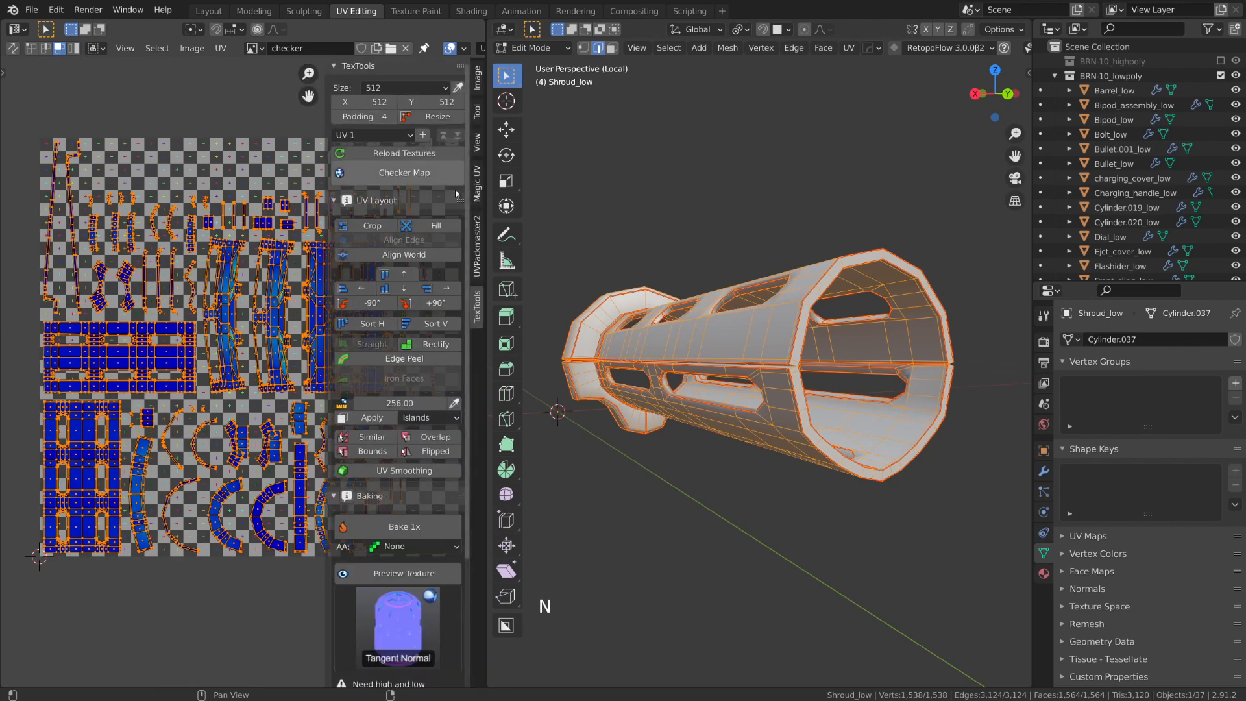
{"action": "mouse_move", "coordinate": [421, 367]}
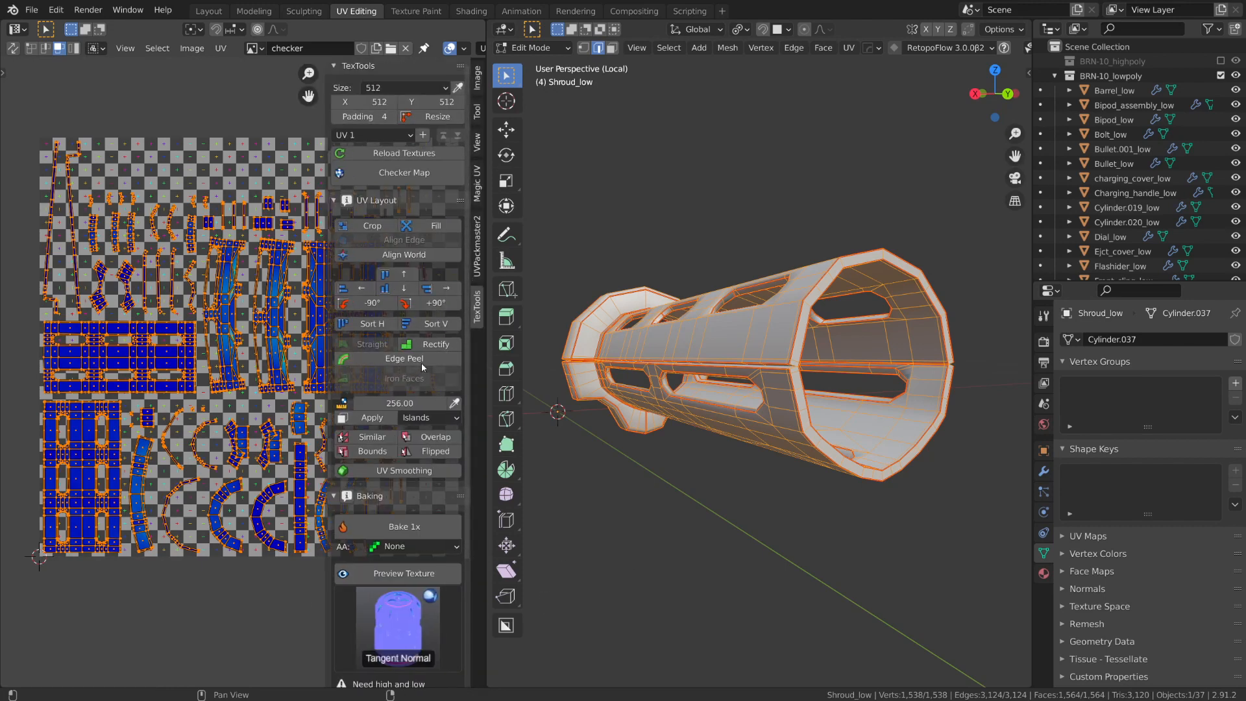
{"action": "mouse_move", "coordinate": [364, 323]}
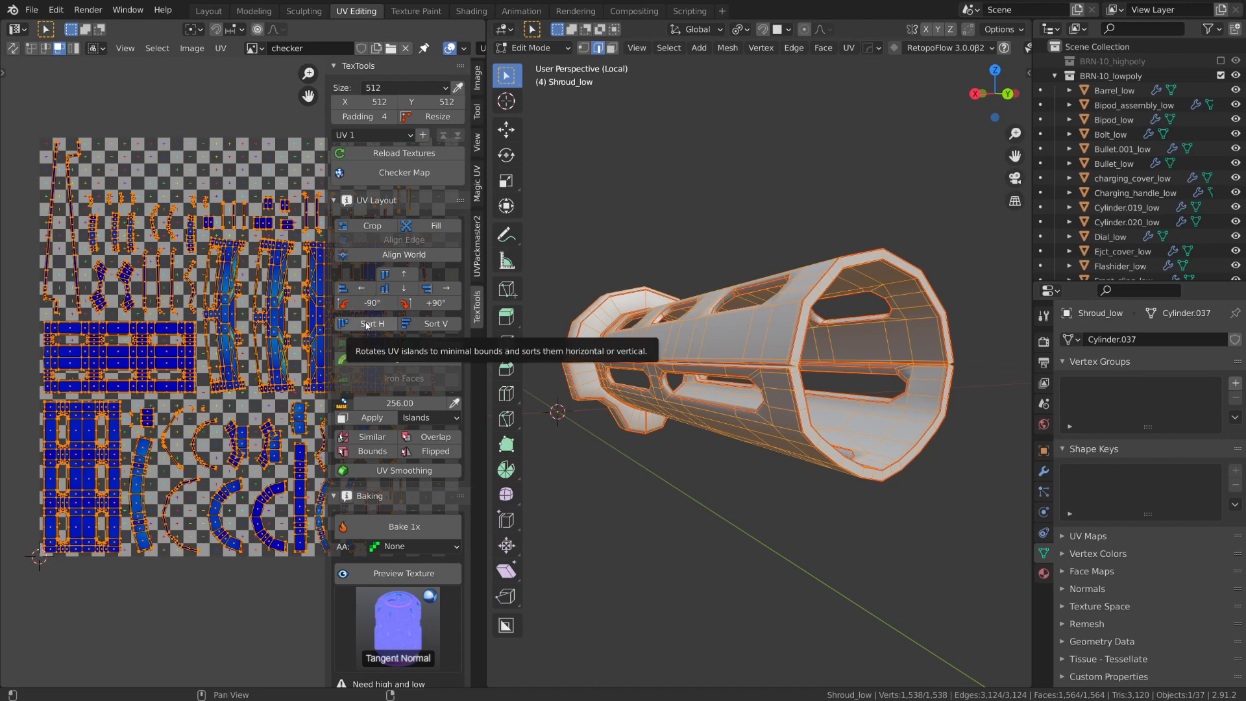
Use TexTools Sort H to rotate the shroud islands to minimal bounds in one row.
{"action": "left_click", "coordinate": [365, 323]}
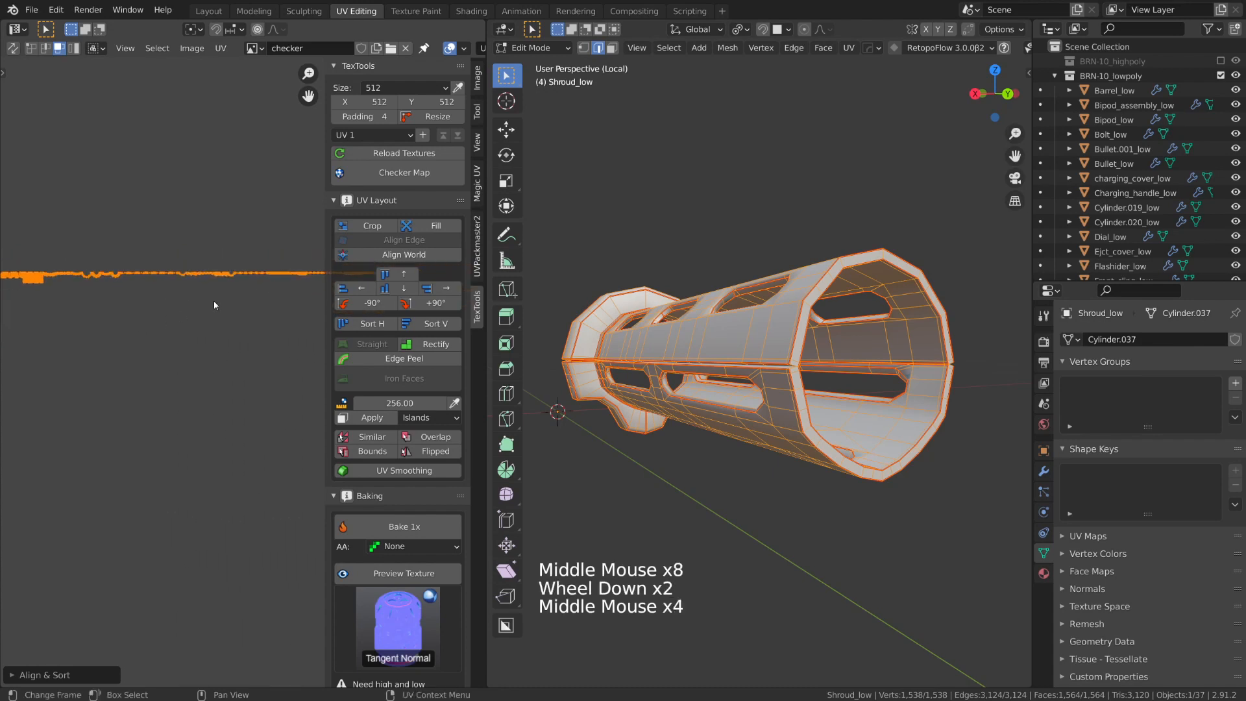
{"action": "scroll", "scroll_direction": "up", "scroll_amount": 3}
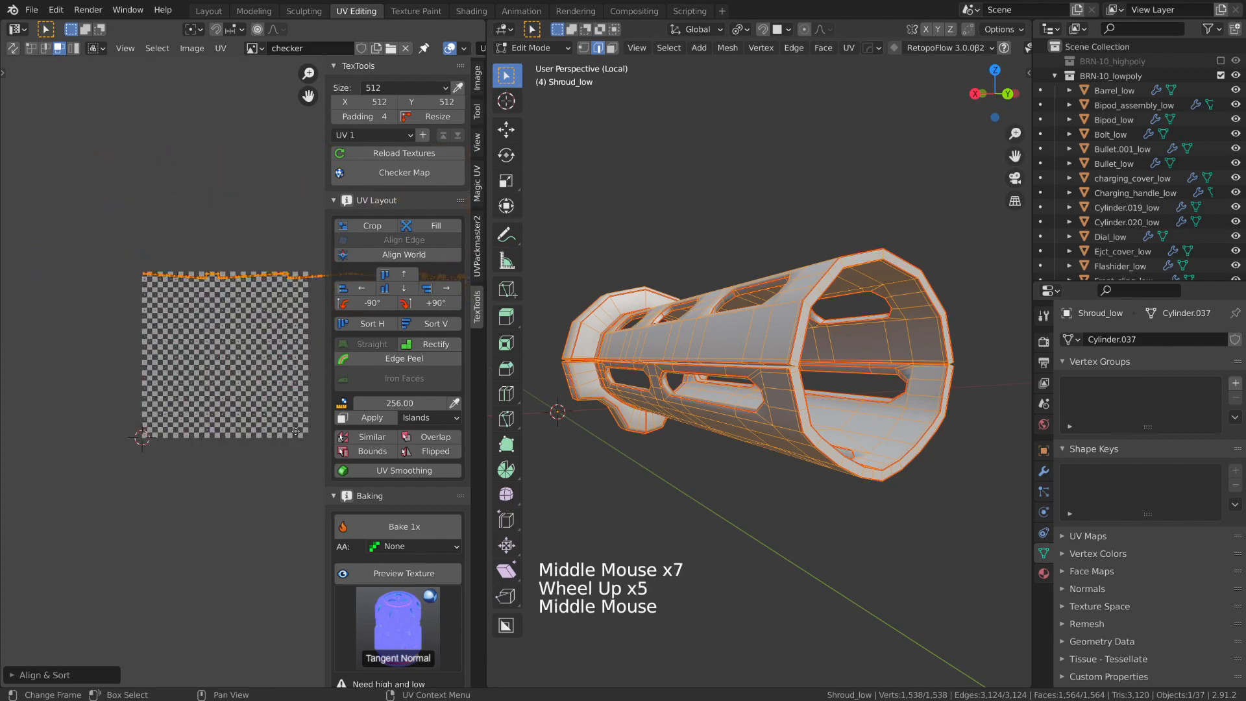
{"action": "scroll", "scroll_direction": "up", "scroll_amount": 3}
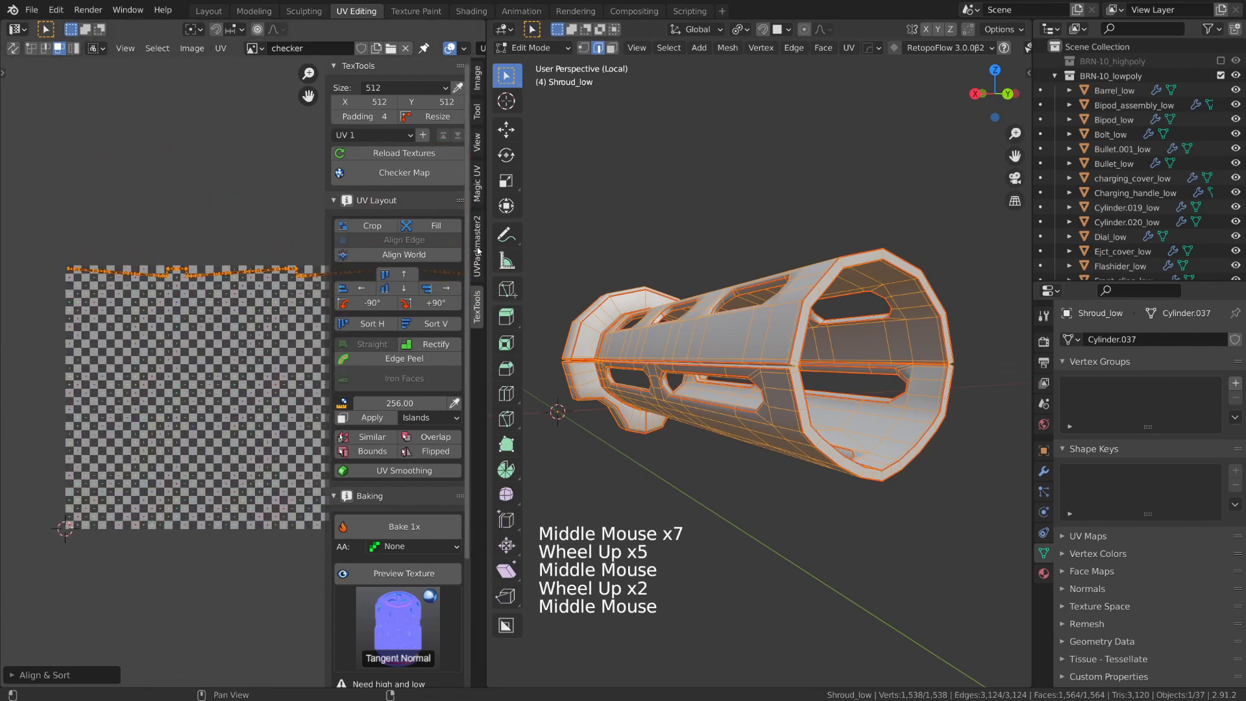
{"action": "left_click", "coordinate": [477, 239]}
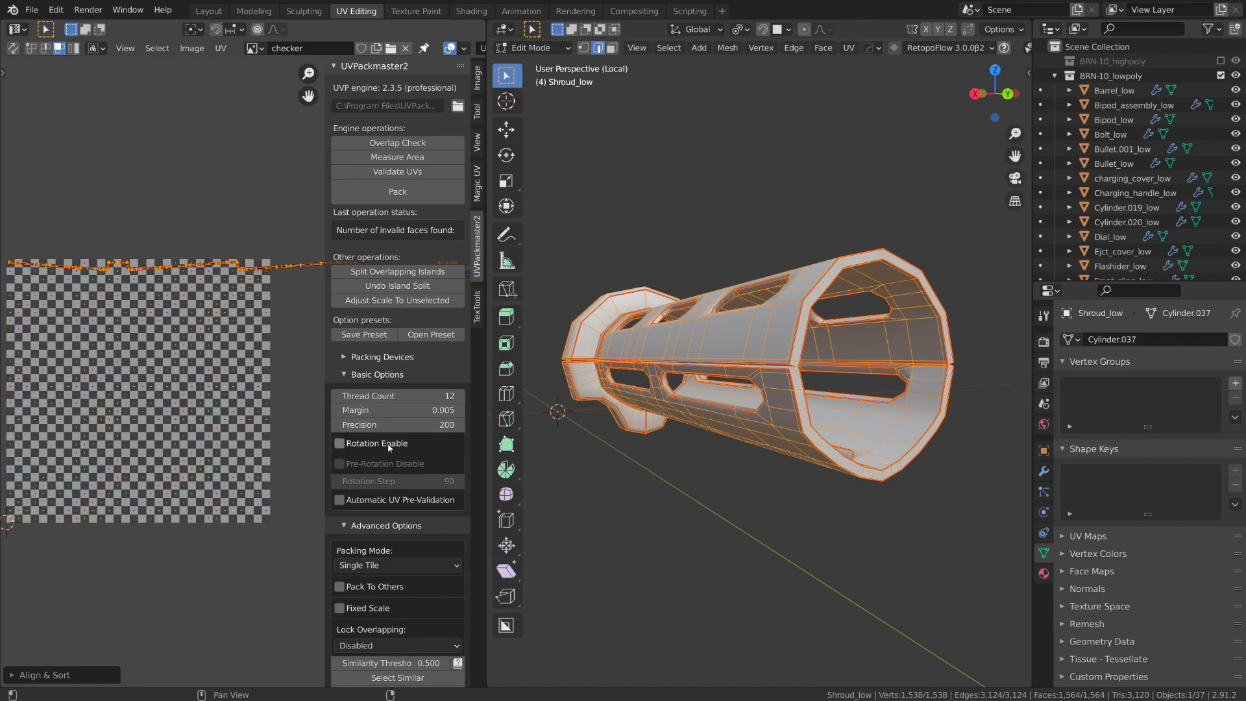
{"action": "mouse_move", "coordinate": [371, 459]}
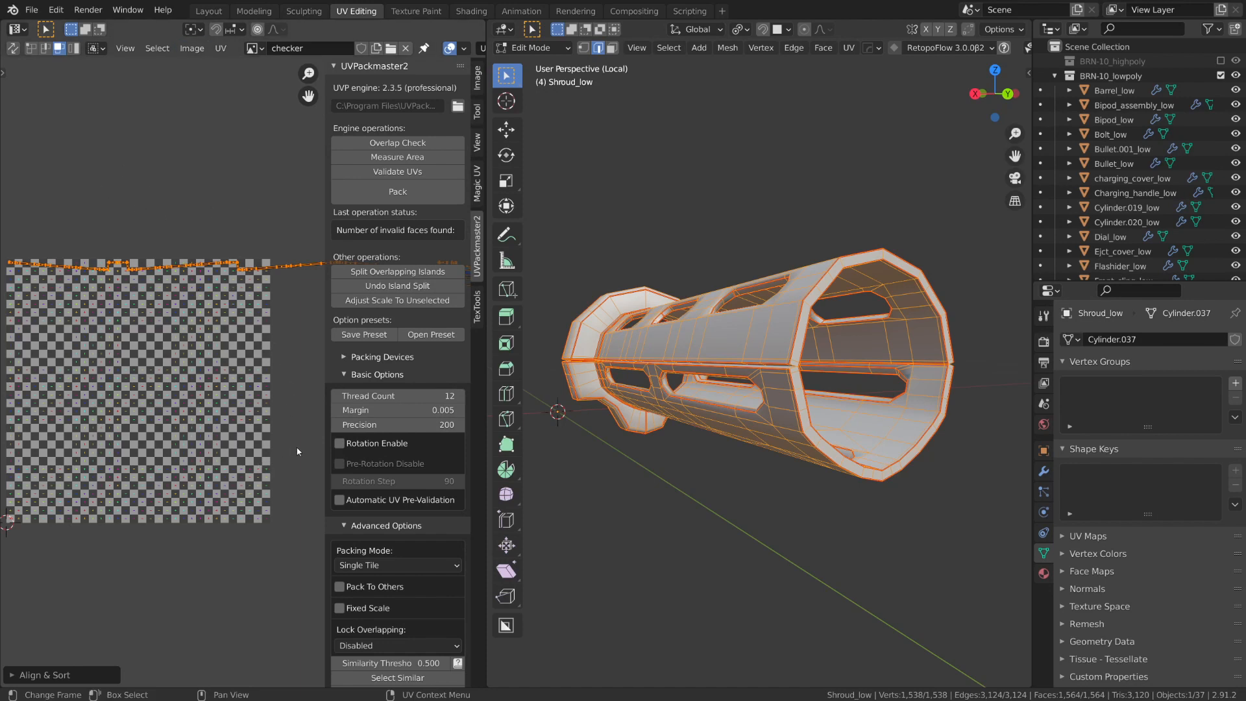
Pack the shroud UV islands with UVPackmaster 2, reaching a packed area of 0.484.
{"action": "scroll", "scroll_direction": "down", "scroll_amount": 3}
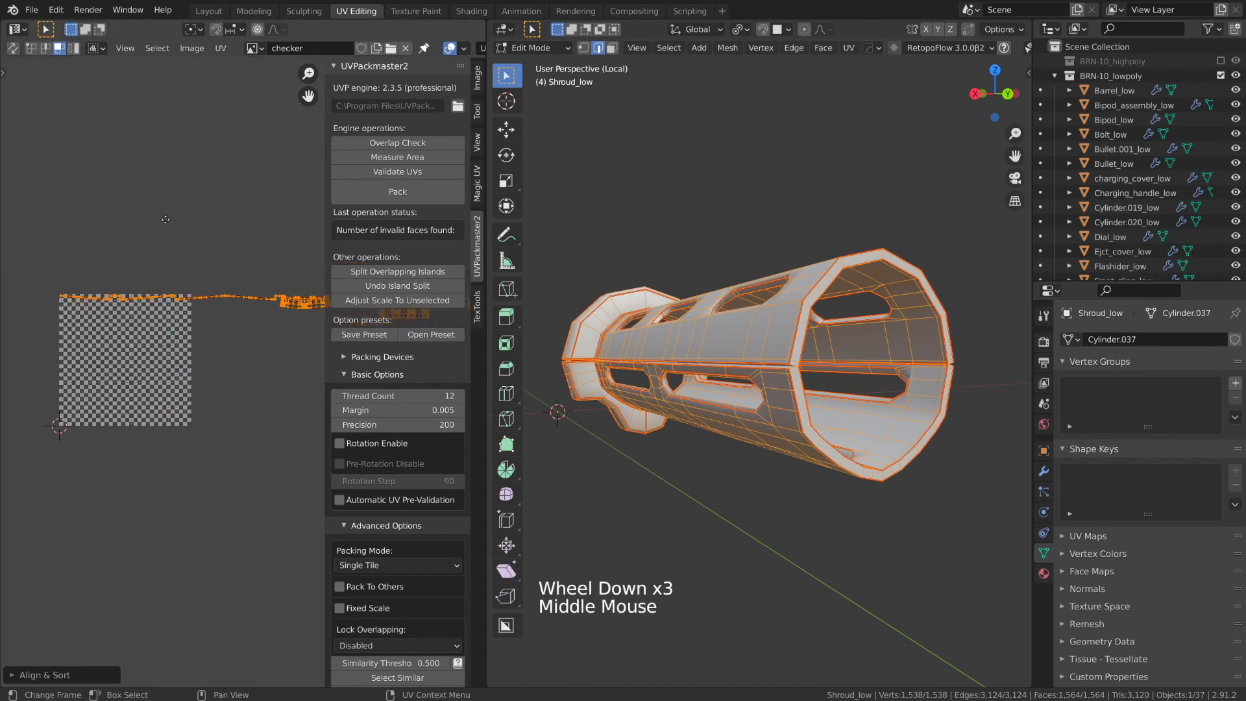
{"action": "left_click", "coordinate": [396, 191]}
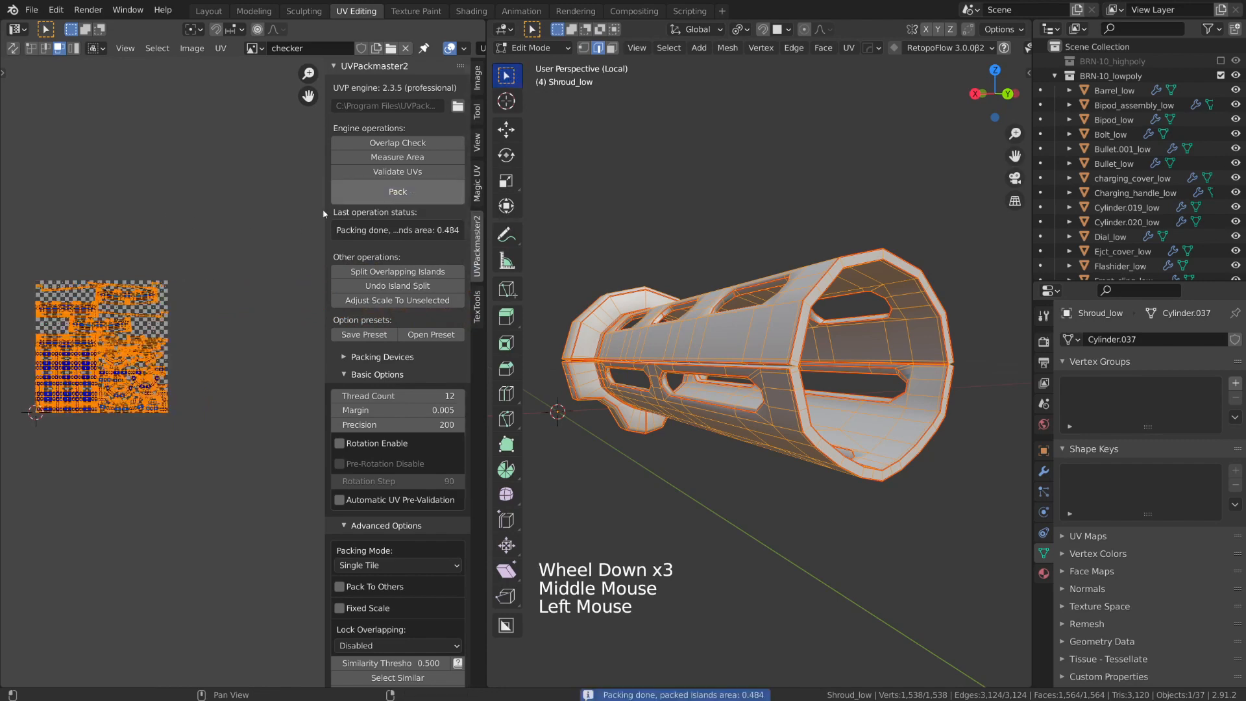
{"action": "scroll", "scroll_direction": "up", "scroll_amount": 3}
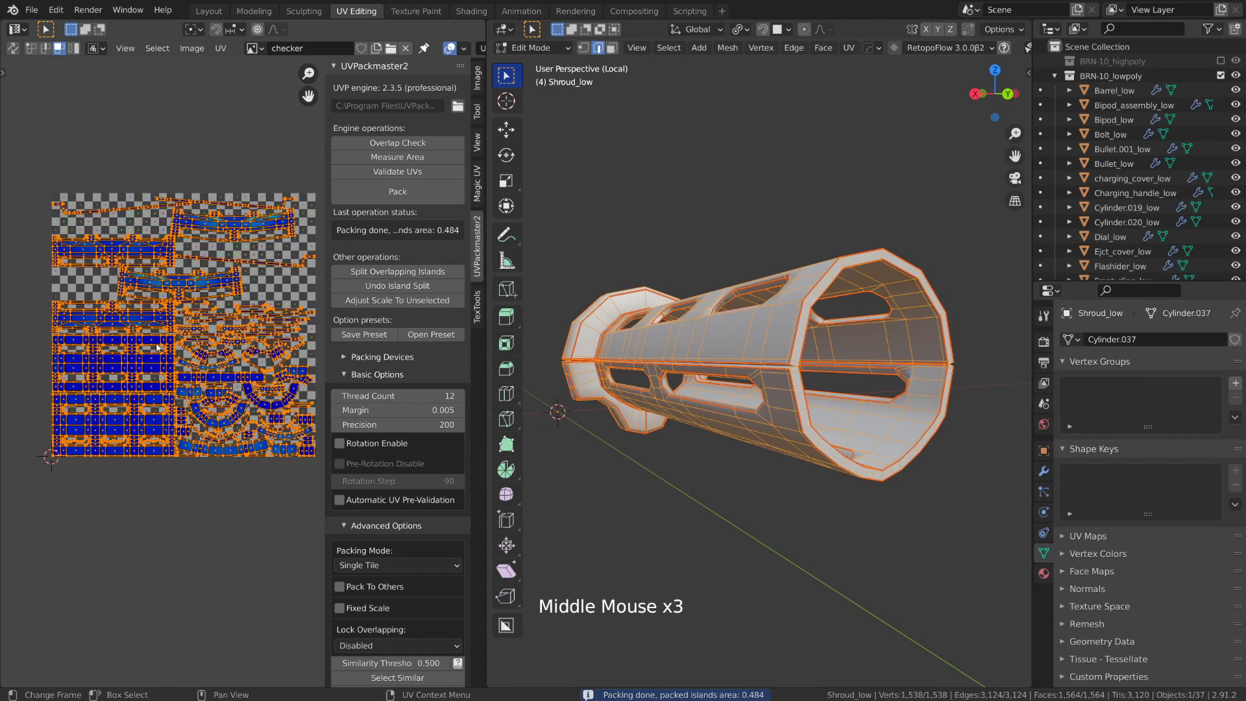
{"action": "scroll", "scroll_direction": "up", "scroll_amount": 3}
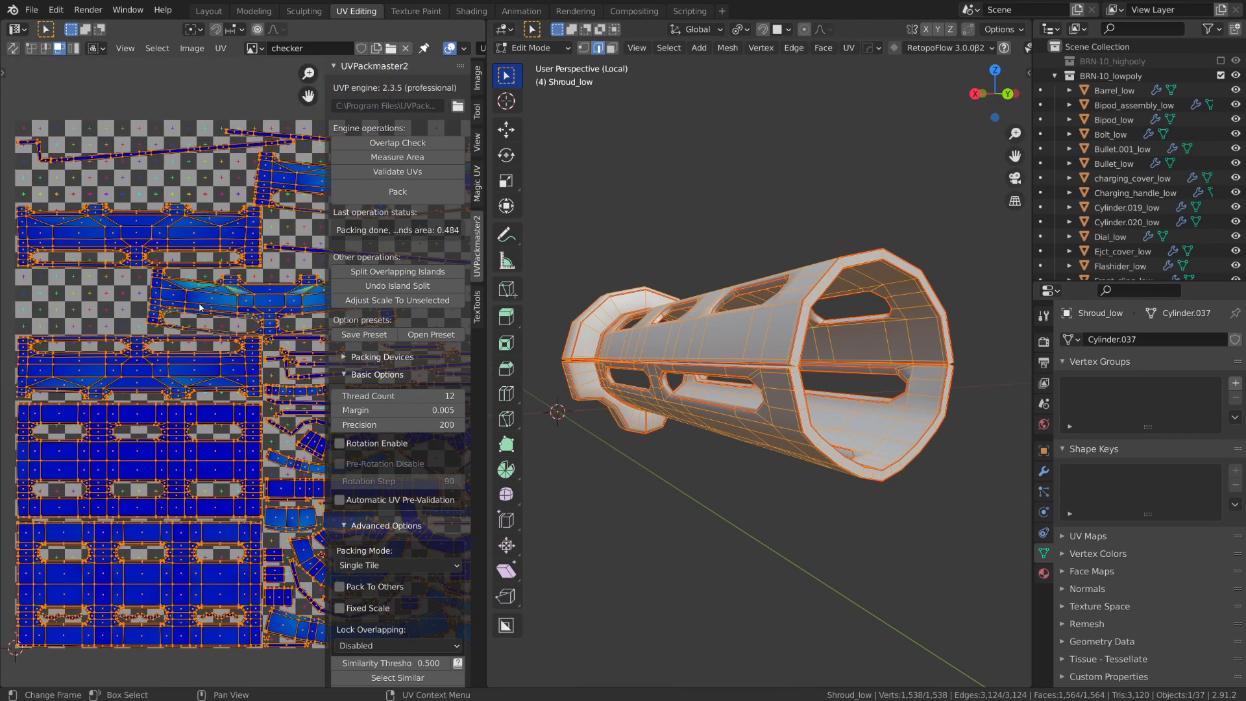
{"action": "left_click", "coordinate": [475, 302]}
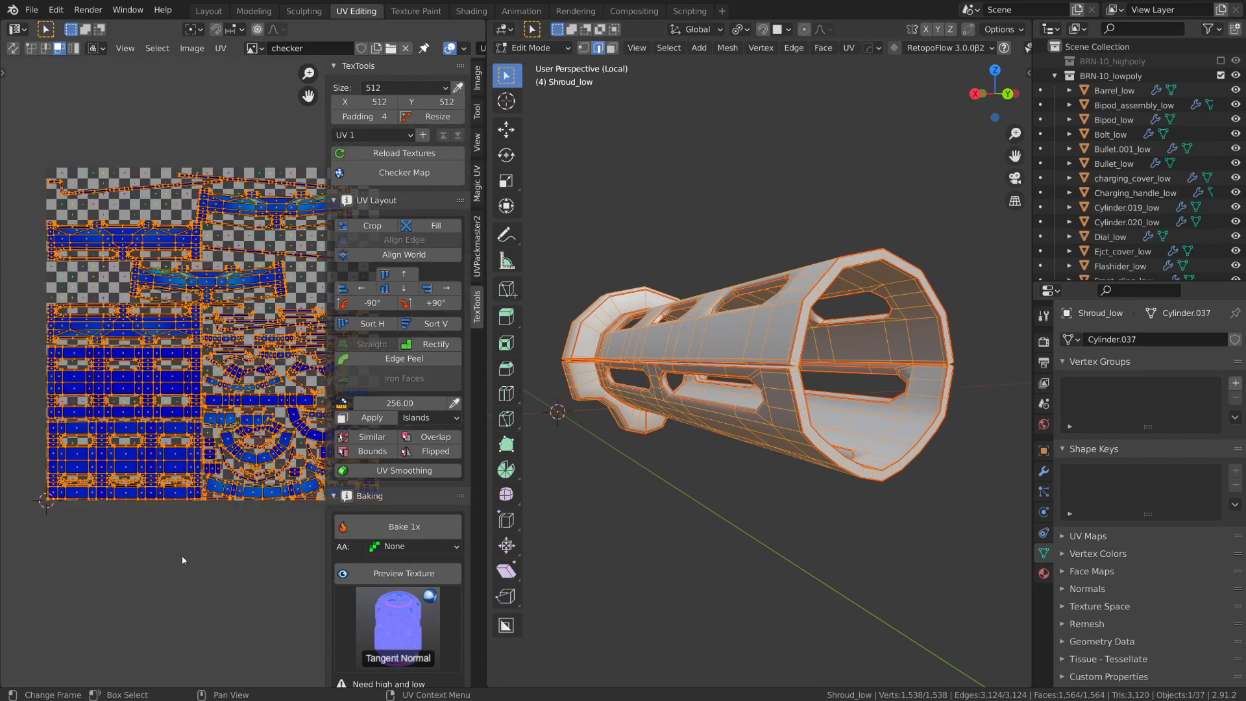
{"action": "mouse_move", "coordinate": [188, 552]}
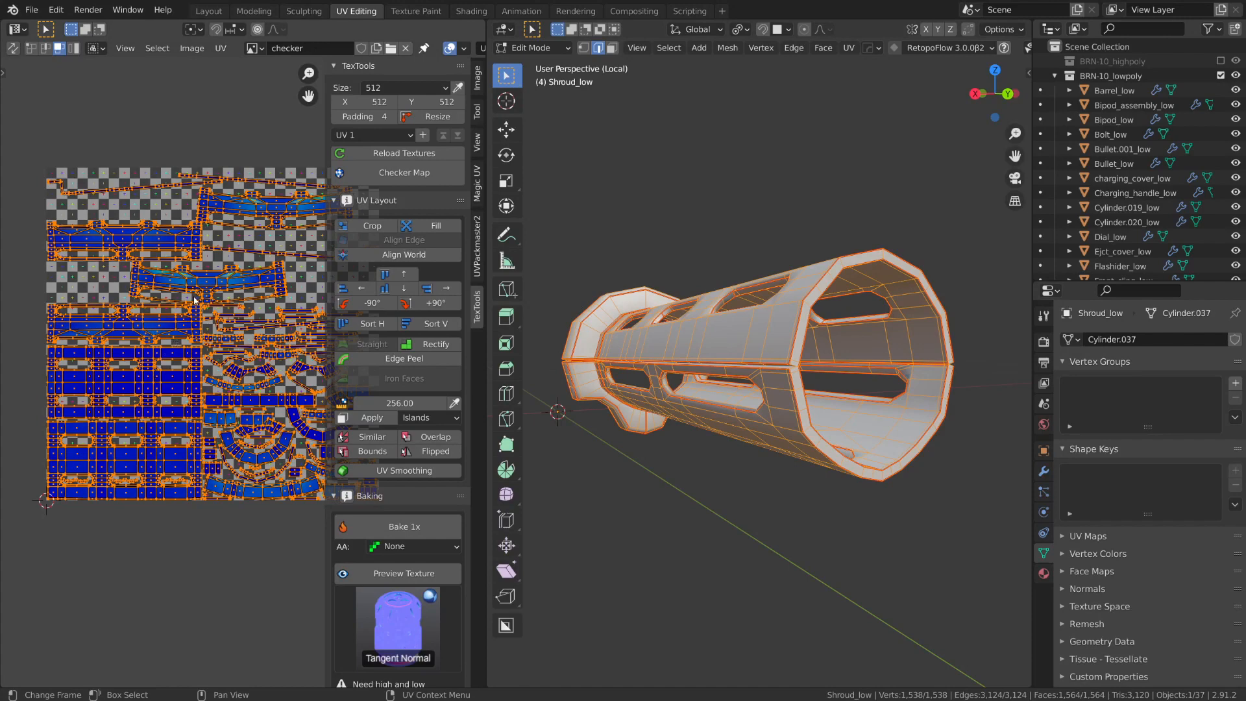
{"action": "mouse_move", "coordinate": [476, 336]}
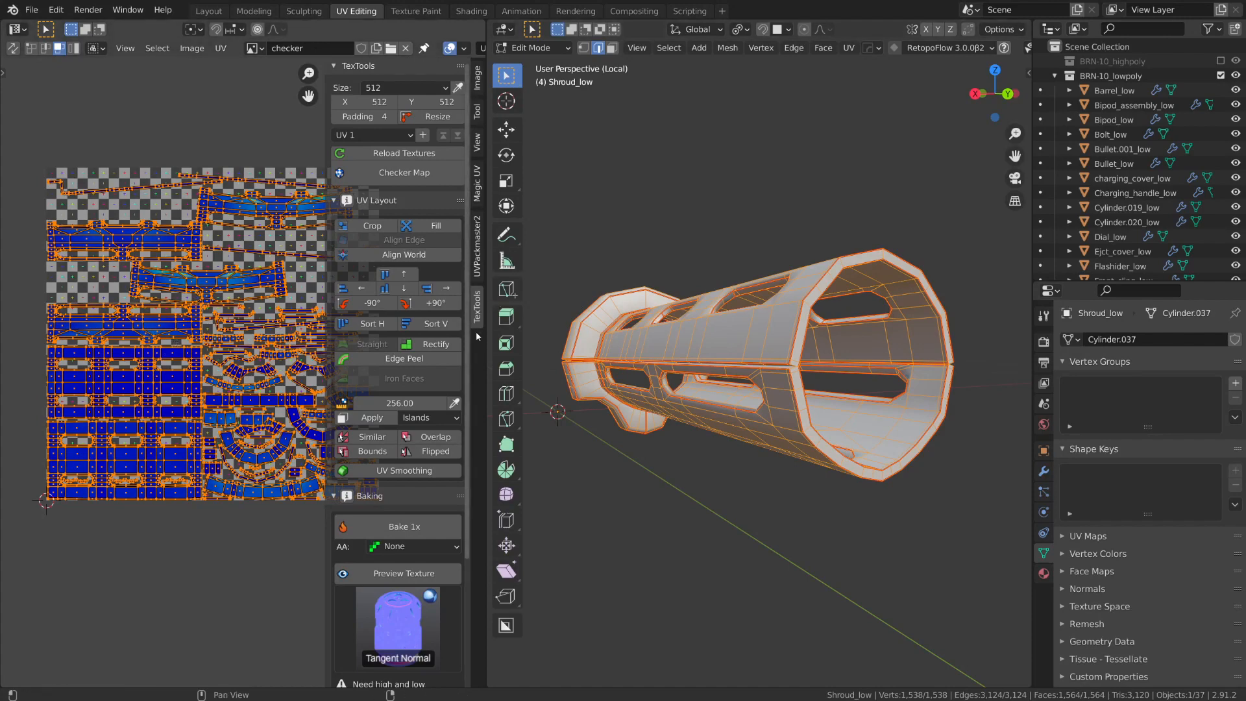
{"action": "left_click", "coordinate": [477, 254]}
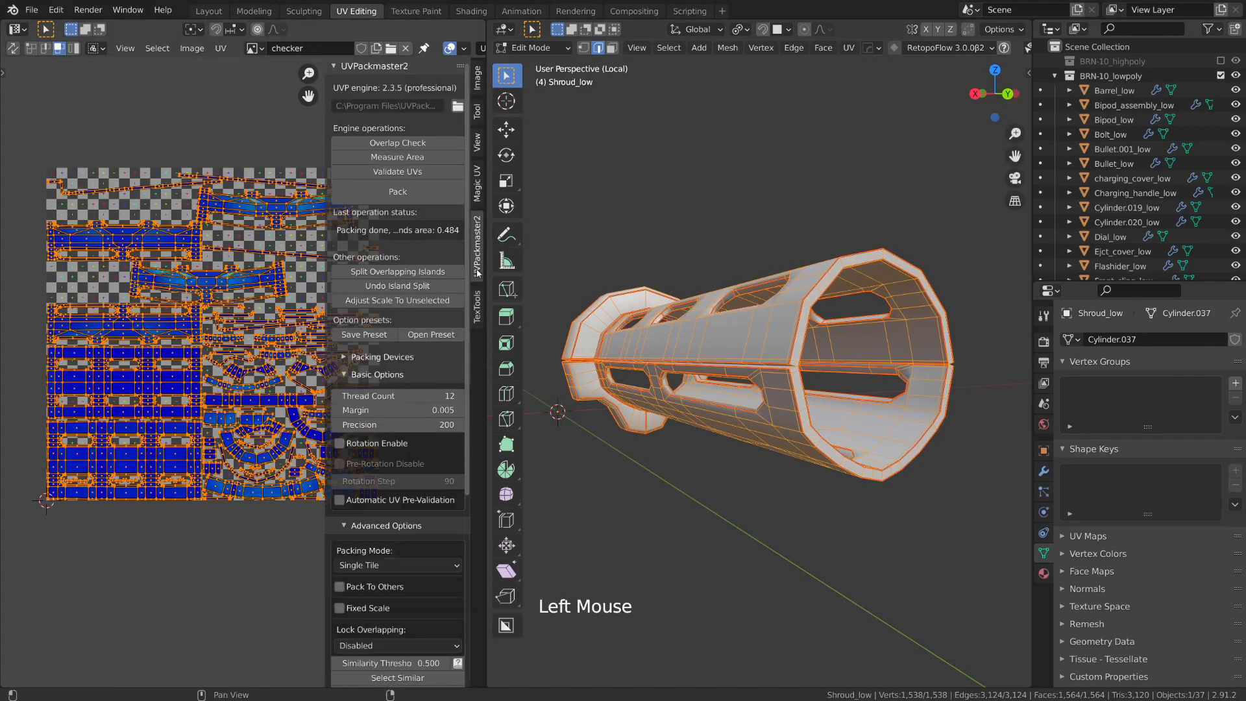
{"action": "mouse_move", "coordinate": [236, 106]}
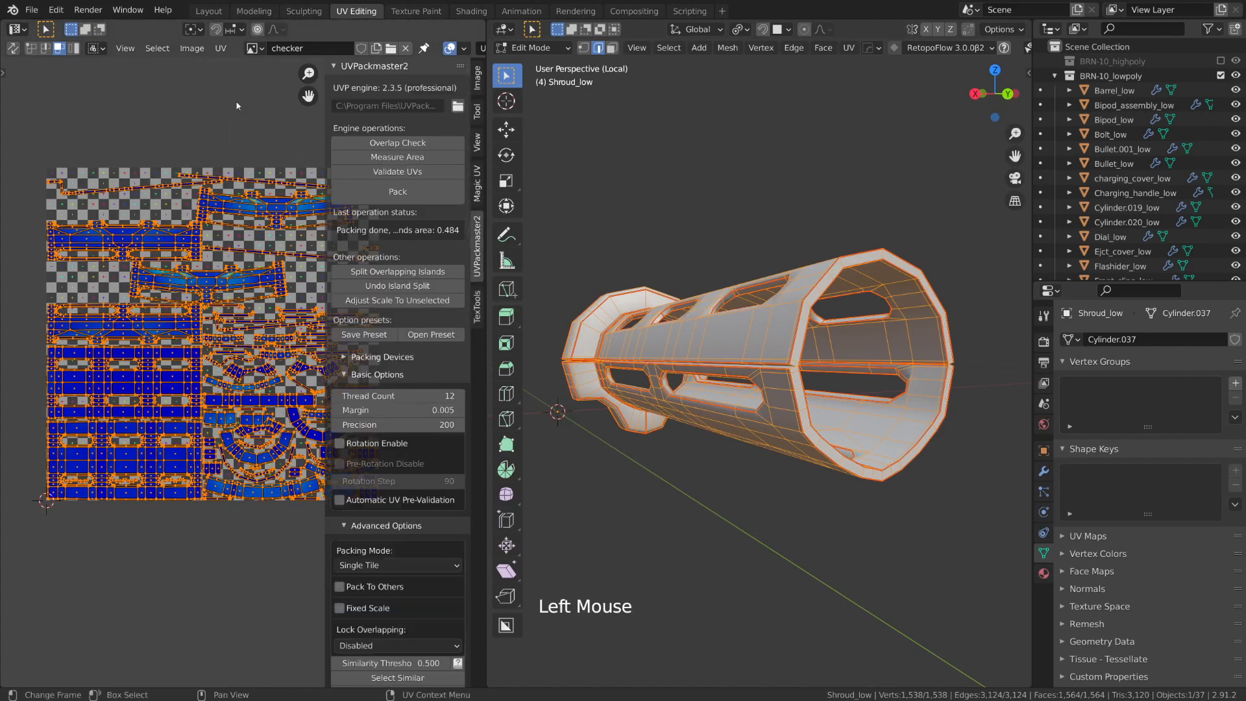
{"action": "left_click", "coordinate": [221, 48]}
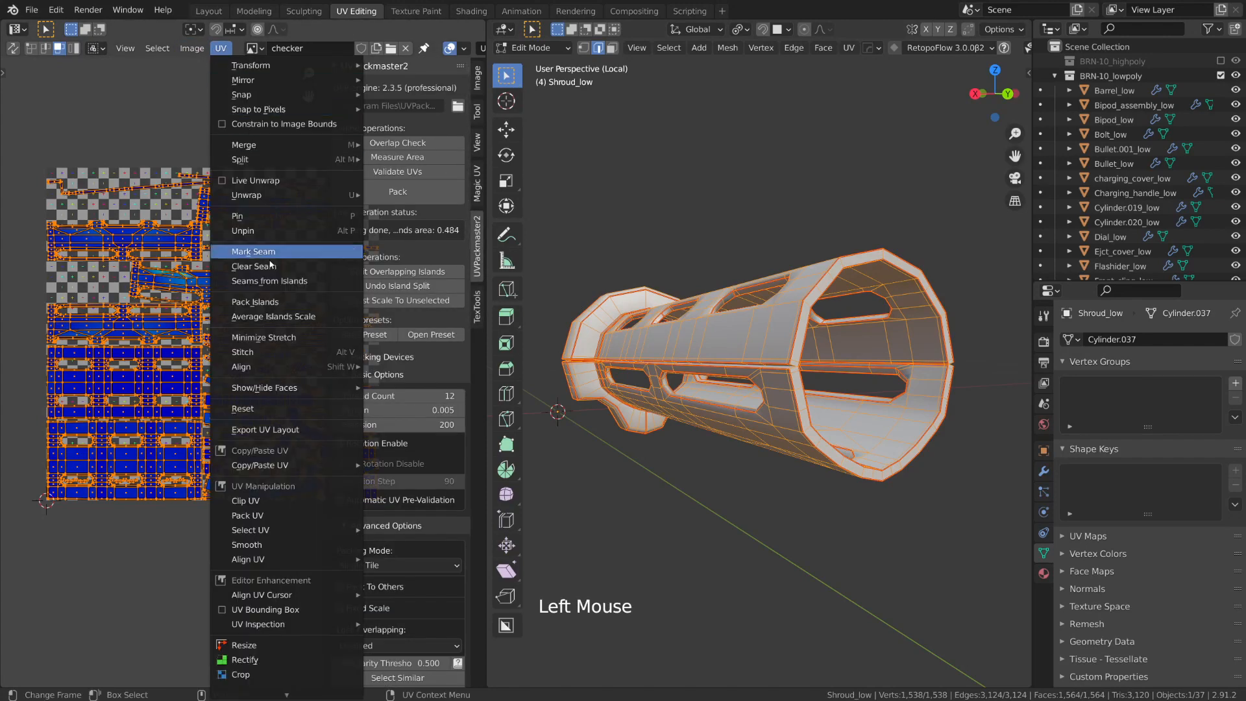
{"action": "mouse_move", "coordinate": [287, 429]}
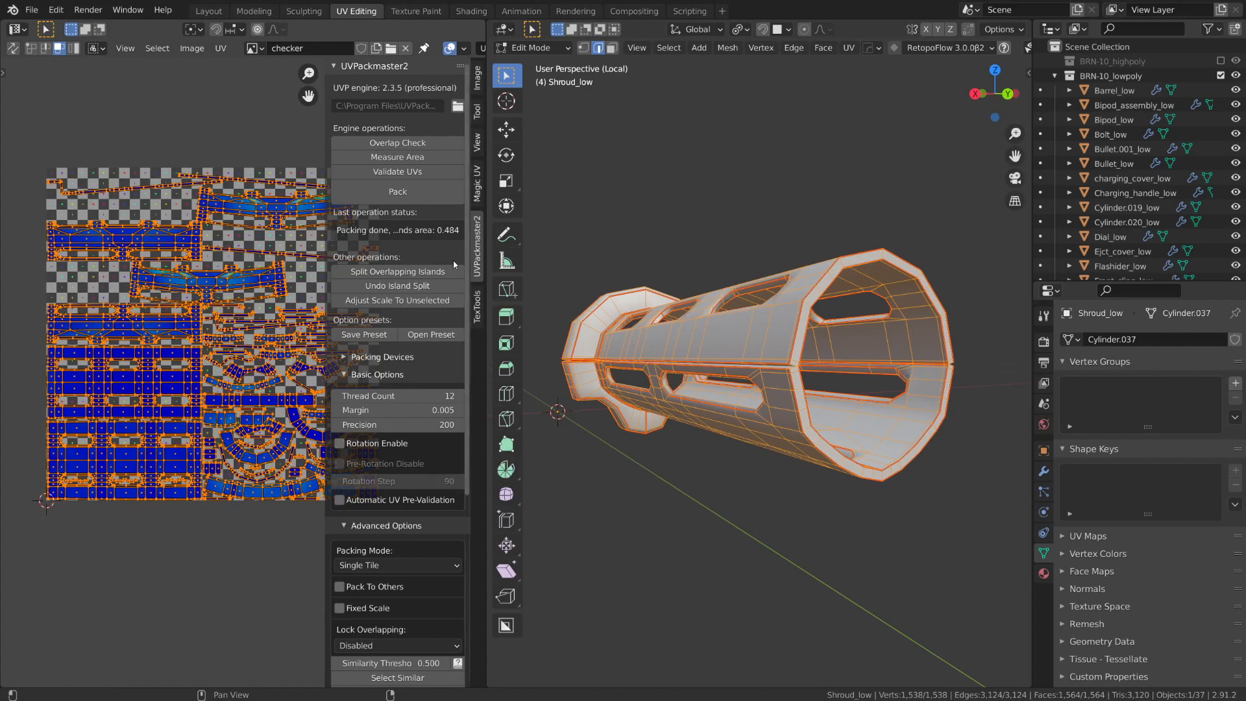
{"action": "mouse_move", "coordinate": [439, 211]}
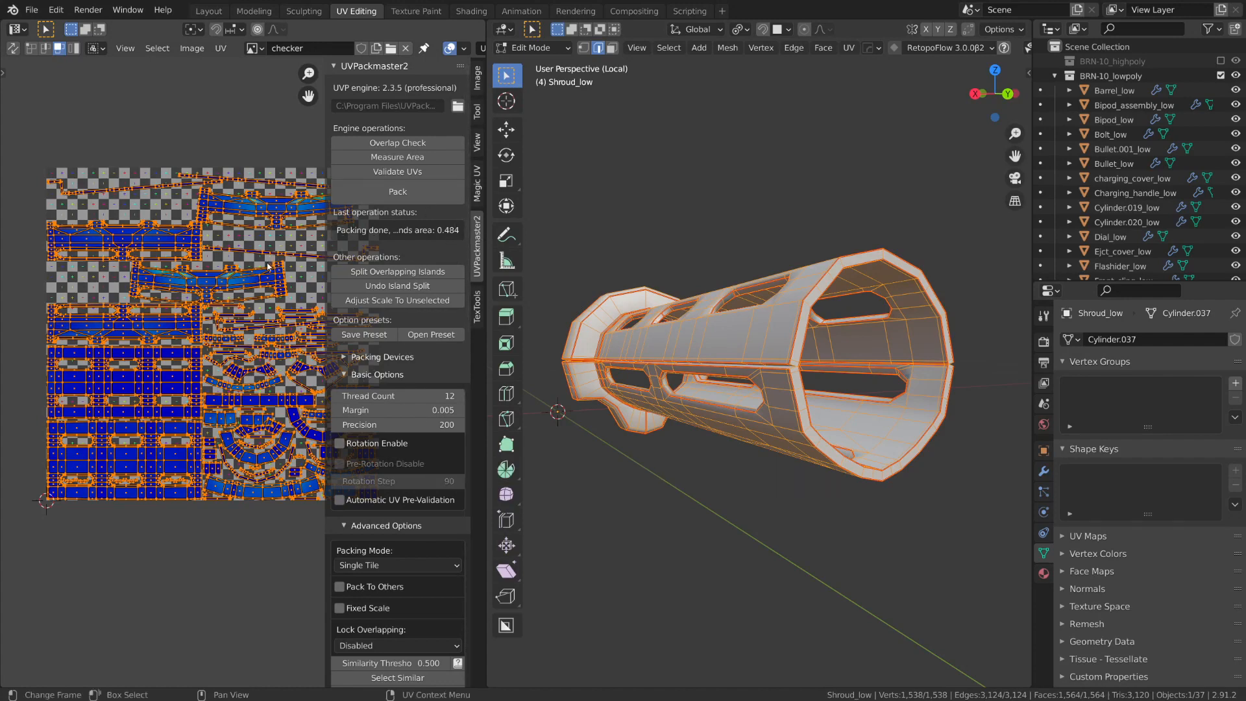
{"action": "mouse_move", "coordinate": [268, 296]}
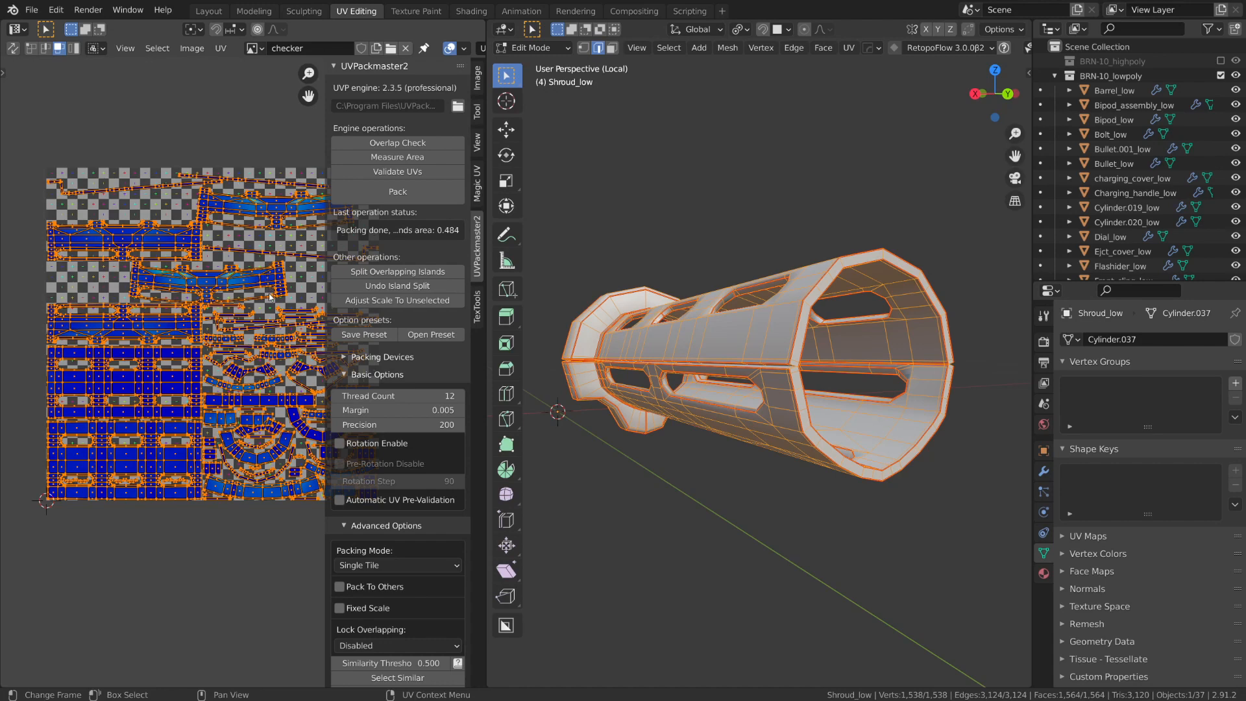
{"action": "mouse_move", "coordinate": [243, 103]}
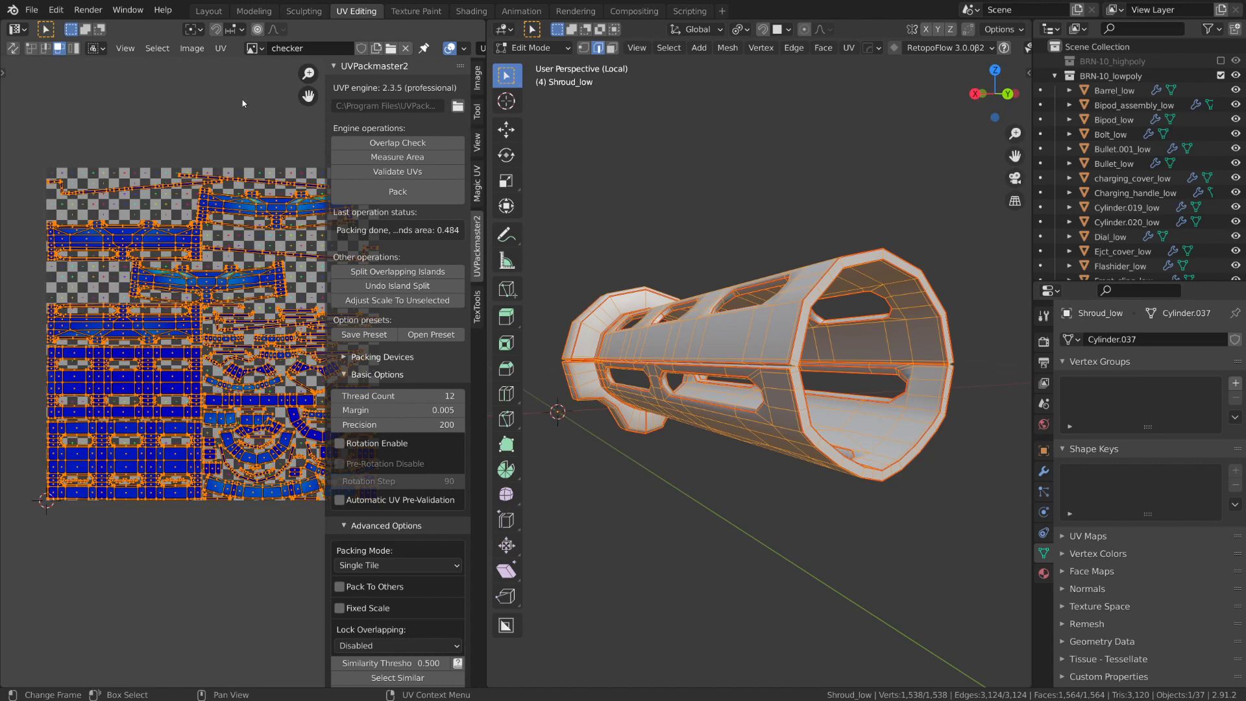
{"action": "mouse_move", "coordinate": [1001, 298]}
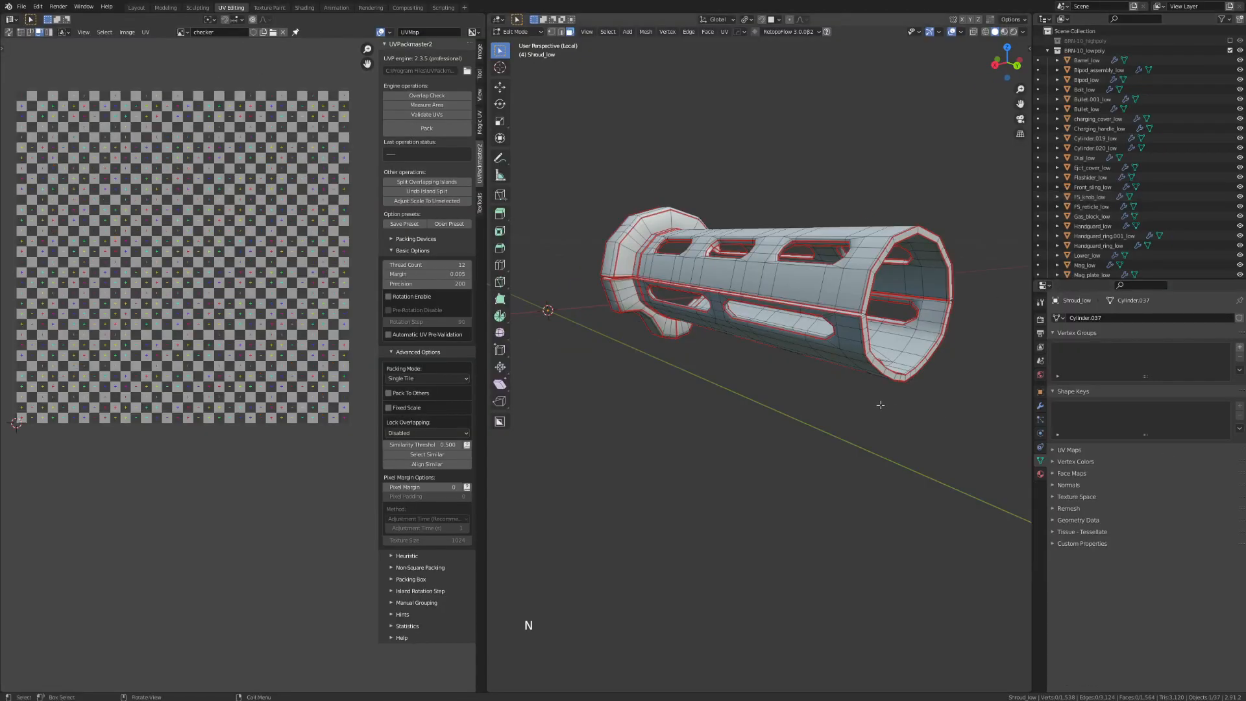
Isolate the bullet in edit mode, mark its edge rings as seams, and unwrap it.
{"action": "scroll", "scroll_direction": "down", "scroll_amount": 3}
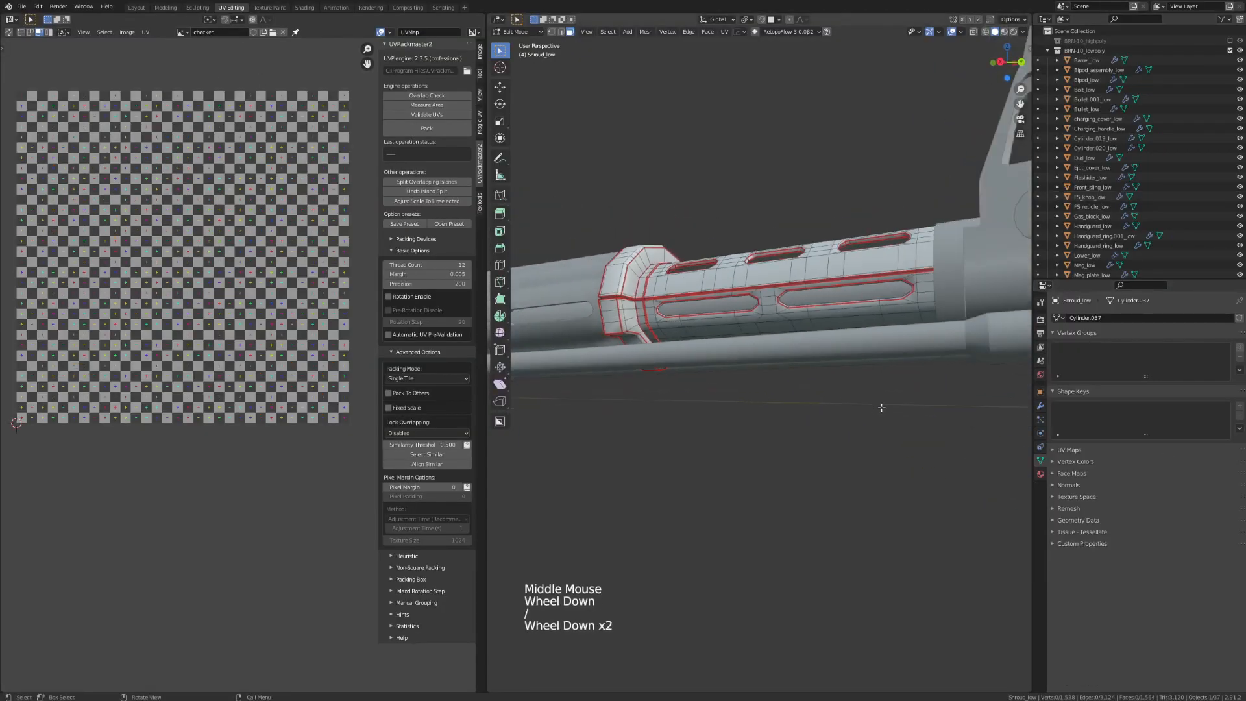
{"action": "key", "text": "Tab"}
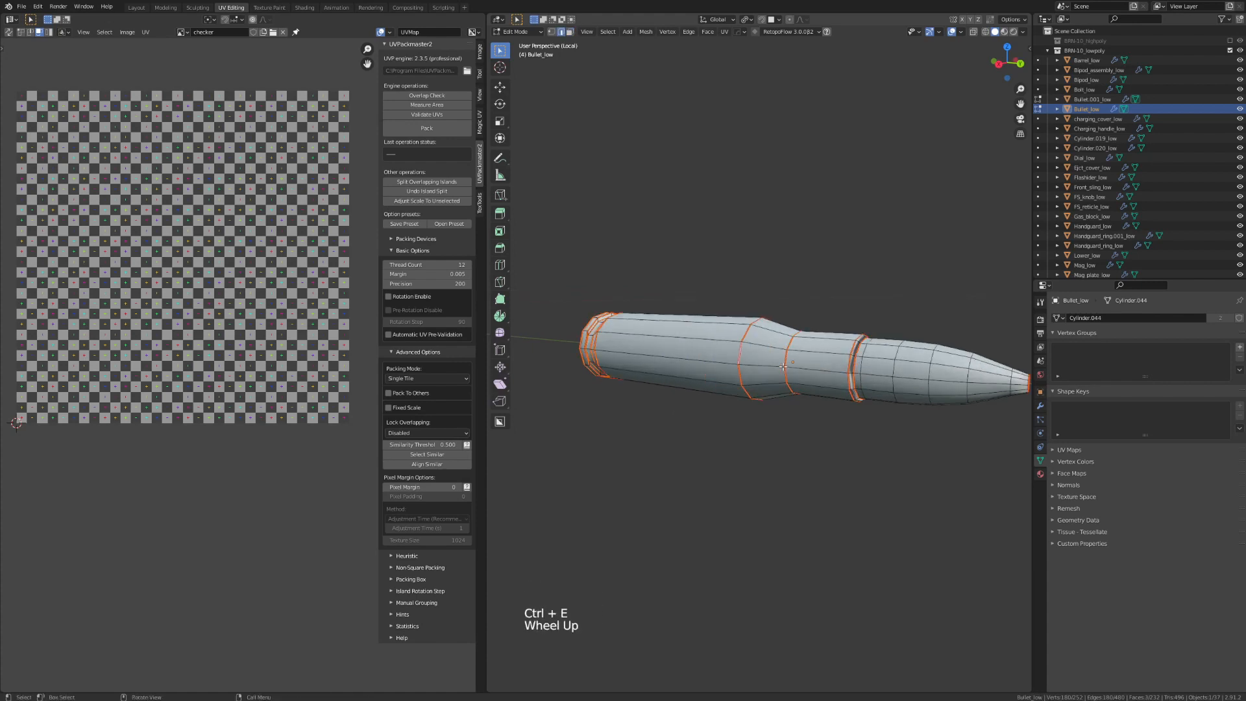
{"action": "left_click", "coordinate": [872, 367]}
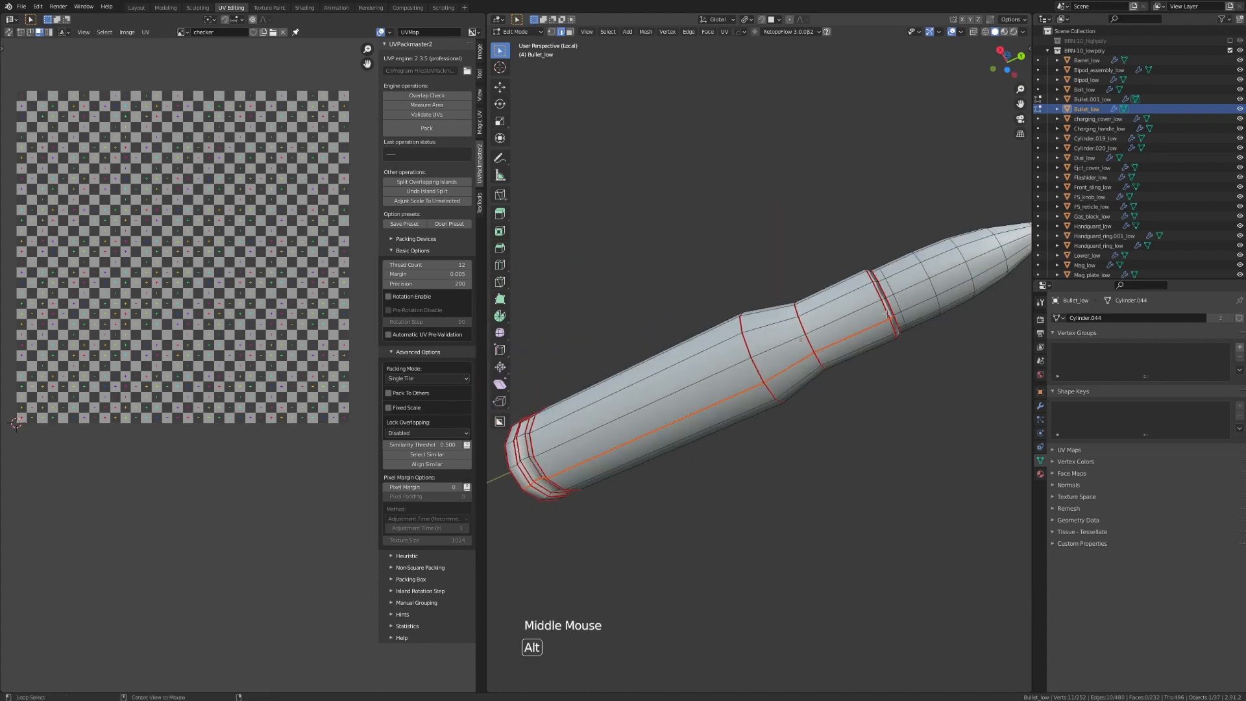
{"action": "key", "text": "a"}
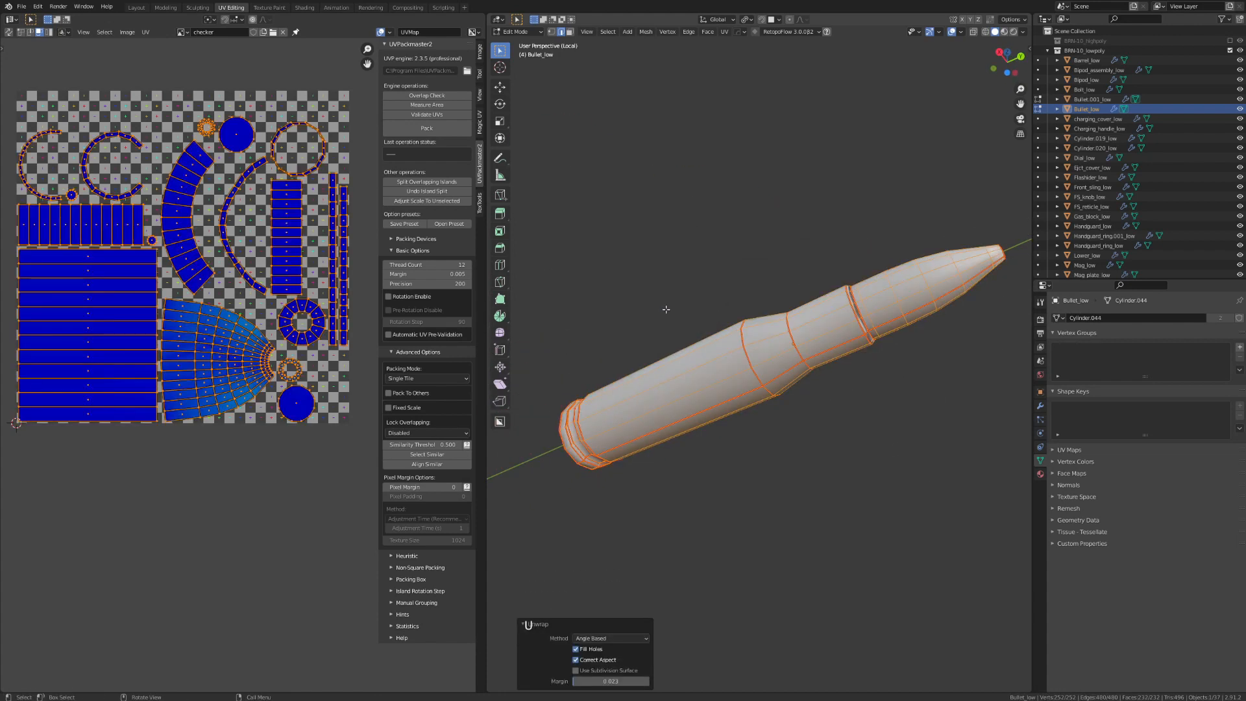
{"action": "scroll", "scroll_direction": "up", "scroll_amount": 3}
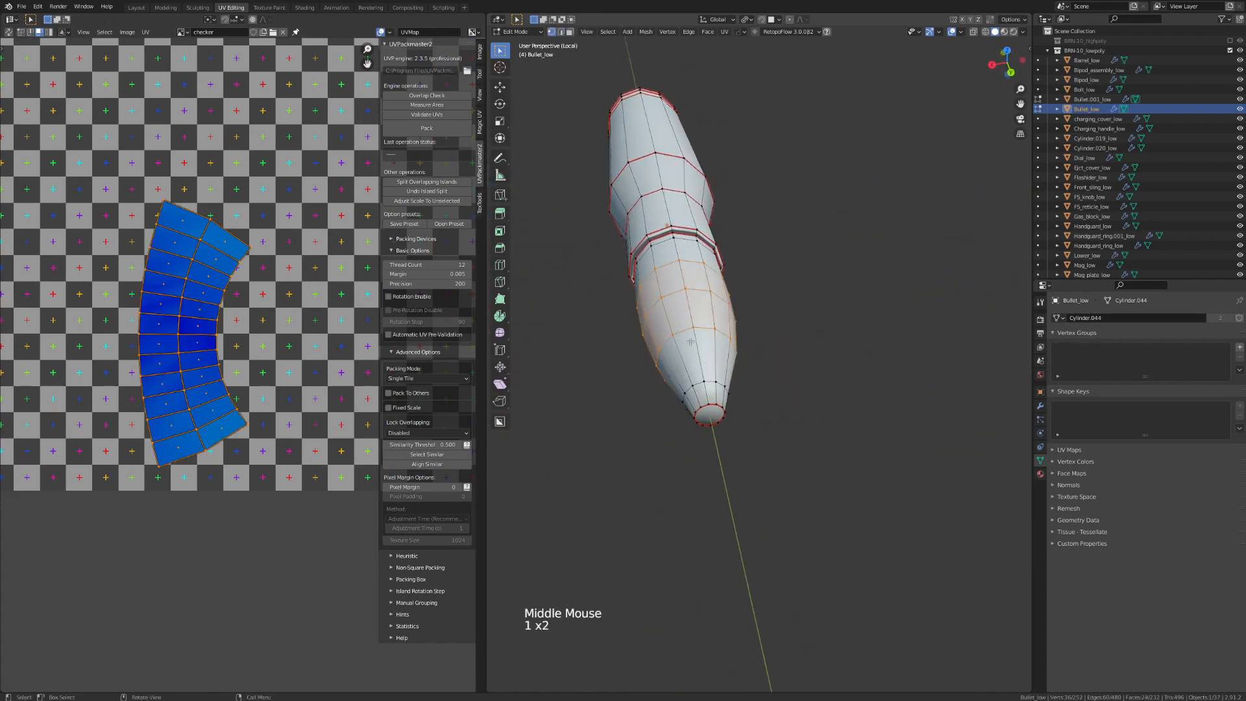
Undo a wrong pick and mark extra seam rings along the bullet's tapered tip.
{"action": "key", "text": "ctrl+z"}
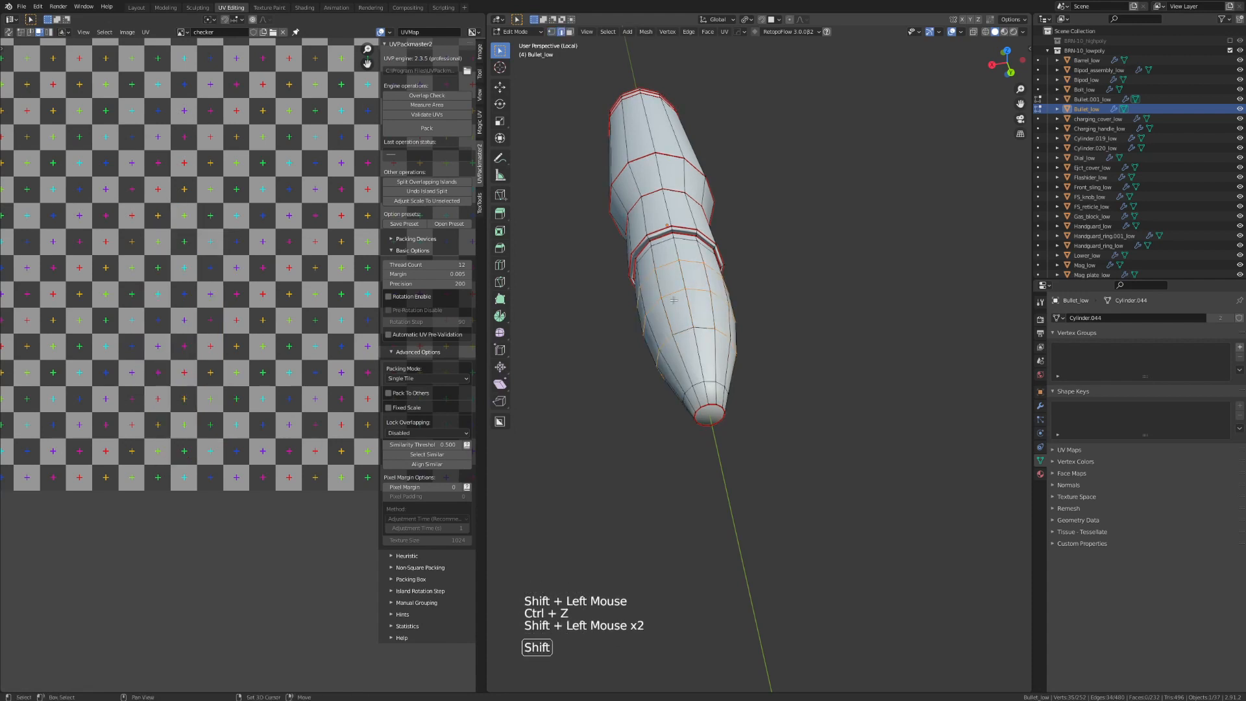
{"action": "scroll", "scroll_direction": "down", "scroll_amount": 3}
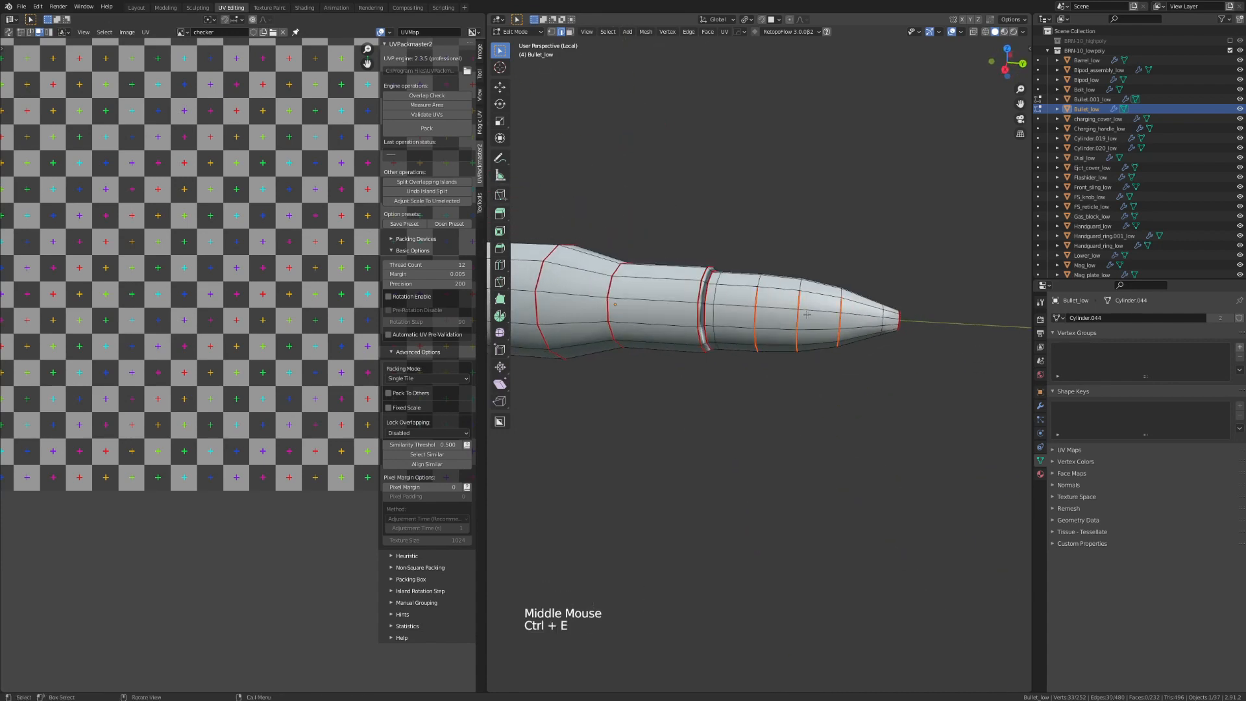
{"action": "key", "text": "u"}
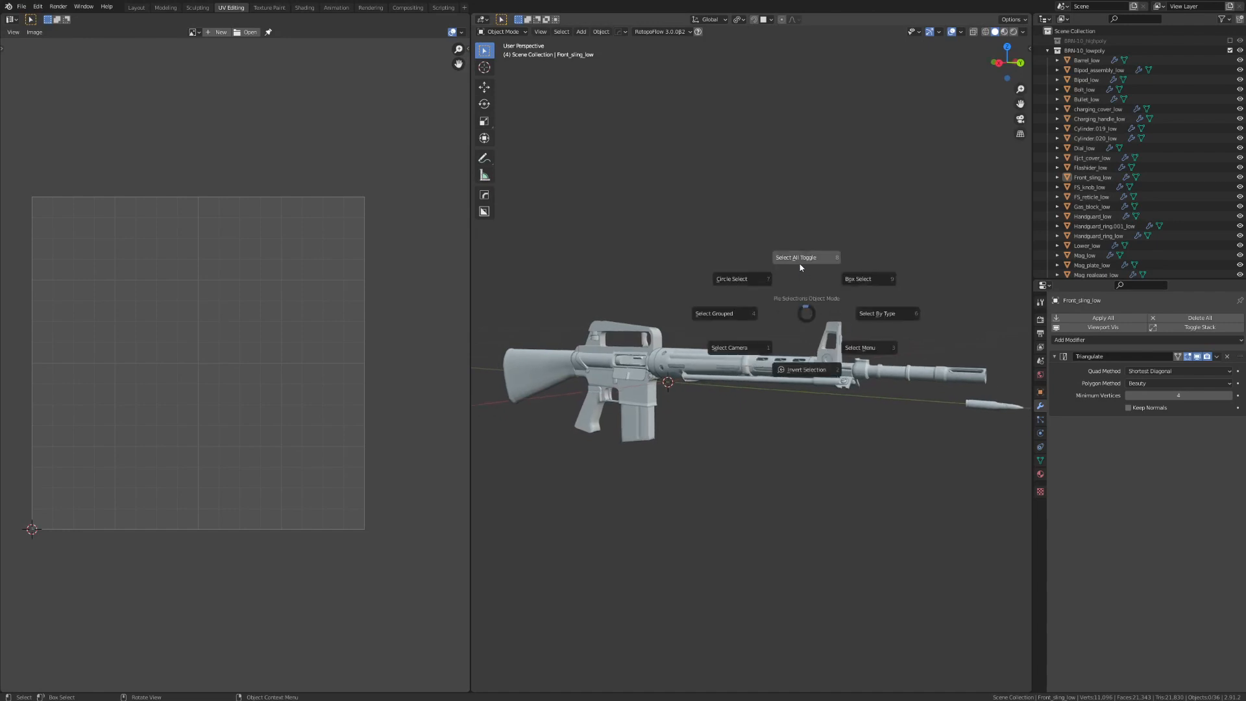
Select all the rifle's low-poly parts so they enter edit mode together.
{"action": "left_click", "coordinate": [796, 257]}
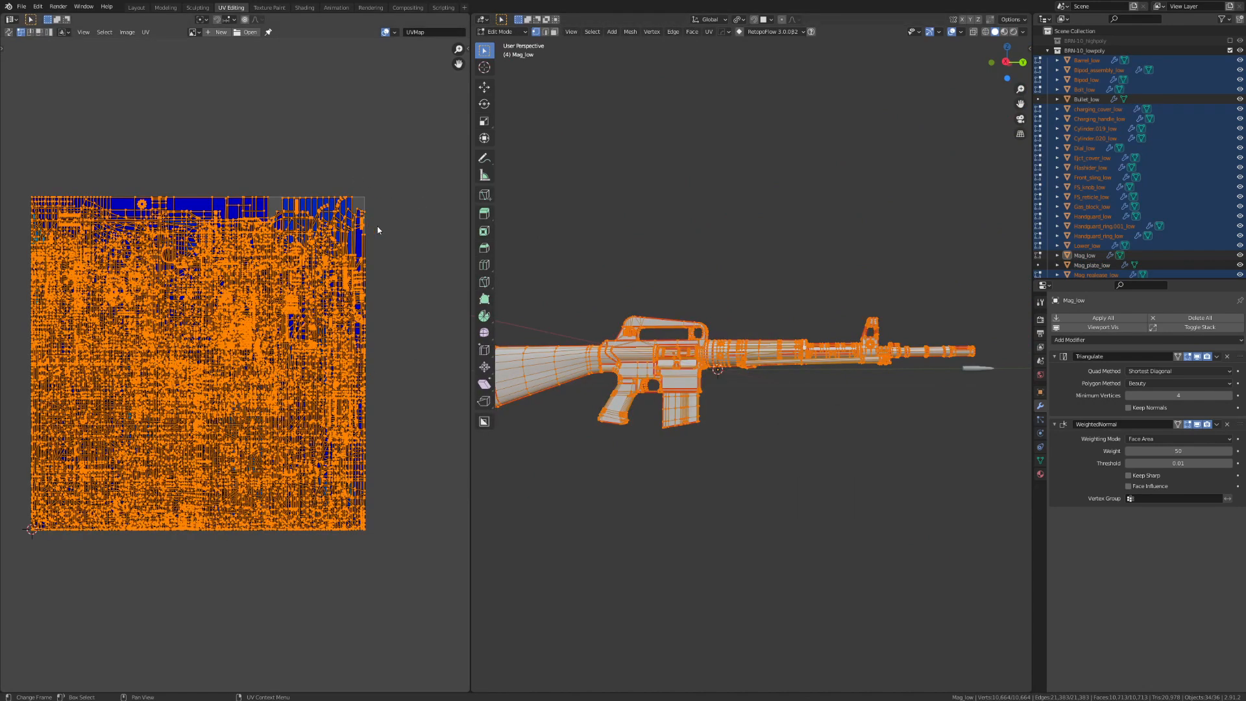
{"action": "mouse_move", "coordinate": [381, 375]}
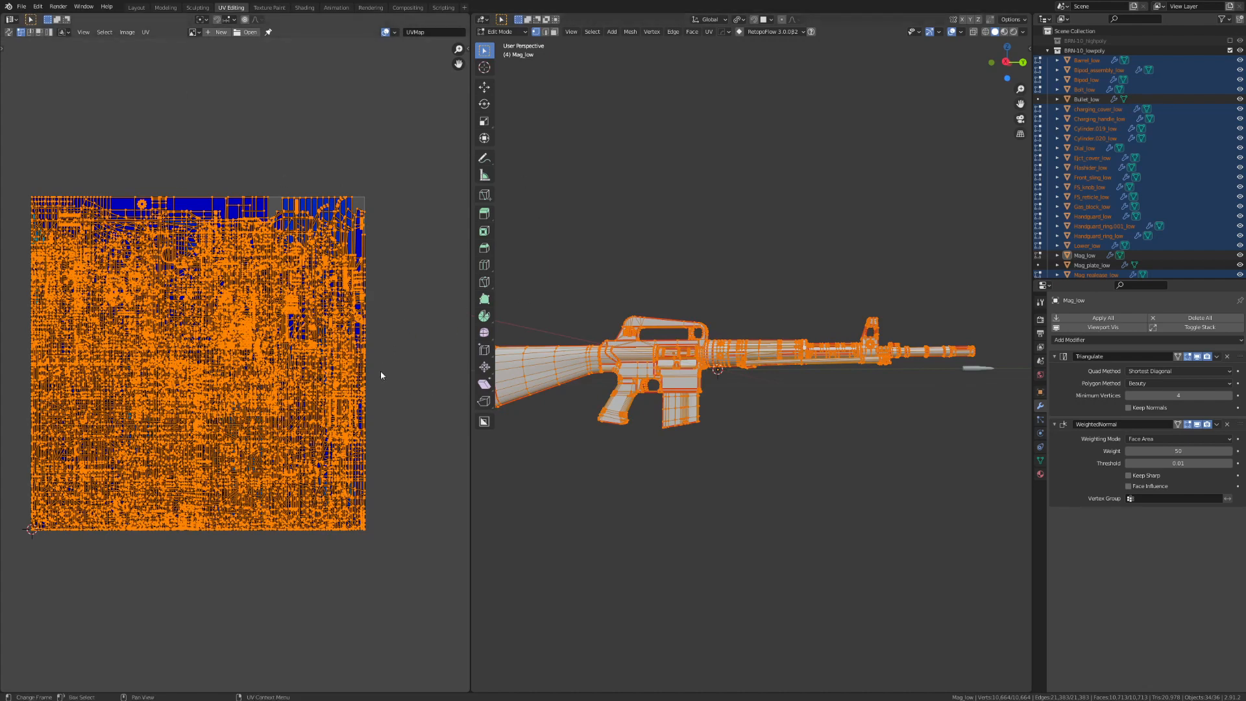
{"action": "mouse_move", "coordinate": [258, 103]}
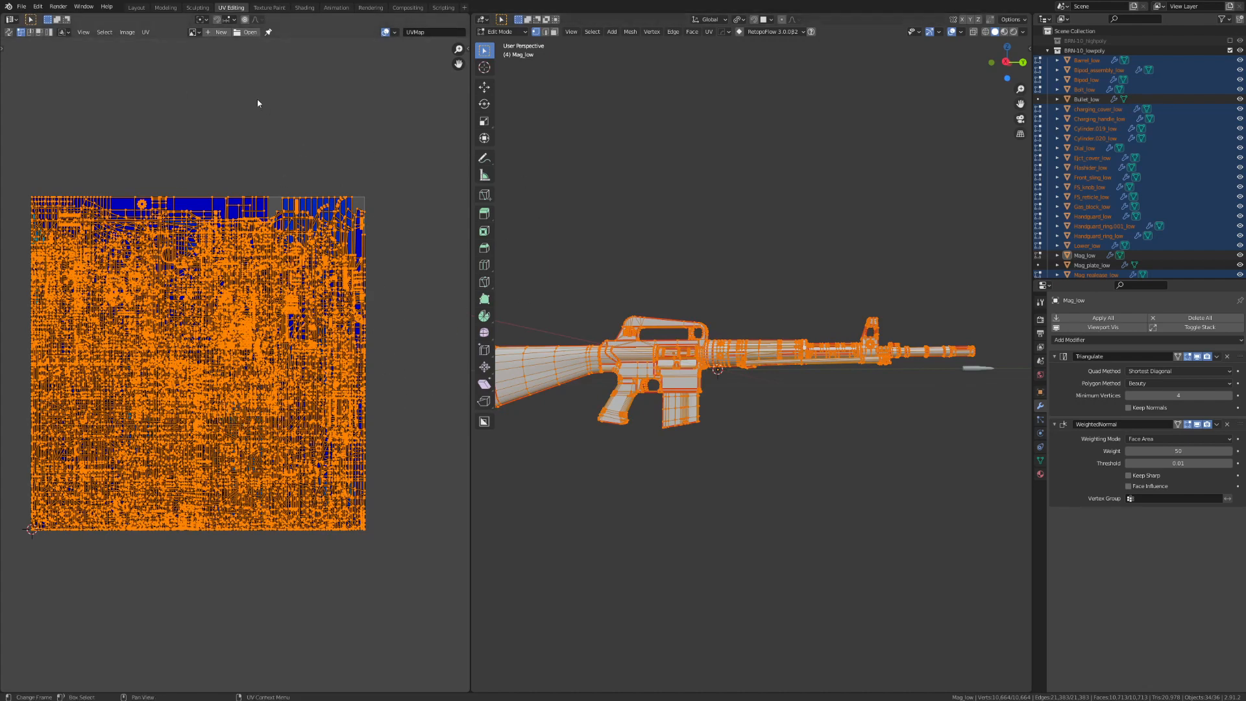
{"action": "mouse_move", "coordinate": [145, 32]}
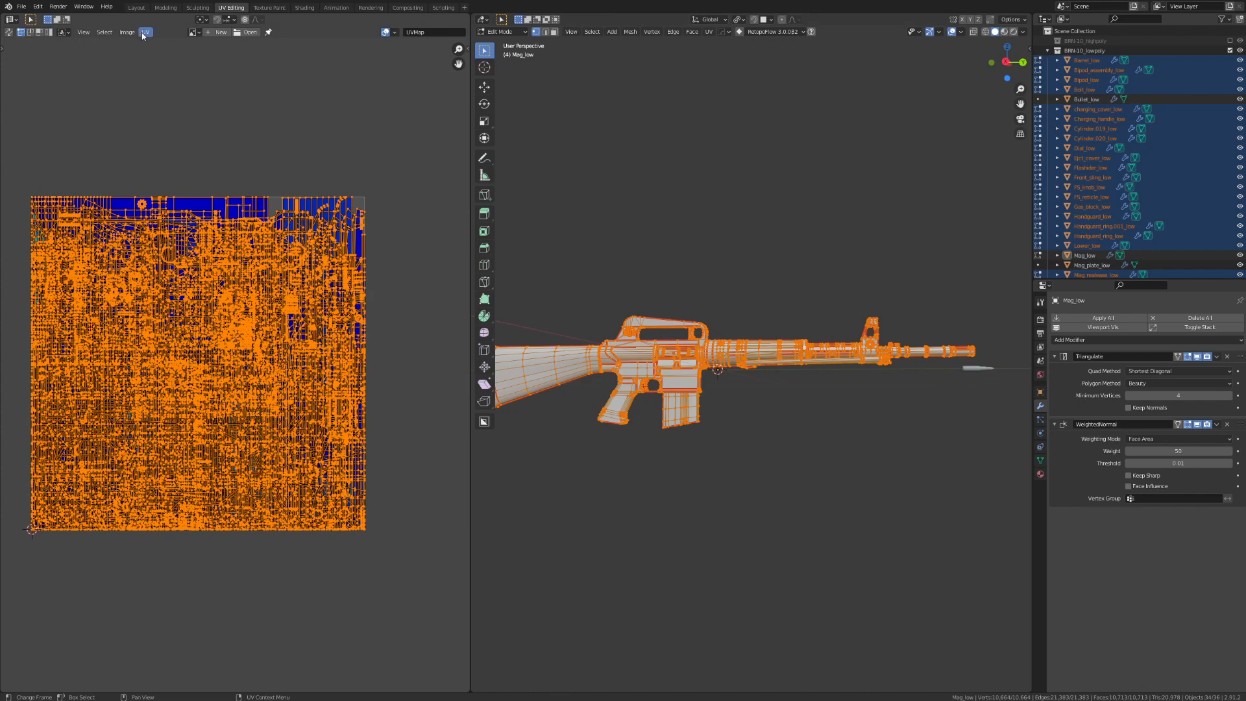
Apply Average Islands Scale to all the rifle's UV islands.
{"action": "left_click", "coordinate": [146, 32]}
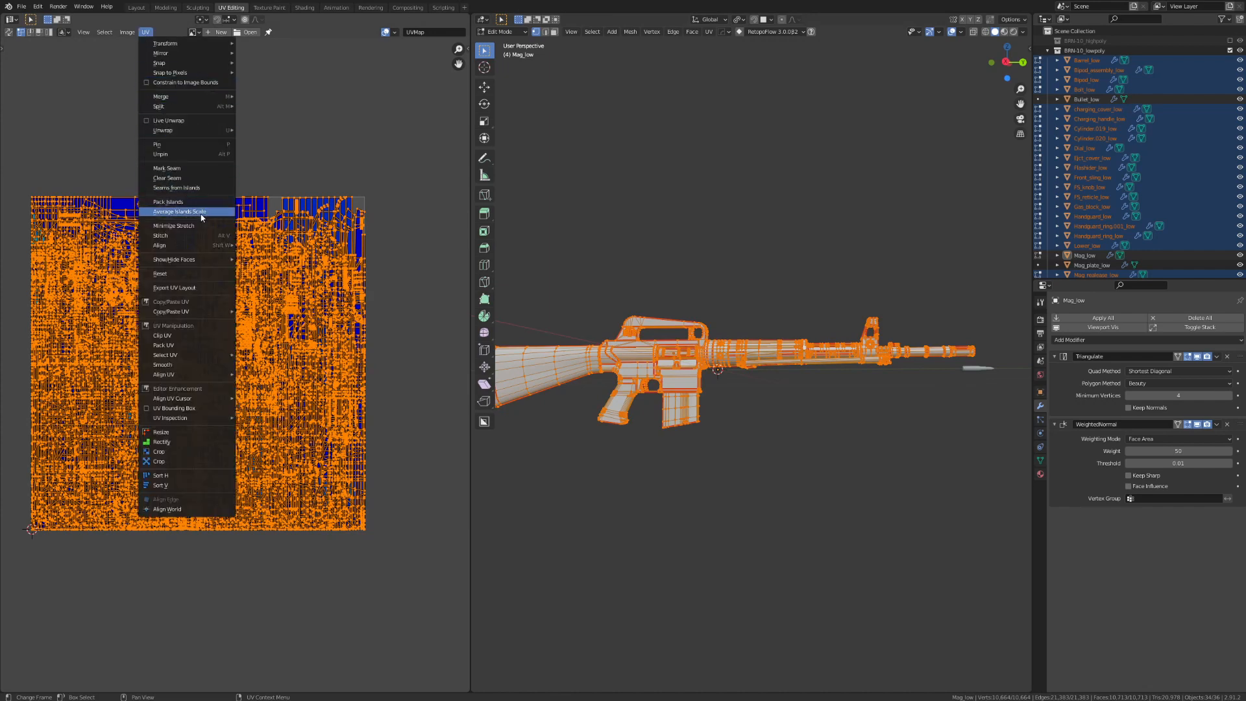
{"action": "mouse_move", "coordinate": [188, 212]}
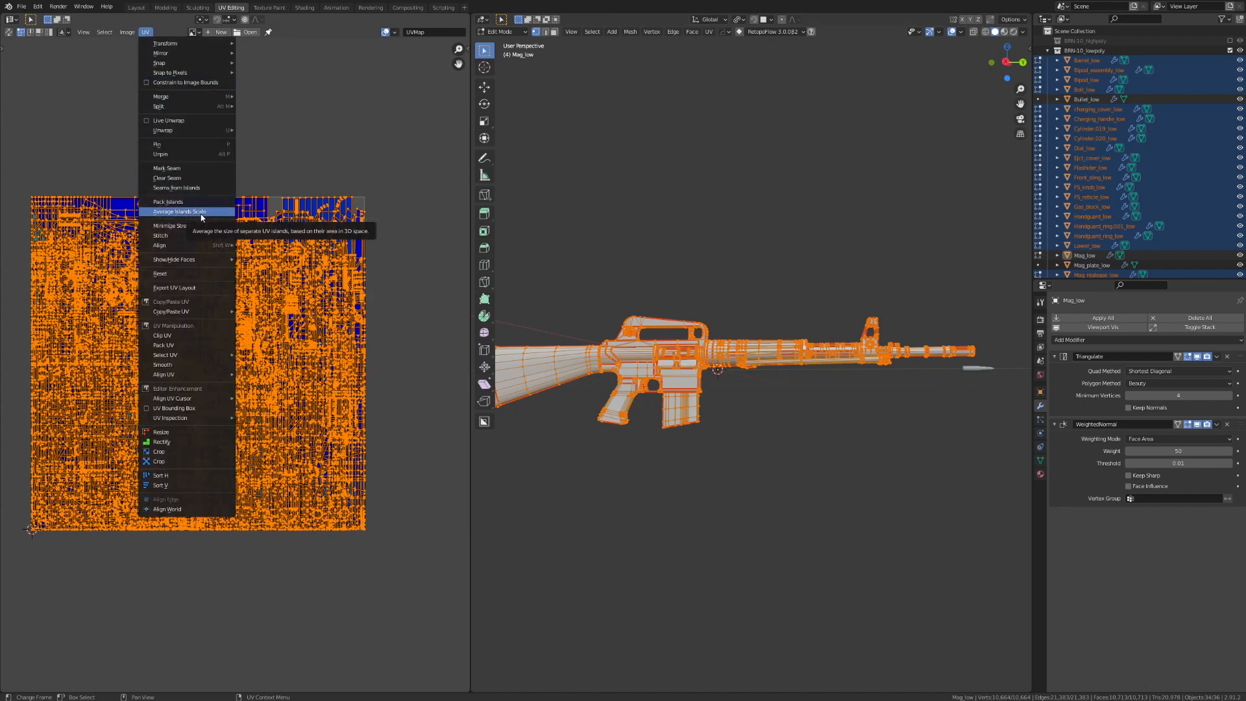
{"action": "left_click", "coordinate": [179, 212]}
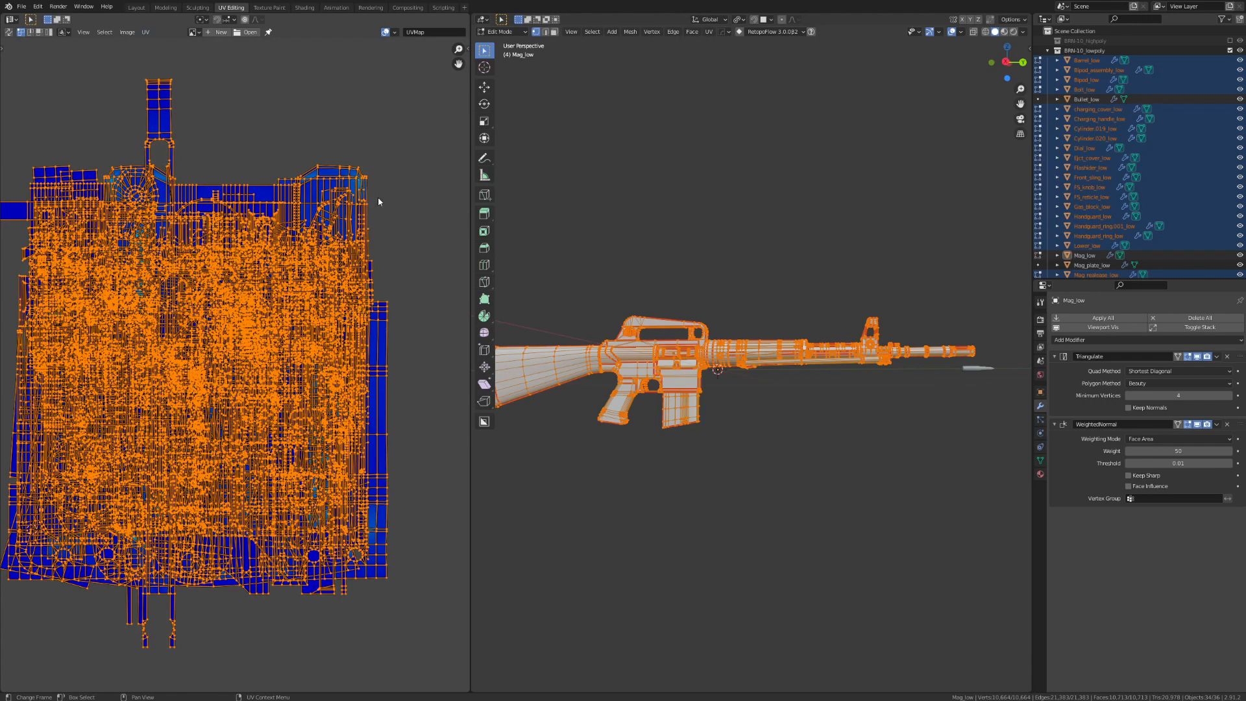
{"action": "mouse_move", "coordinate": [327, 301]}
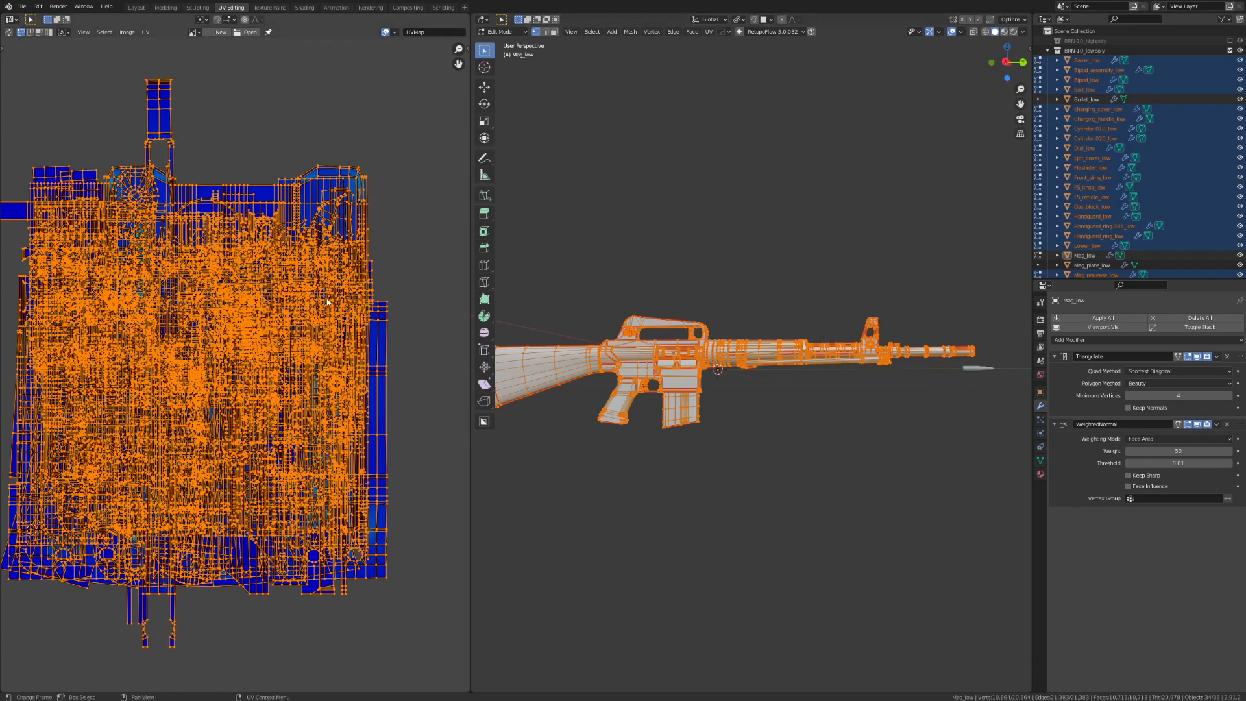
{"action": "mouse_move", "coordinate": [322, 259]}
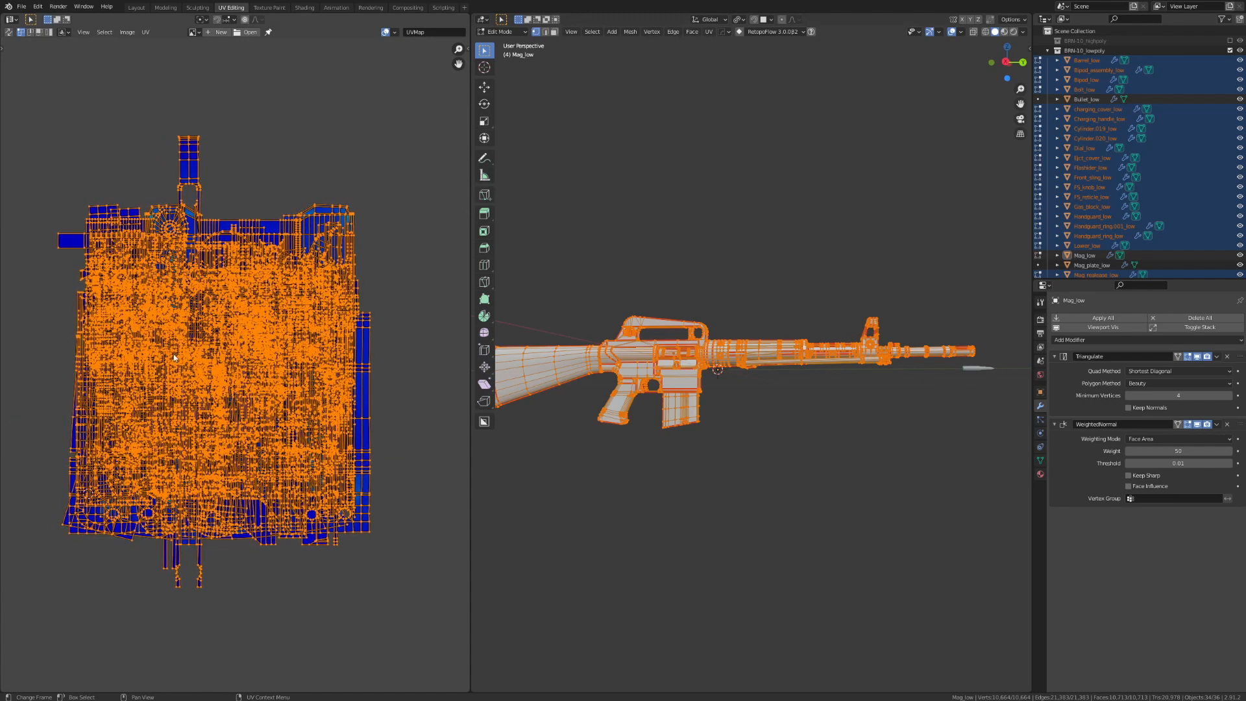
{"action": "mouse_move", "coordinate": [297, 330]}
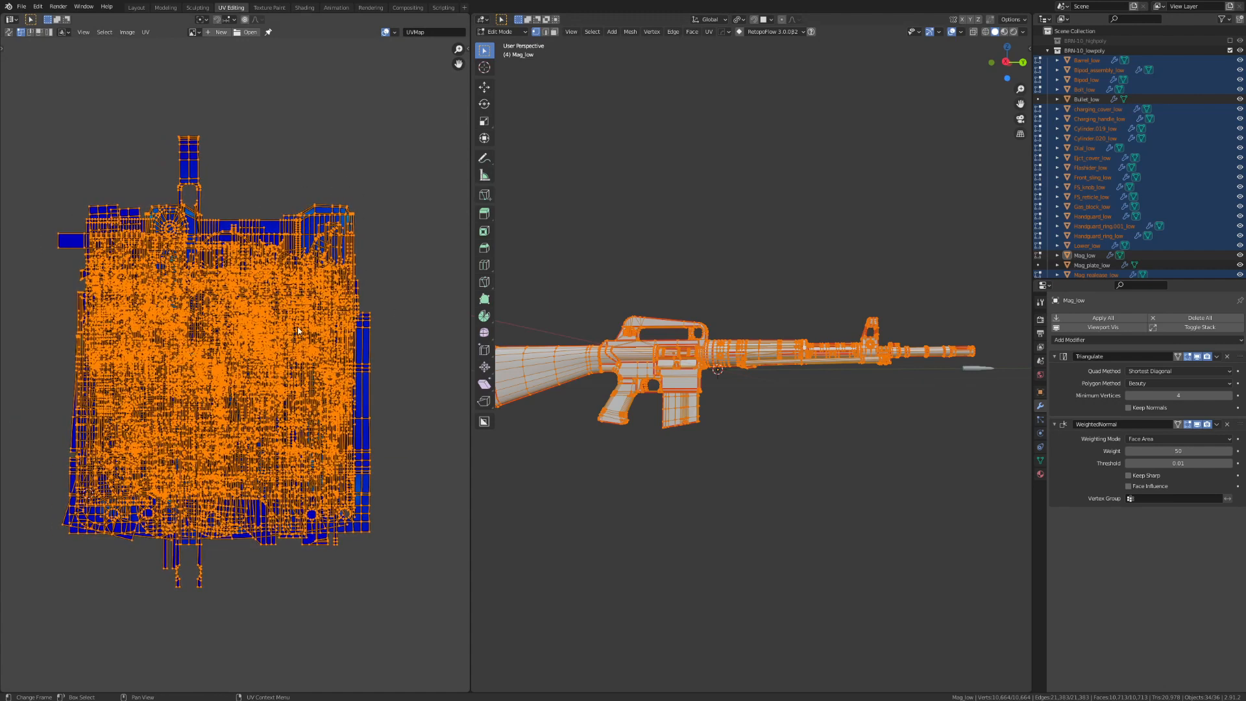
Run Pack Islands on the rifle's combined UV islands.
{"action": "left_click", "coordinate": [146, 32]}
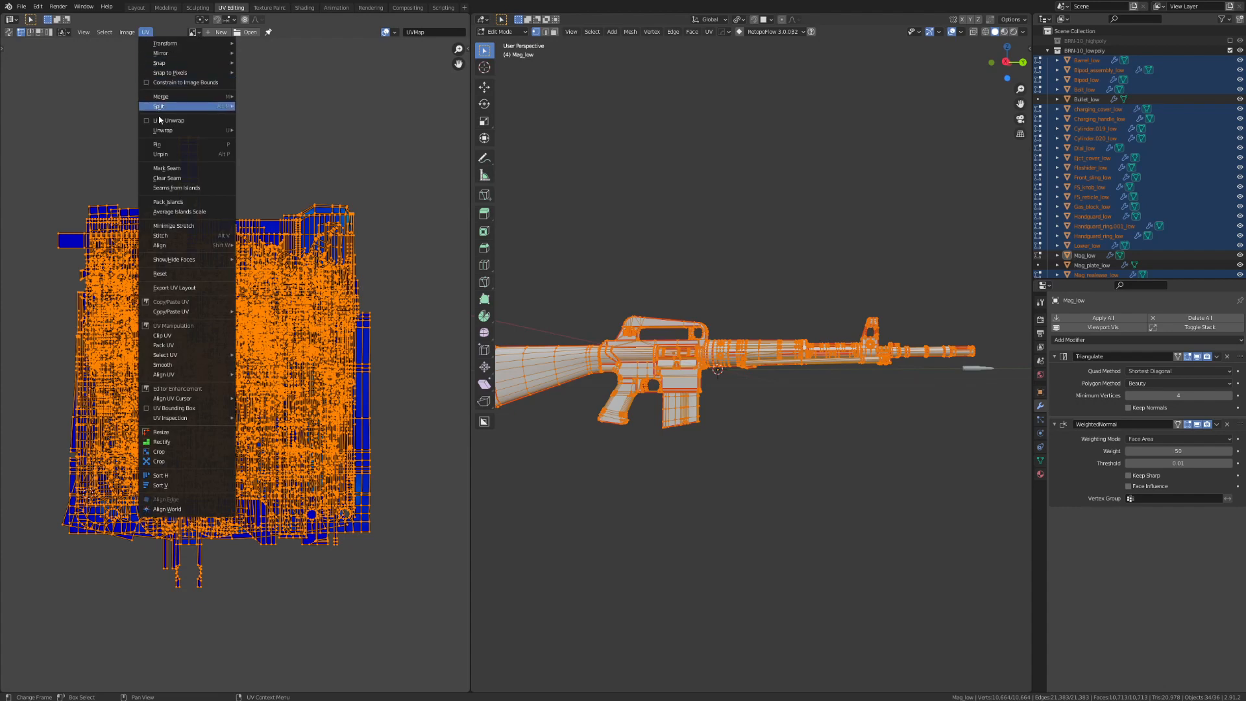
{"action": "mouse_move", "coordinate": [179, 212]}
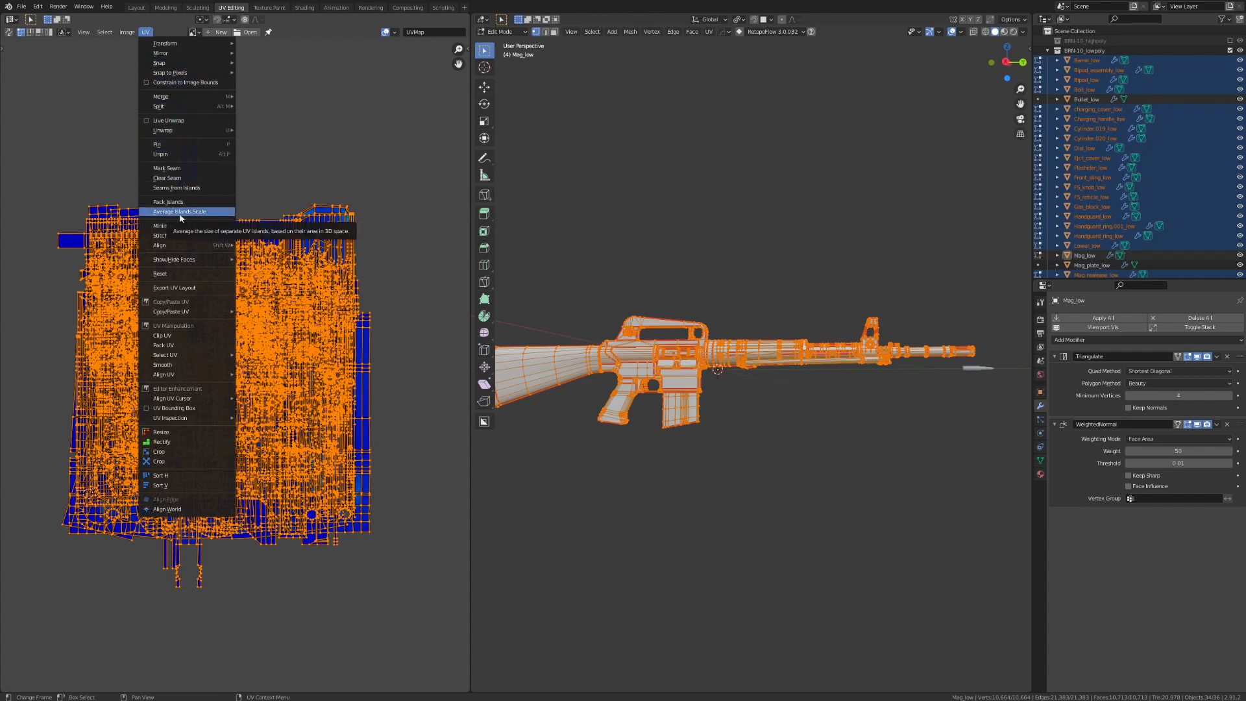
{"action": "left_click", "coordinate": [168, 201]}
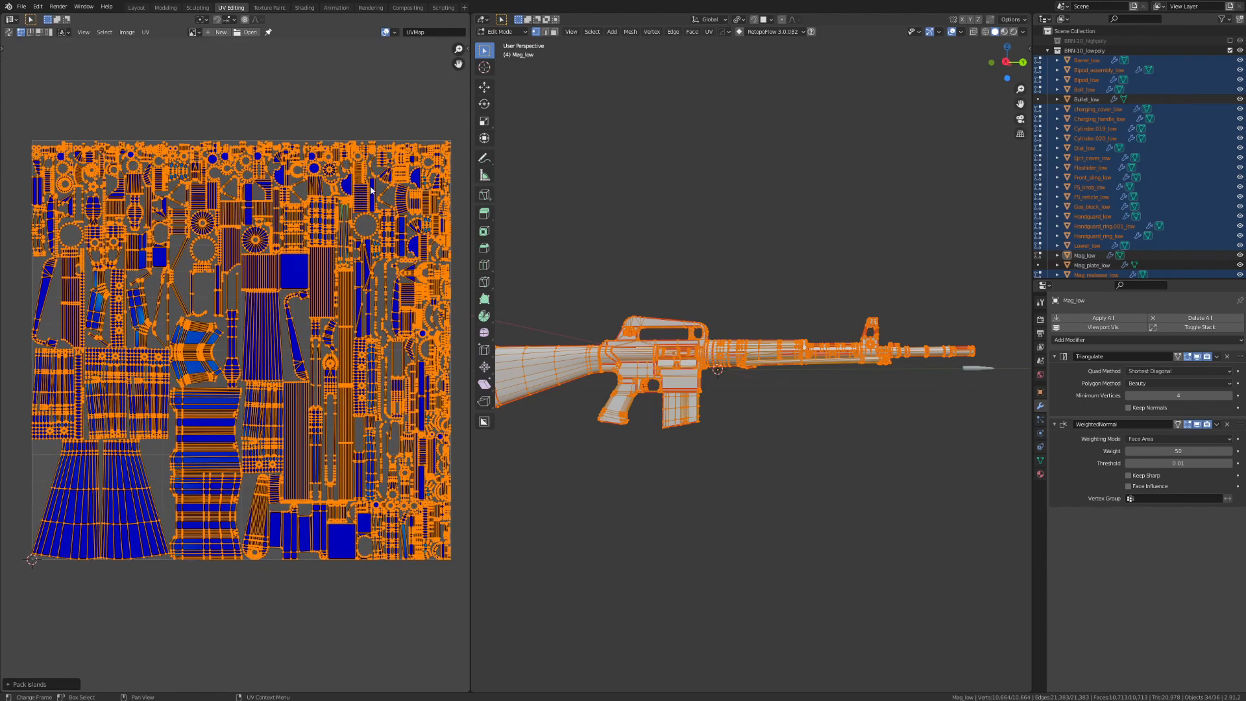
{"action": "mouse_move", "coordinate": [309, 332]}
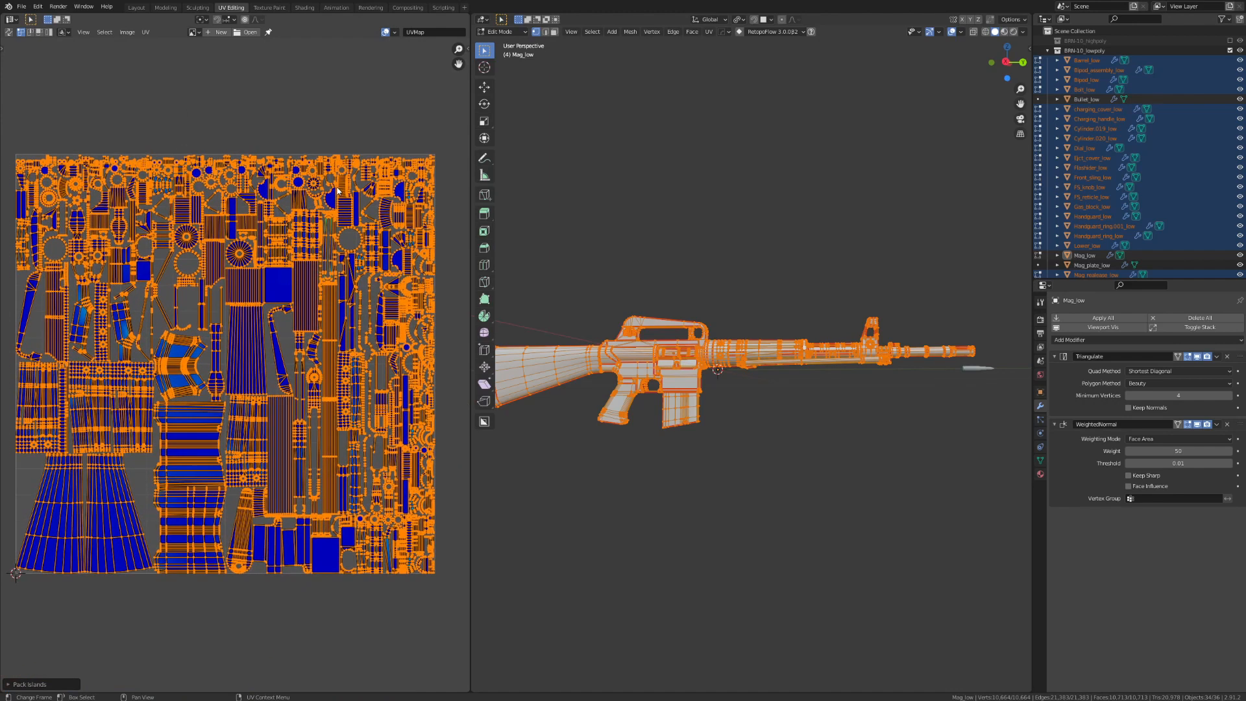
{"action": "mouse_move", "coordinate": [391, 106]}
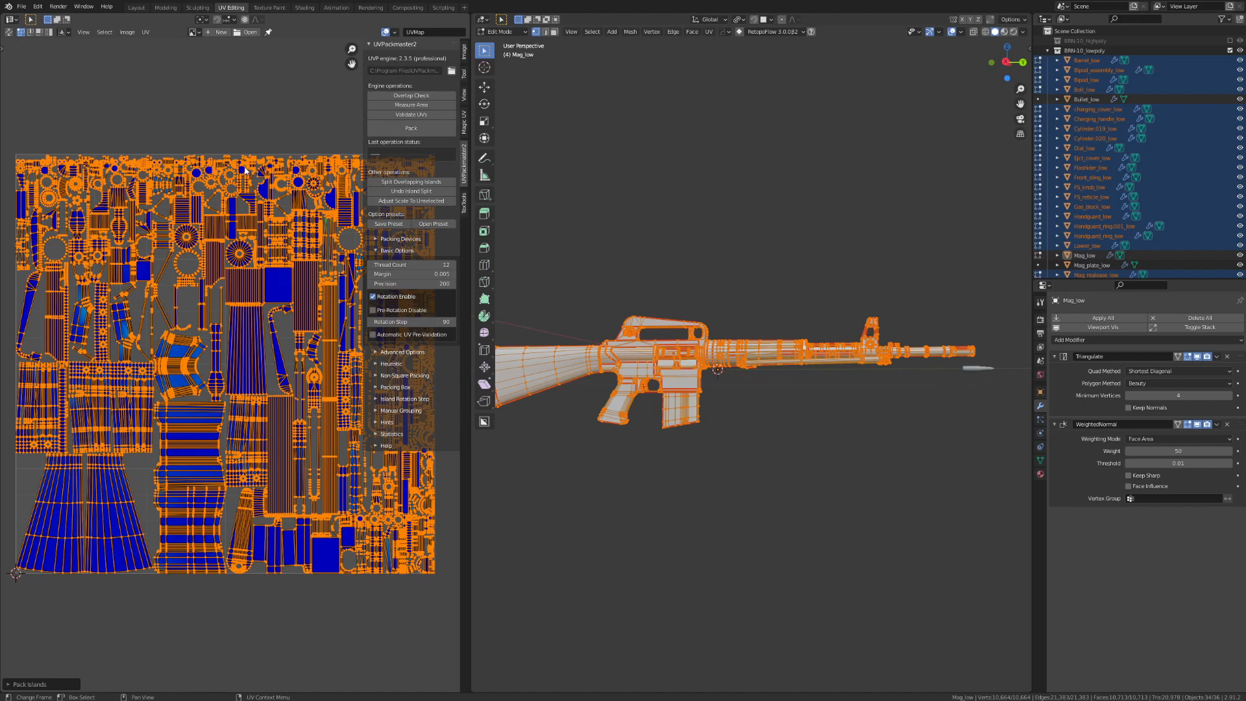
{"action": "mouse_move", "coordinate": [482, 177]}
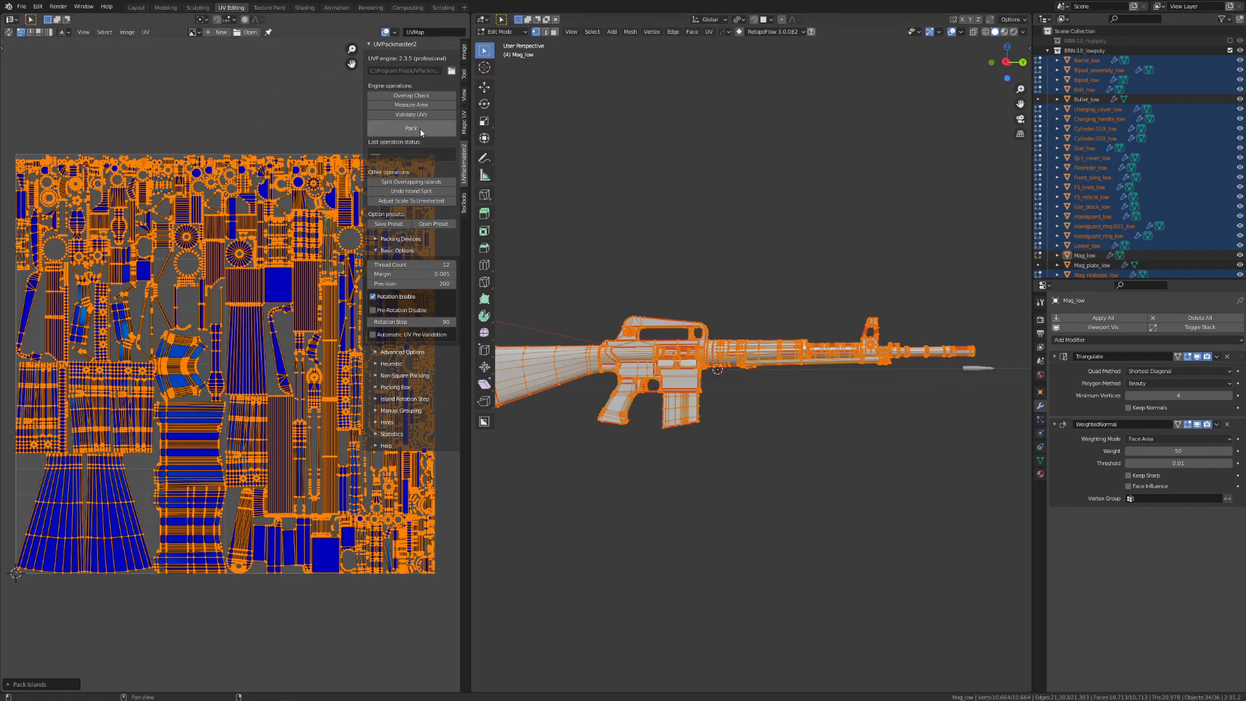
Repack the rifle islands with UVPackmaster 2 using rotation, reaching 0.661 packed area.
{"action": "left_click", "coordinate": [411, 127]}
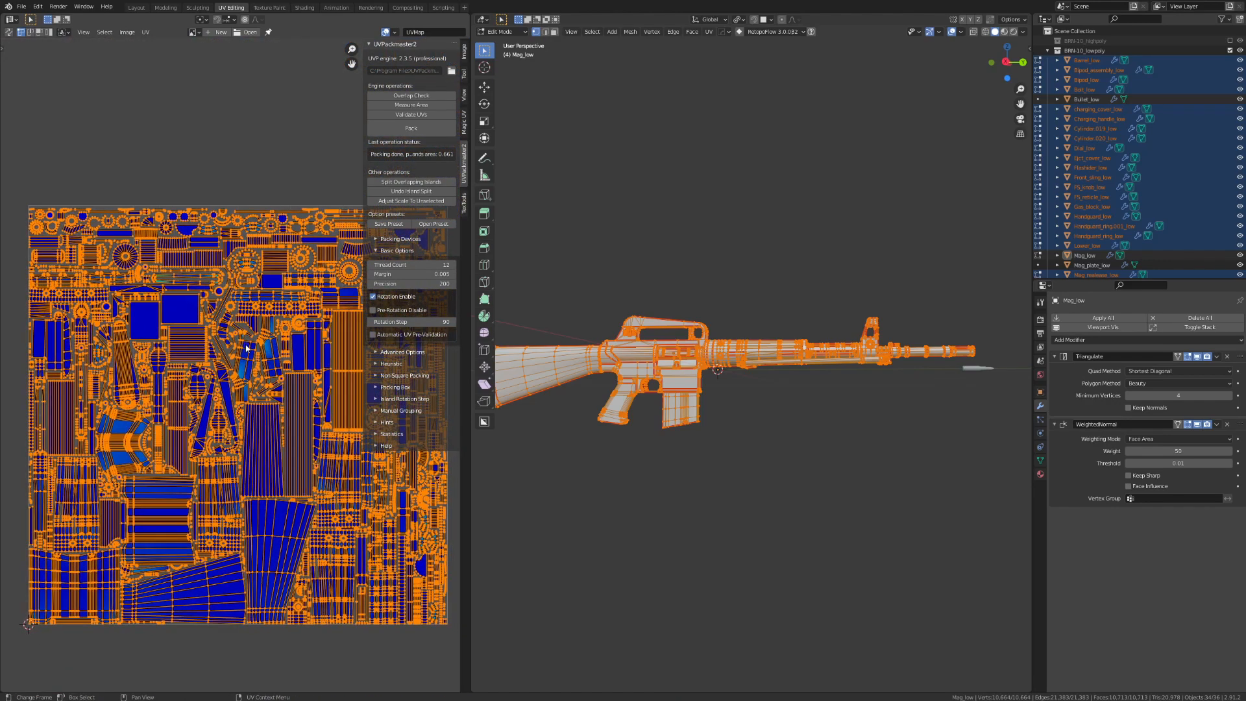
{"action": "mouse_move", "coordinate": [334, 312]}
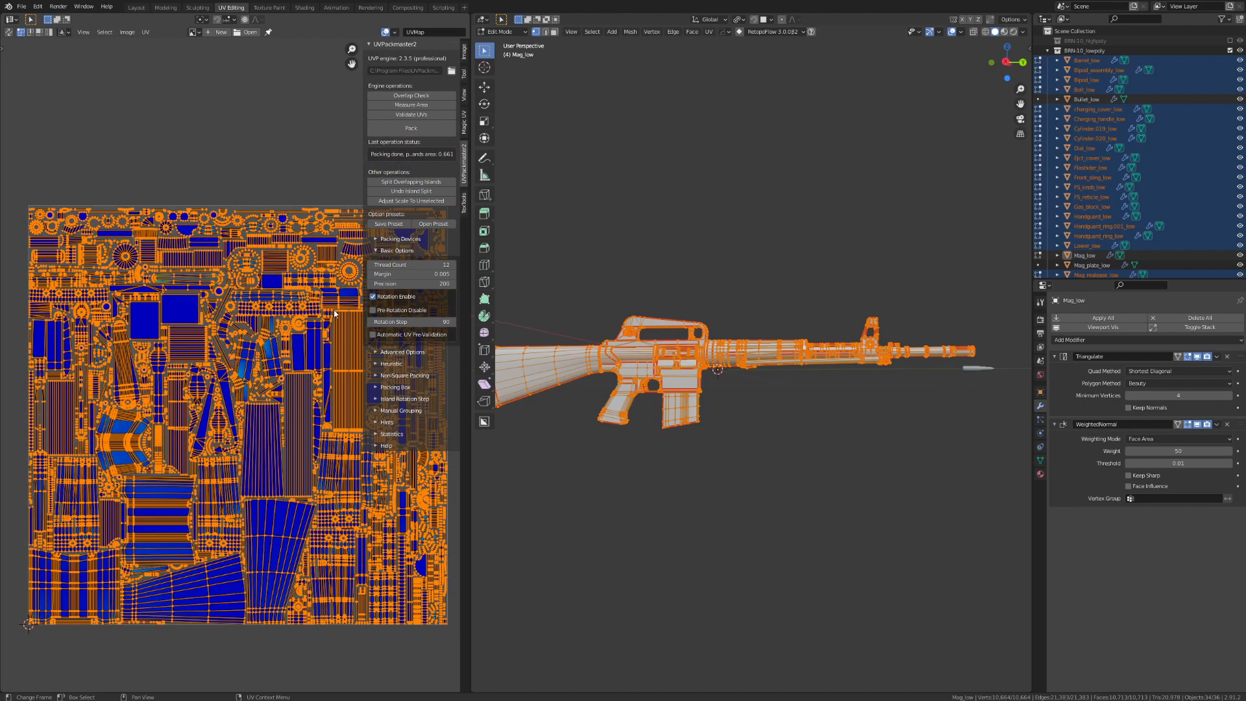
{"action": "mouse_move", "coordinate": [332, 308]}
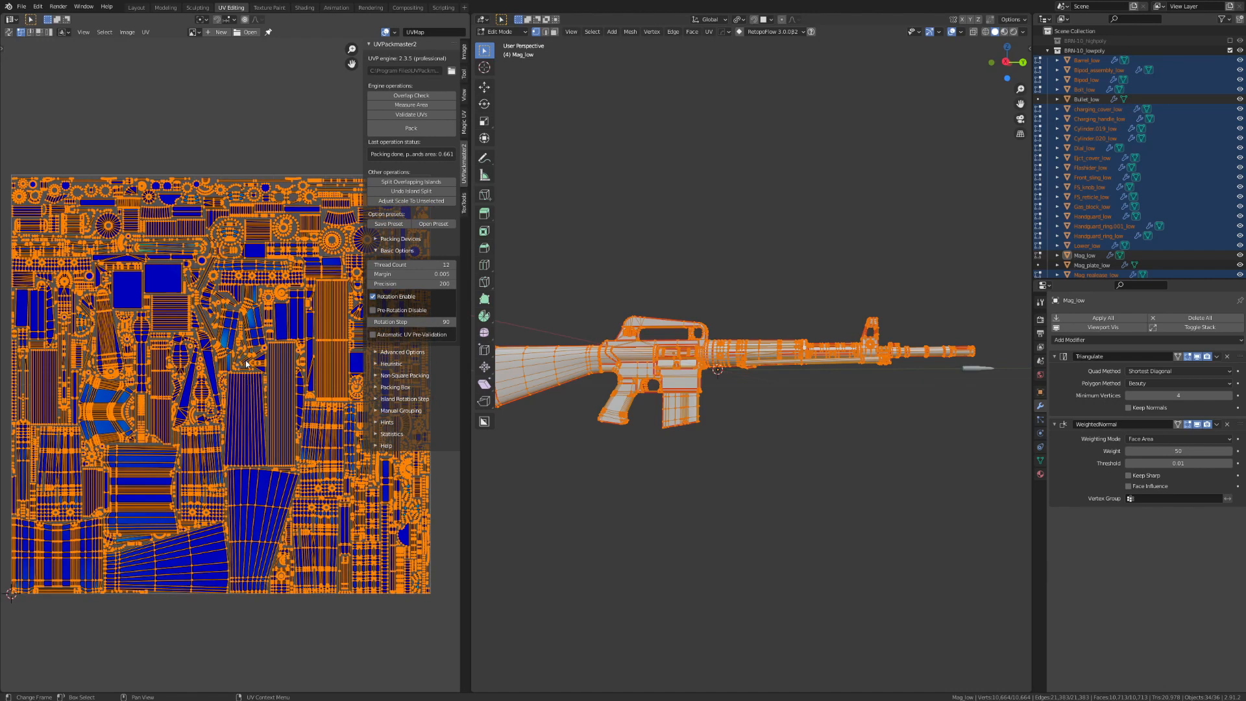
{"action": "left_click", "coordinate": [136, 7]}
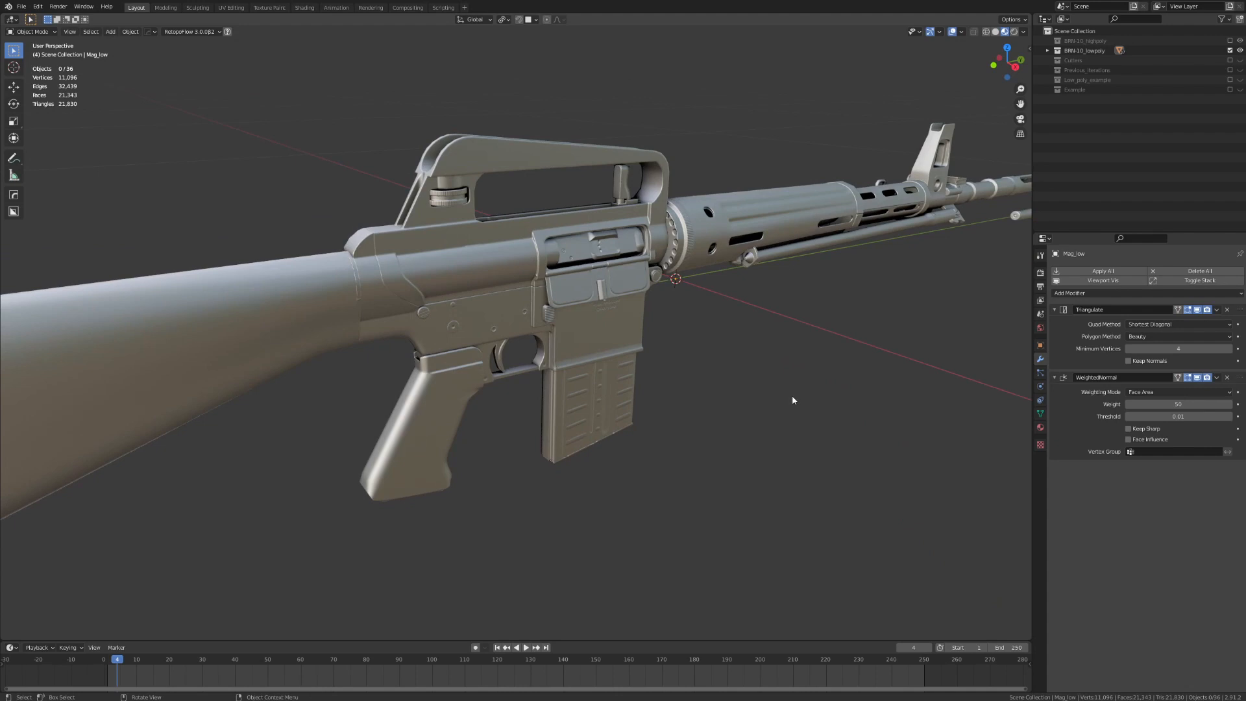
{"action": "mouse_move", "coordinate": [763, 447]}
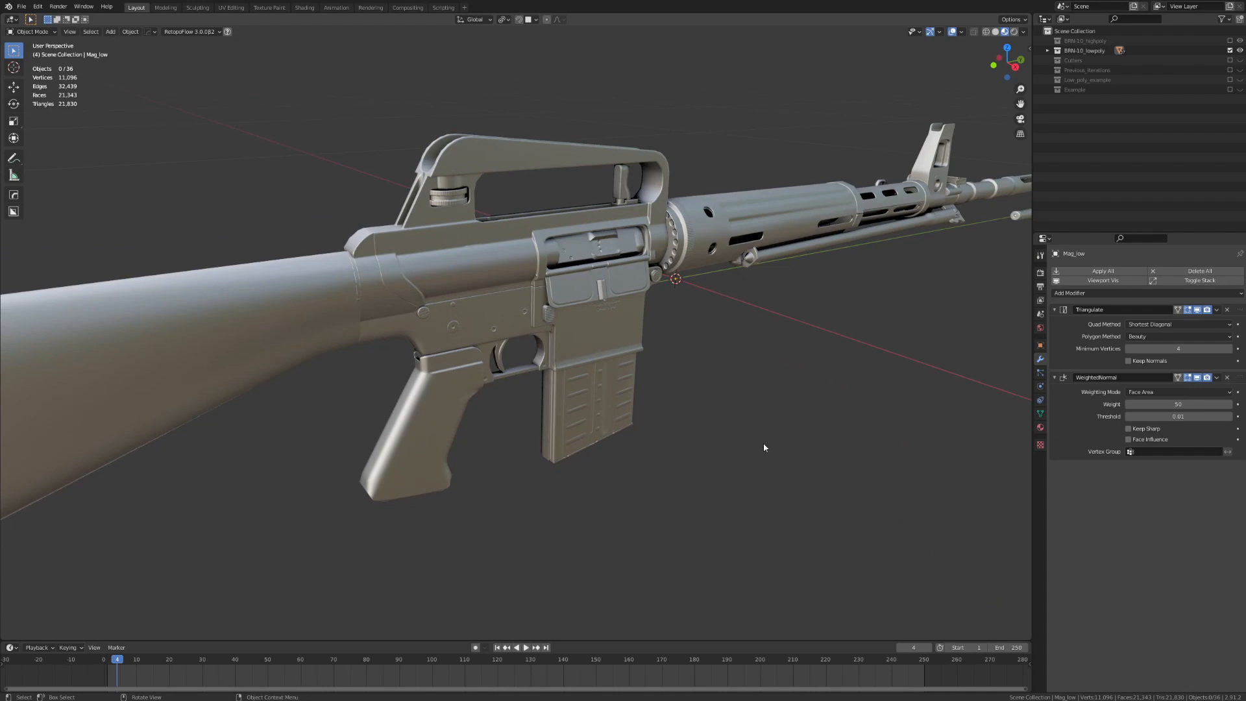
{"action": "mouse_move", "coordinate": [723, 468]}
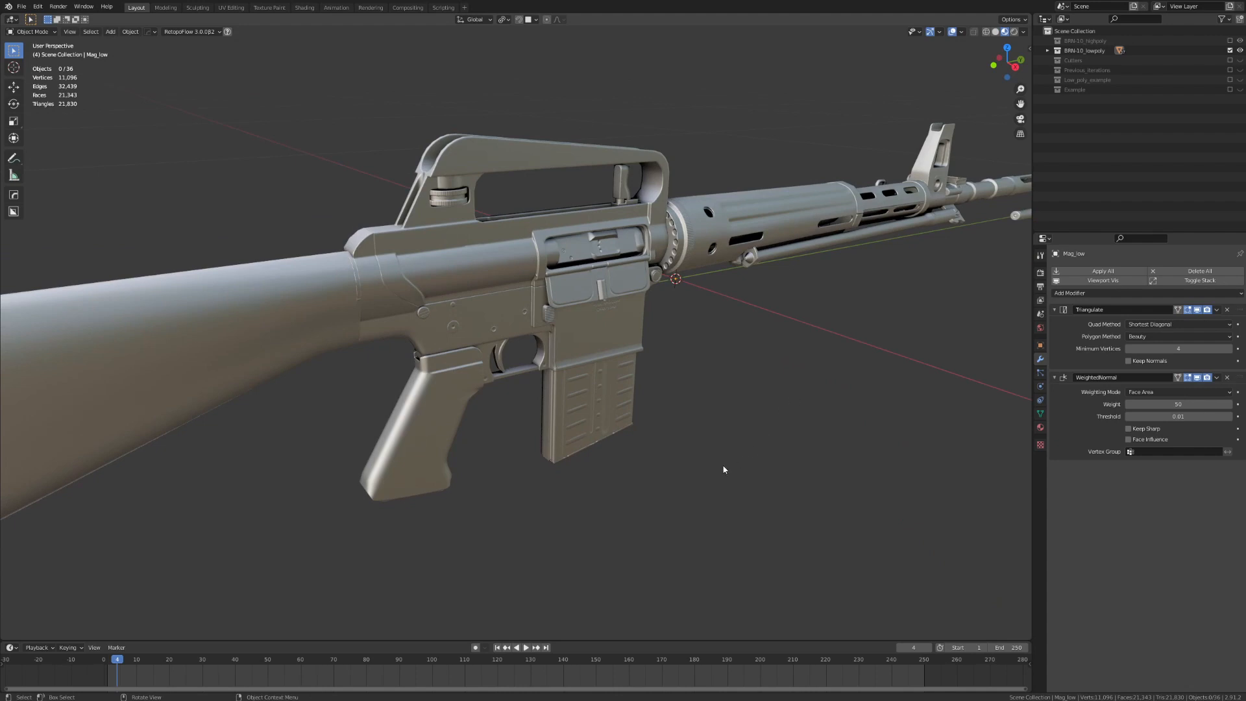
Zoom around the rifle and select the magazine object.
{"action": "scroll", "scroll_direction": "down", "scroll_amount": 3}
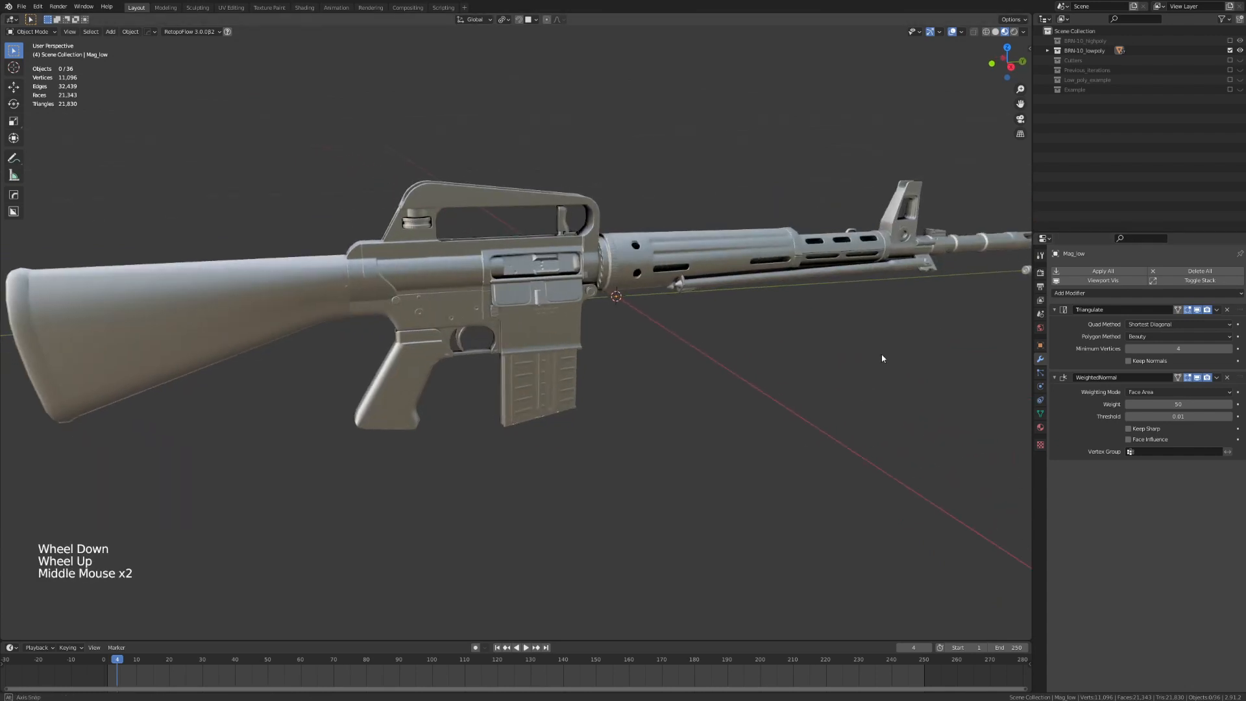
{"action": "scroll", "scroll_direction": "down", "scroll_amount": 3}
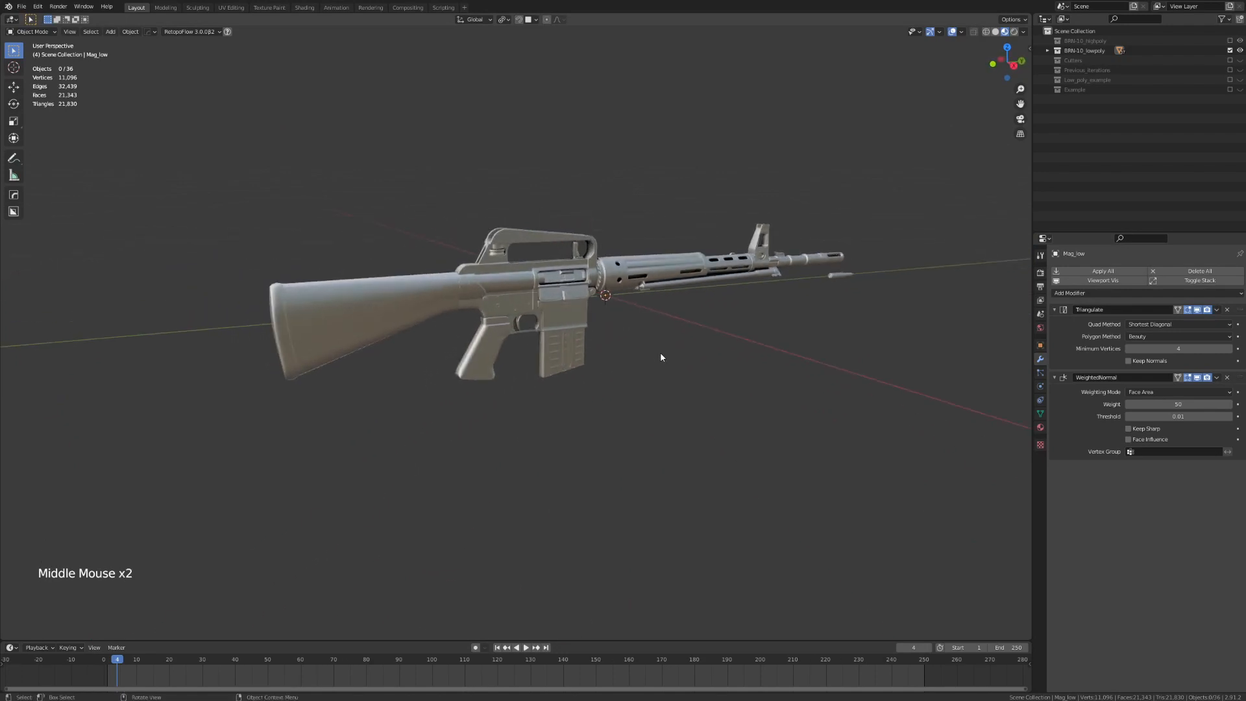
{"action": "scroll", "scroll_direction": "up", "scroll_amount": 3}
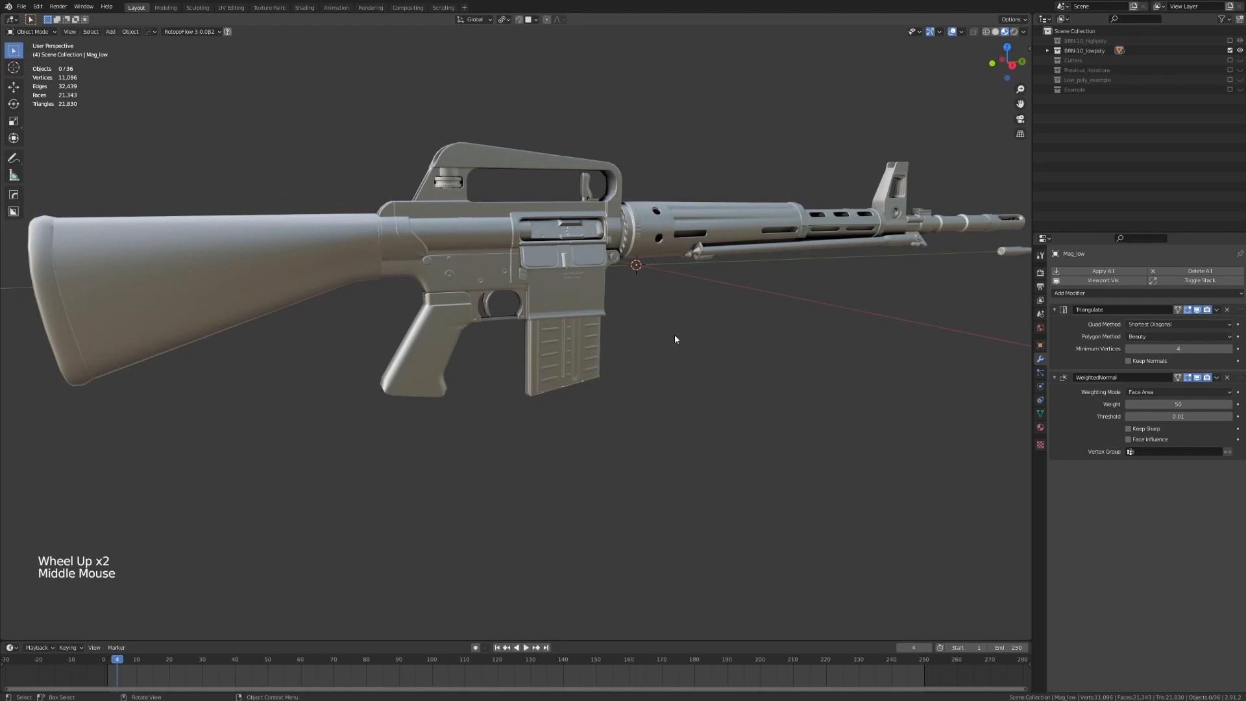
{"action": "left_click", "coordinate": [564, 334]}
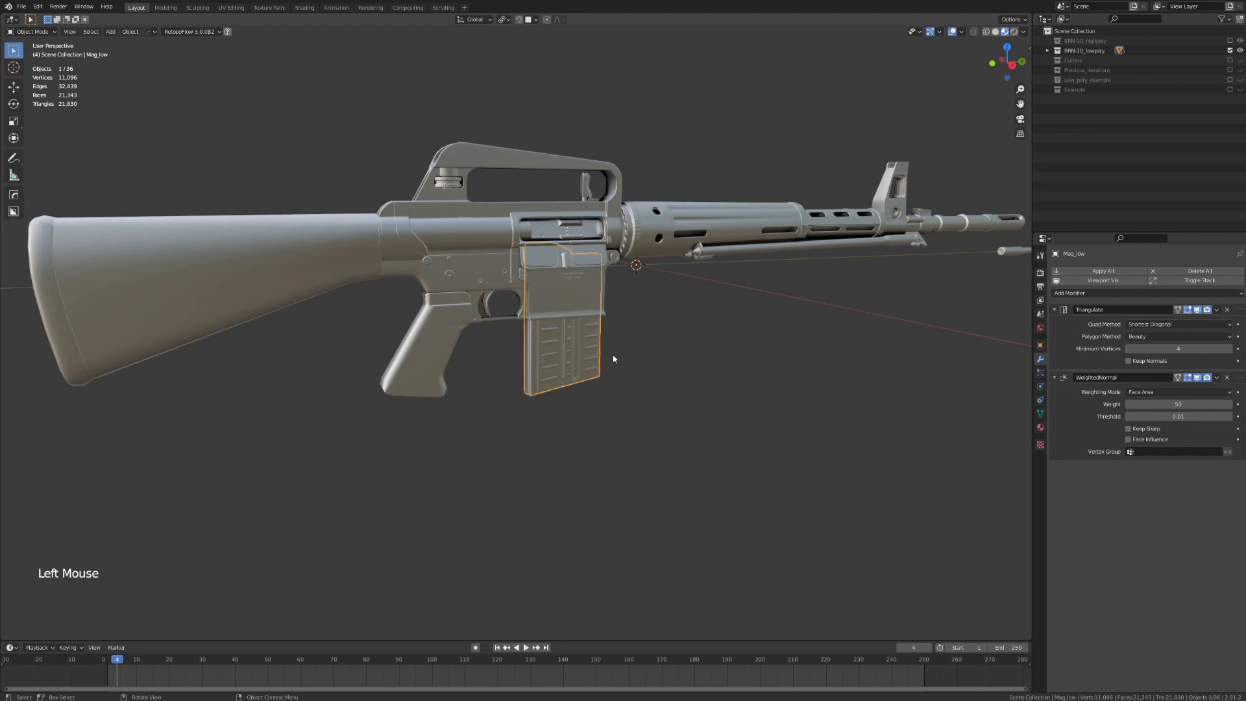
Enter edit mode on the magazine and trial-move its middle edge loop vertically.
{"action": "key", "text": "Tab"}
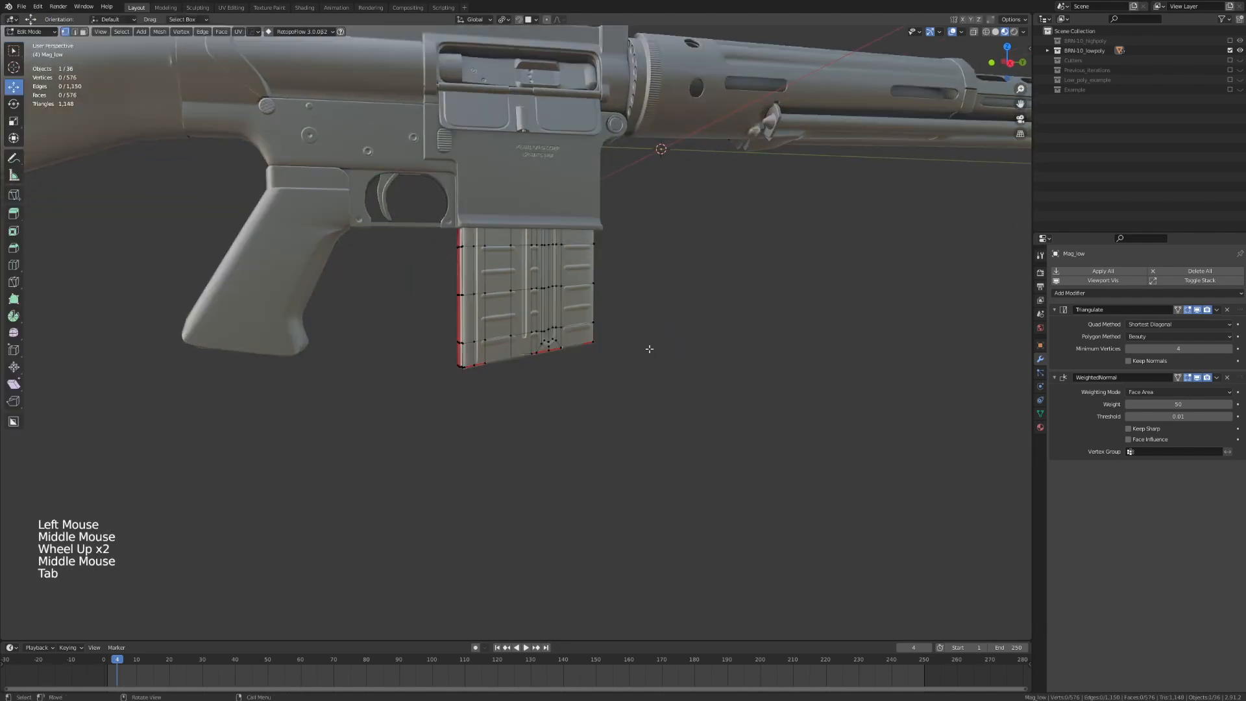
{"action": "scroll", "scroll_direction": "up", "scroll_amount": 3}
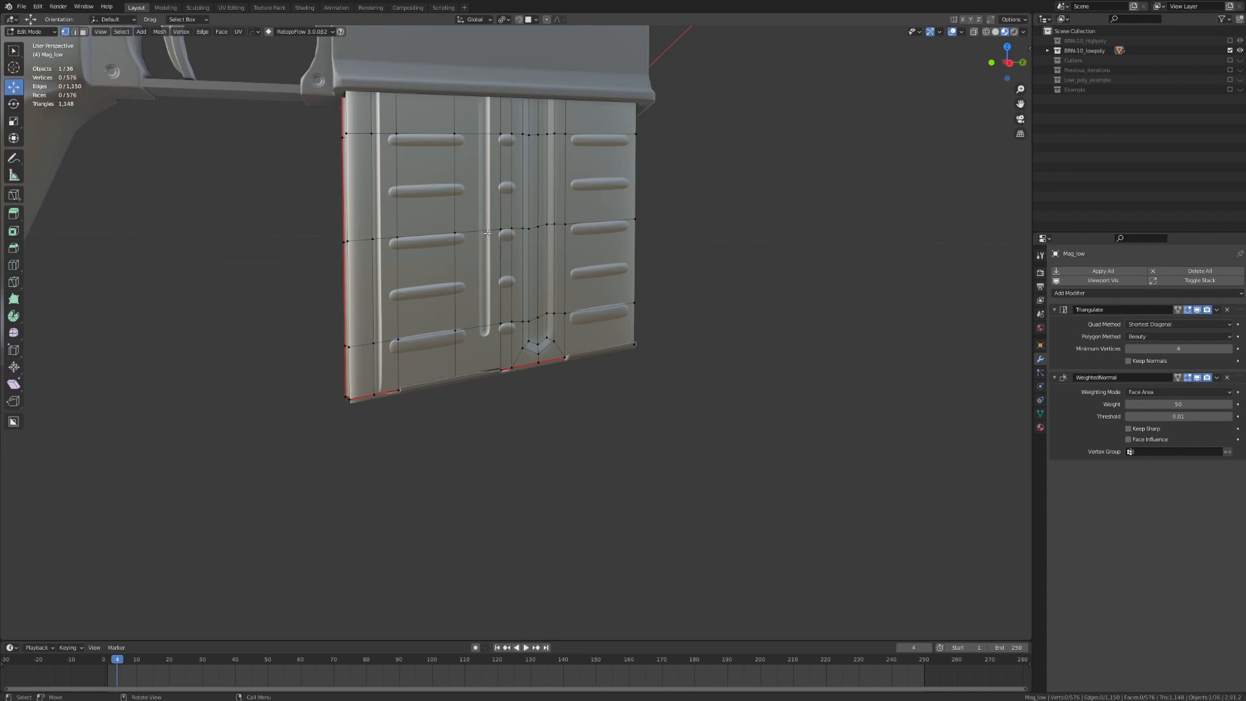
{"action": "left_click", "coordinate": [485, 233]}
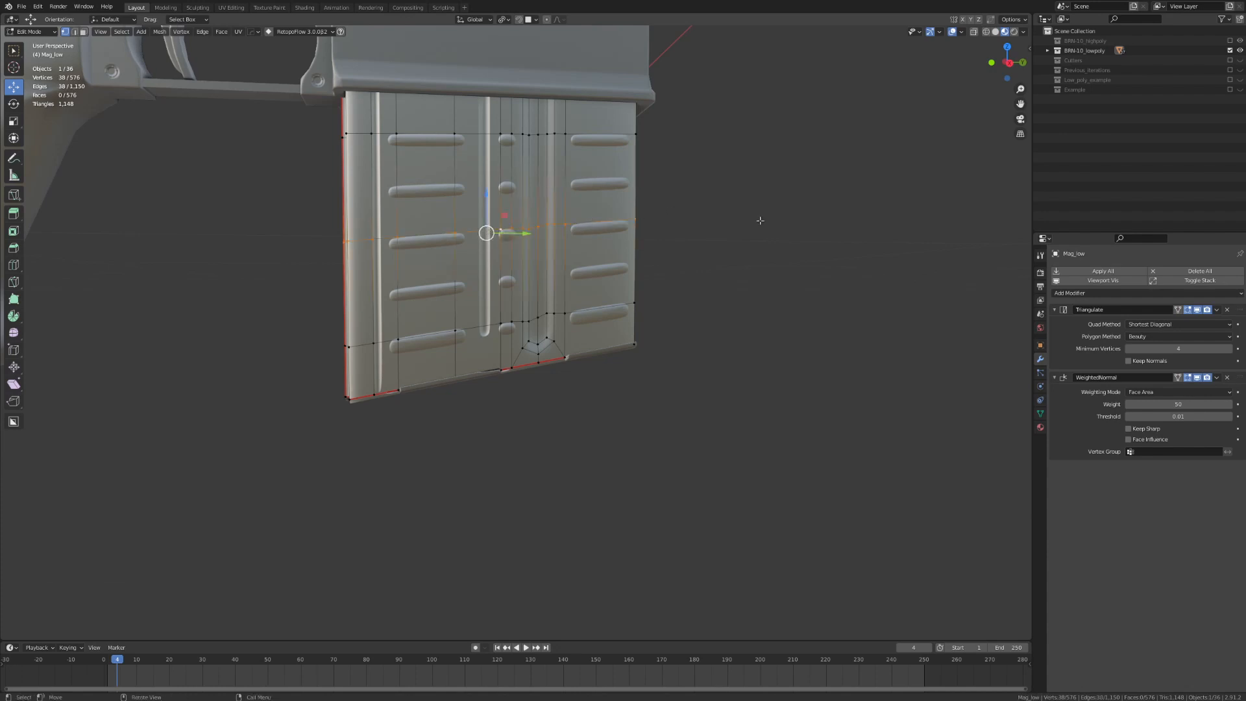
{"action": "key", "text": "g"}
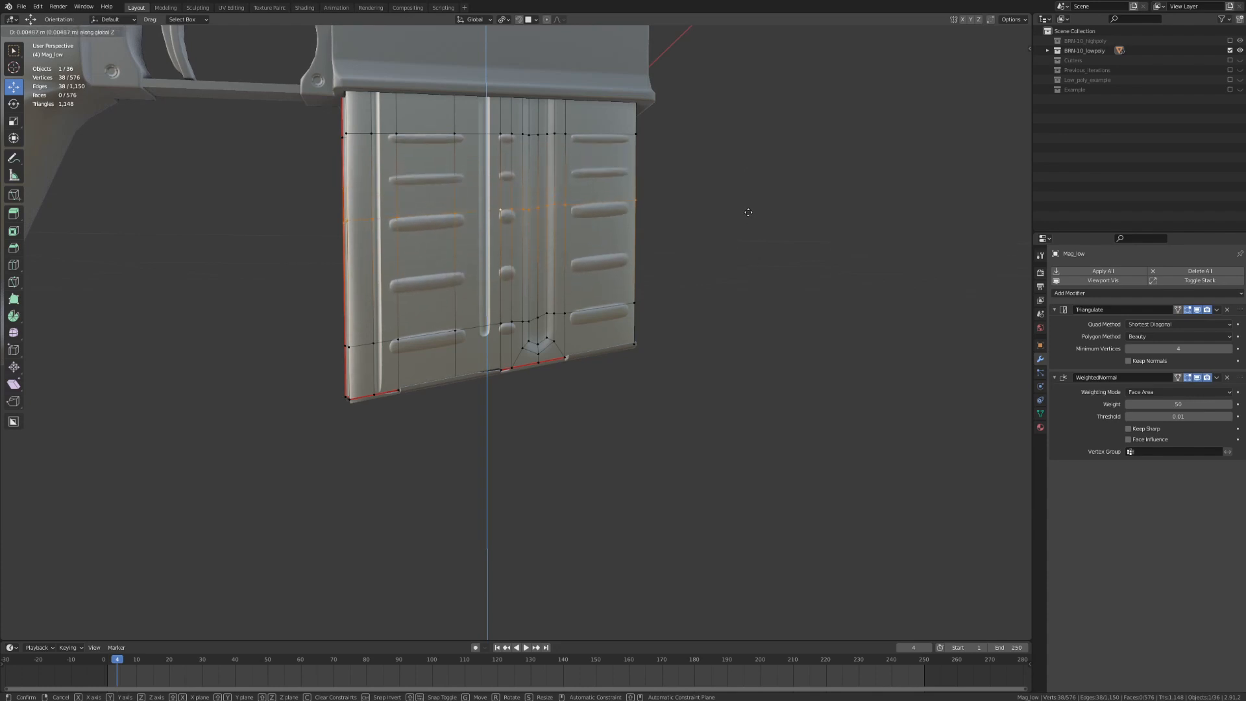
{"action": "left_click", "coordinate": [588, 228]}
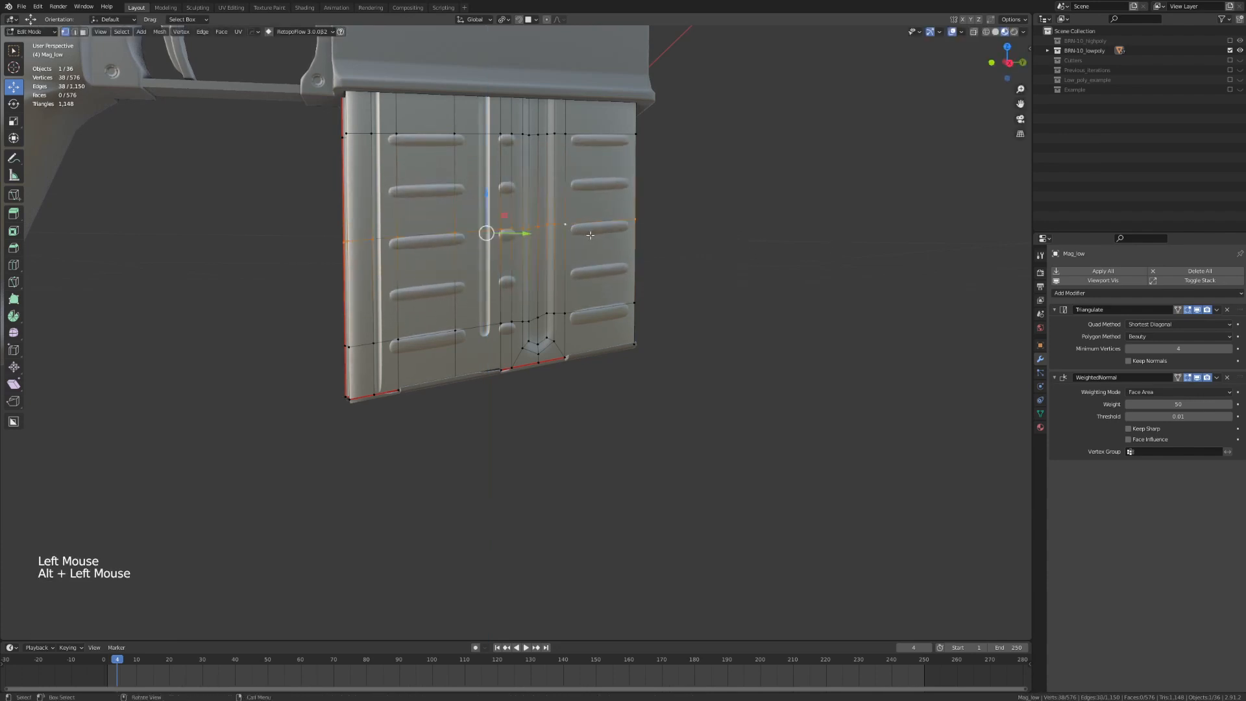
{"action": "key", "text": "g"}
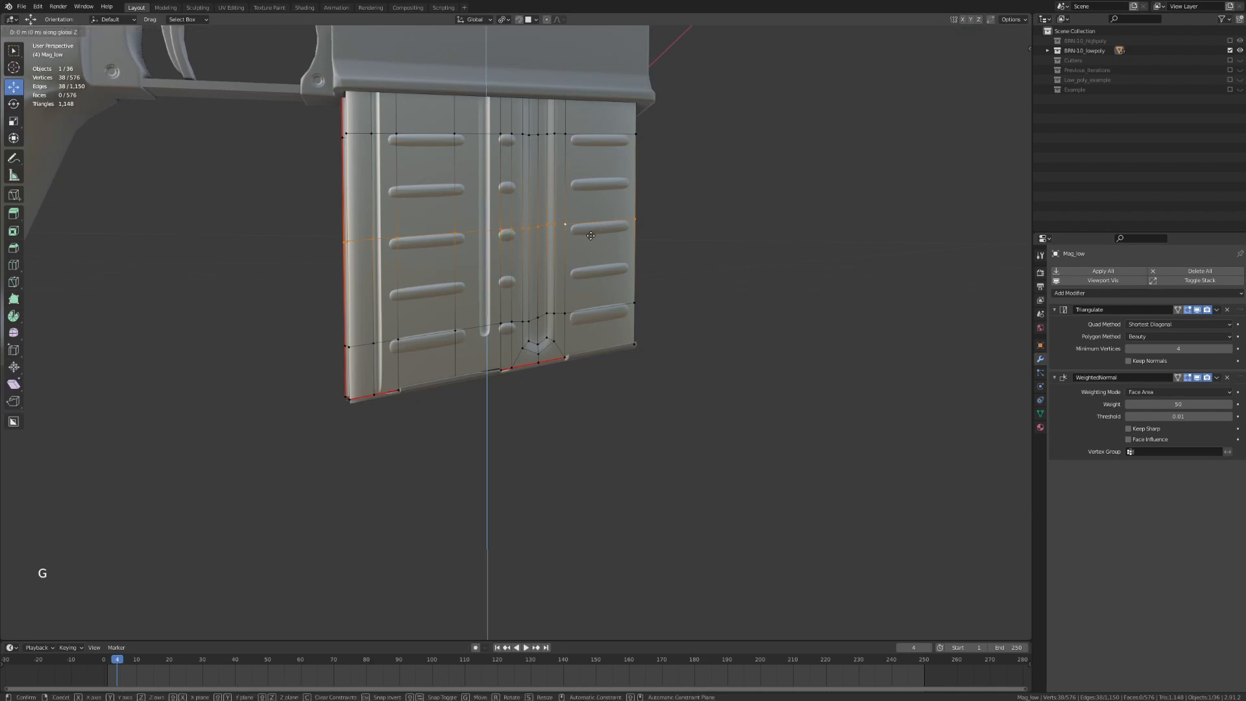
{"action": "mouse_move", "coordinate": [595, 179]}
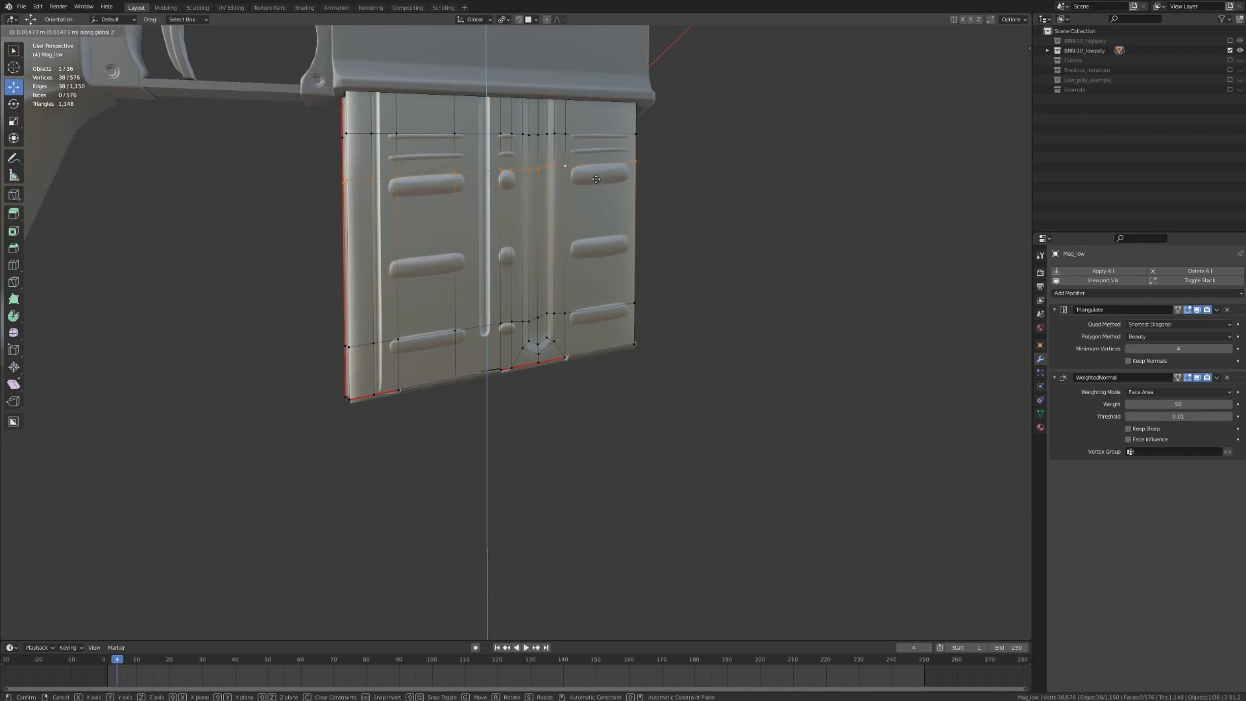
{"action": "mouse_move", "coordinate": [614, 201]}
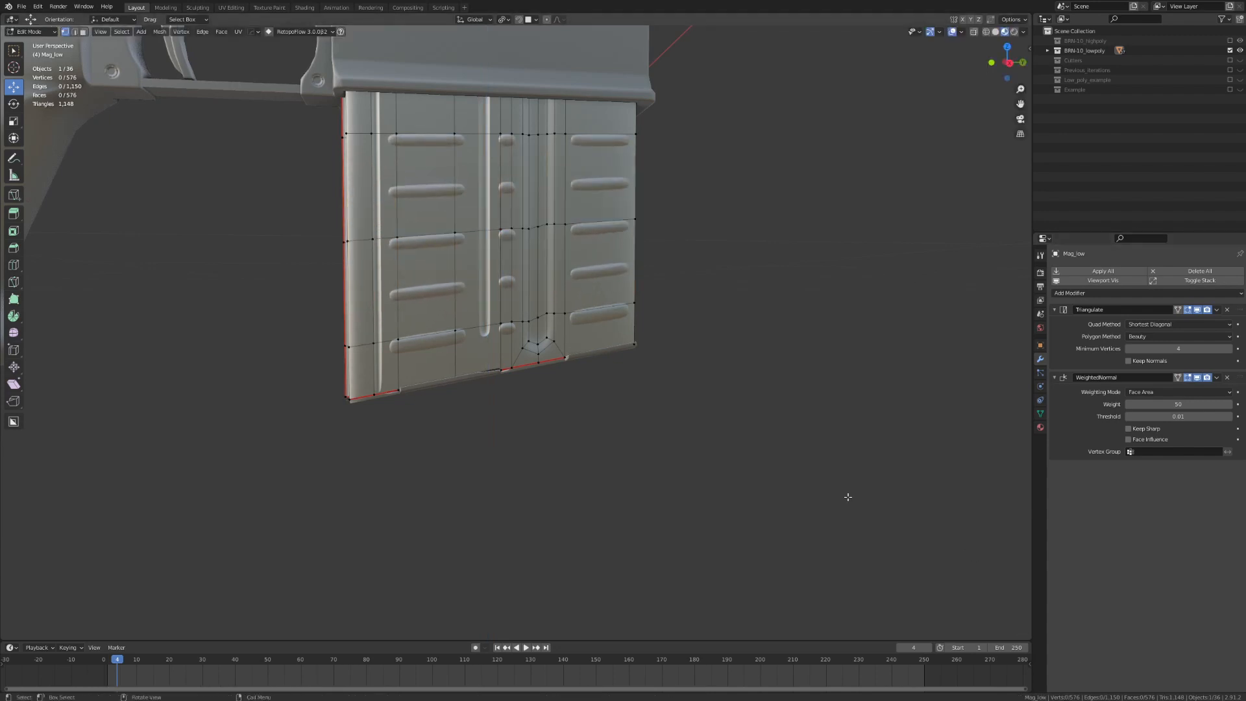
Edge-slide the magazine's middle loop with Correct UVs, undo, and start bevelling it.
{"action": "left_click", "coordinate": [529, 228]}
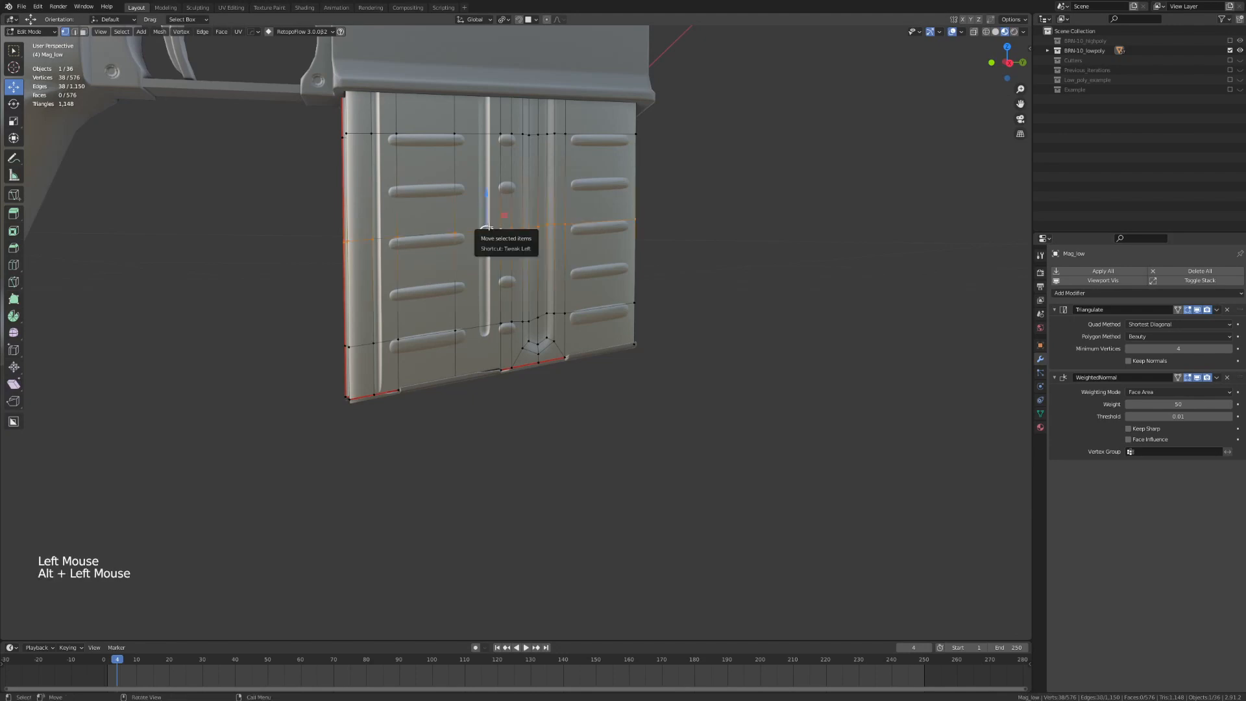
{"action": "key", "text": "g"}
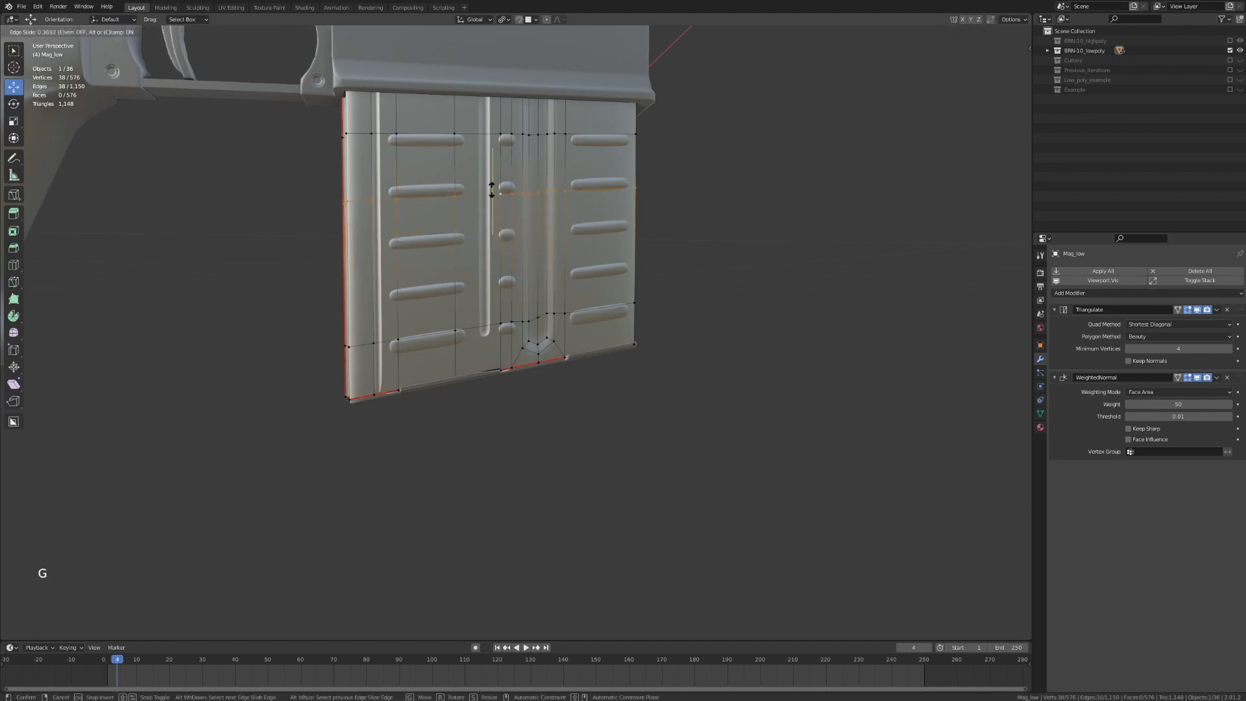
{"action": "mouse_move", "coordinate": [503, 197]}
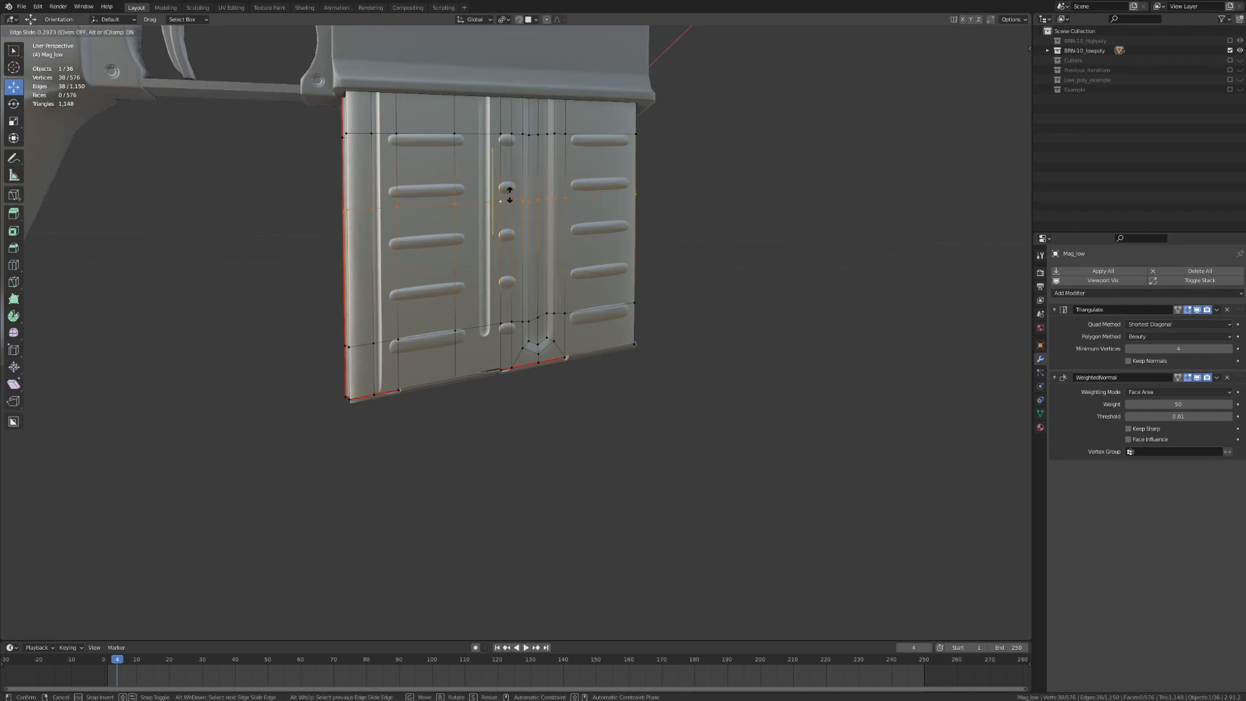
{"action": "mouse_move", "coordinate": [506, 270]}
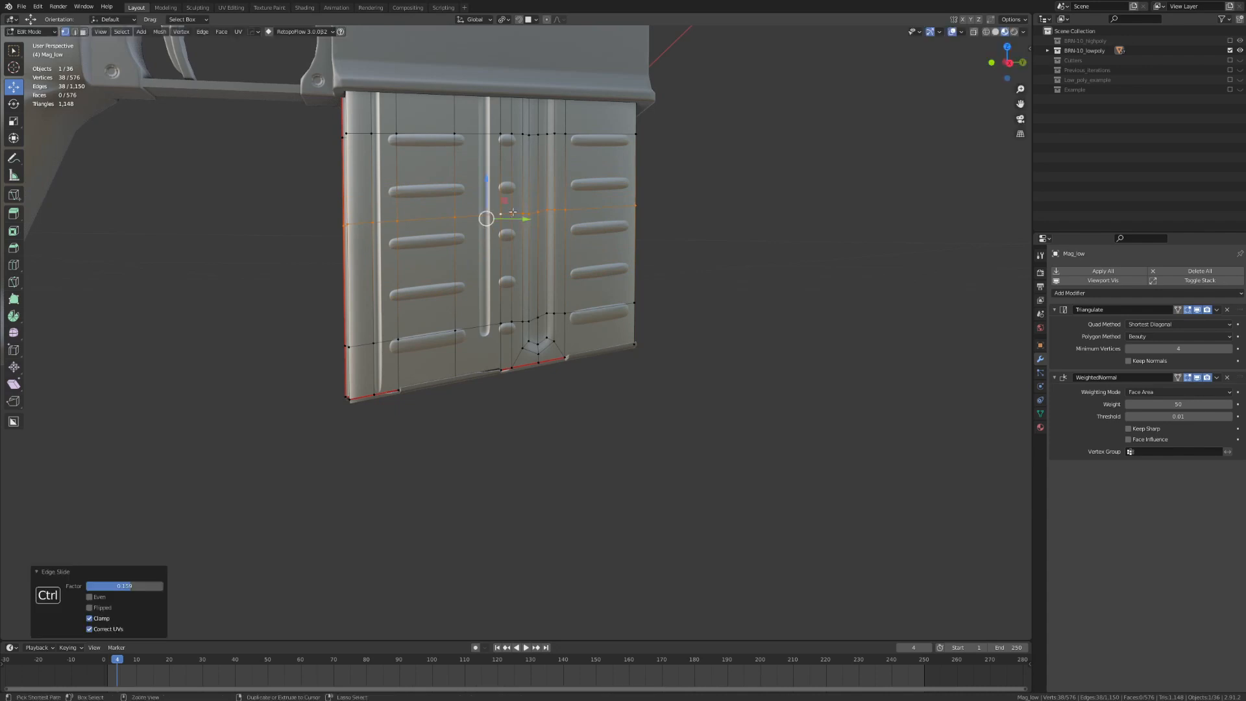
{"action": "key", "text": "ctrl+z"}
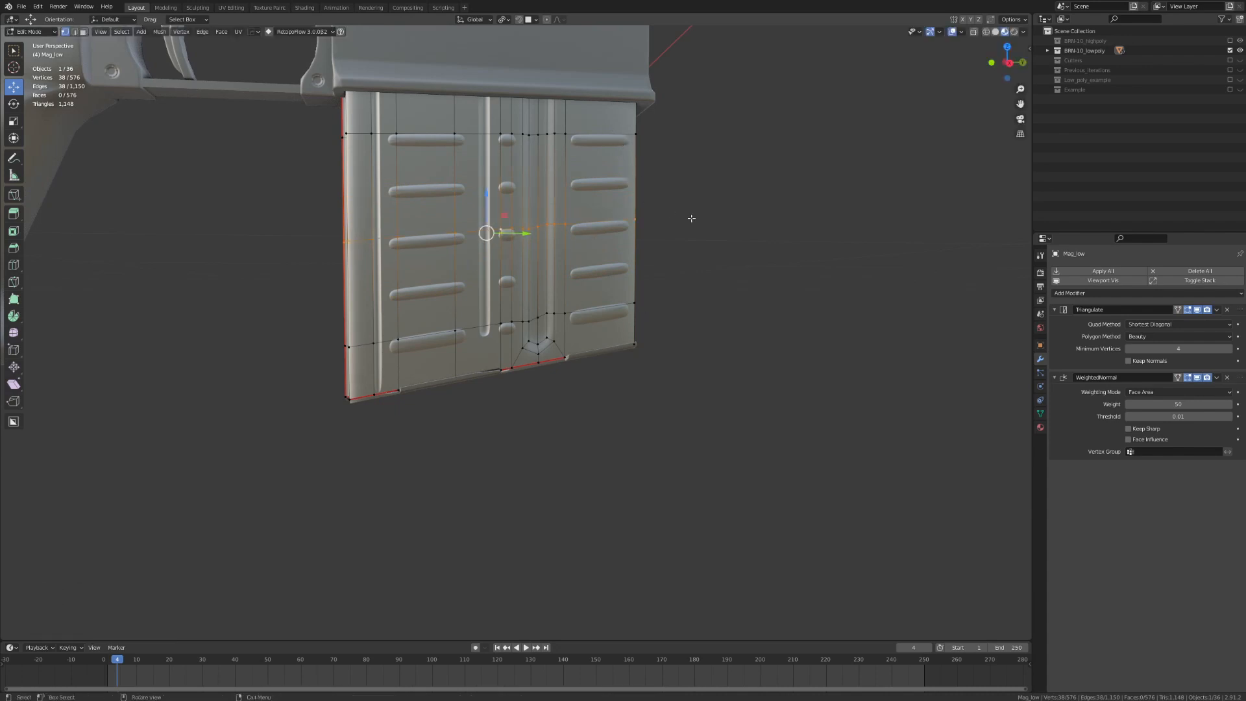
{"action": "key", "text": "ctrl+b"}
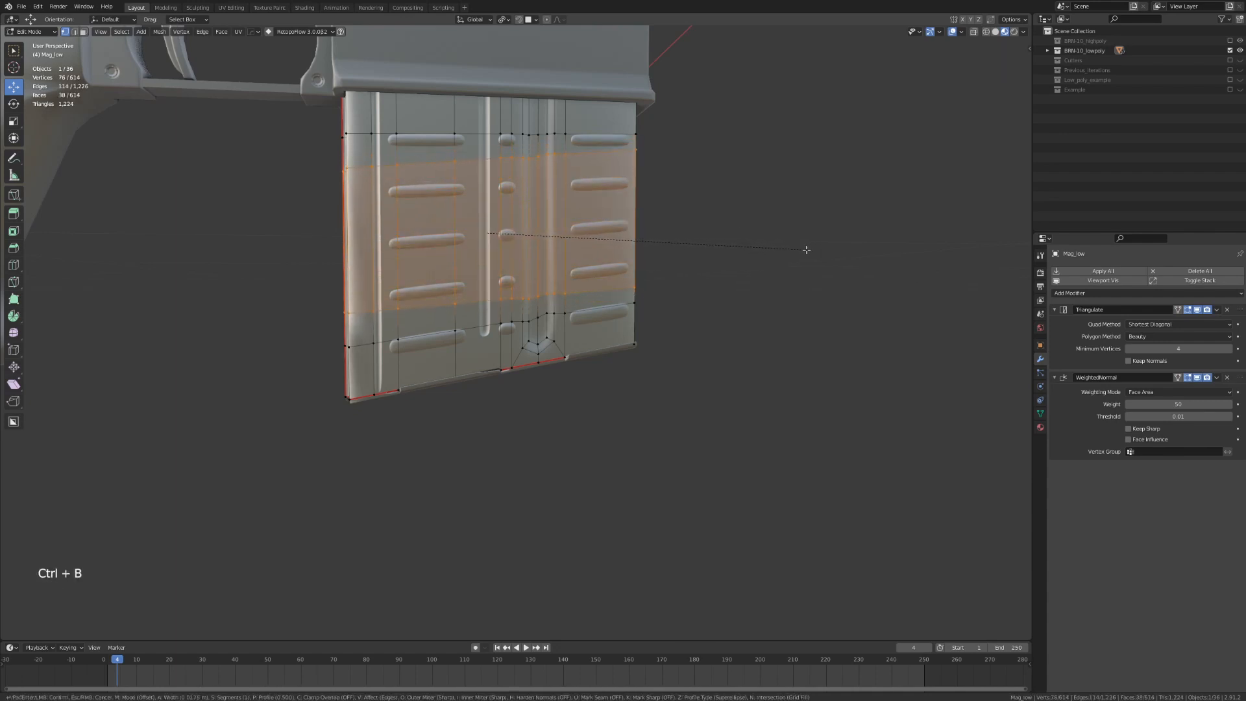
Cancel the bevel, then try a single-vertex slide and undo it.
{"action": "key", "text": "ctrl+z"}
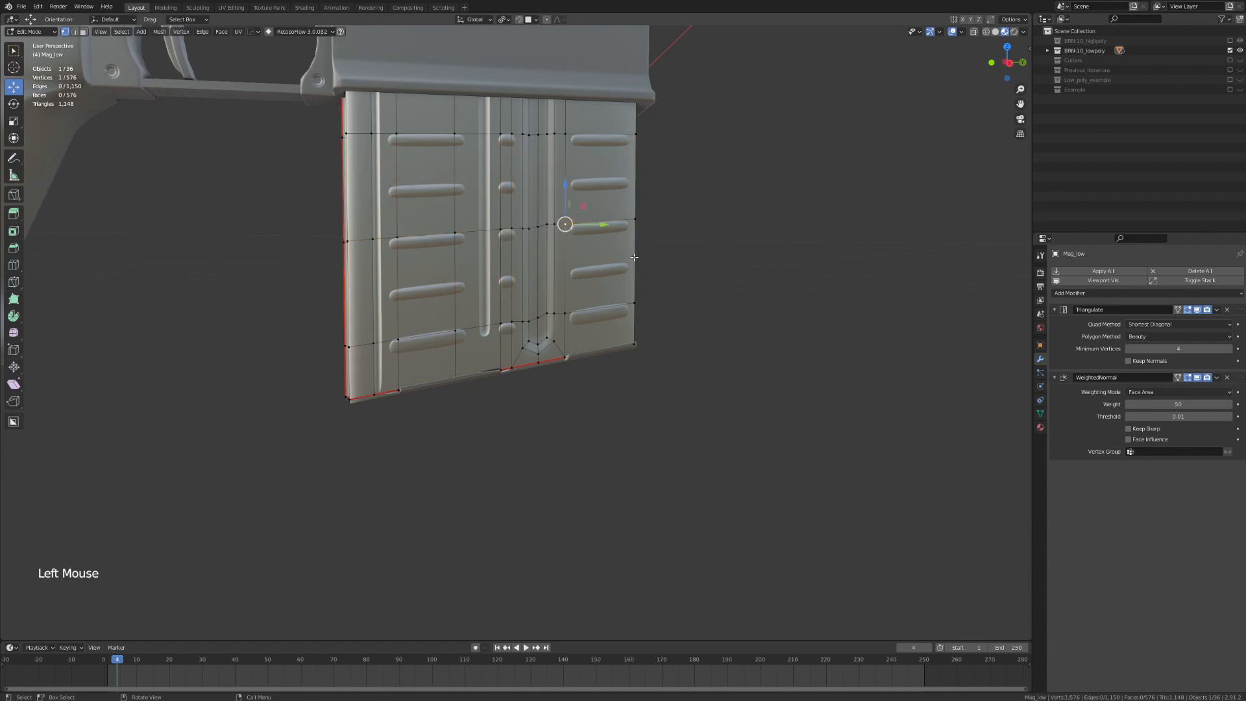
{"action": "key", "text": "g"}
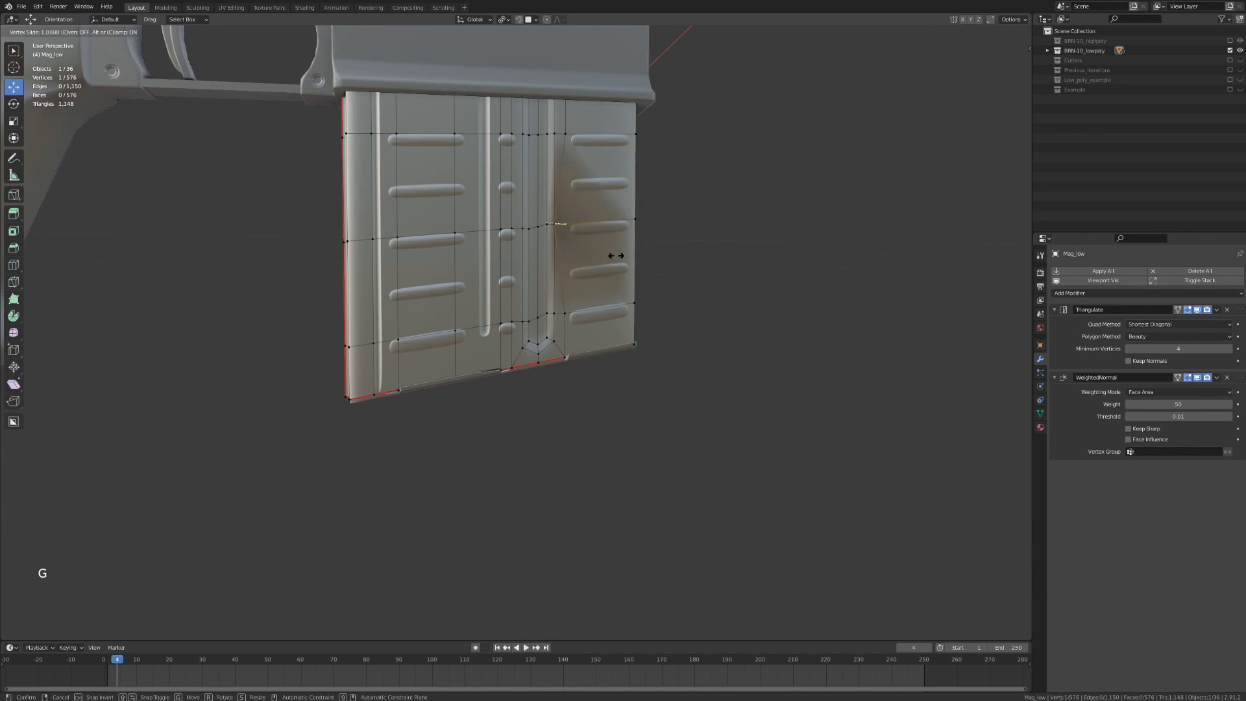
{"action": "mouse_move", "coordinate": [630, 258]}
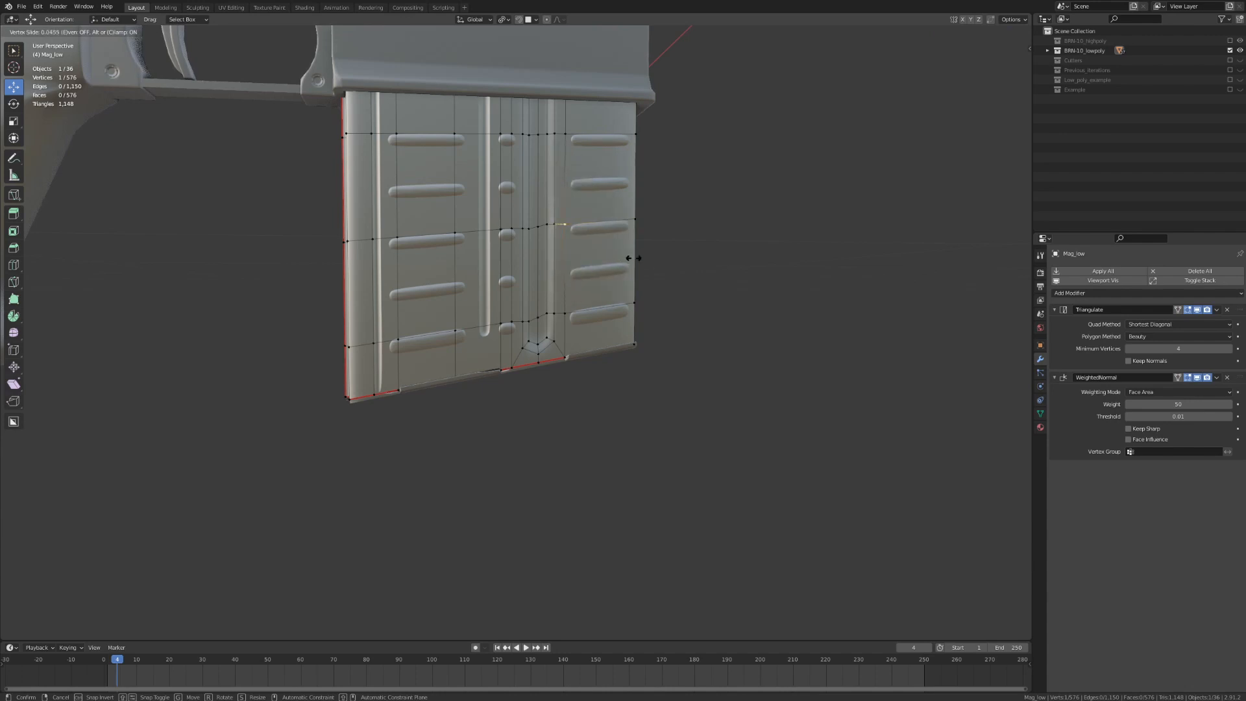
{"action": "key", "text": "ctrl+z"}
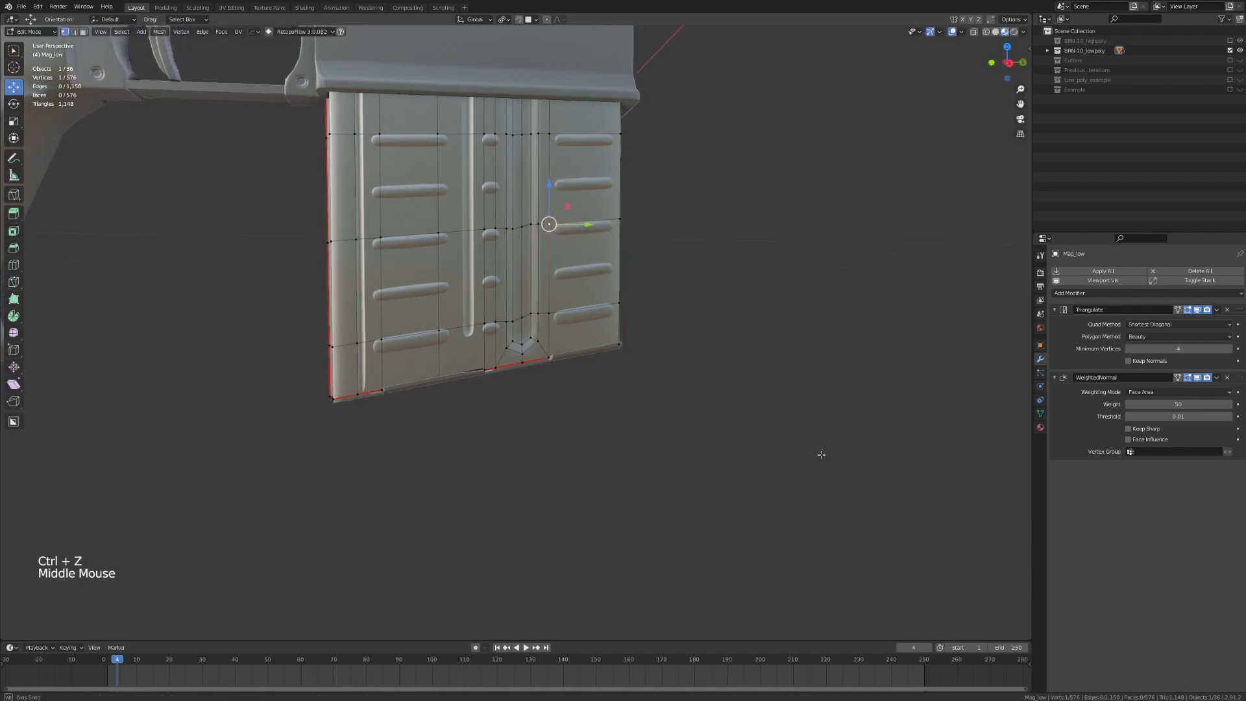